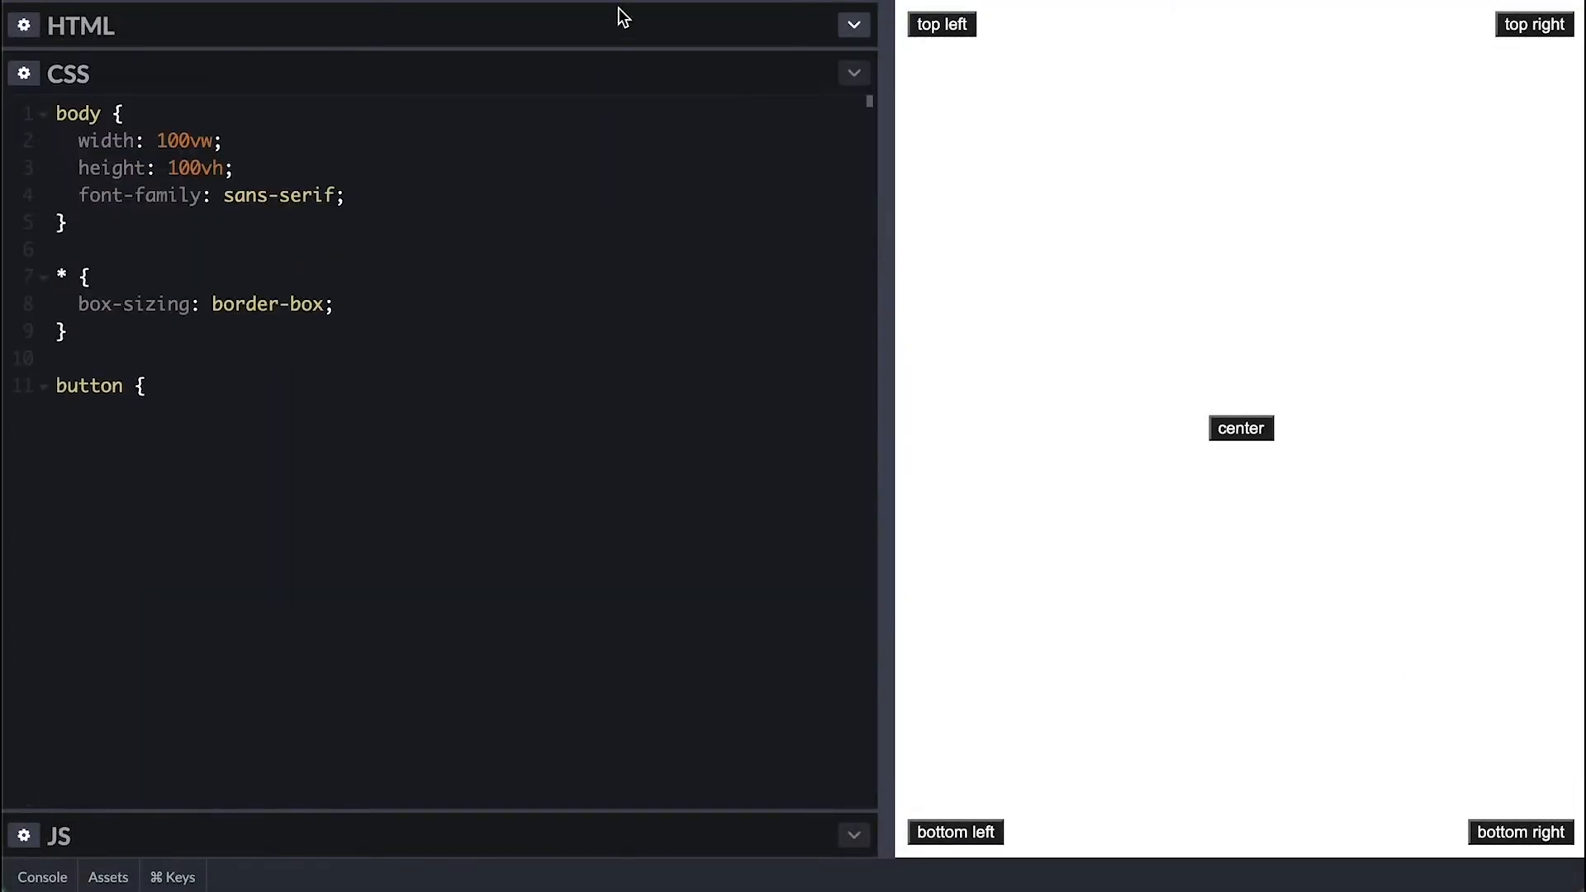
Step: Scroll the CSS panel and fold all rules from body to button.center down to selectors
{"action": "scroll", "scroll_direction": "down", "scroll_amount": 3}
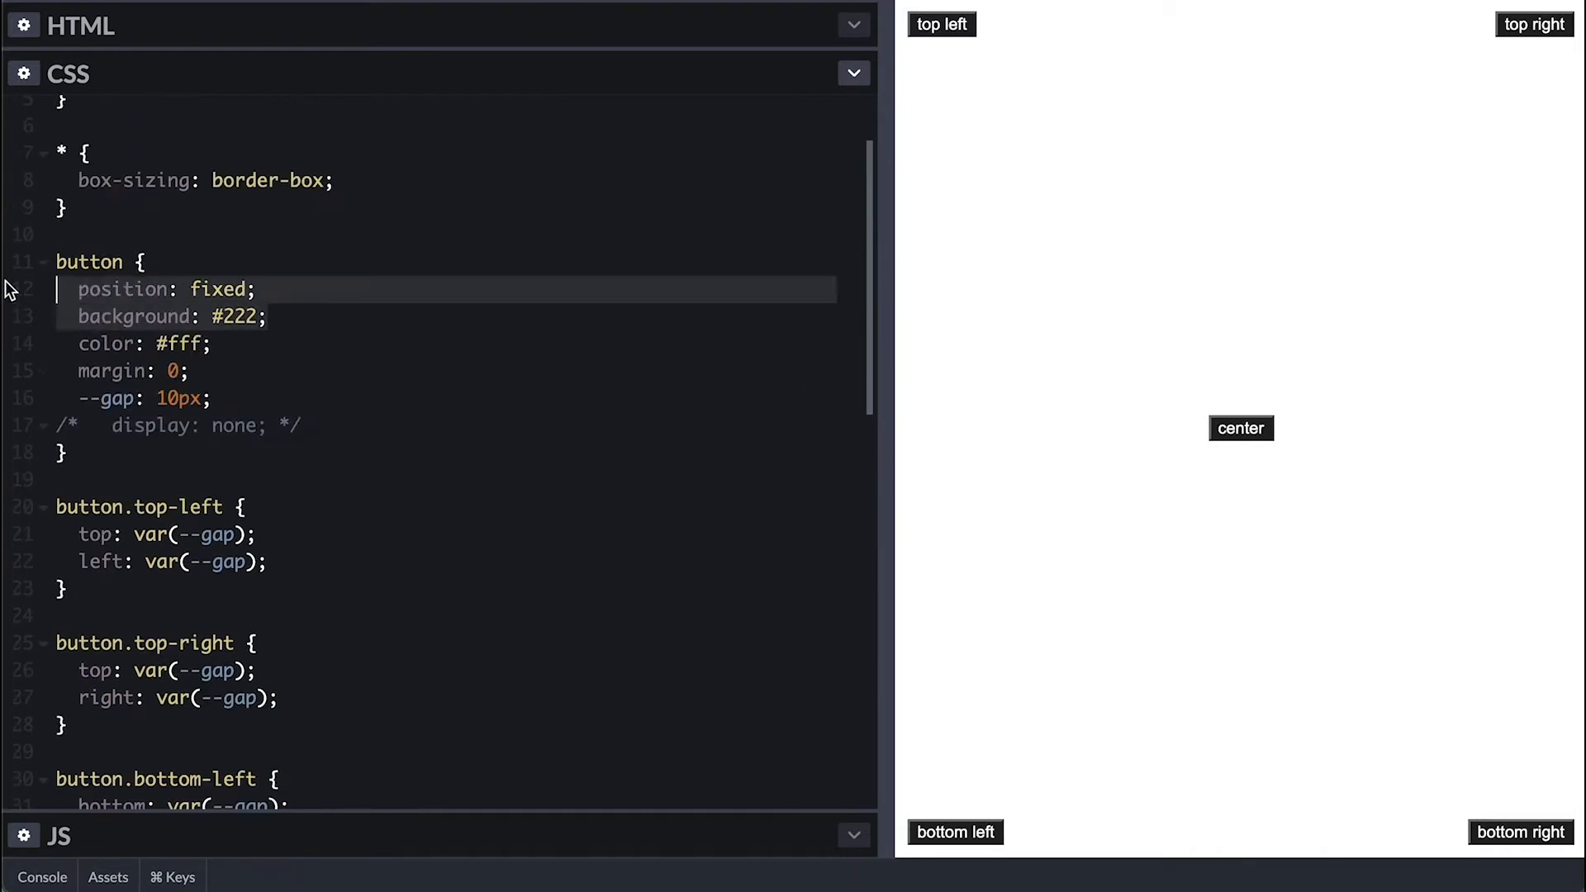
{"action": "scroll", "scroll_direction": "down", "scroll_amount": 3}
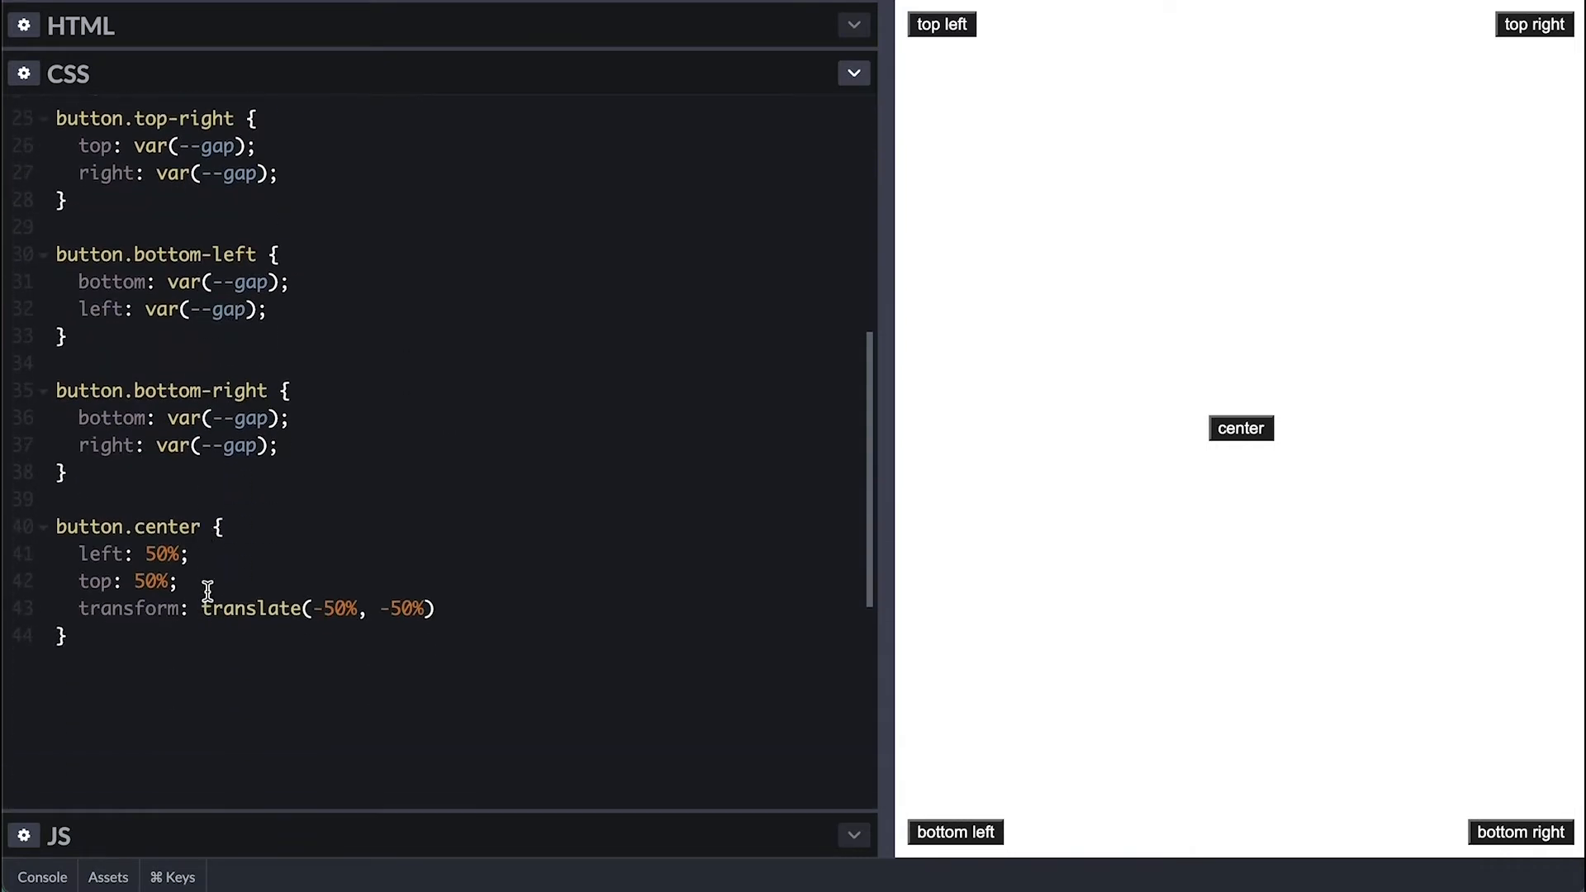
{"action": "left_click", "coordinate": [185, 553]}
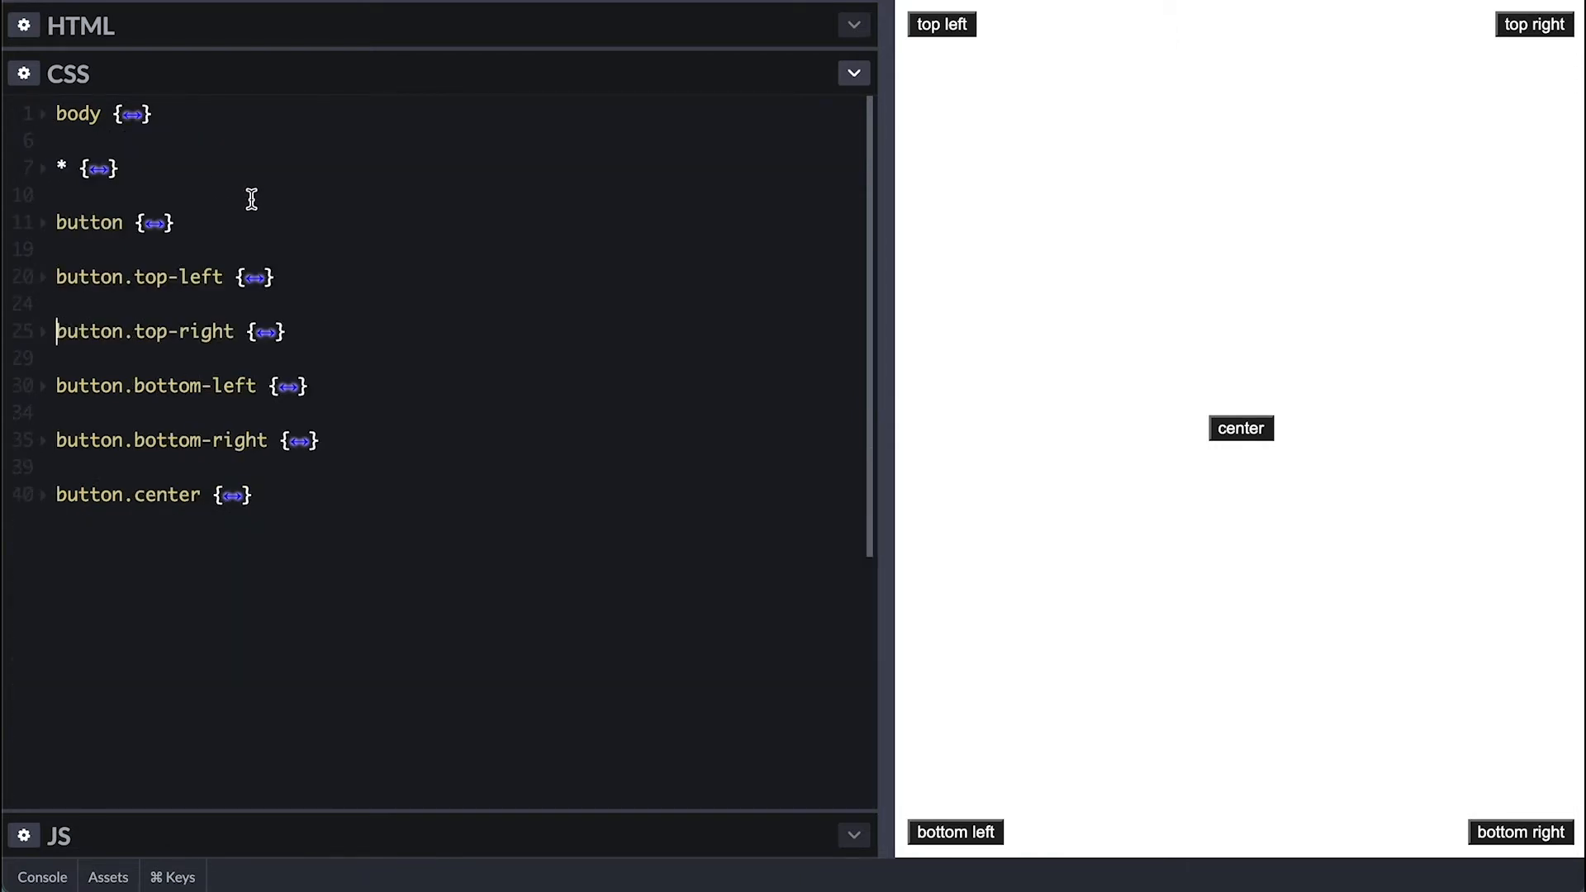
Step: In JS, create a ul with className 'context-menu' holding 'Item 1' and 'Item 2' divs
{"action": "left_click", "coordinate": [852, 72]}
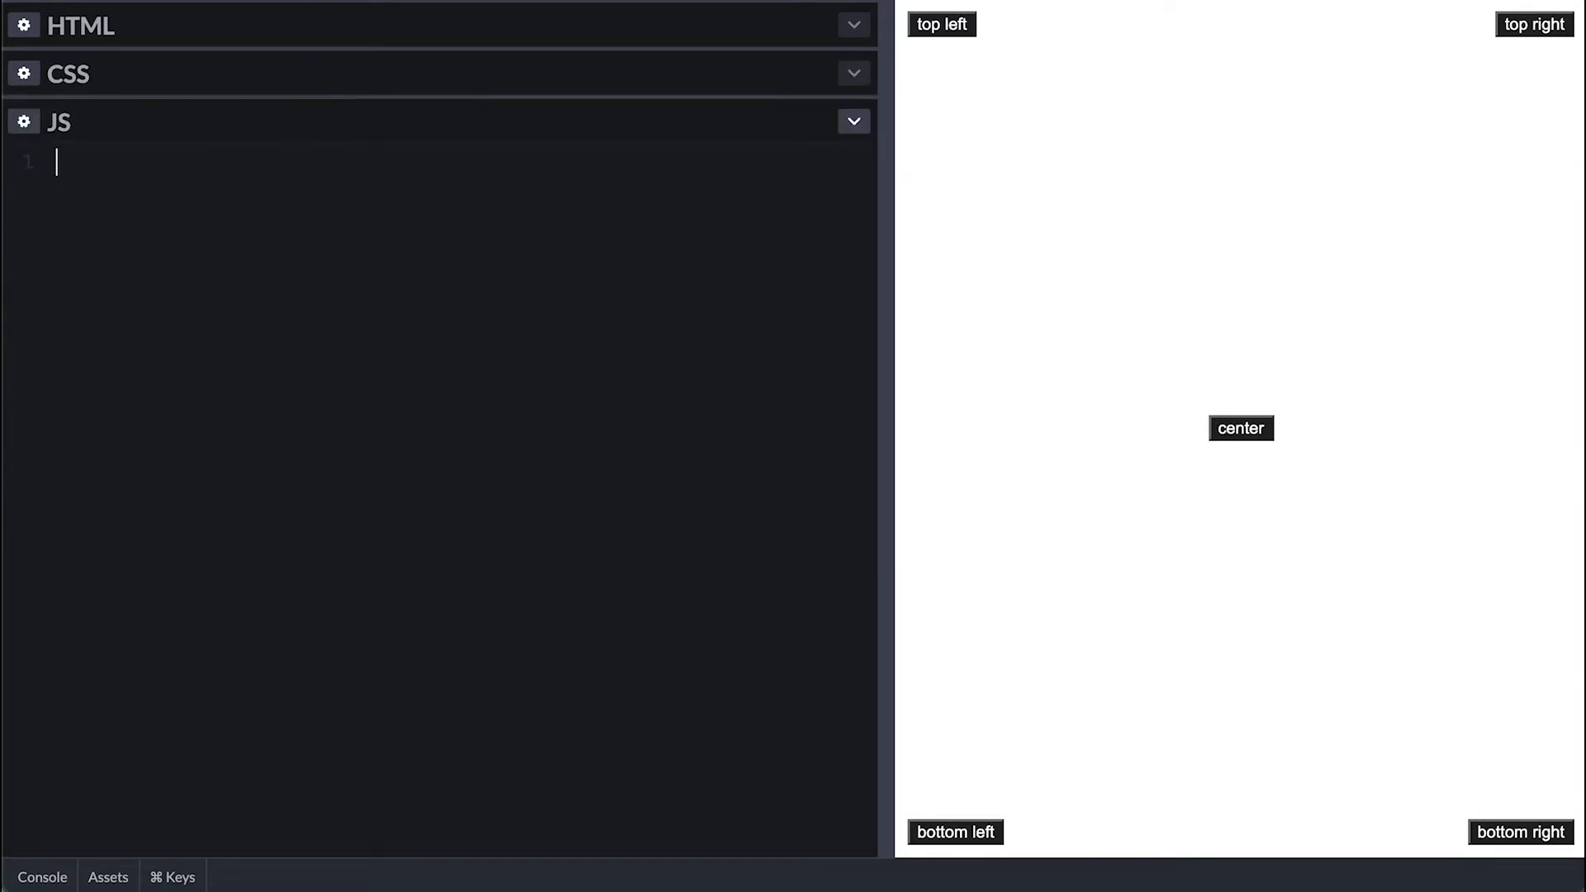
{"action": "type", "text": "const contextMenu"}
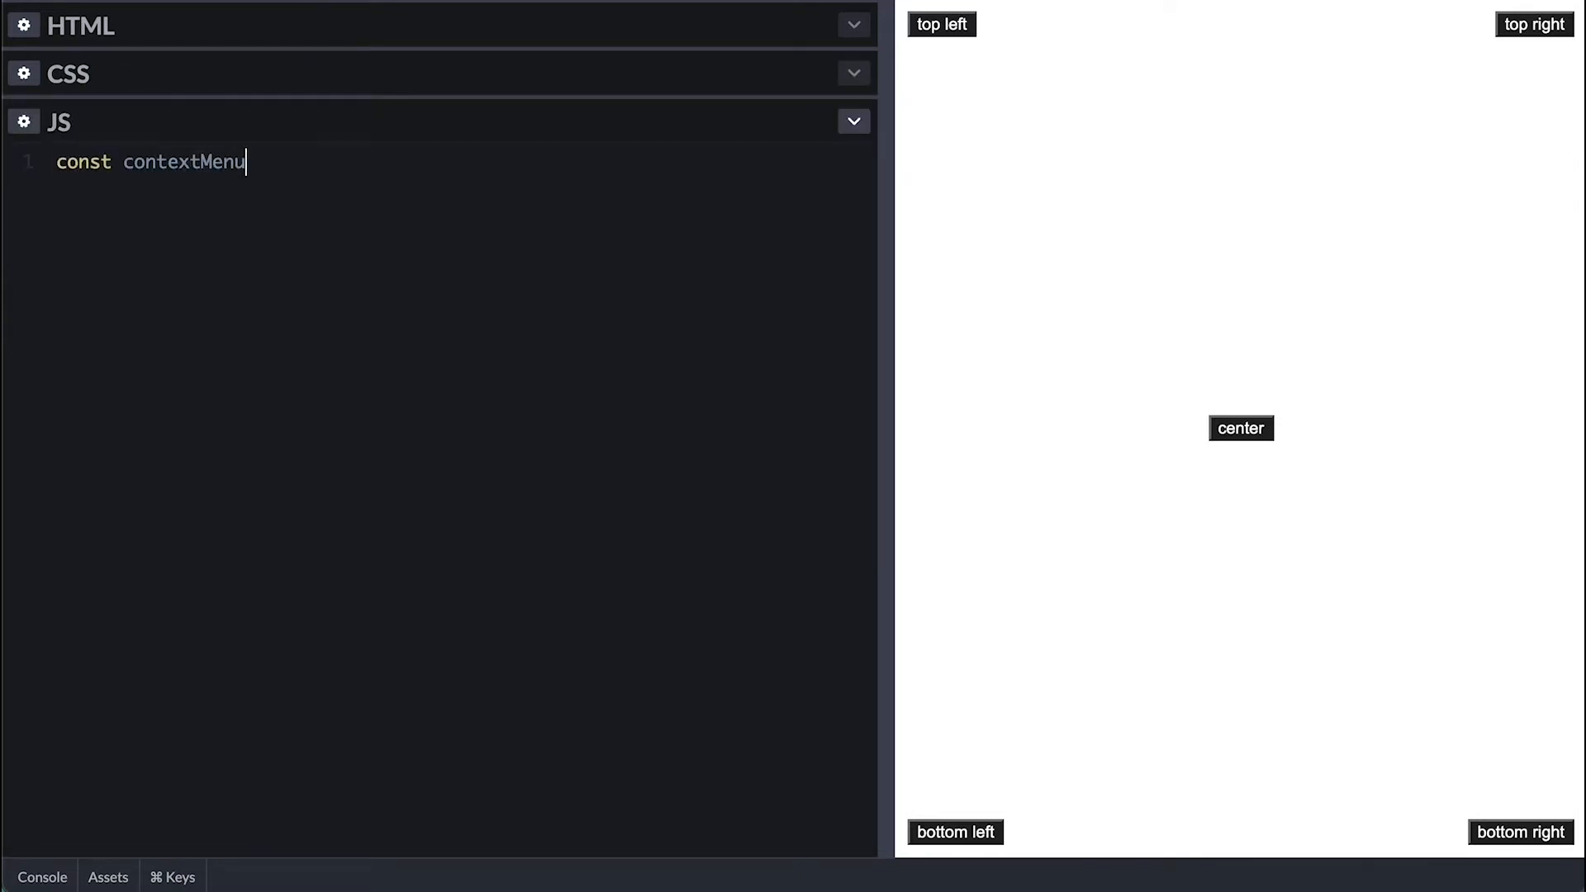
{"action": "type", "text": "= document.createEl"}
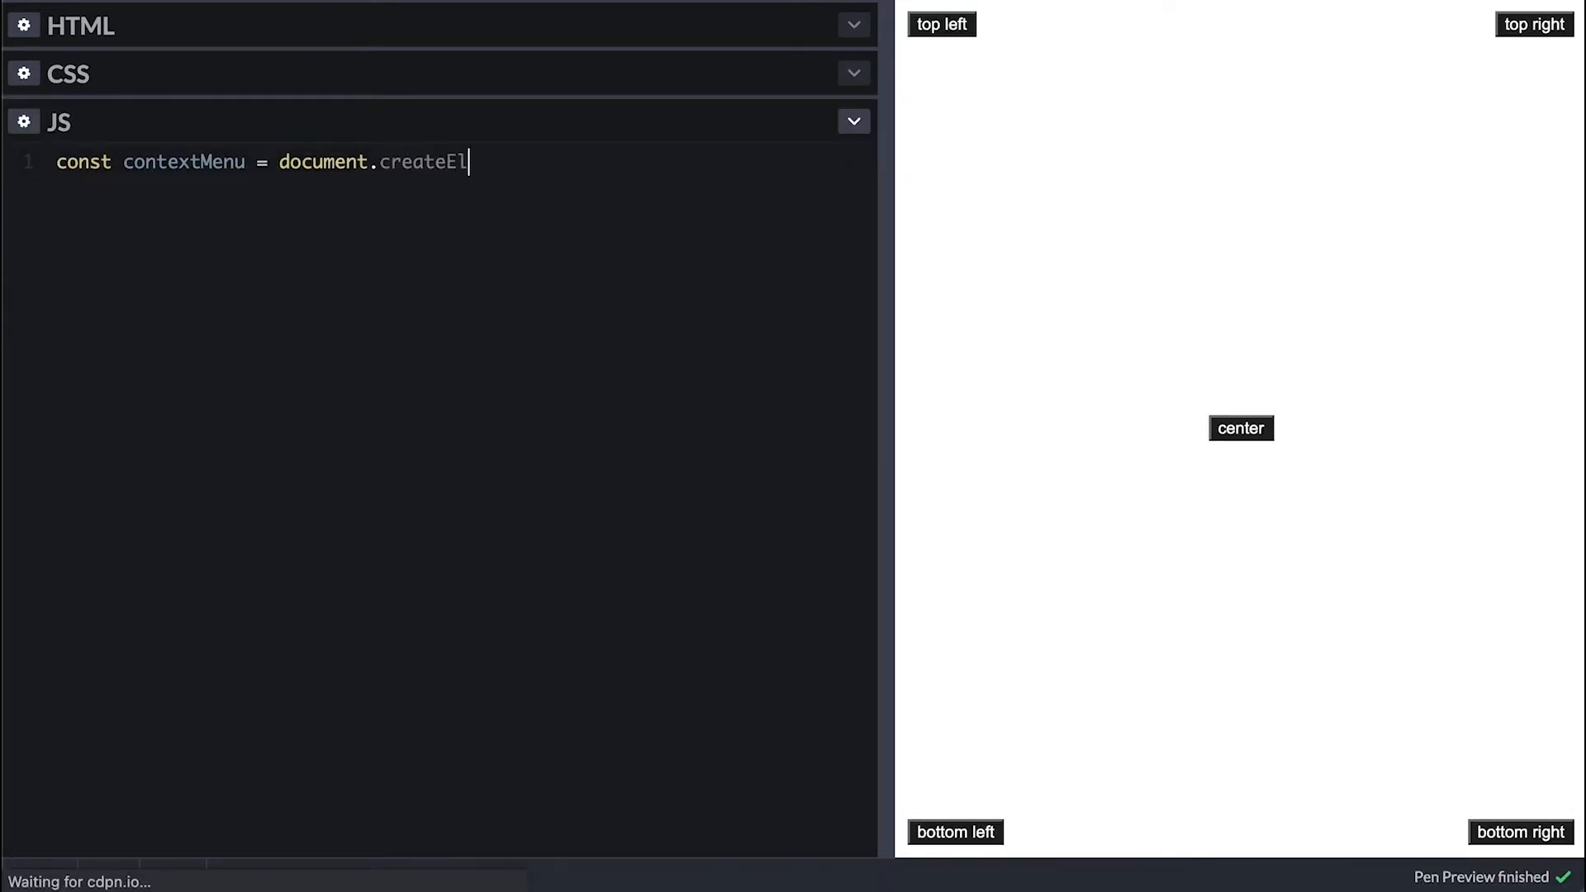
{"action": "type", "text": "emnt('ul');"}
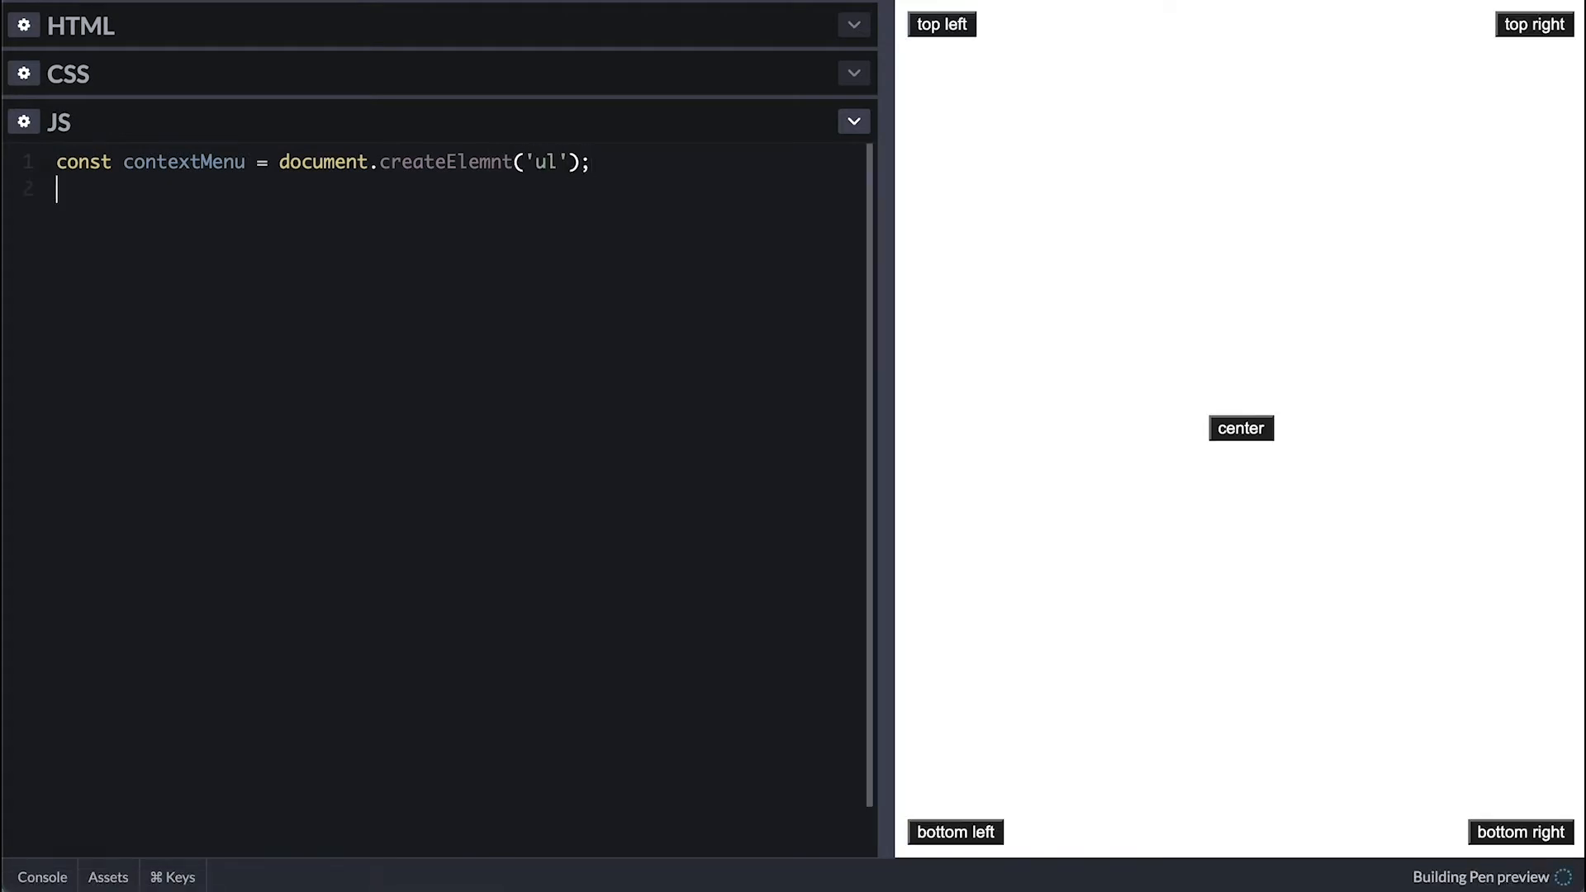
{"action": "type", "text": "contextMenu.className"}
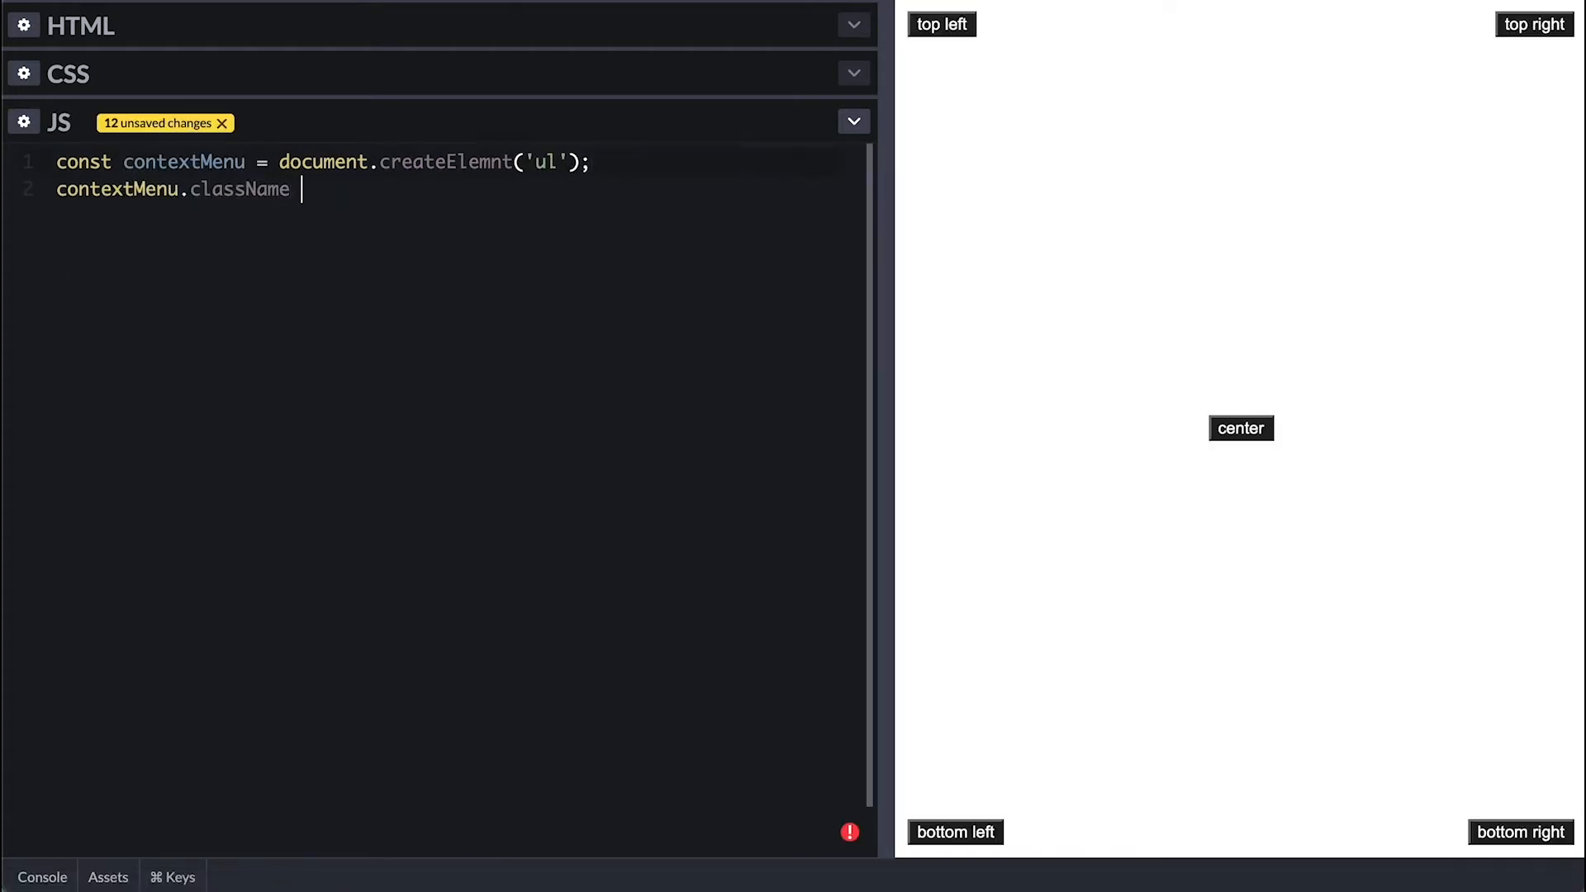
{"action": "type", "text": "= 'context-menu';"}
{"action": "type", "text": "document.body.appendChild("}
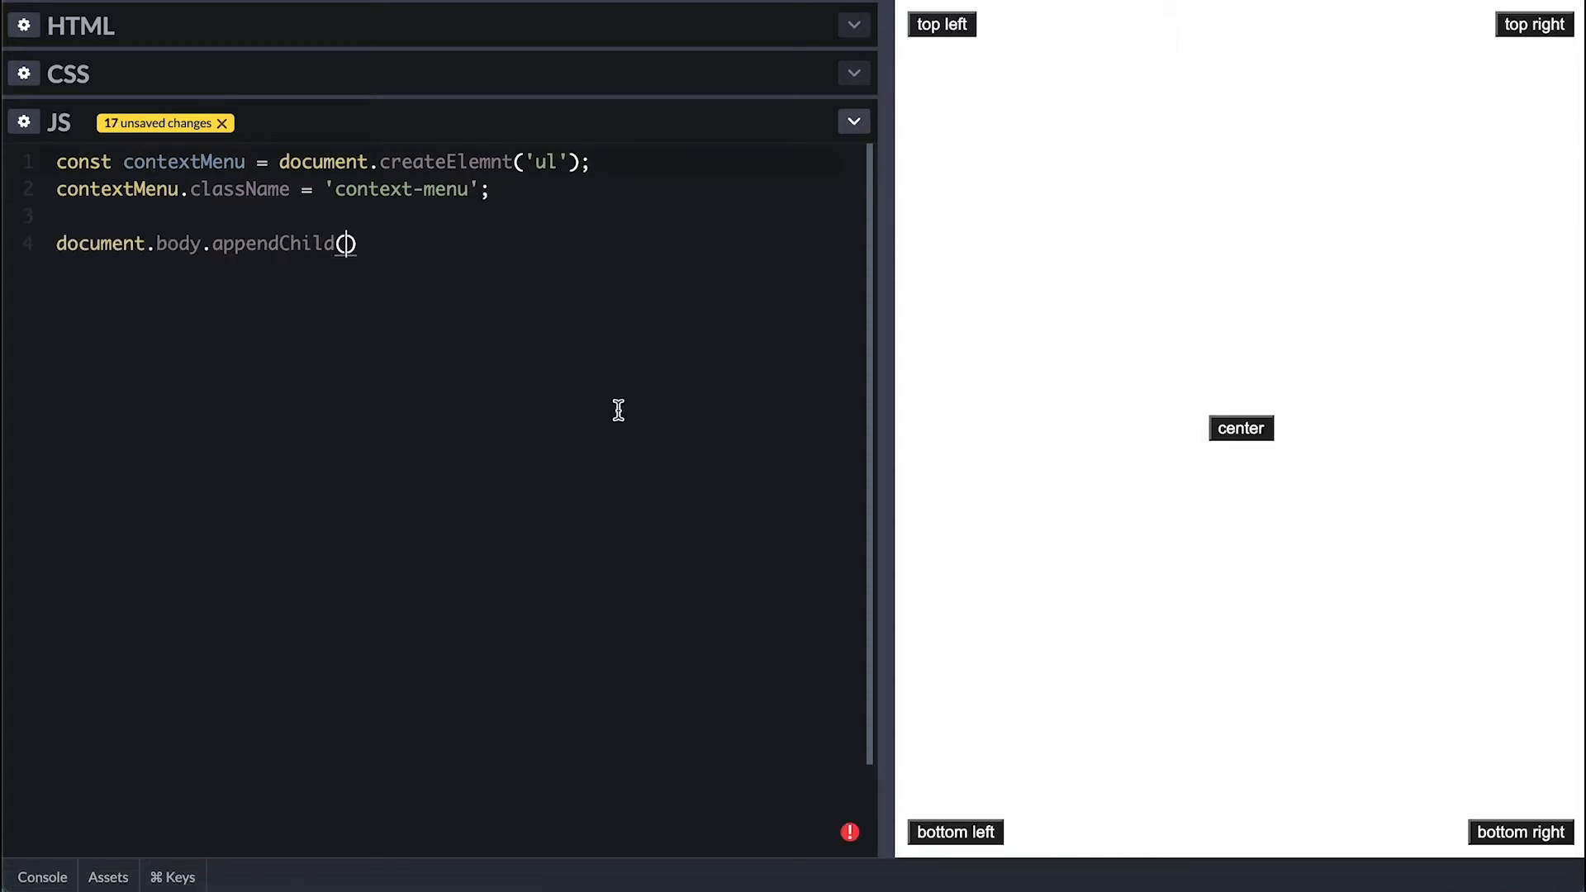
{"action": "type", "text": "contextMenu.inner = 'context-menu';"}
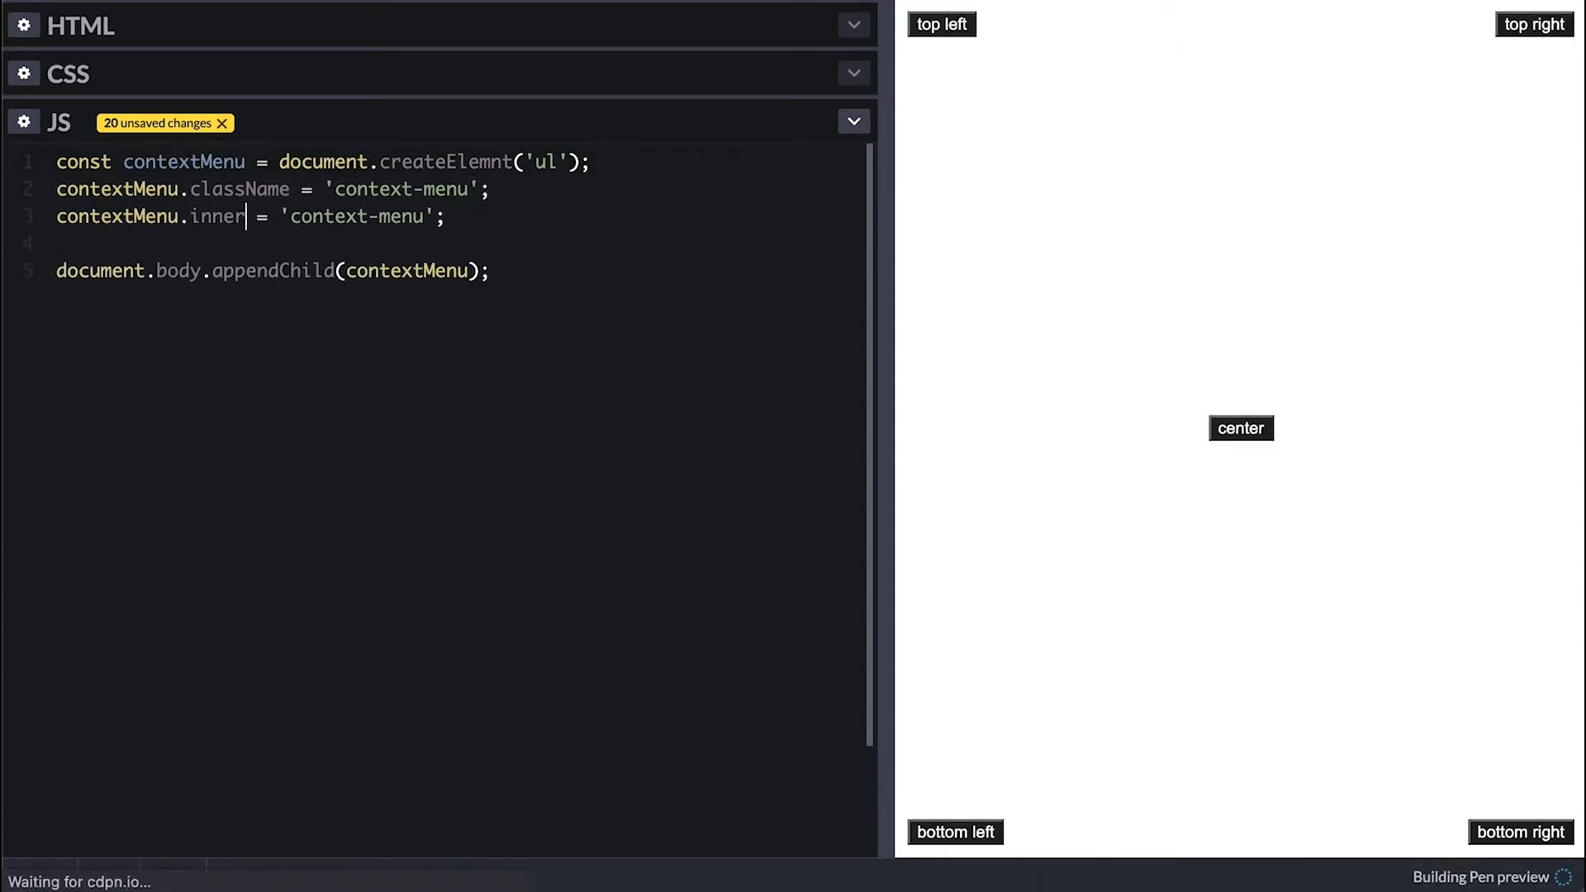
{"action": "type", "text": "HTML = '<div>Item 1</div><div>Item 2</div>'"}
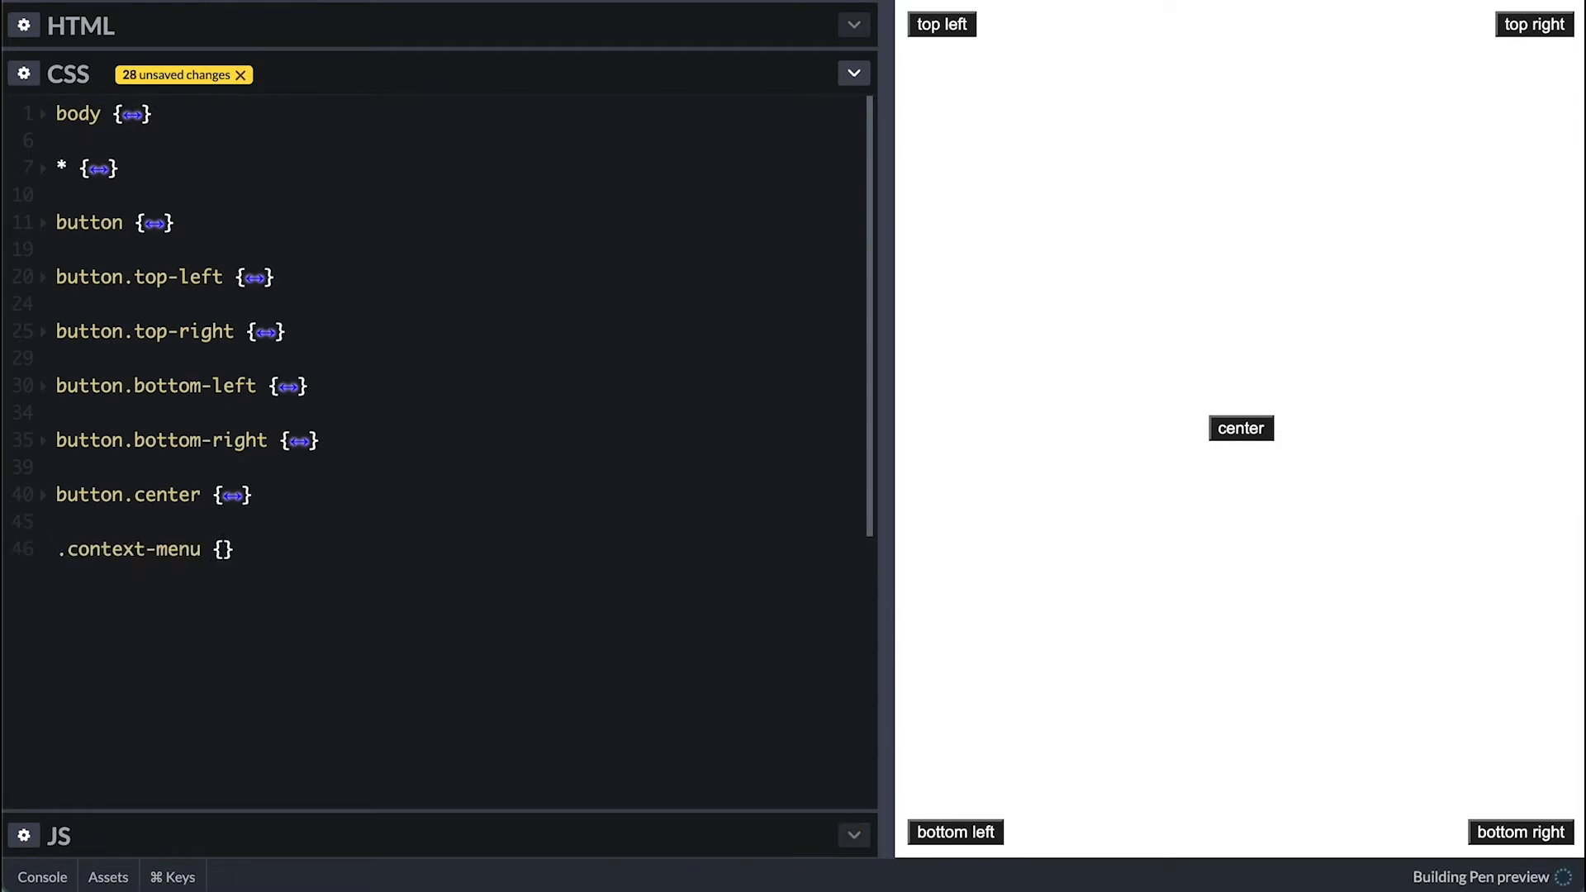
Step: Give .context-menu position: fixed, z-index: 9999999 and width: 150px
{"action": "type", "text": "po"}
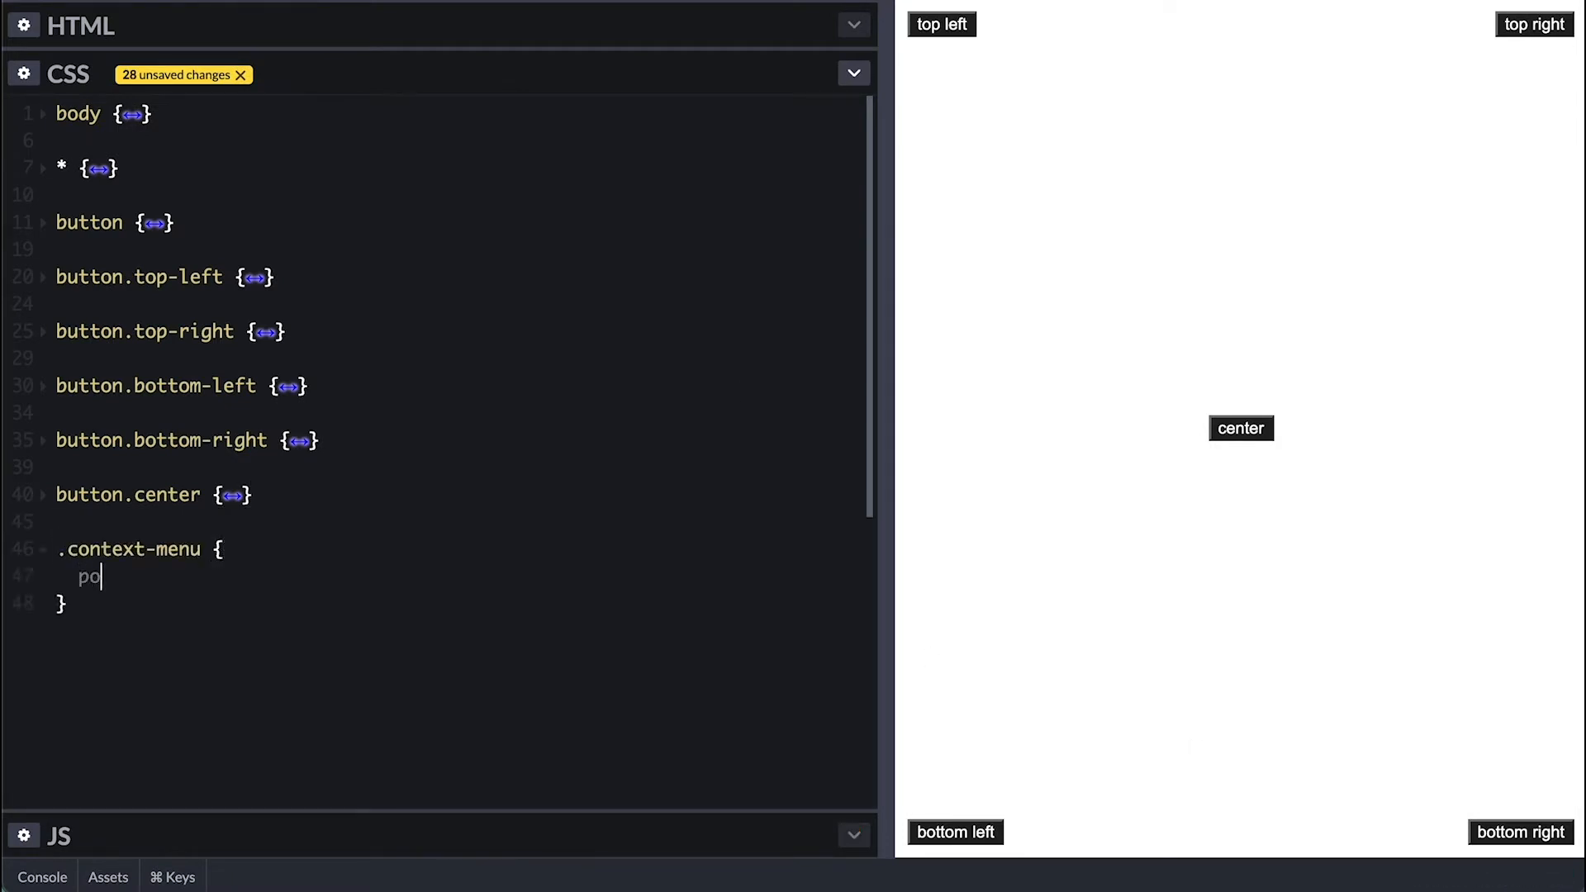
{"action": "type", "text": "sition: fixed;"}
{"action": "type", "text": "z-inde"}
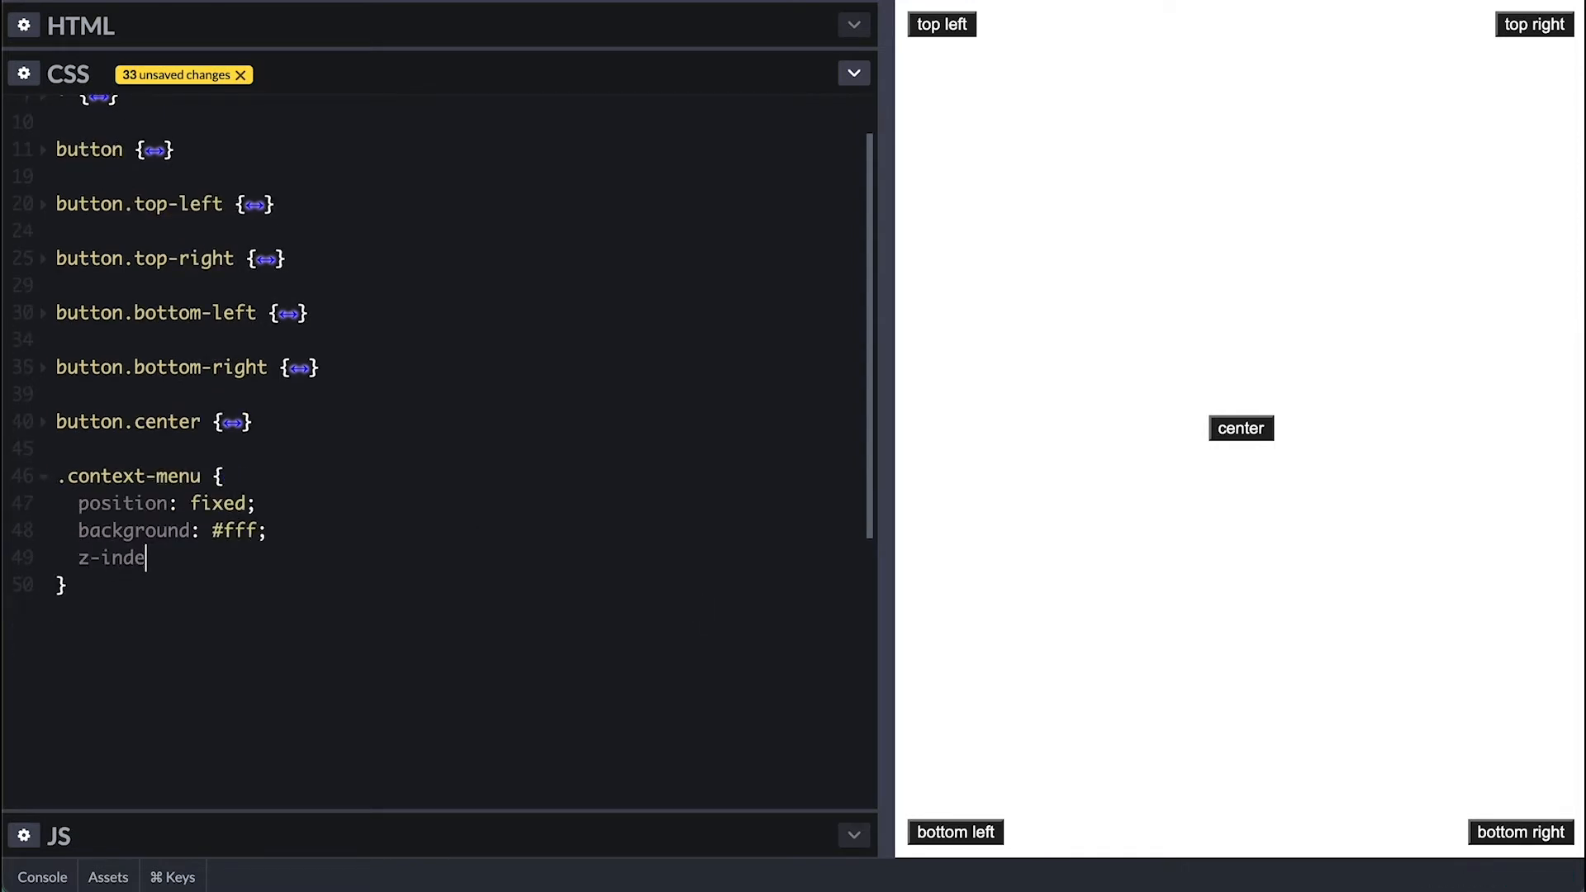
{"action": "type", "text": "x: 9999999;"}
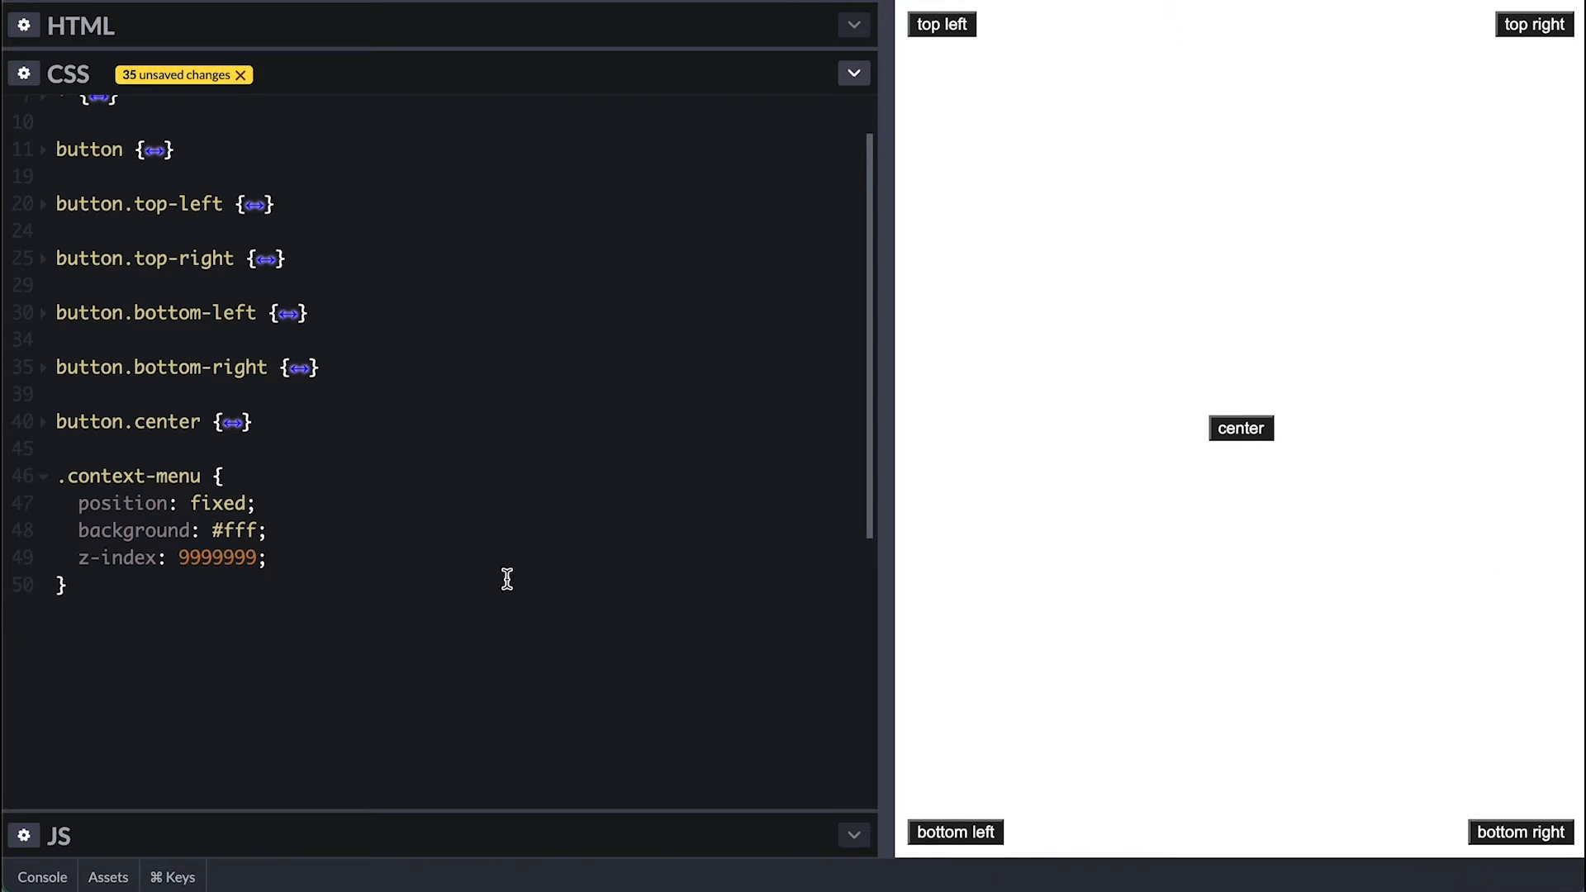
{"action": "type", "text": "width: 150px;"}
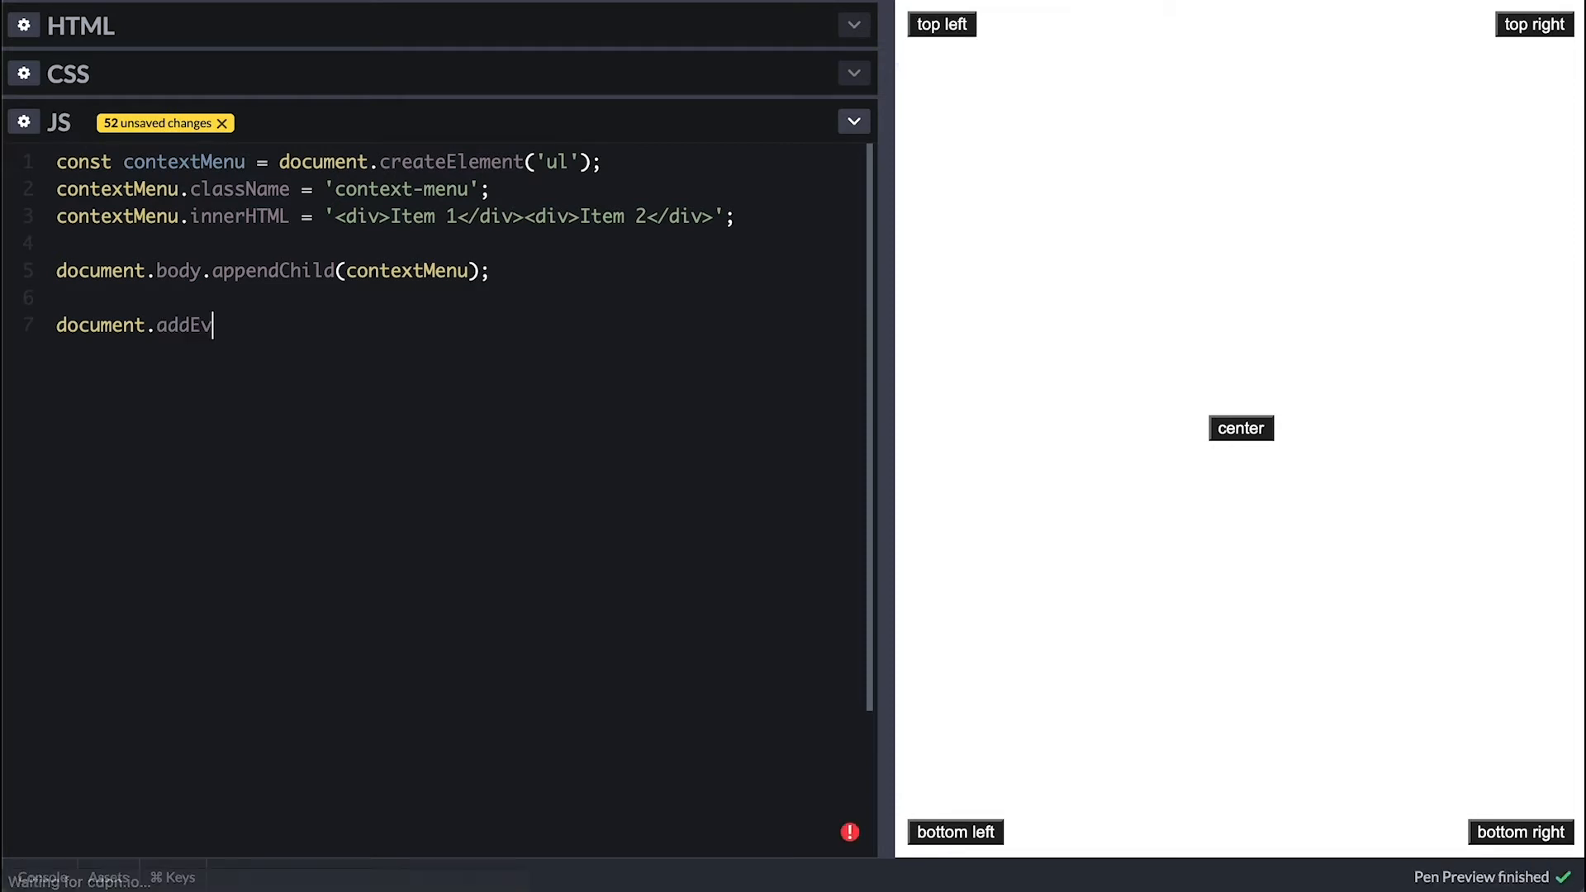
Step: Add a mousemove listener setting contextMenu.style.left to e.clientX plus 'px'
{"action": "type", "text": "EventListener('mousemo'"}
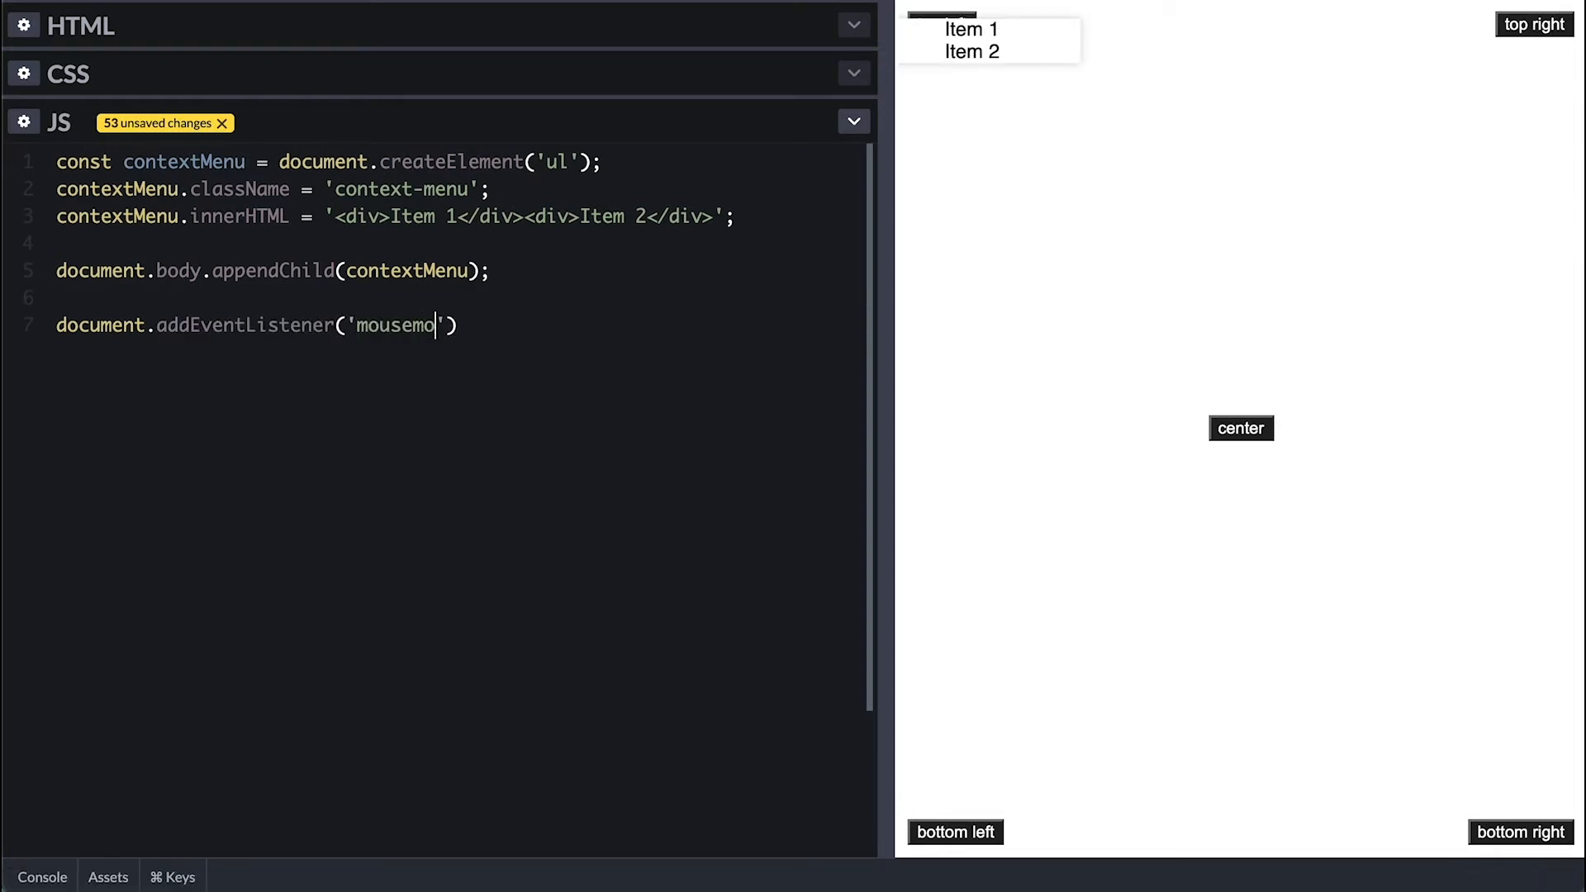
{"action": "type", "text": "ve', e => {"}
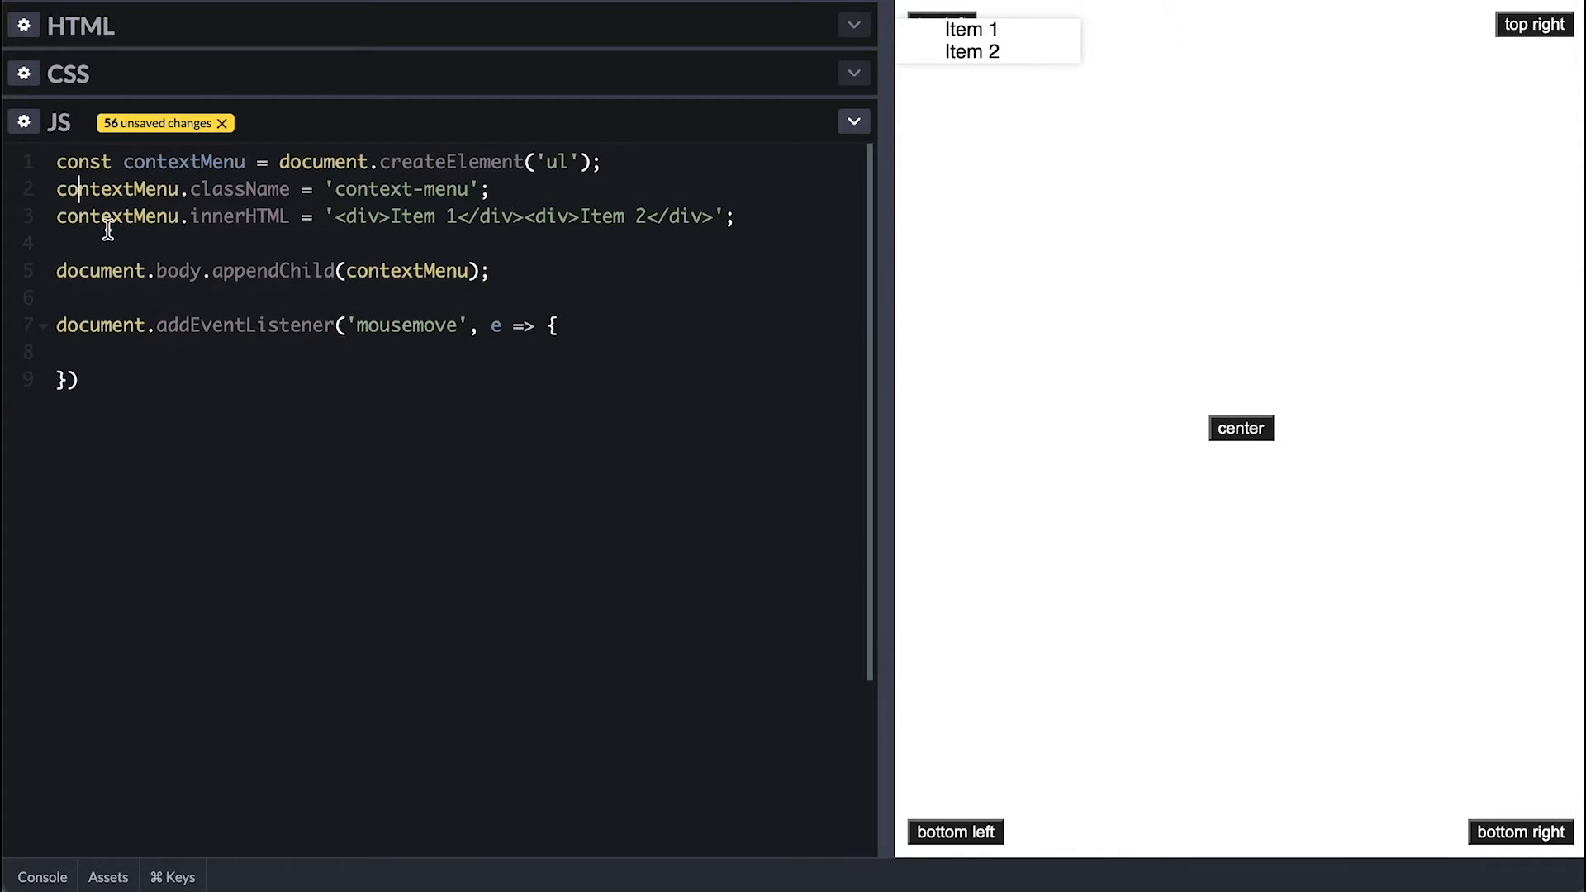
{"action": "type", "text": "contextMenu.style.left = e"}
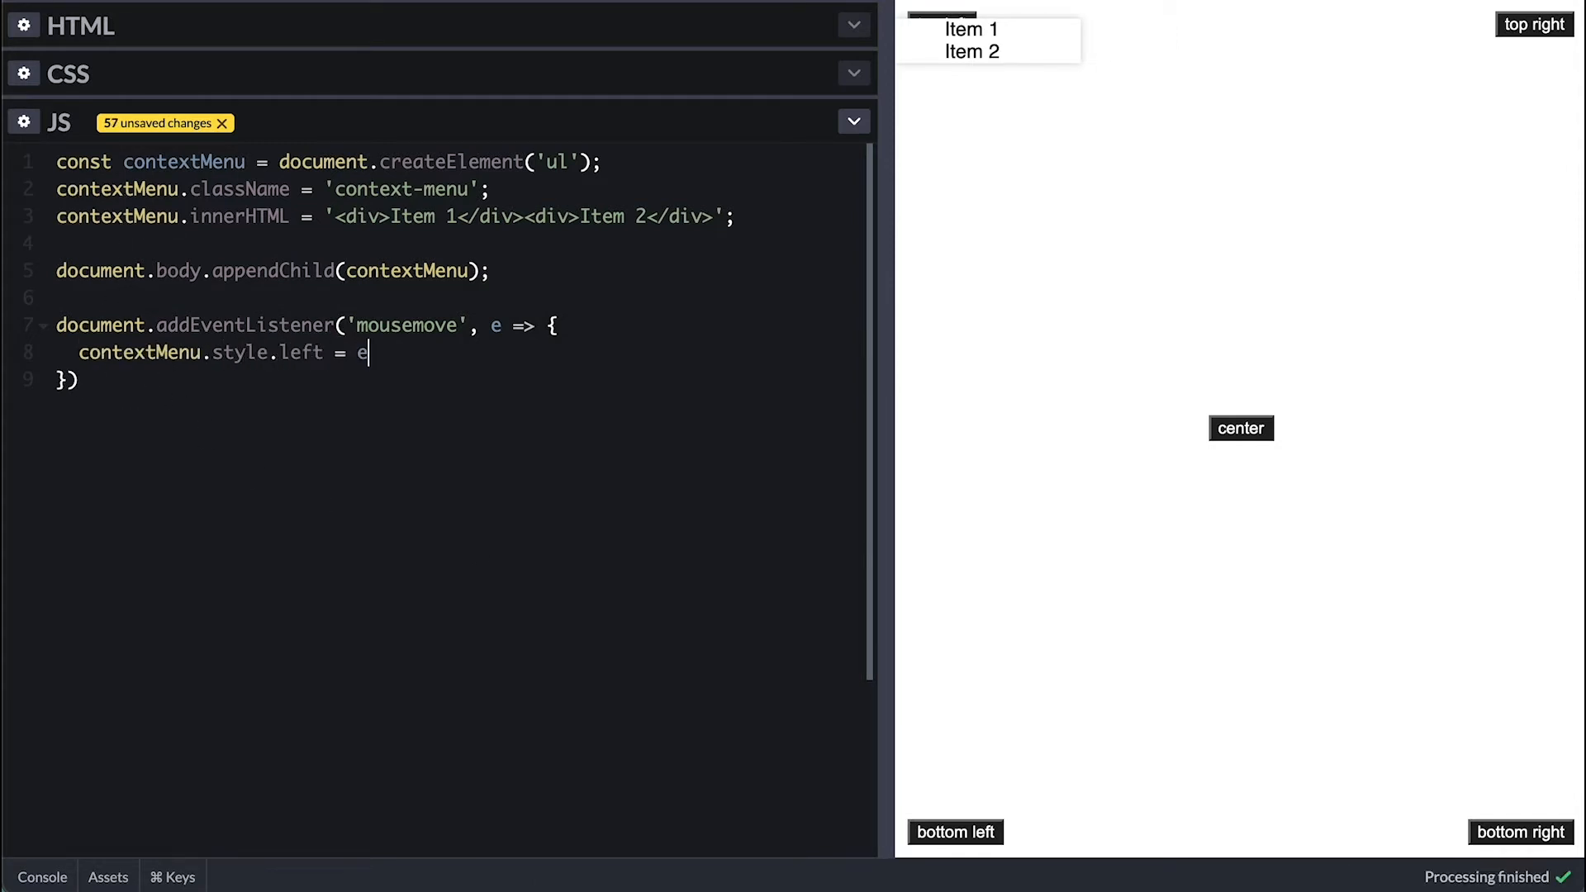
{"action": "type", "text": ".clientX + ''"}
{"action": "type", "text": "contextMenu.style.top = e.clientY + 'px';"}
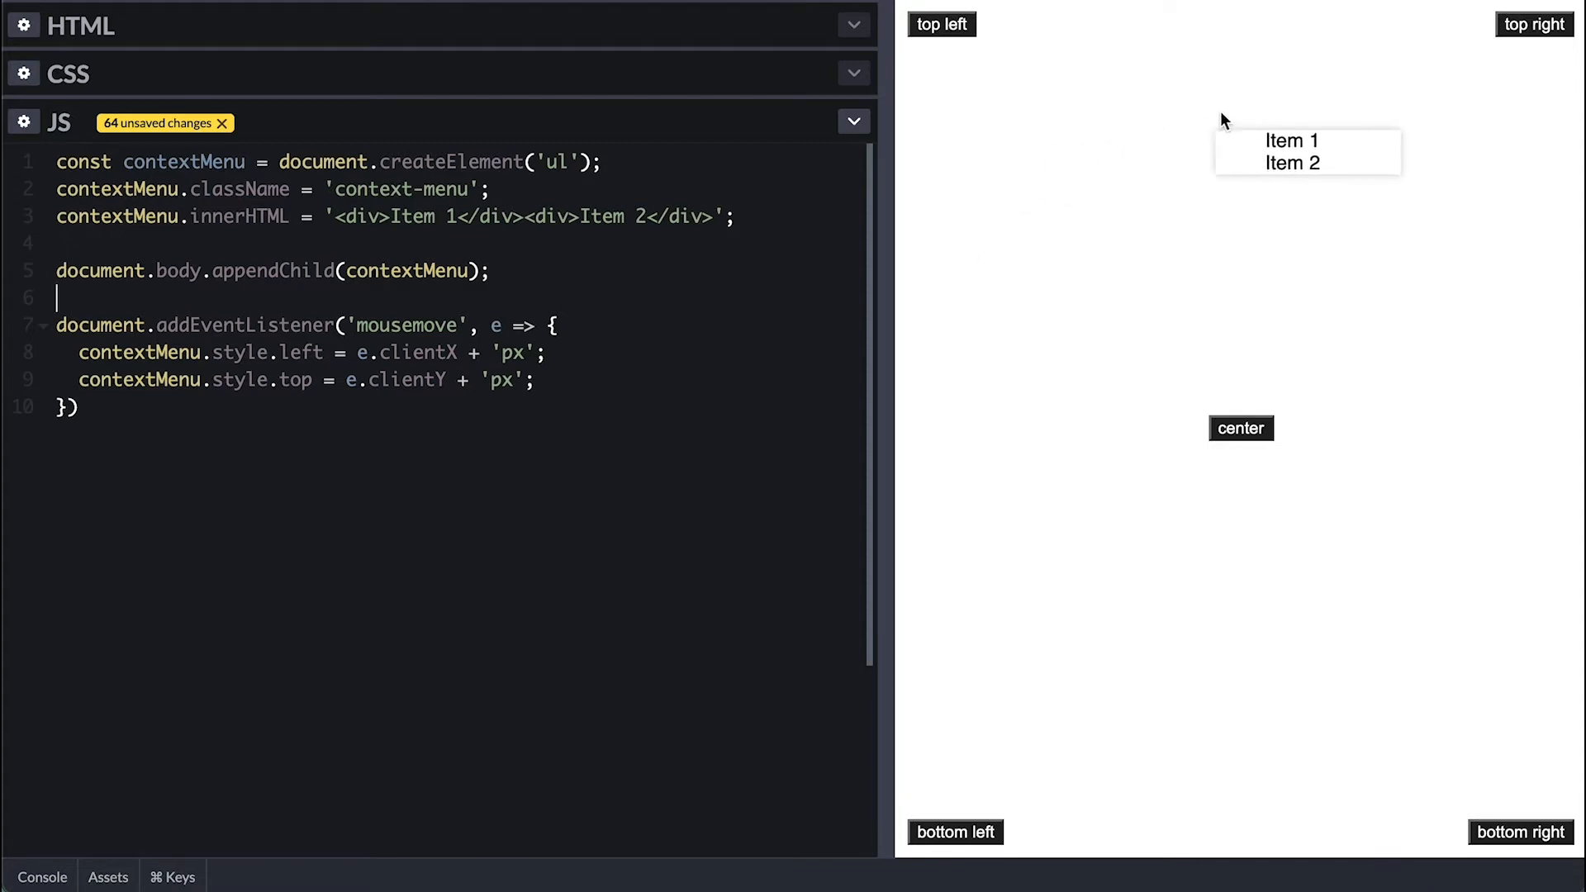
{"action": "mouse_move", "coordinate": [1028, 185]}
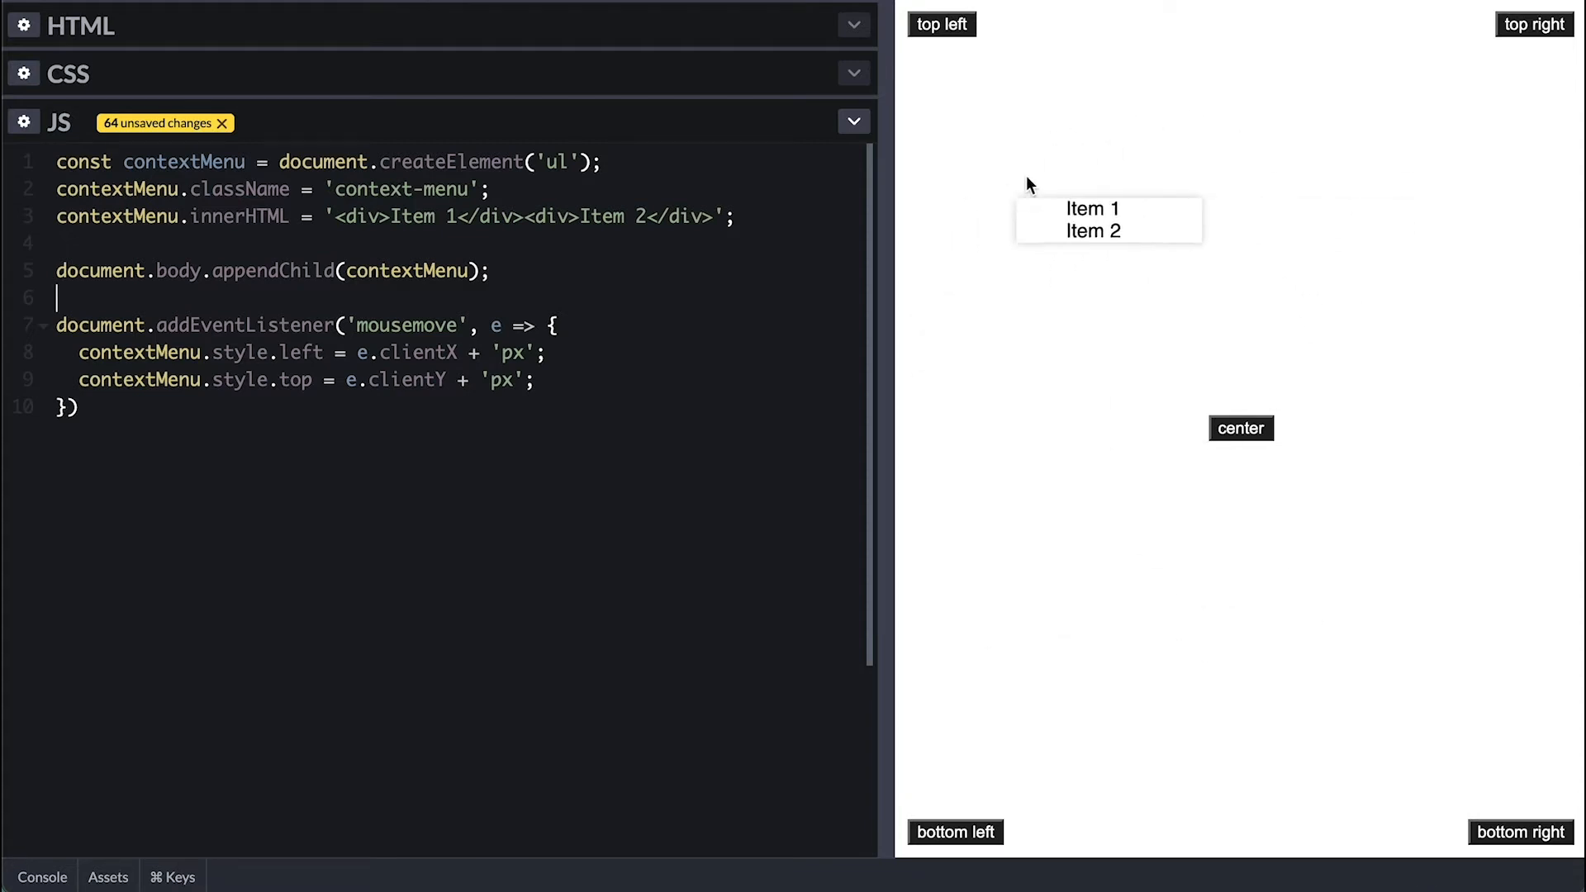
{"action": "mouse_move", "coordinate": [901, 11]}
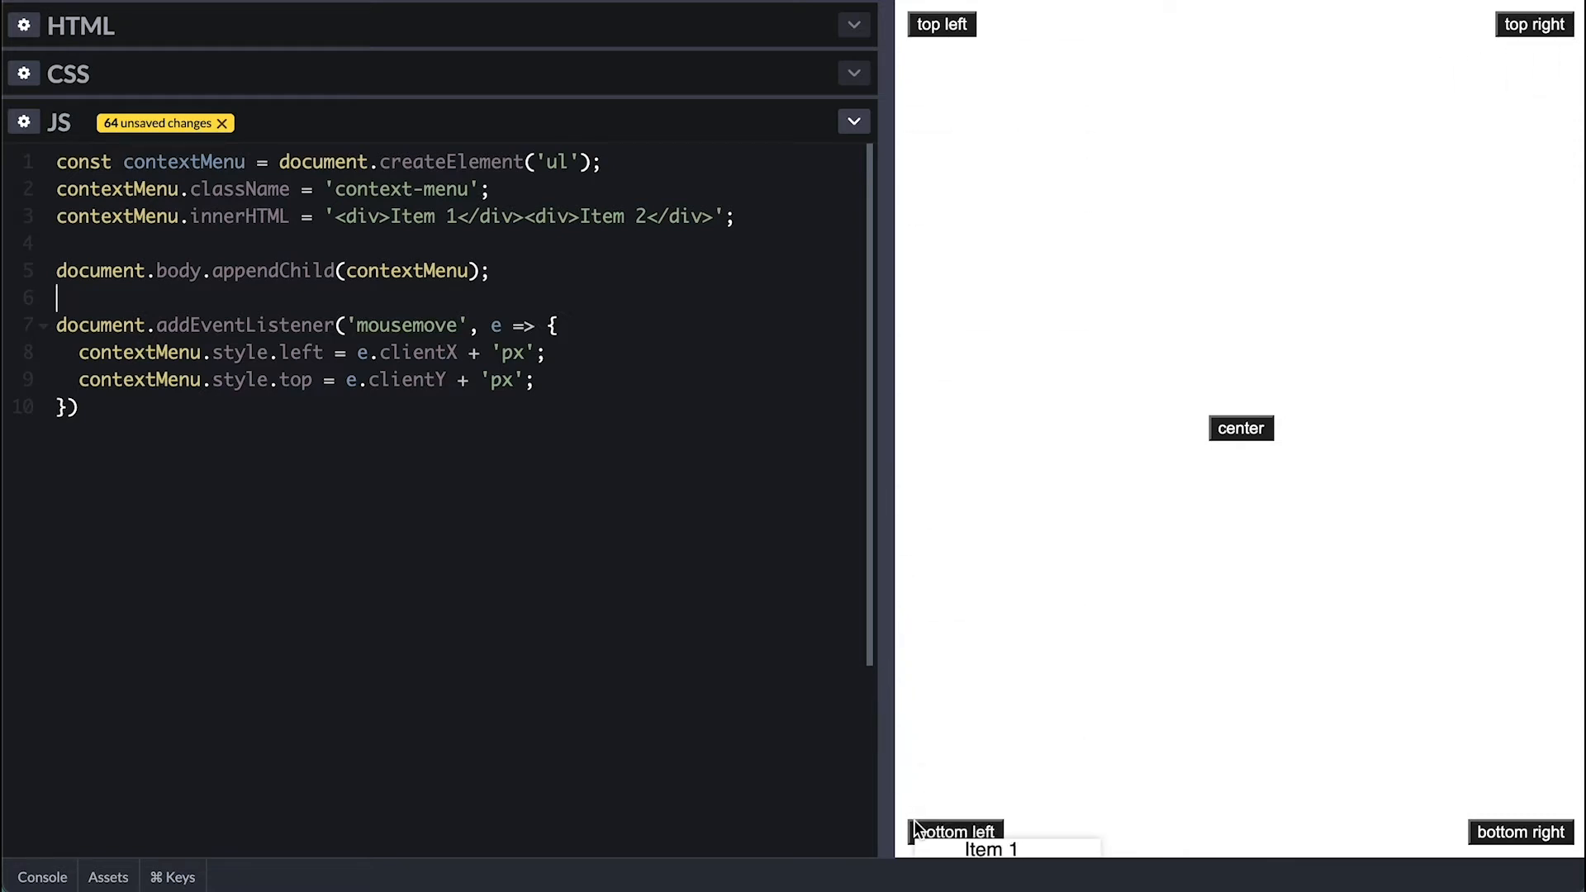
{"action": "mouse_move", "coordinate": [905, 816]}
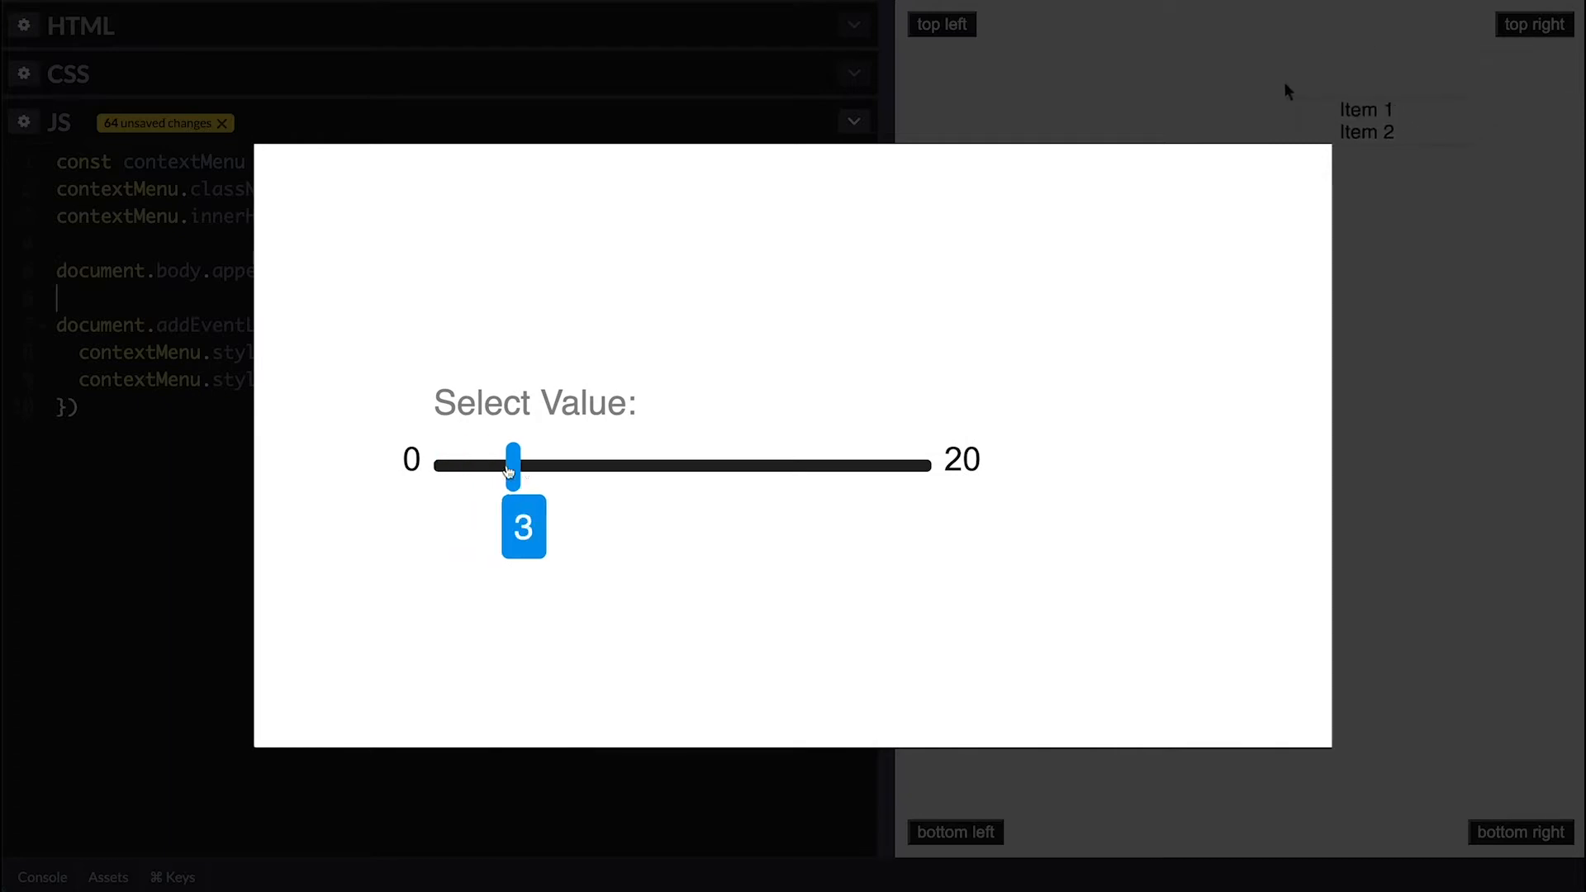
Step: Drag the Select Value slider from 3 past 15 up to the maximum of 20
{"action": "left_click_drag", "start_coordinate": [513, 463], "coordinate": [804, 463]}
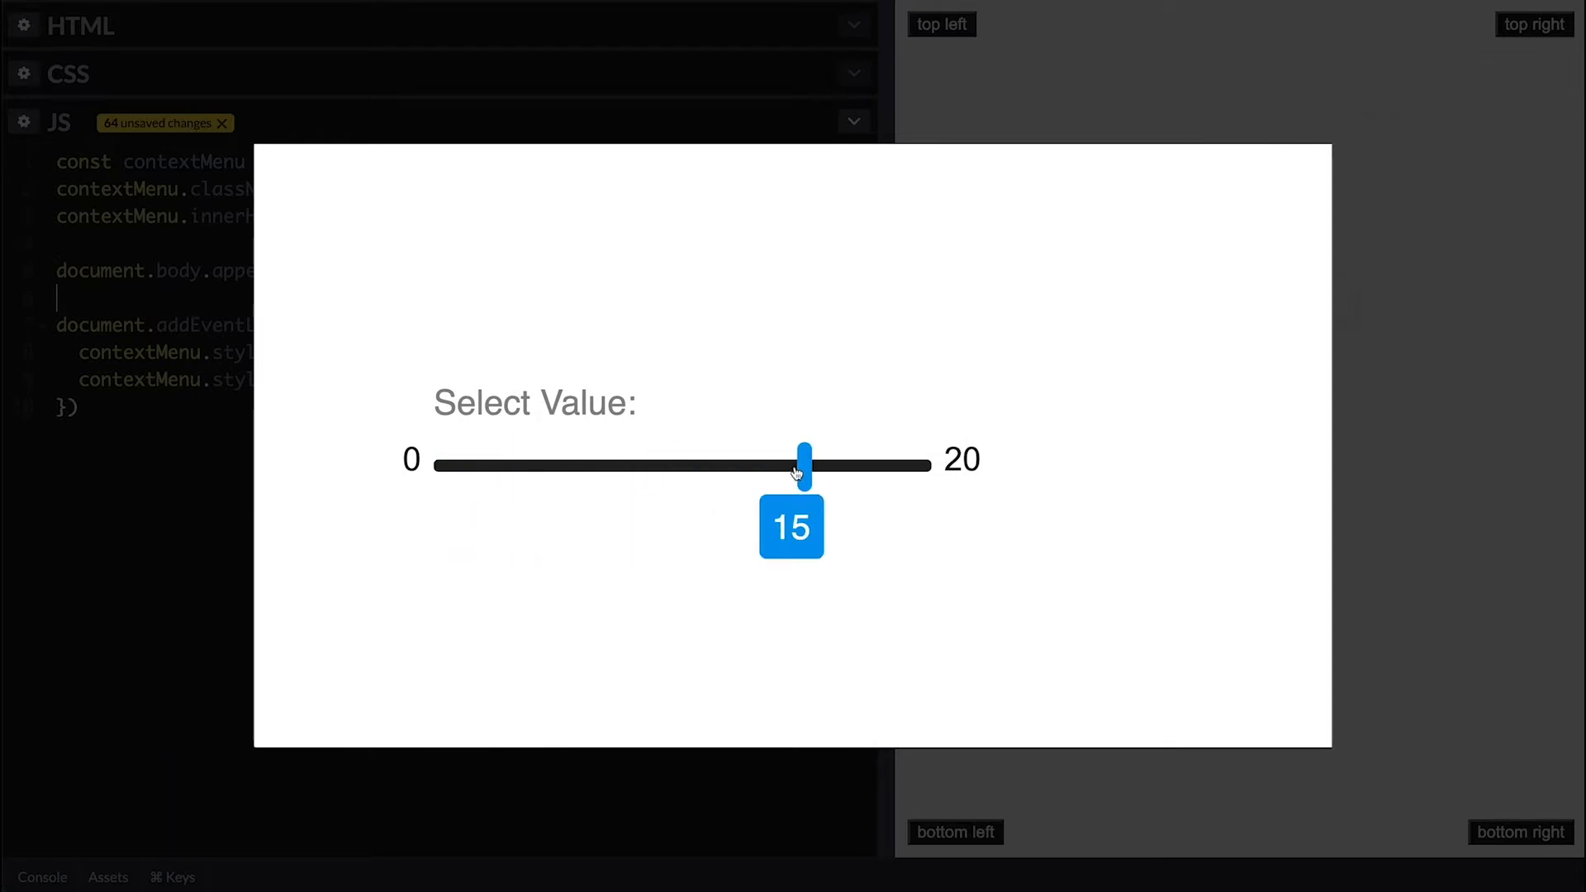
{"action": "left_click_drag", "start_coordinate": [804, 464], "coordinate": [923, 464]}
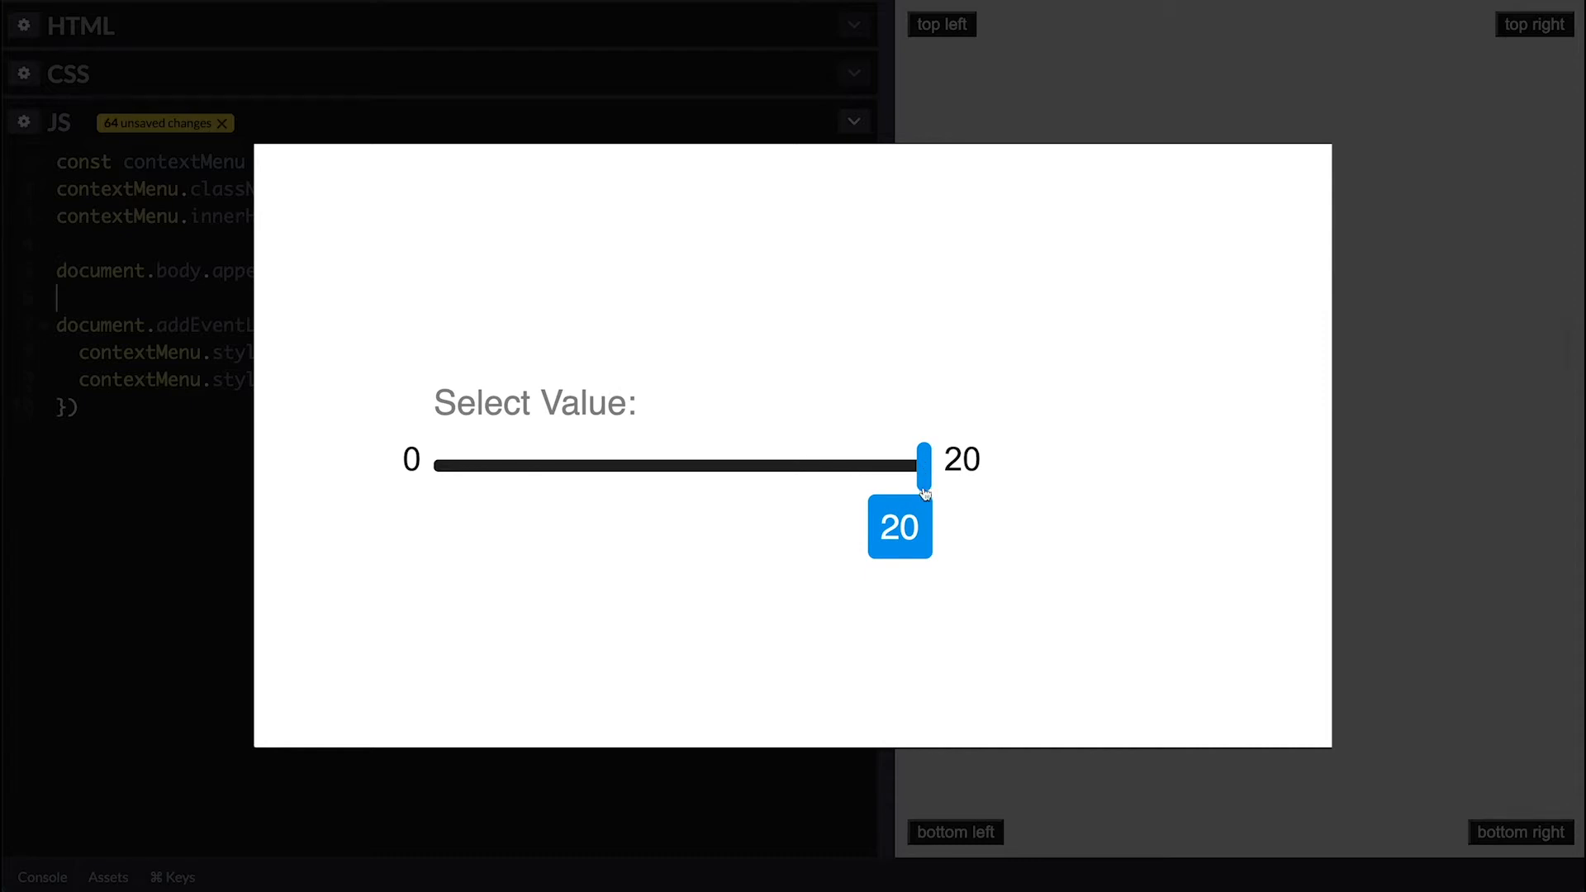
{"action": "left_click_drag", "start_coordinate": [920, 464], "coordinate": [440, 464]}
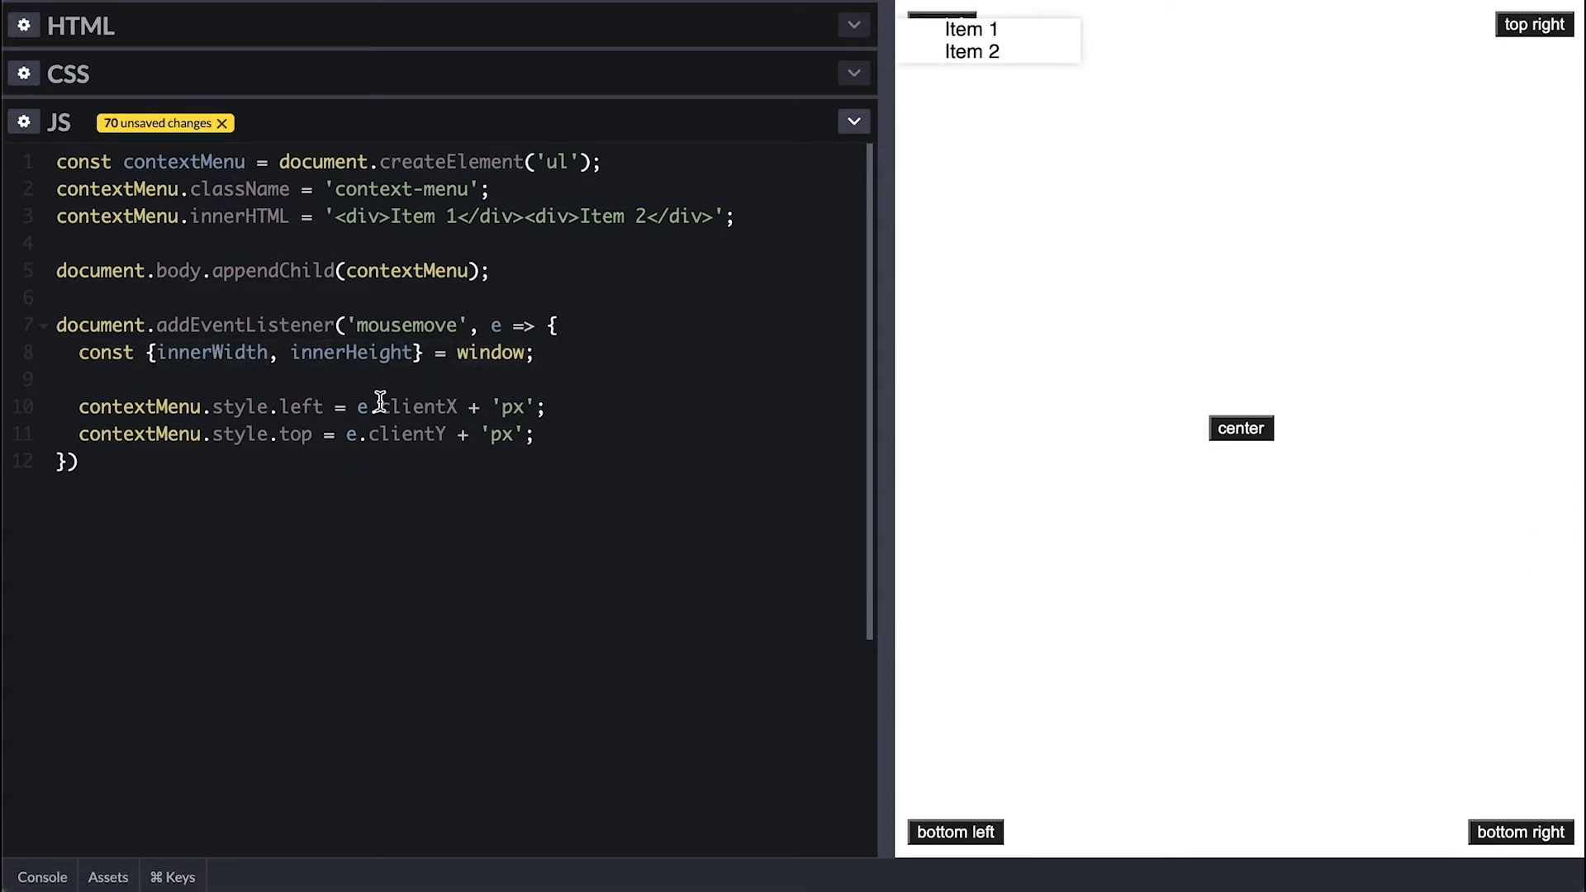
Step: Compute leftTranslate from e.clientX*100 and apply it through a translateX template string
{"action": "type", "text": "const left"}
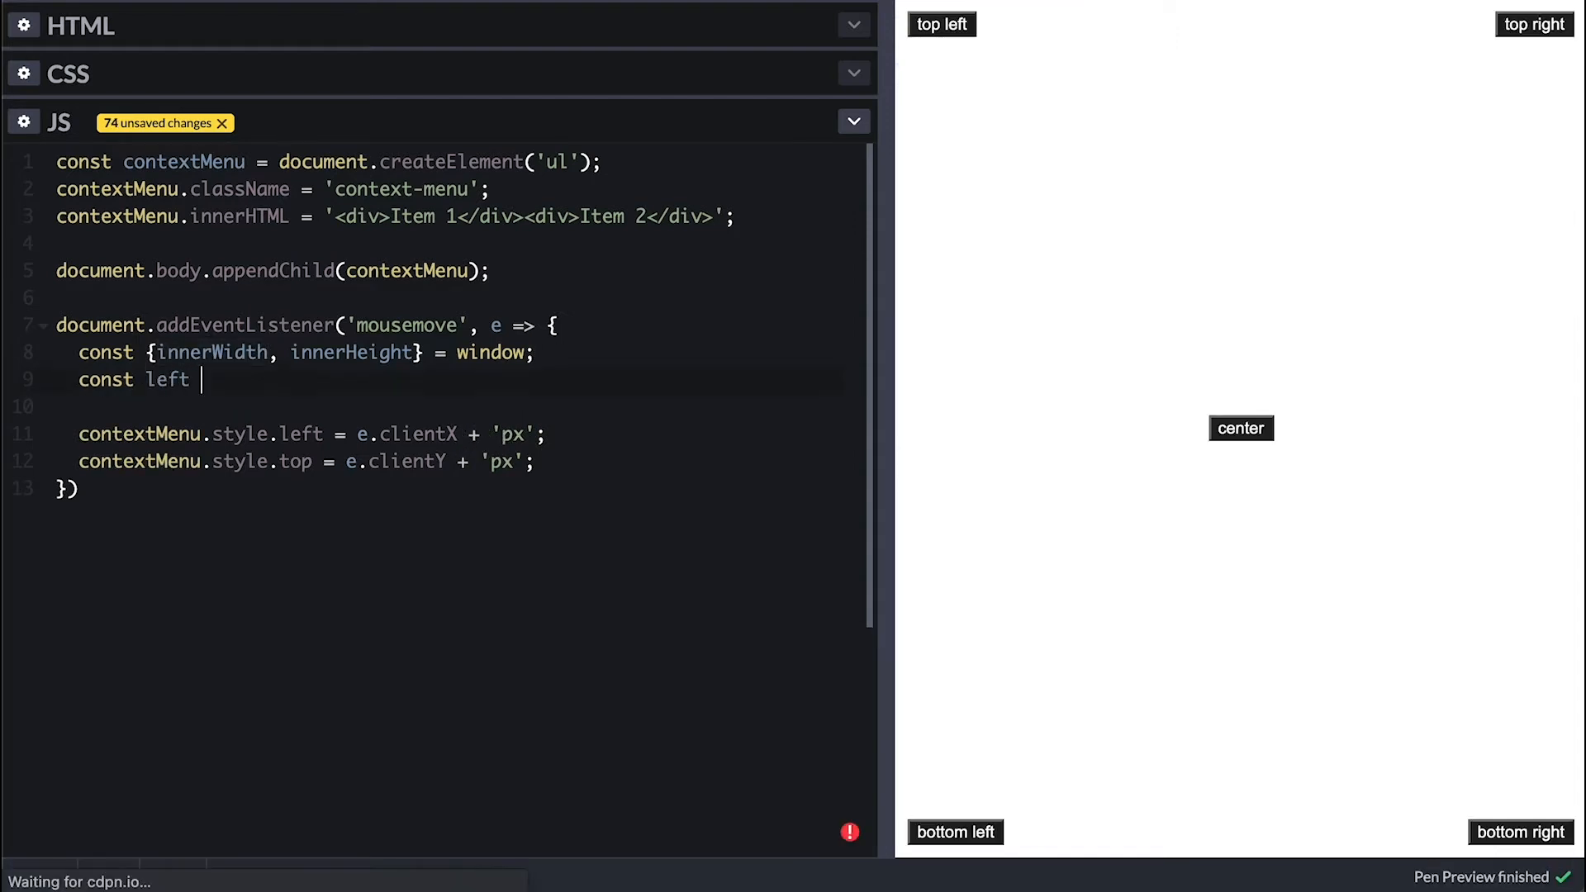
{"action": "type", "text": "Translate = e.clientX"}
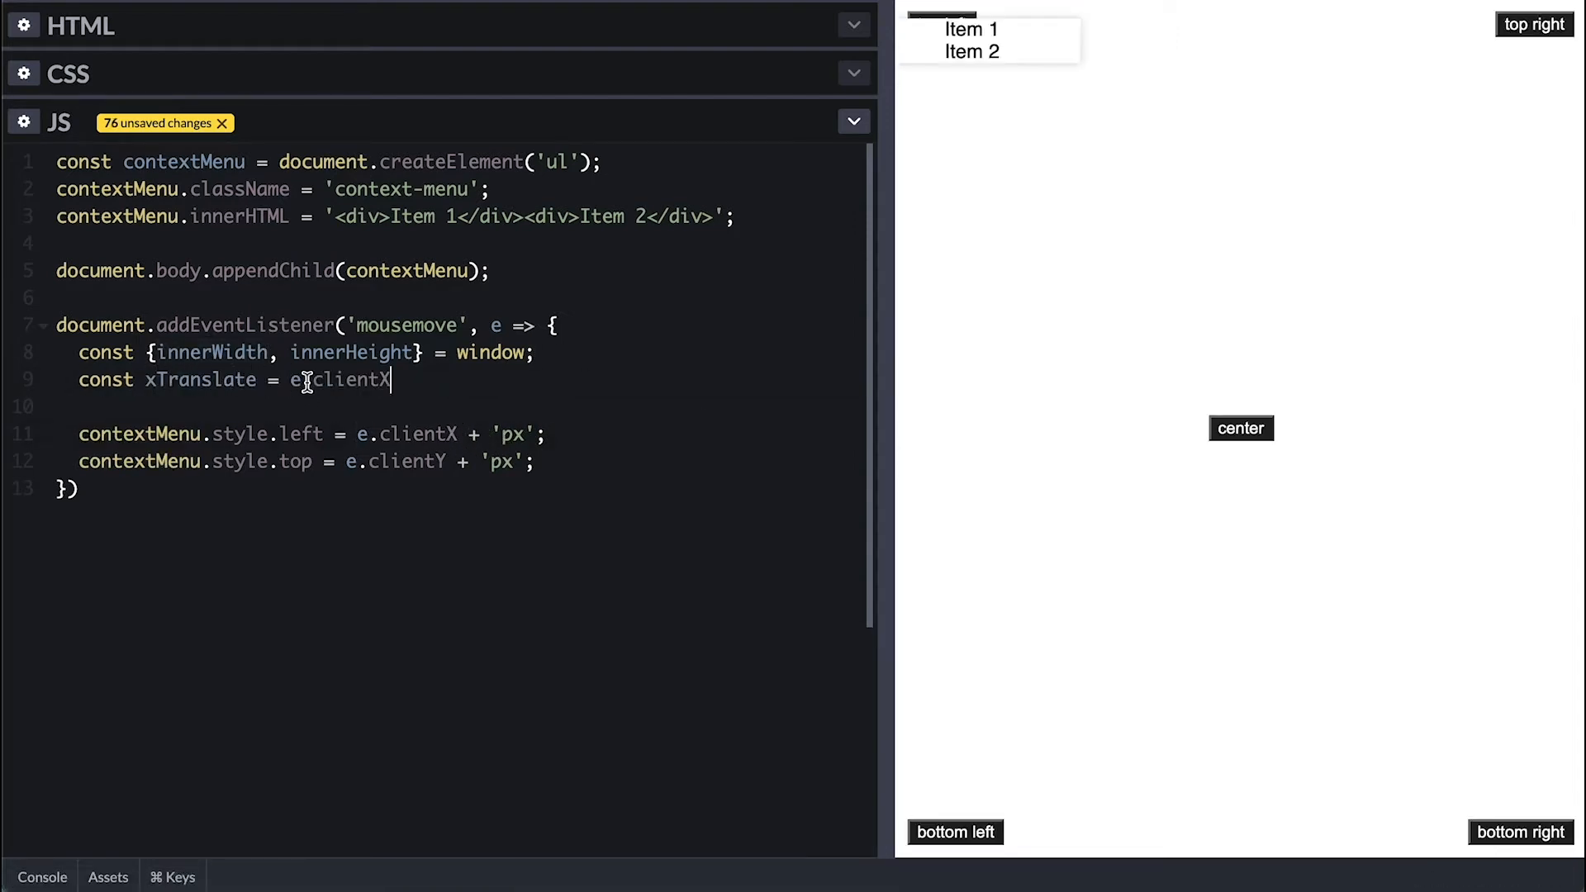
{"action": "type", "text": "*100)/innerWidth;"}
{"action": "type", "text": "contextMenu.style.transform ="}
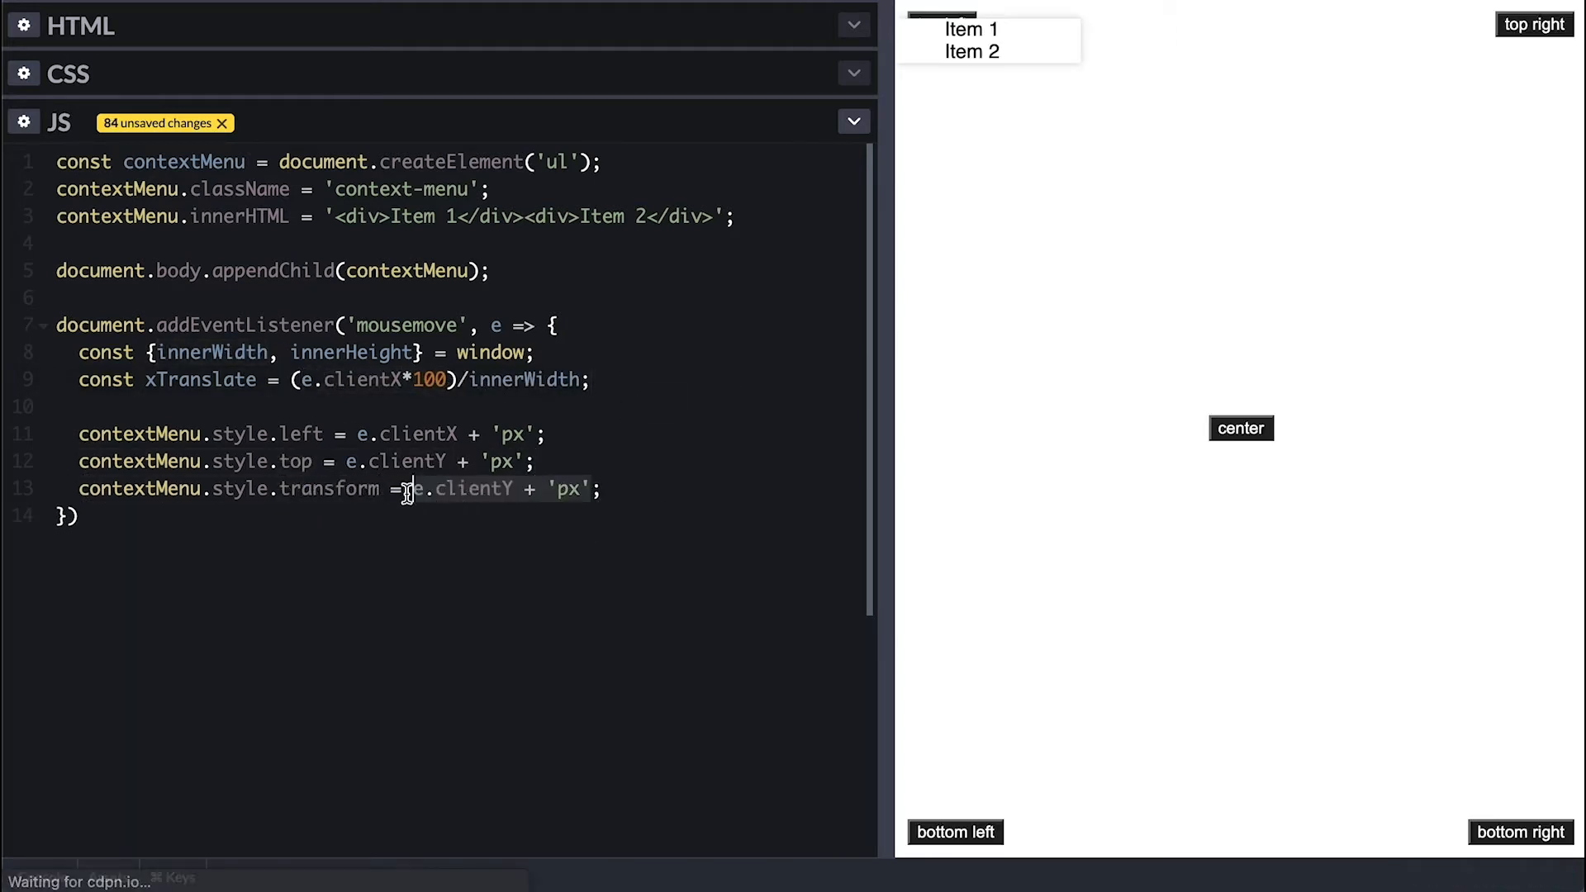
{"action": "type", "text": "`translateX(${})`"}
{"action": "type", "text": "console.log(xTranslate)"}
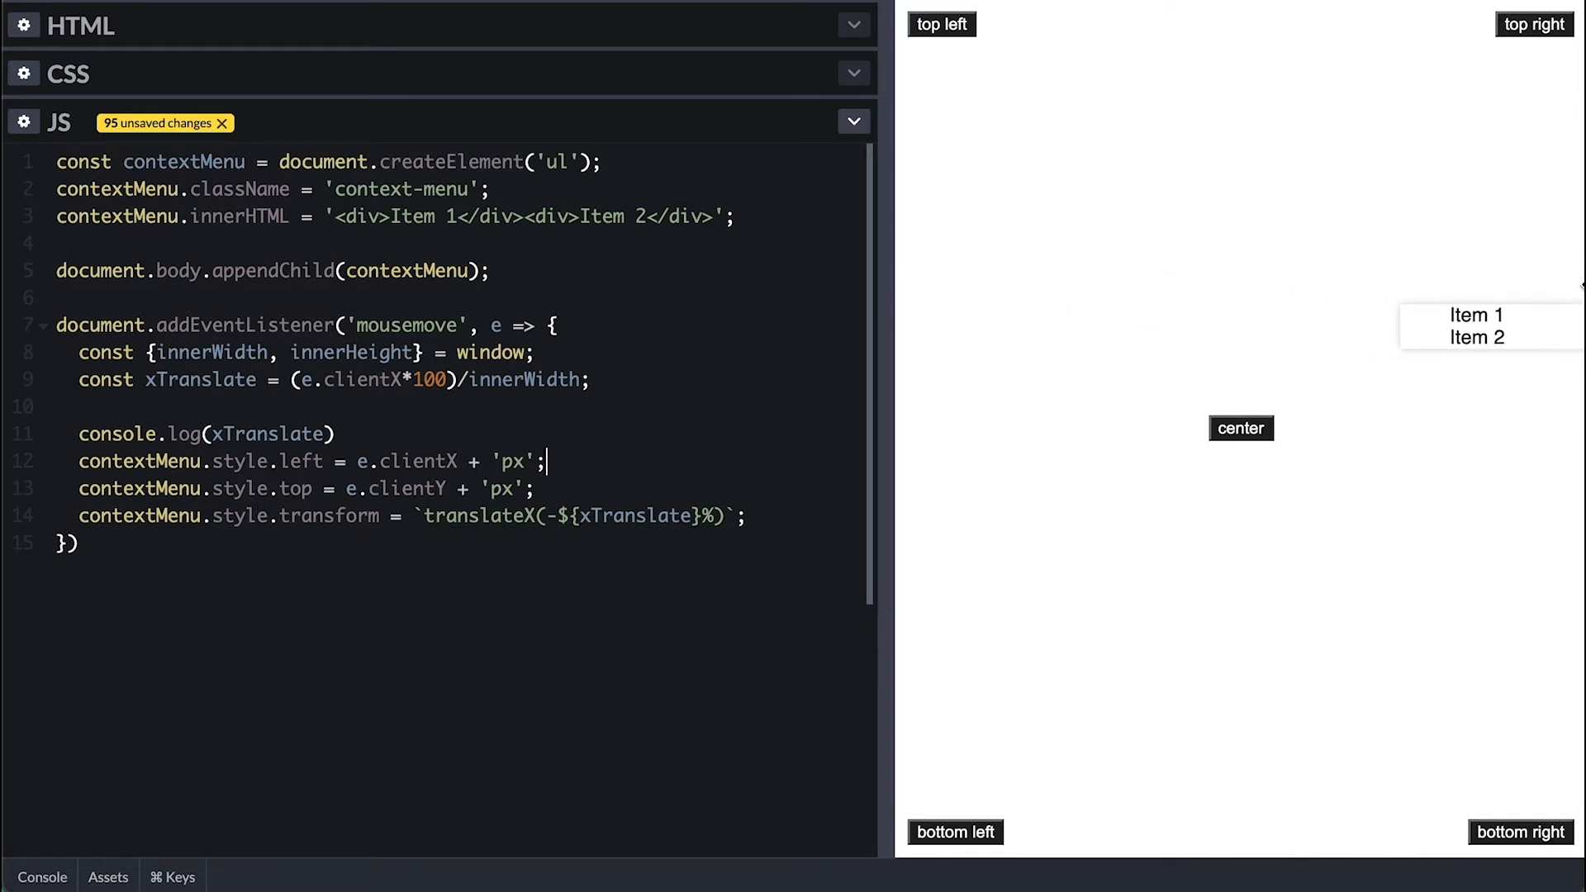
{"action": "mouse_move", "coordinate": [1137, 287]}
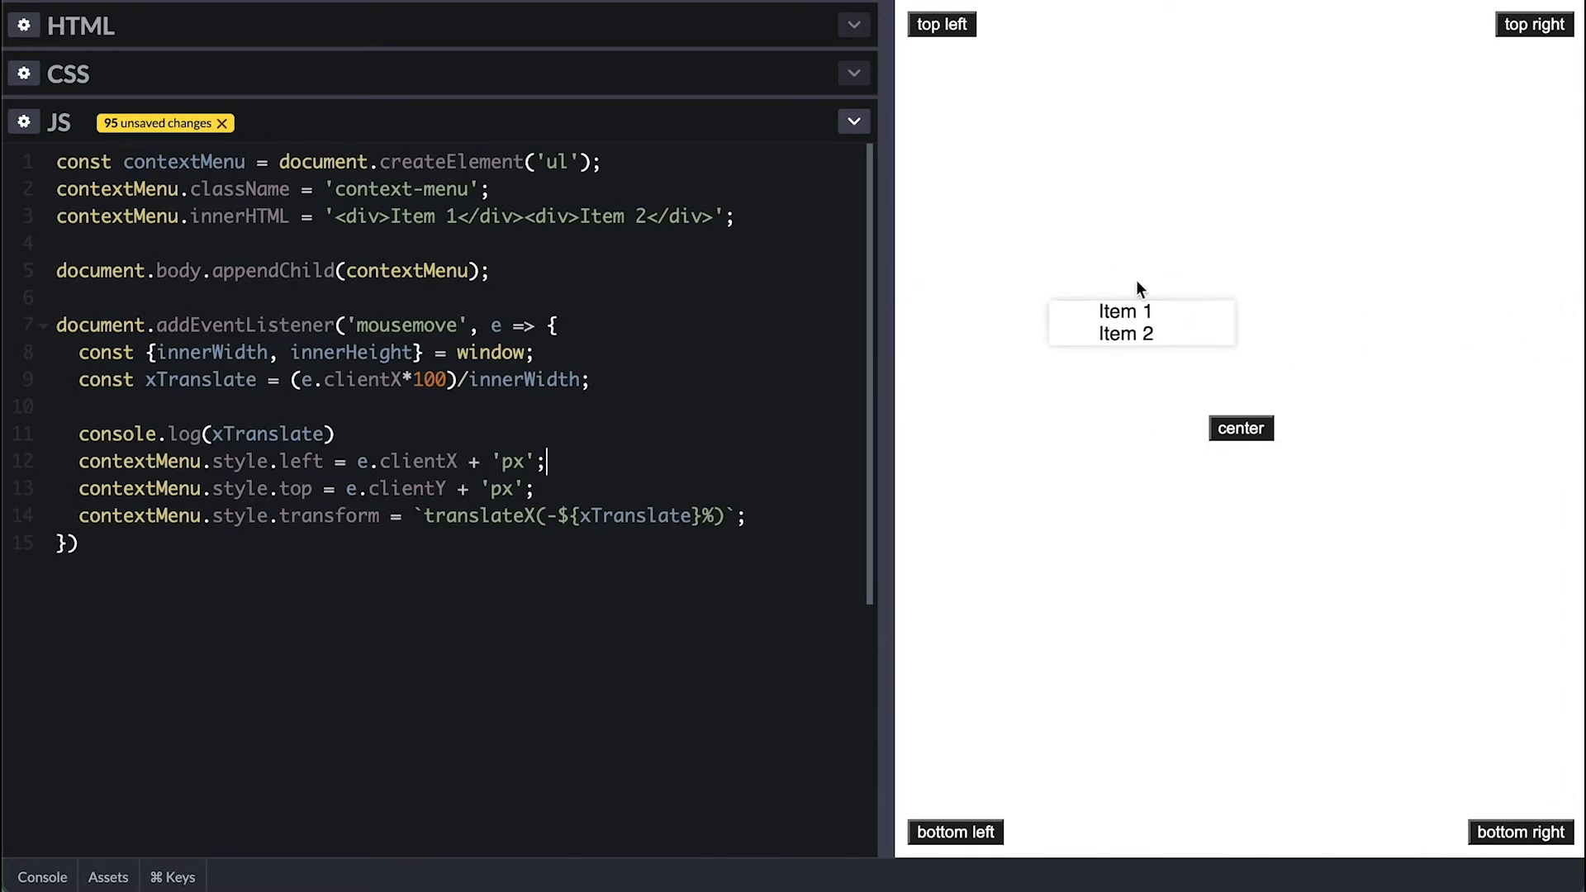
{"action": "mouse_move", "coordinate": [1551, 282]}
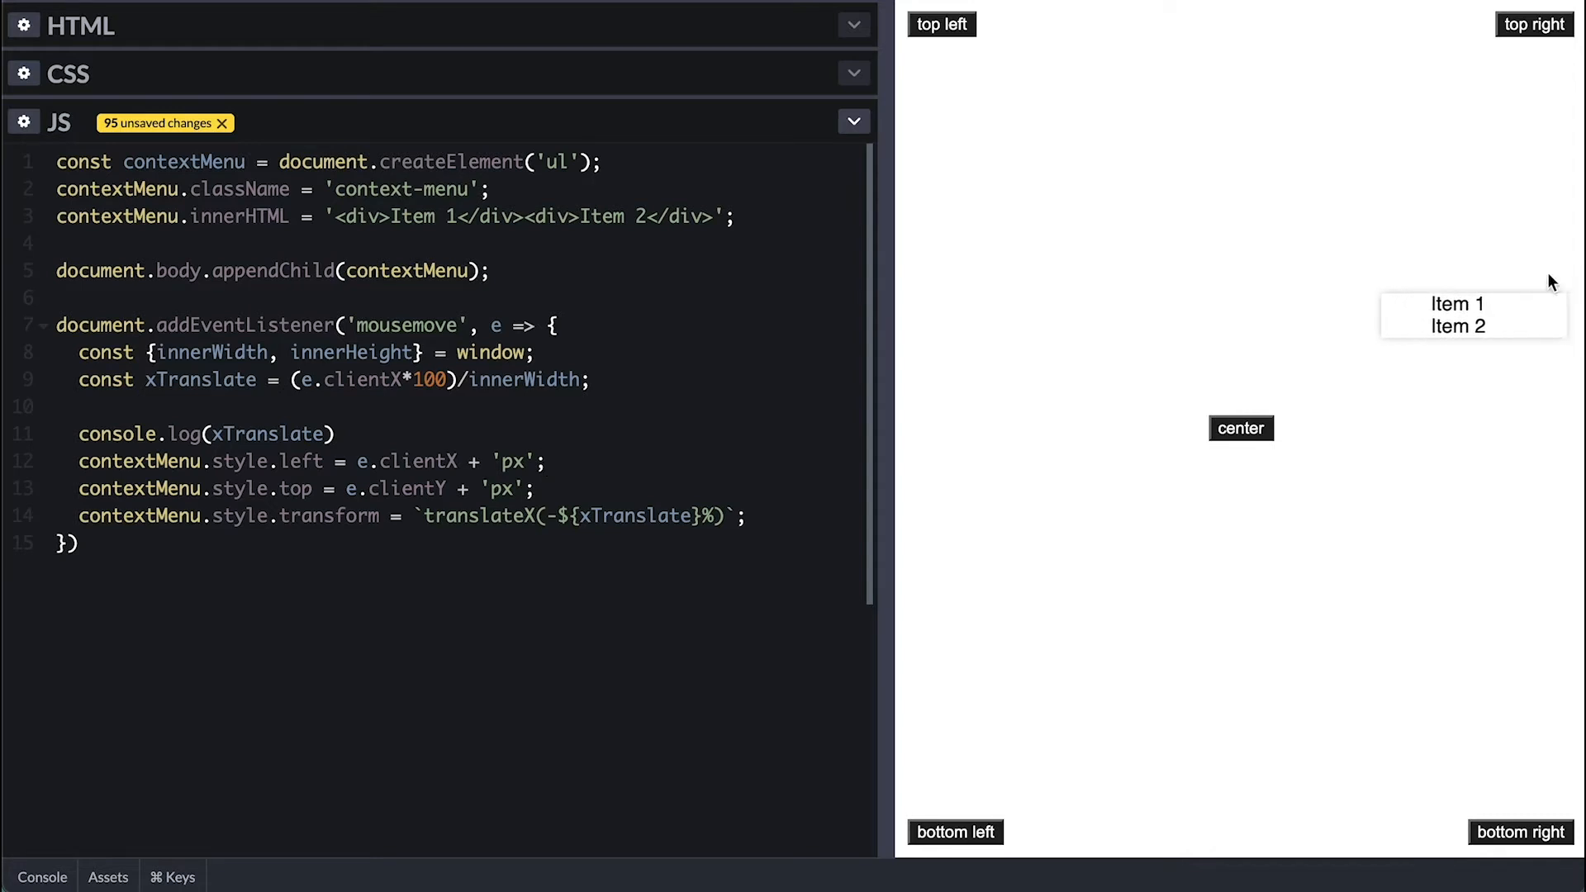
{"action": "mouse_move", "coordinate": [637, 496]}
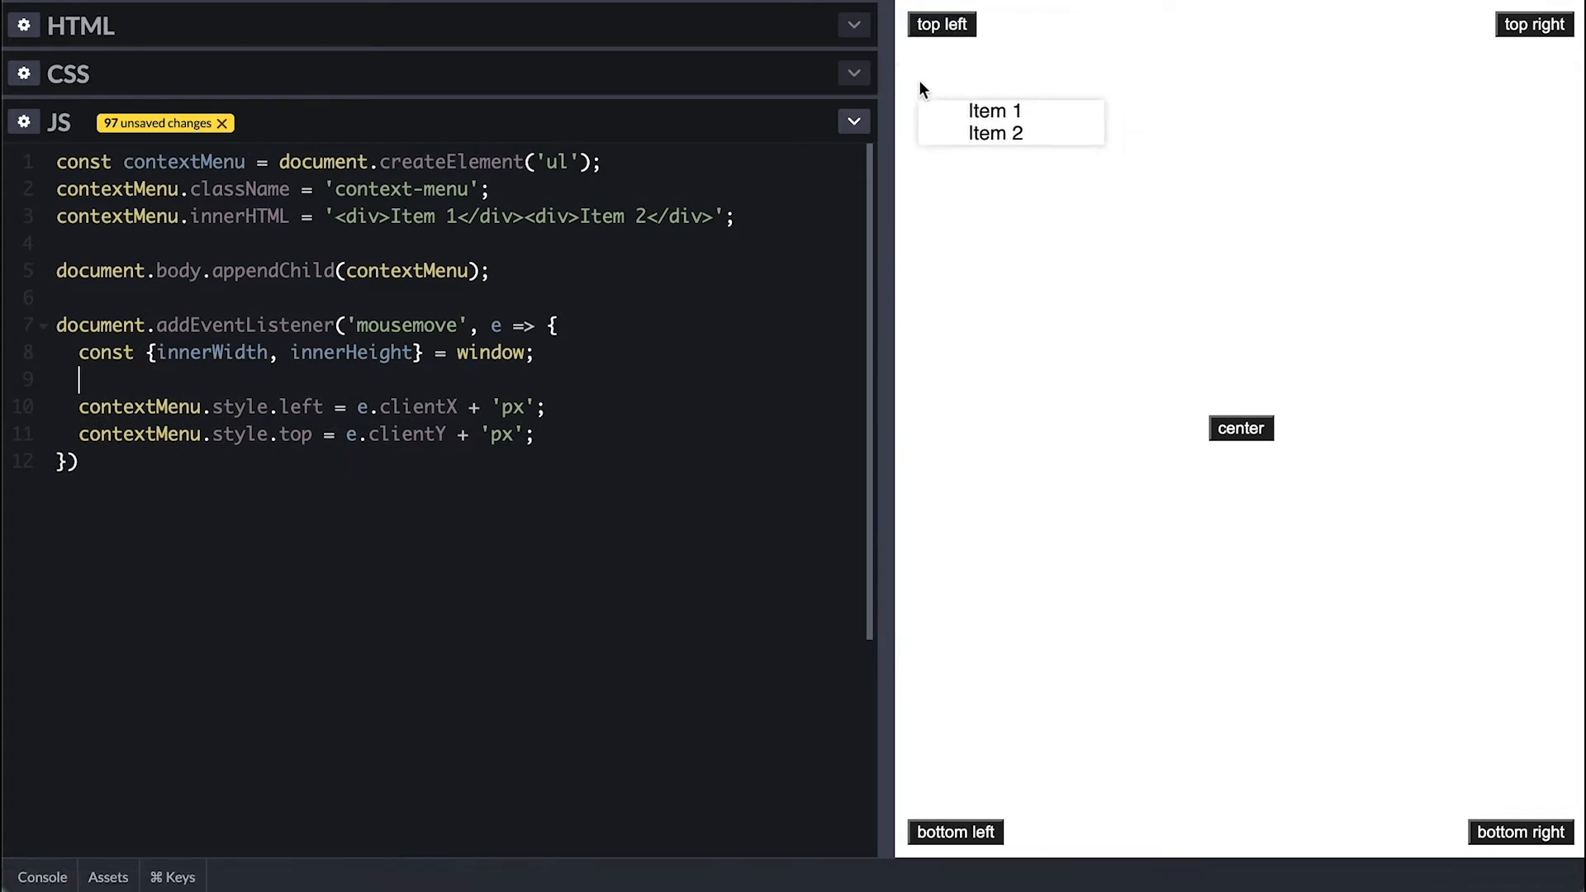
{"action": "mouse_move", "coordinate": [1330, 85]}
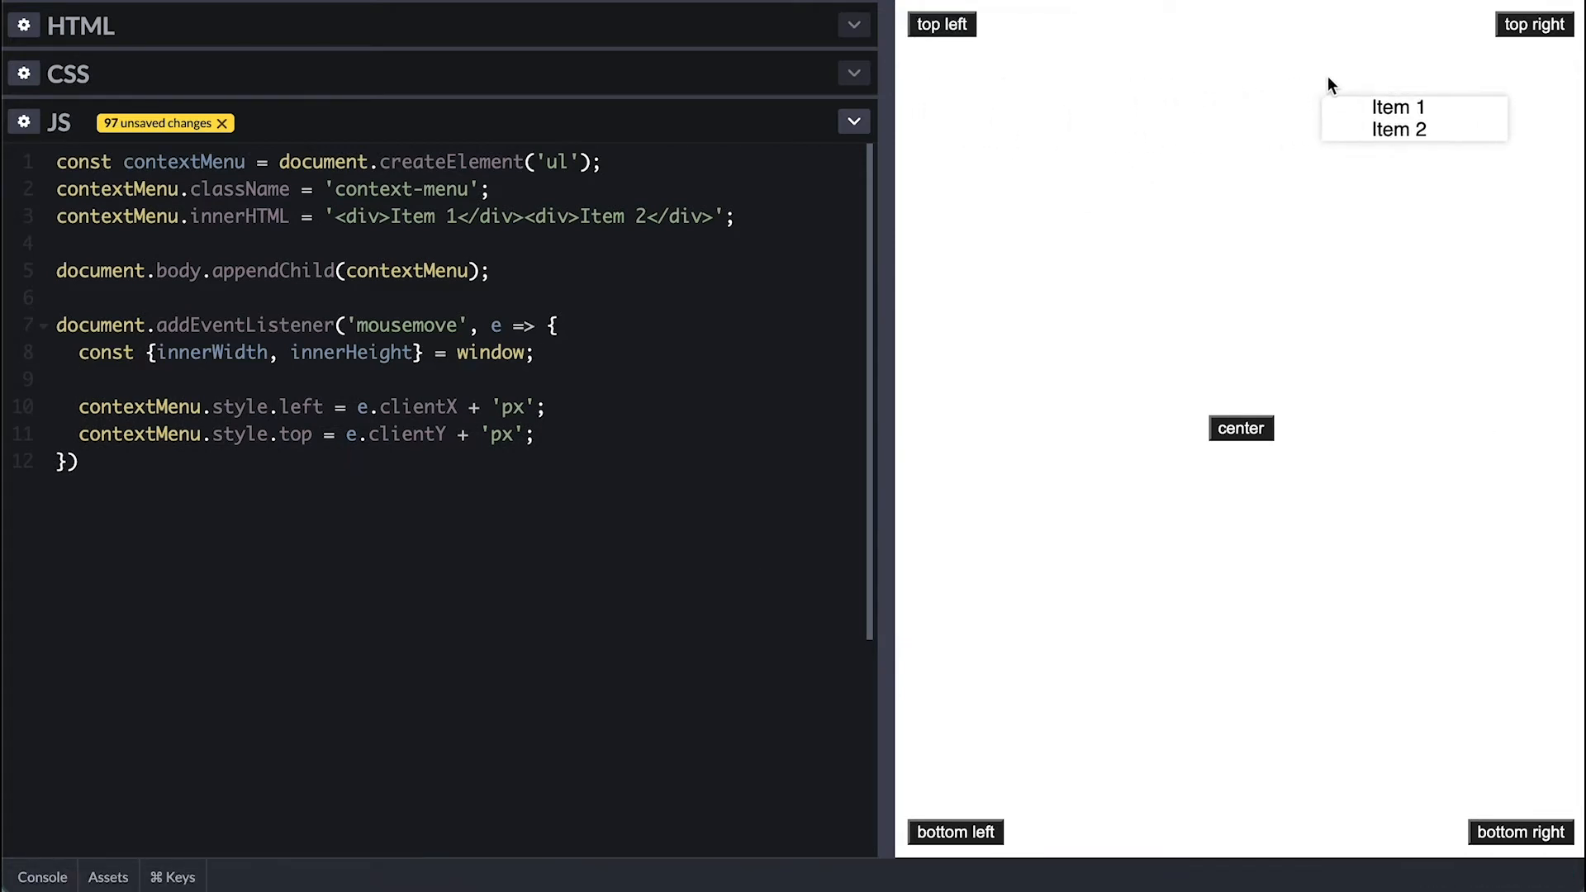
{"action": "mouse_move", "coordinate": [1391, 79]}
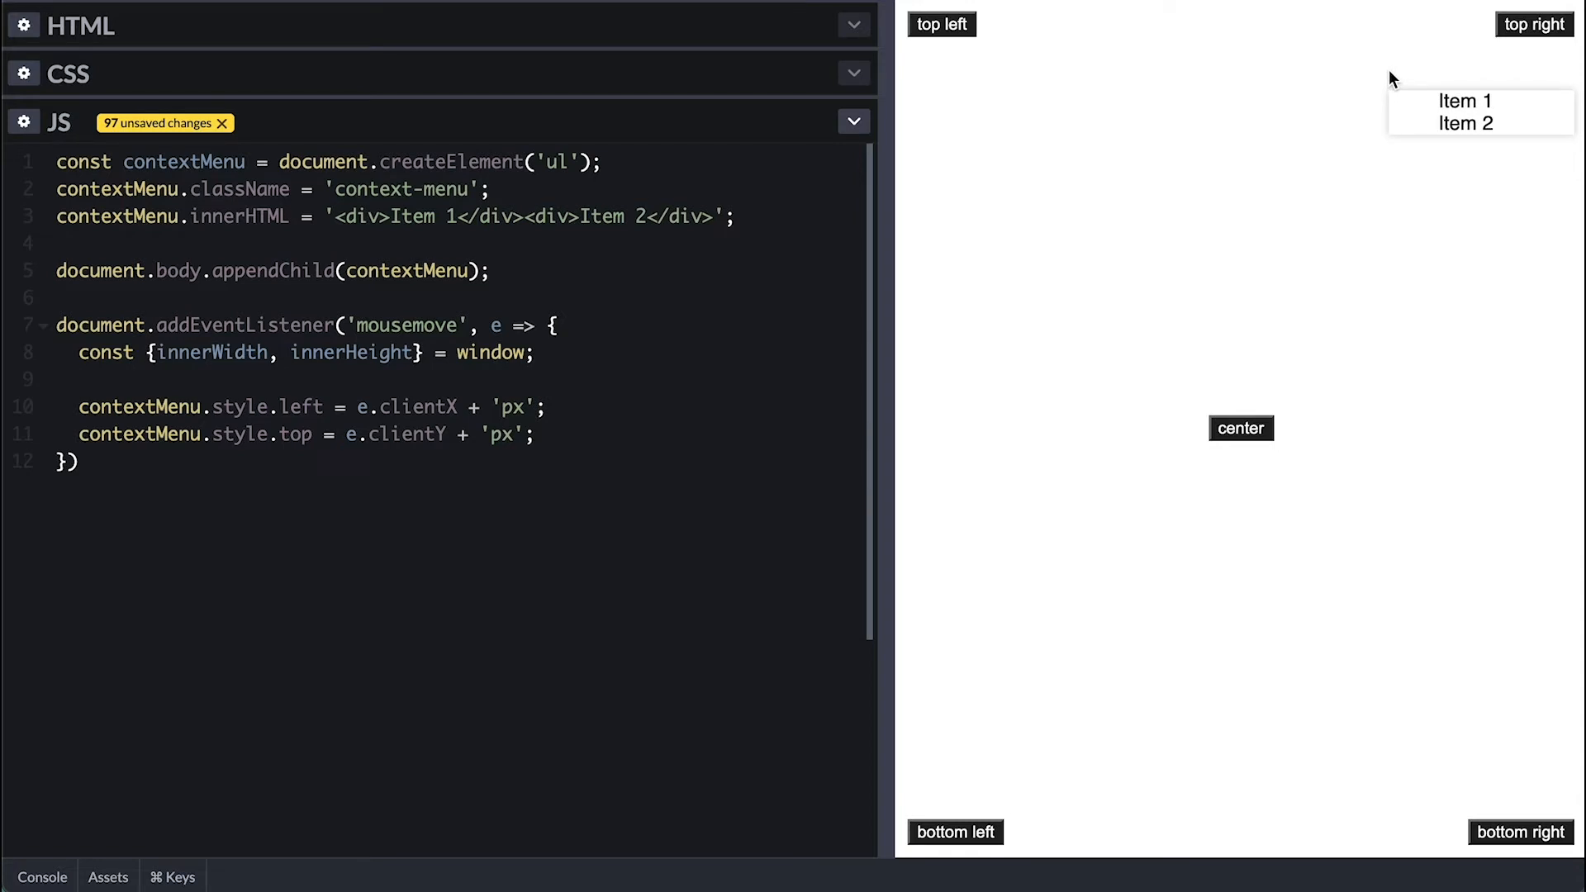
Step: On line 9, add an if block applying translateX(-100%) when offsetWidth exceeds innerWidth minus offsetWidth
{"action": "left_click", "coordinate": [81, 379]}
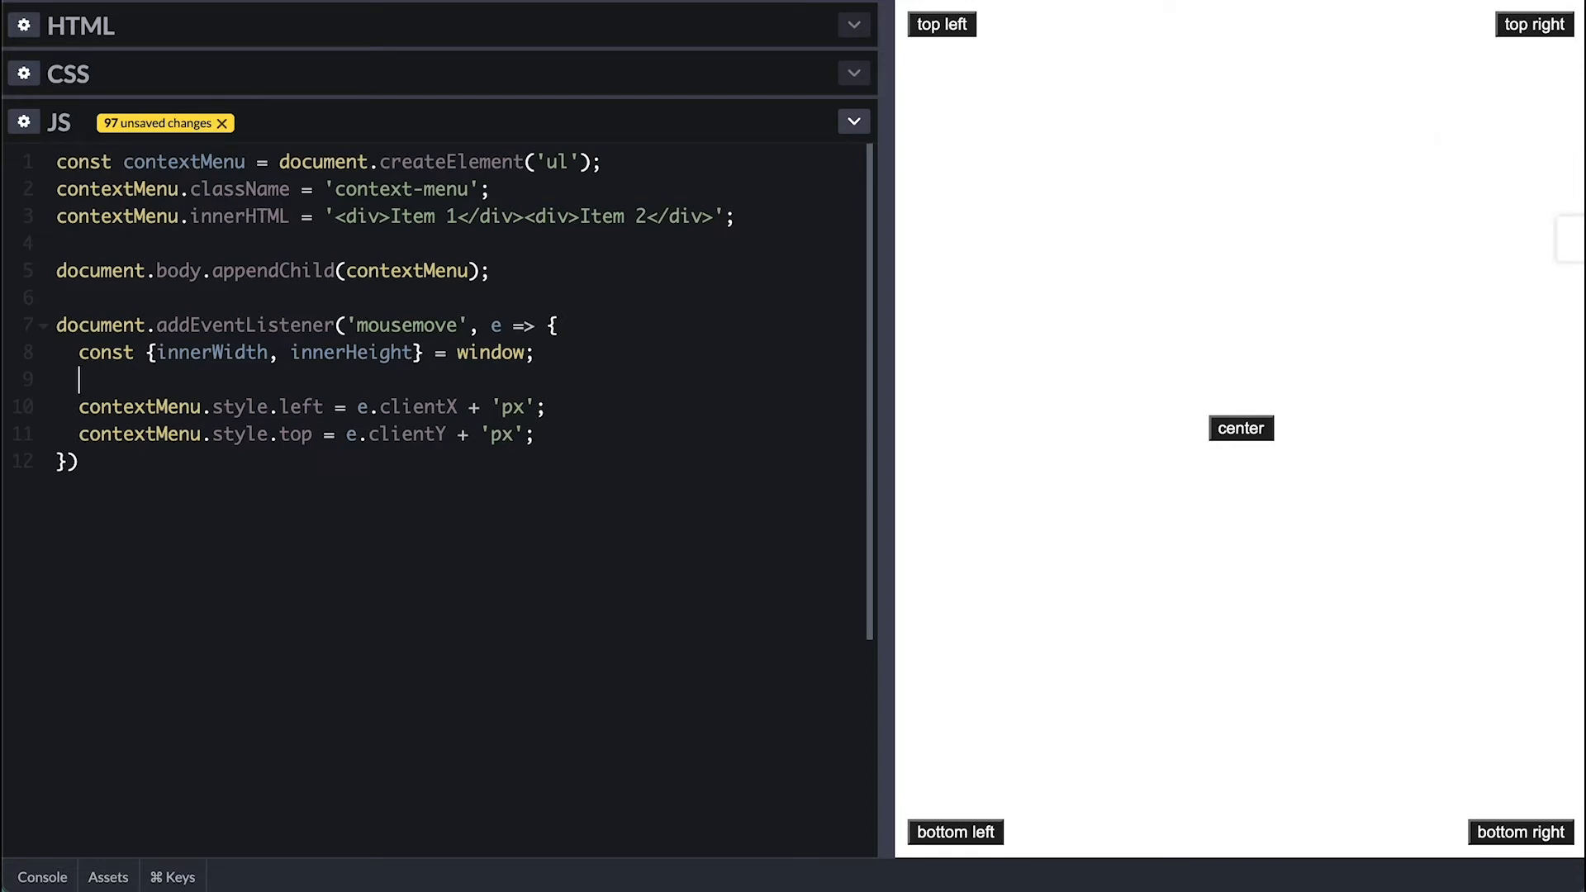
{"action": "type", "text": "if(e.clientX +"}
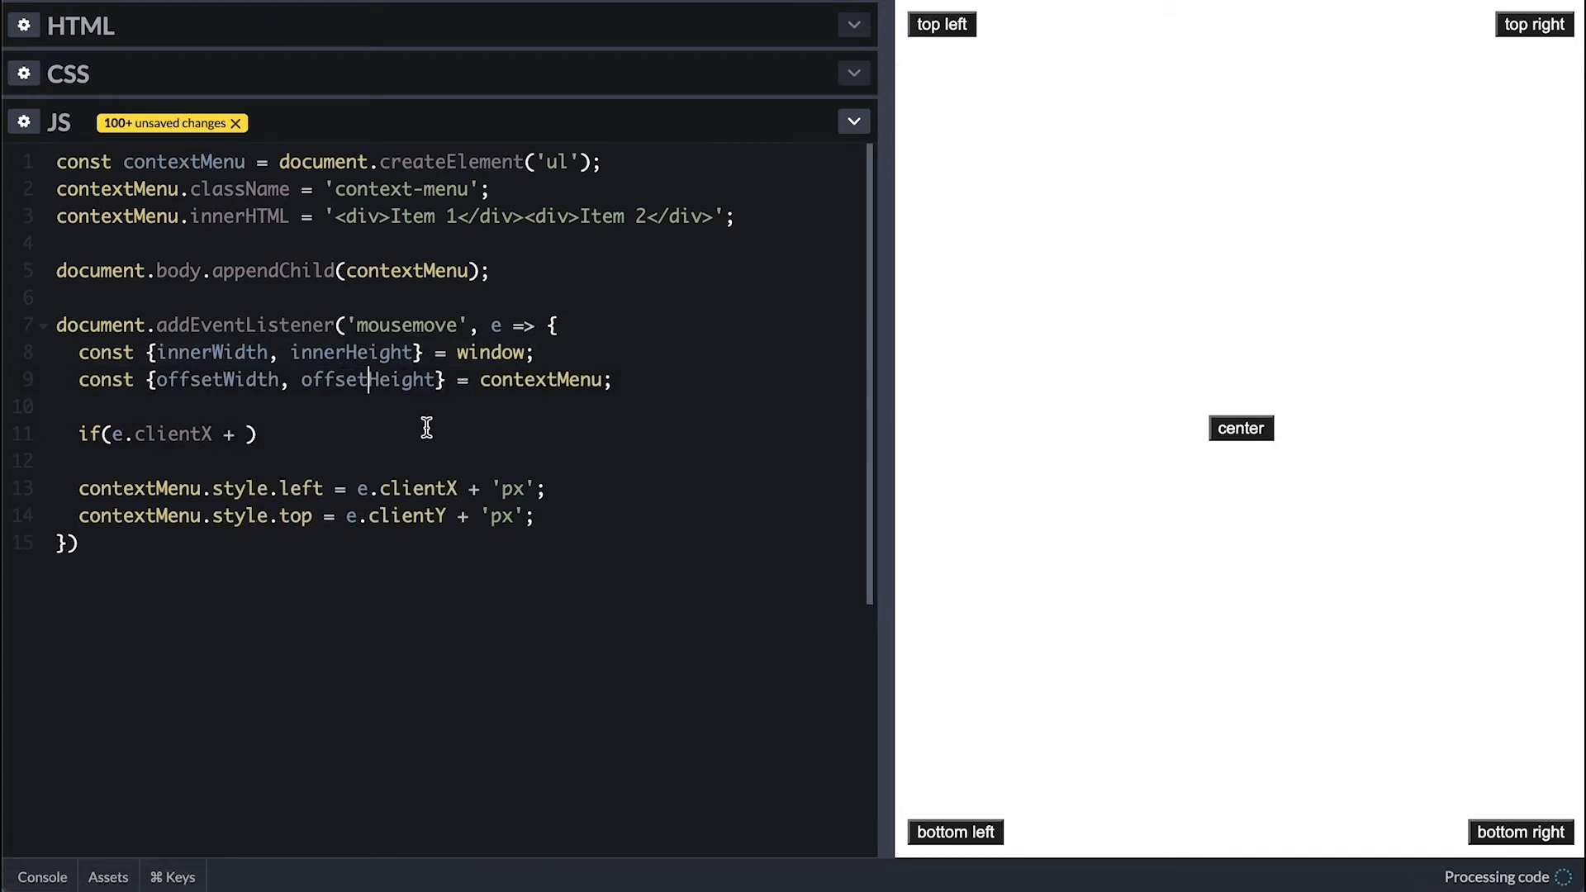
{"action": "type", "text": "offsetWidth >= ()"}
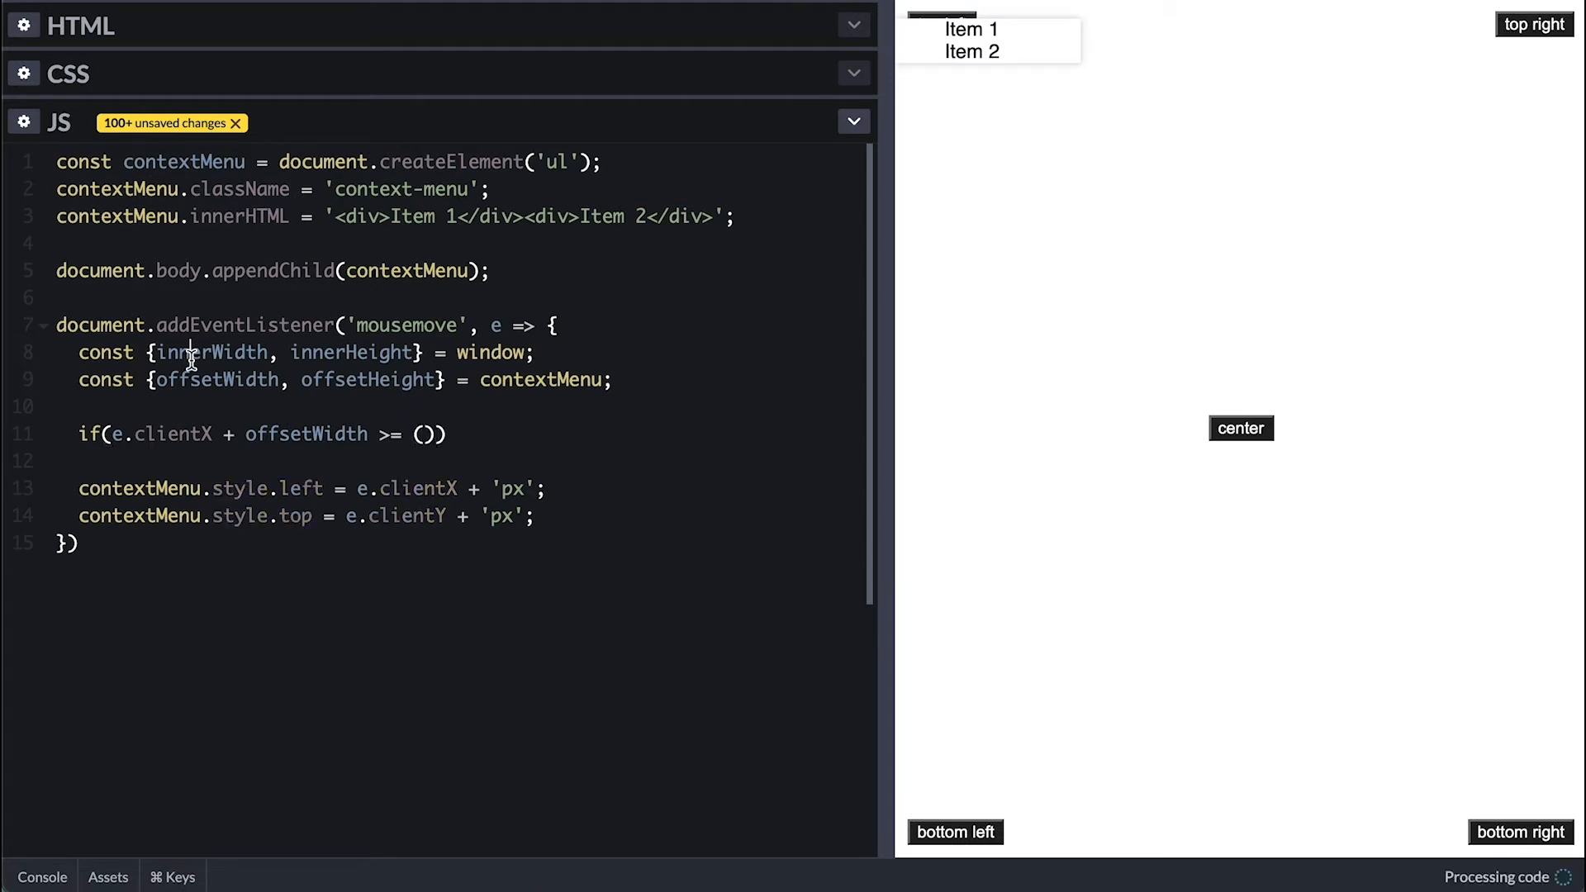
{"action": "type", "text": "innerWidth - offsetWidth"}
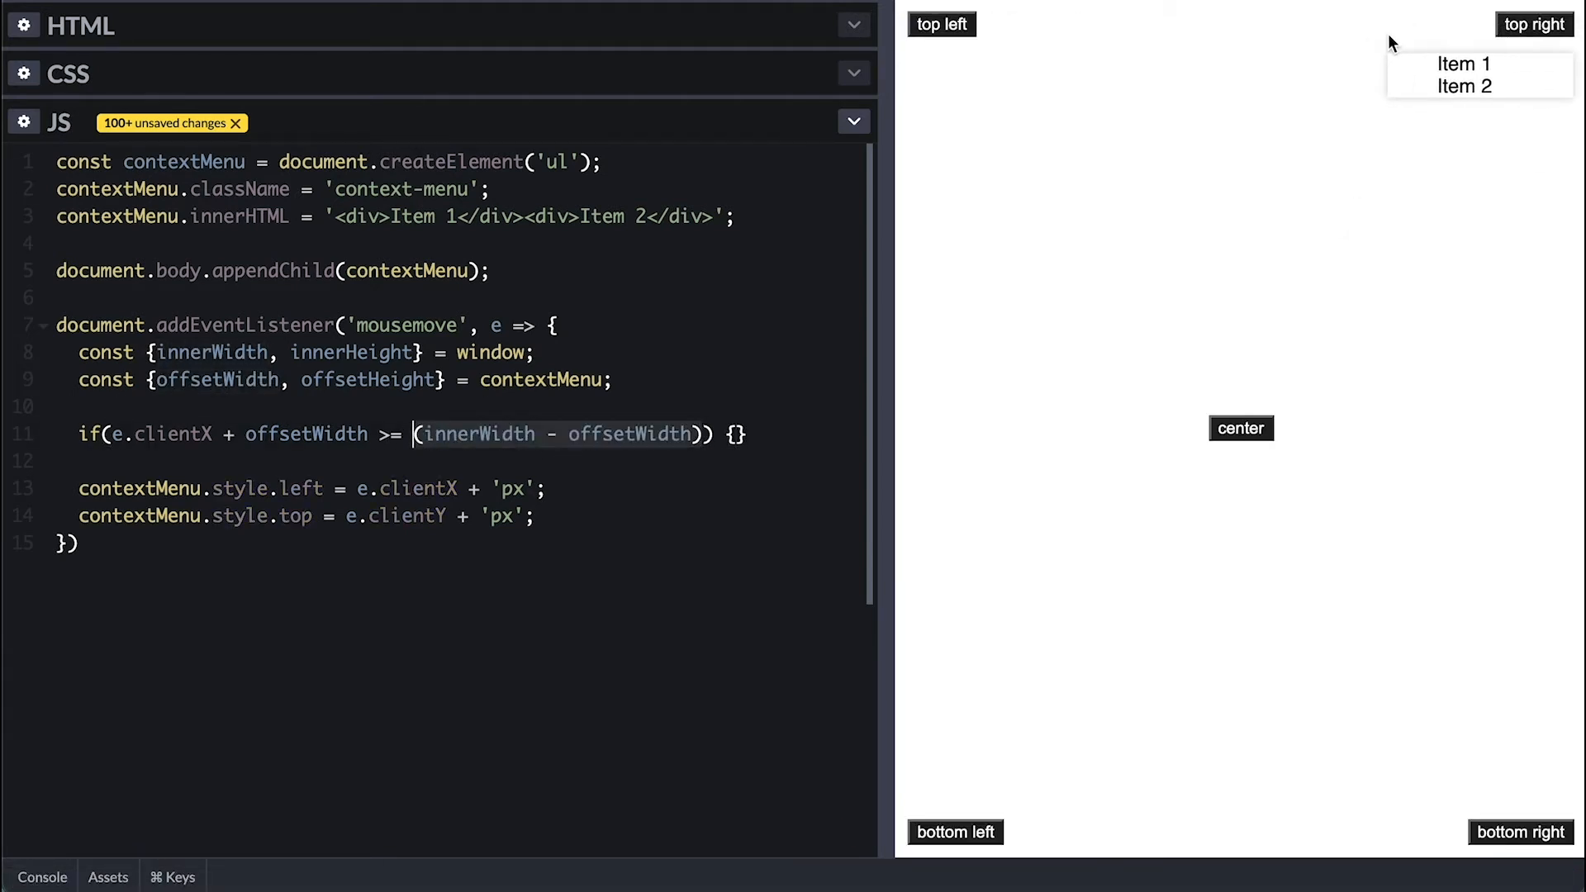
{"action": "type", "text": "contextMenu.style.top = e.clientY + 'px';"}
{"action": "type", "text": "contextMenu.style.transform = '';"}
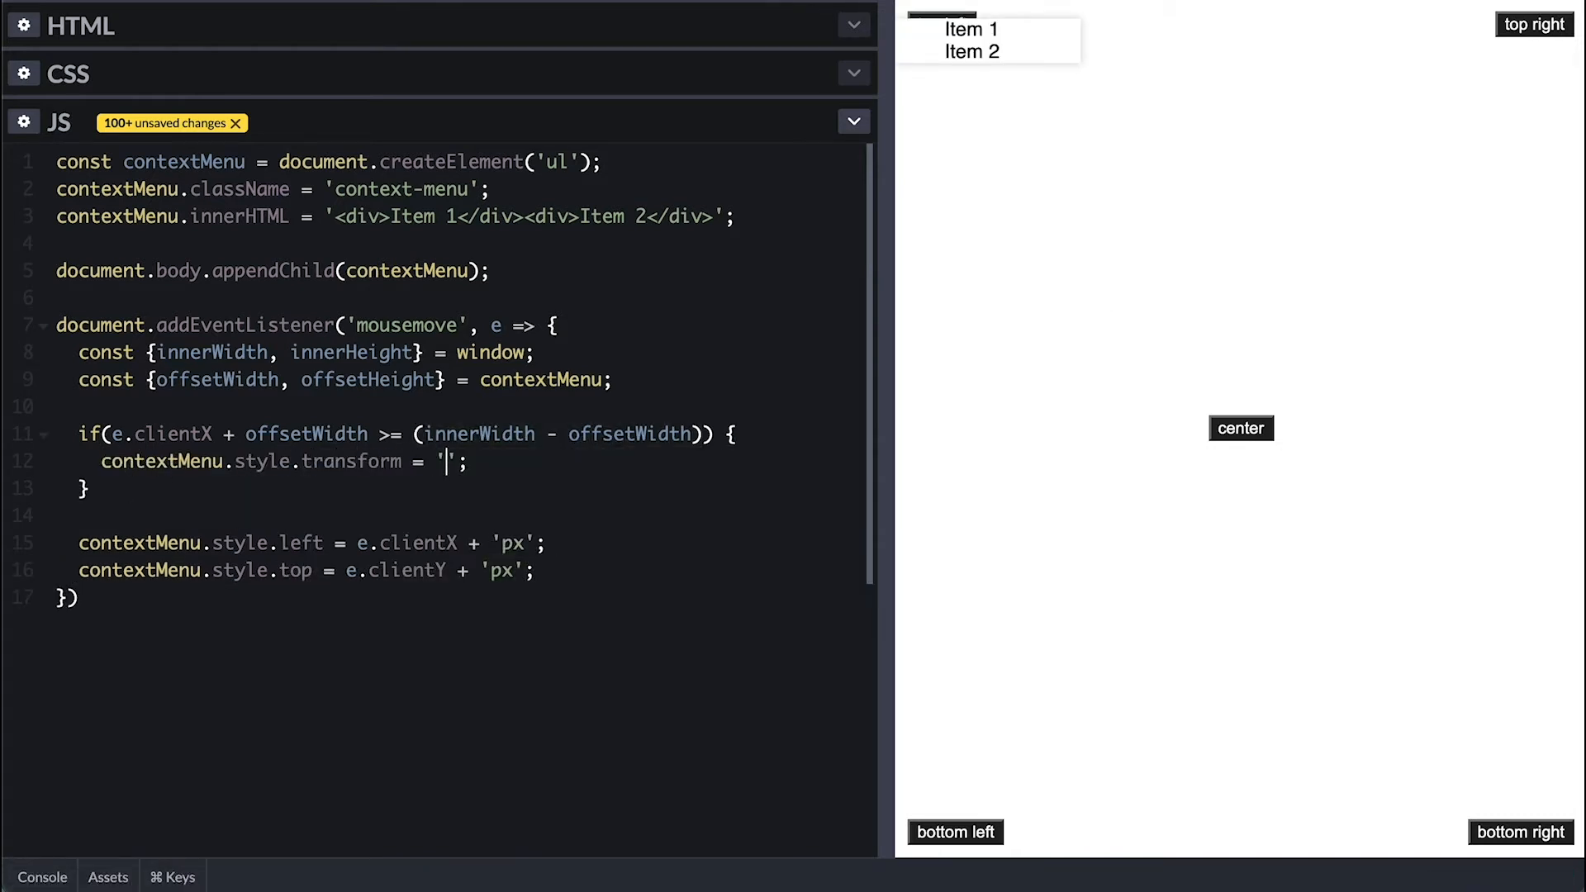
{"action": "type", "text": "translateX(-100%)"}
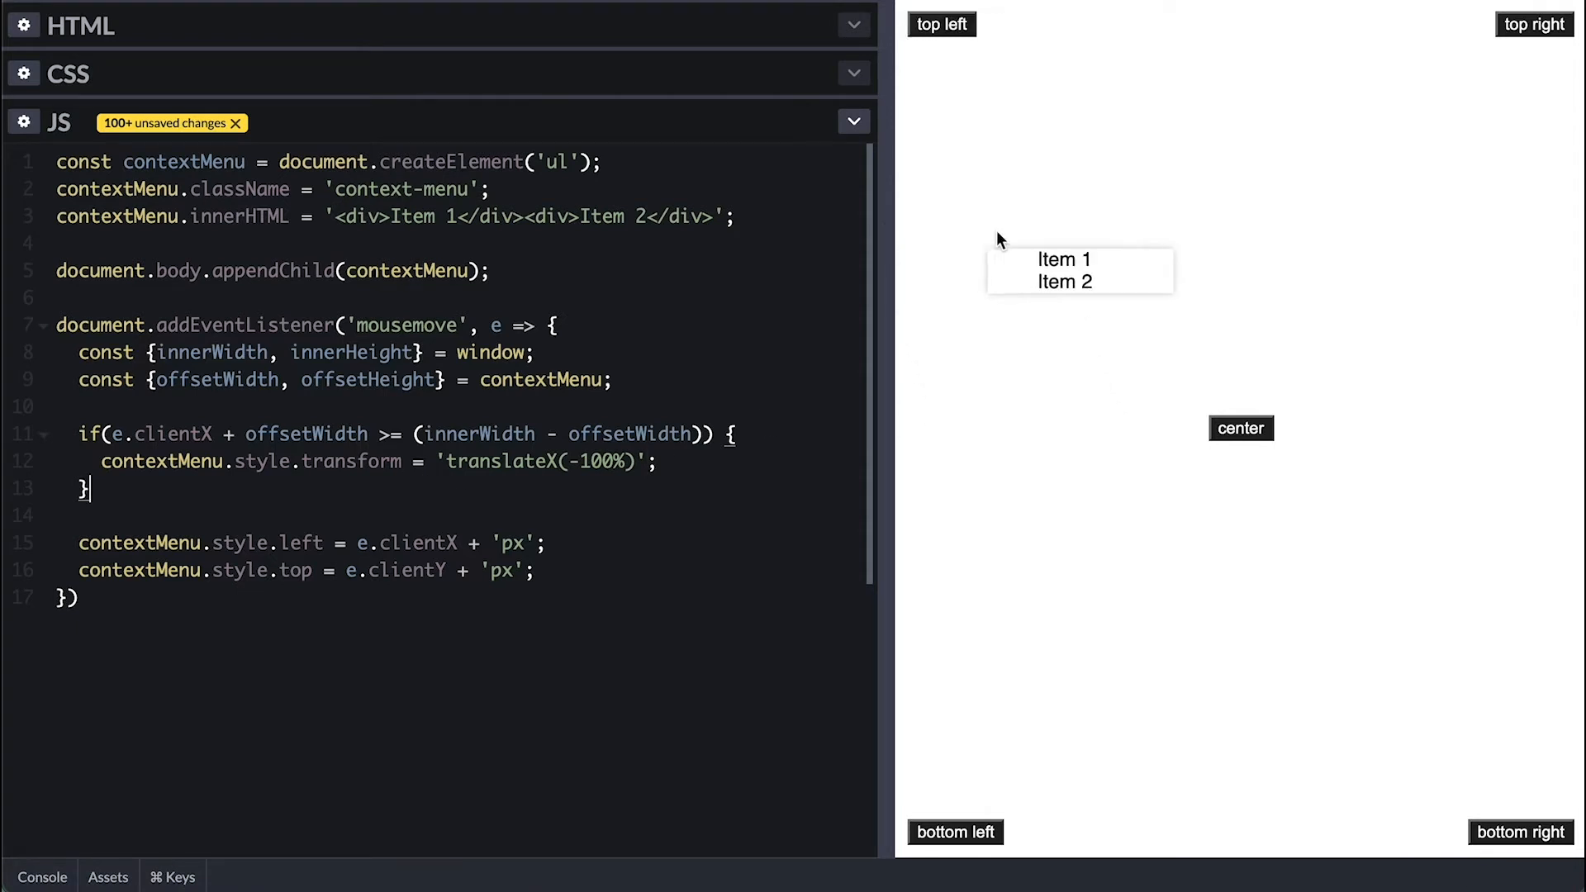
{"action": "mouse_move", "coordinate": [1285, 240]}
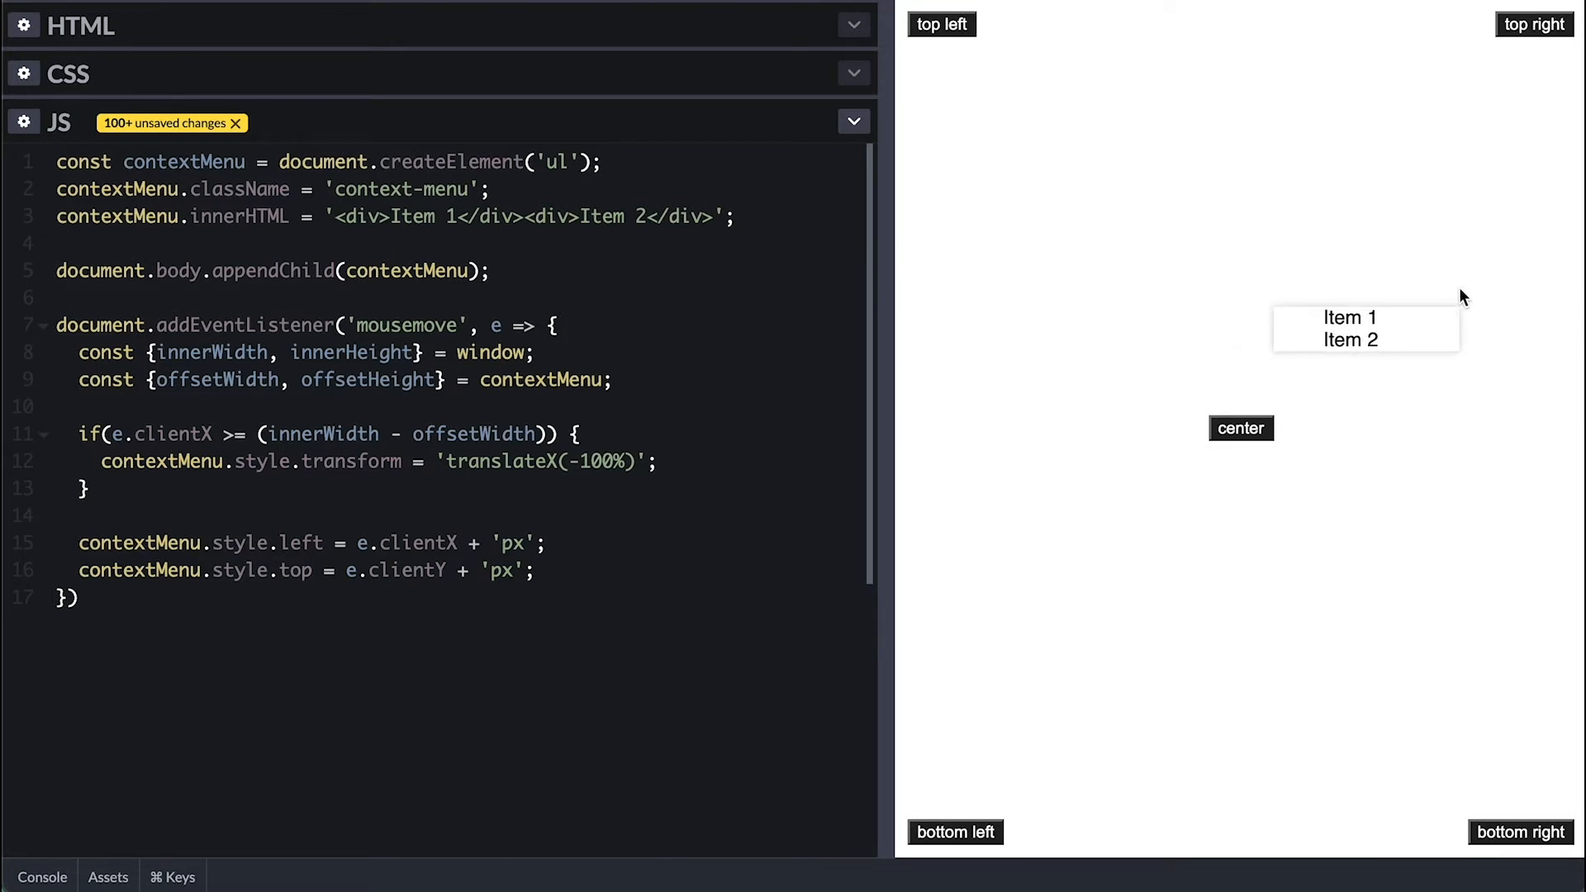
{"action": "mouse_move", "coordinate": [1529, 299]}
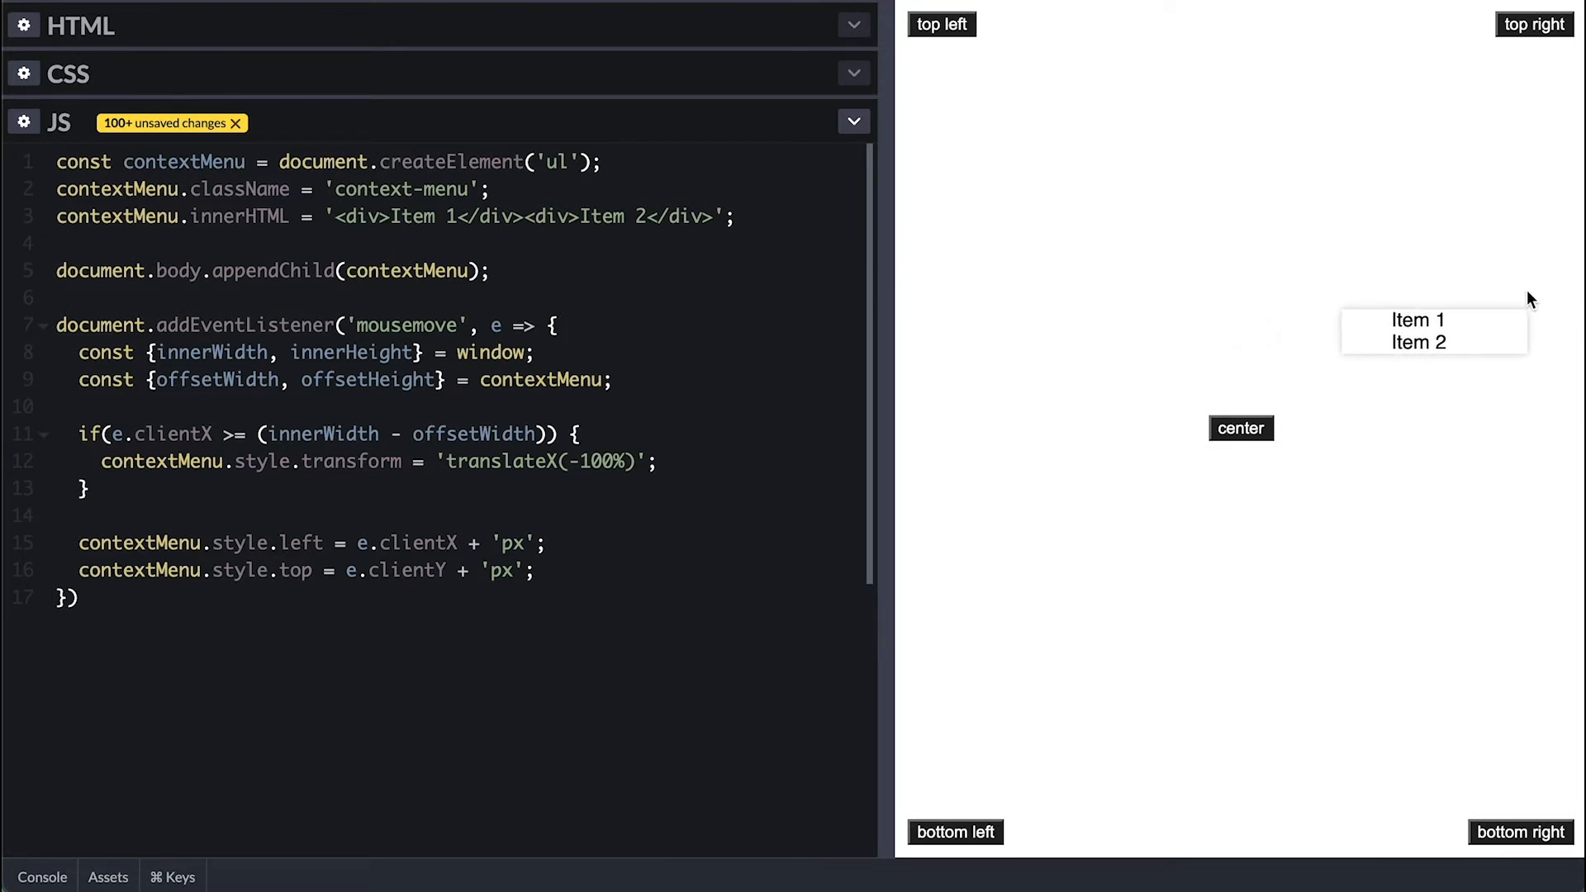
Step: Add a const x offset and rework the innerWidth condition for the combined translate
{"action": "type", "text": "const x"}
{"action": "type", "text": "let y = 0;"}
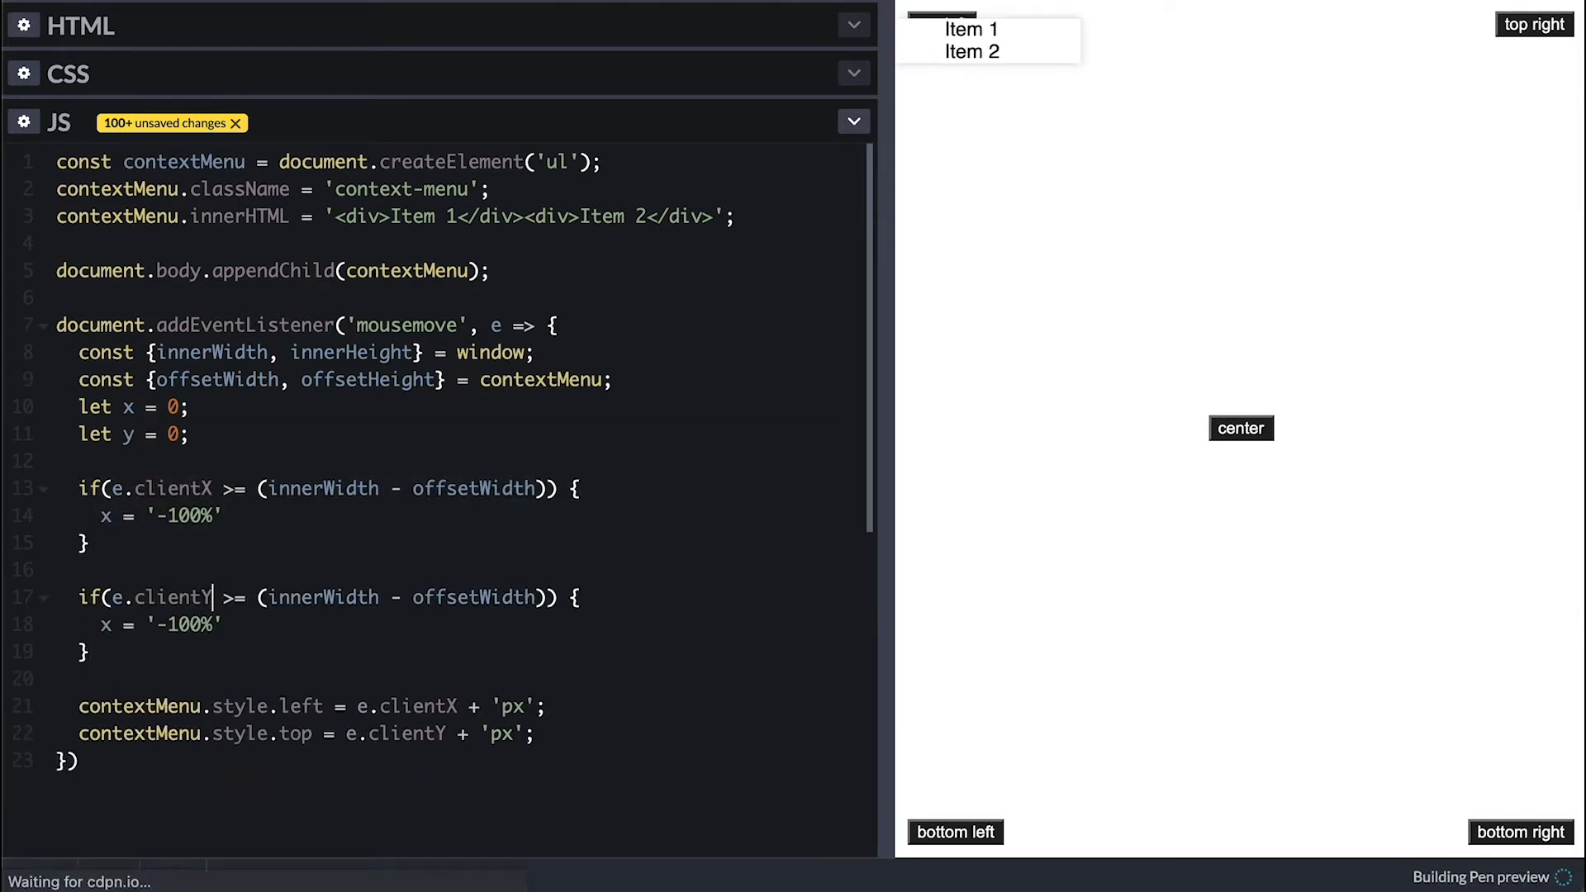
{"action": "double_click", "coordinate": [319, 596]}
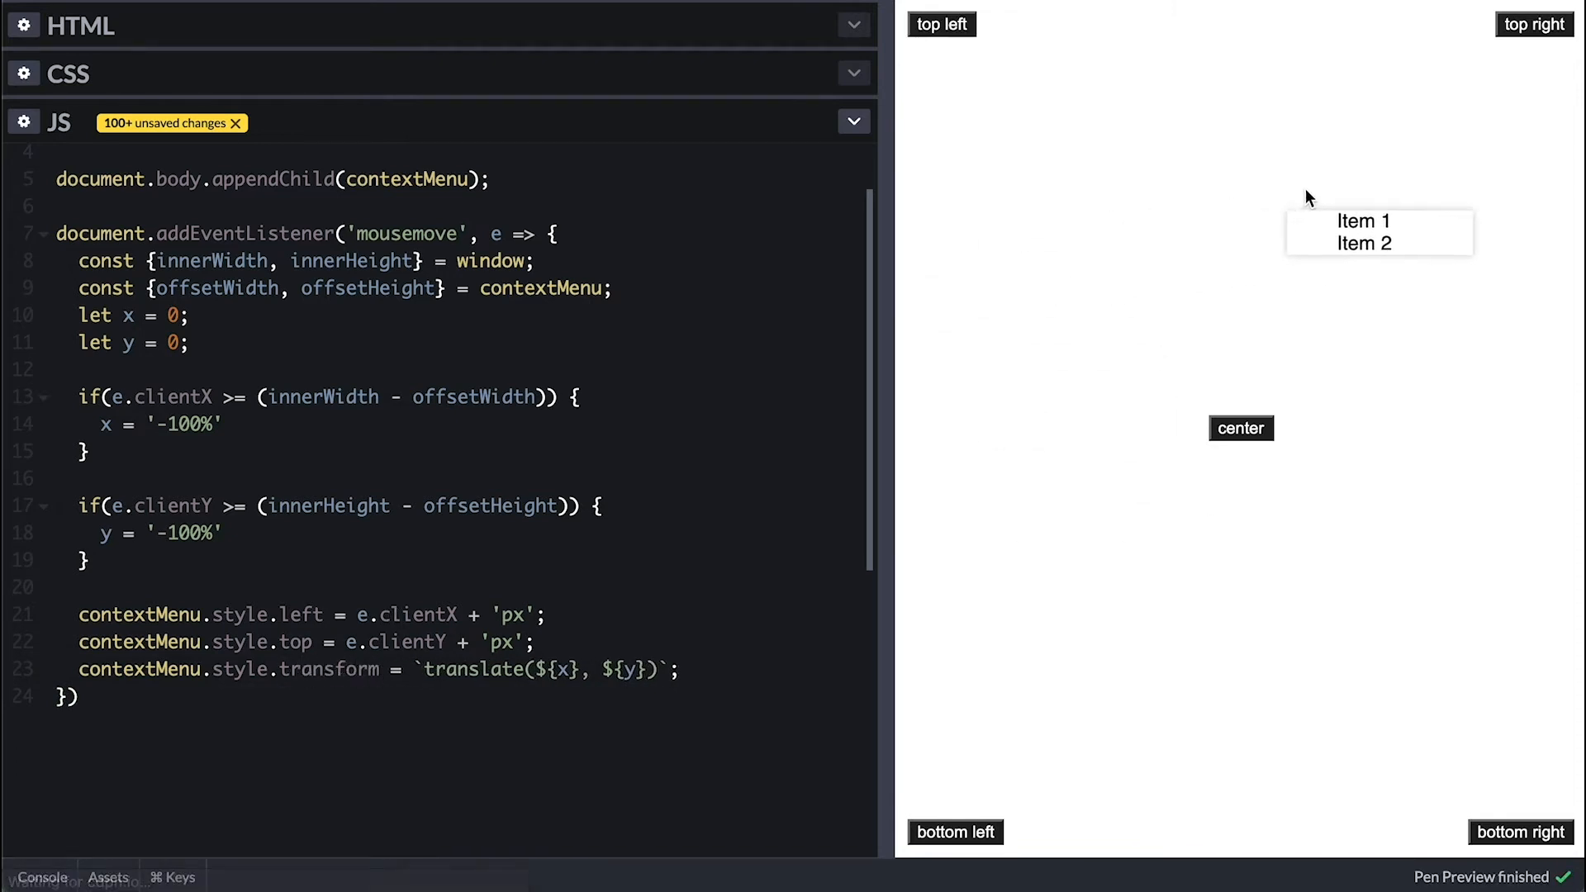
{"action": "mouse_move", "coordinate": [1365, 617]}
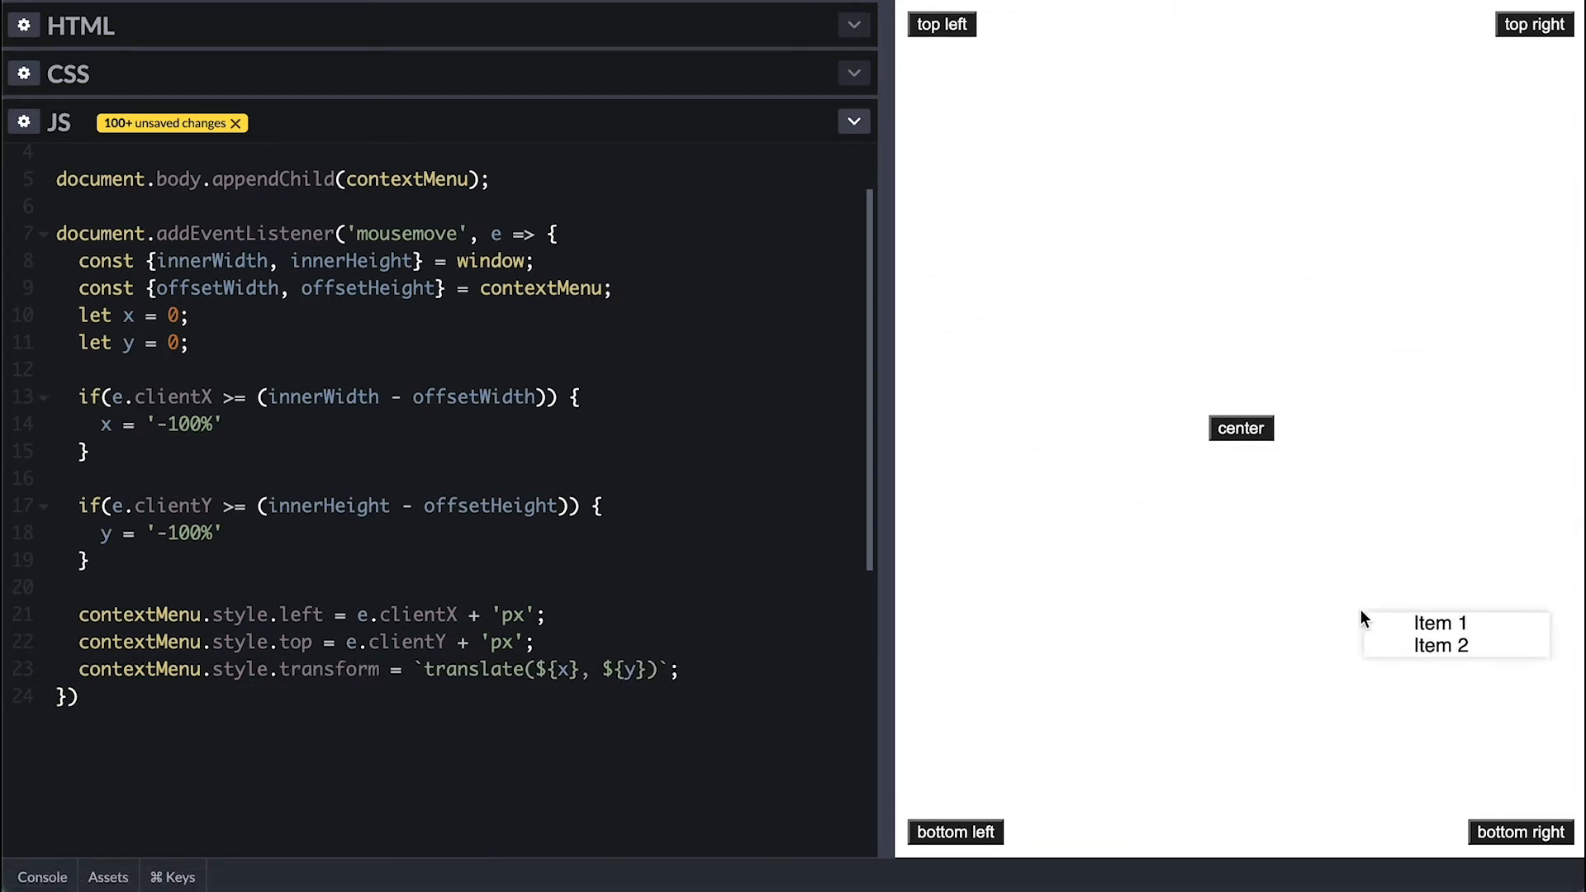
{"action": "mouse_move", "coordinate": [1298, 803]}
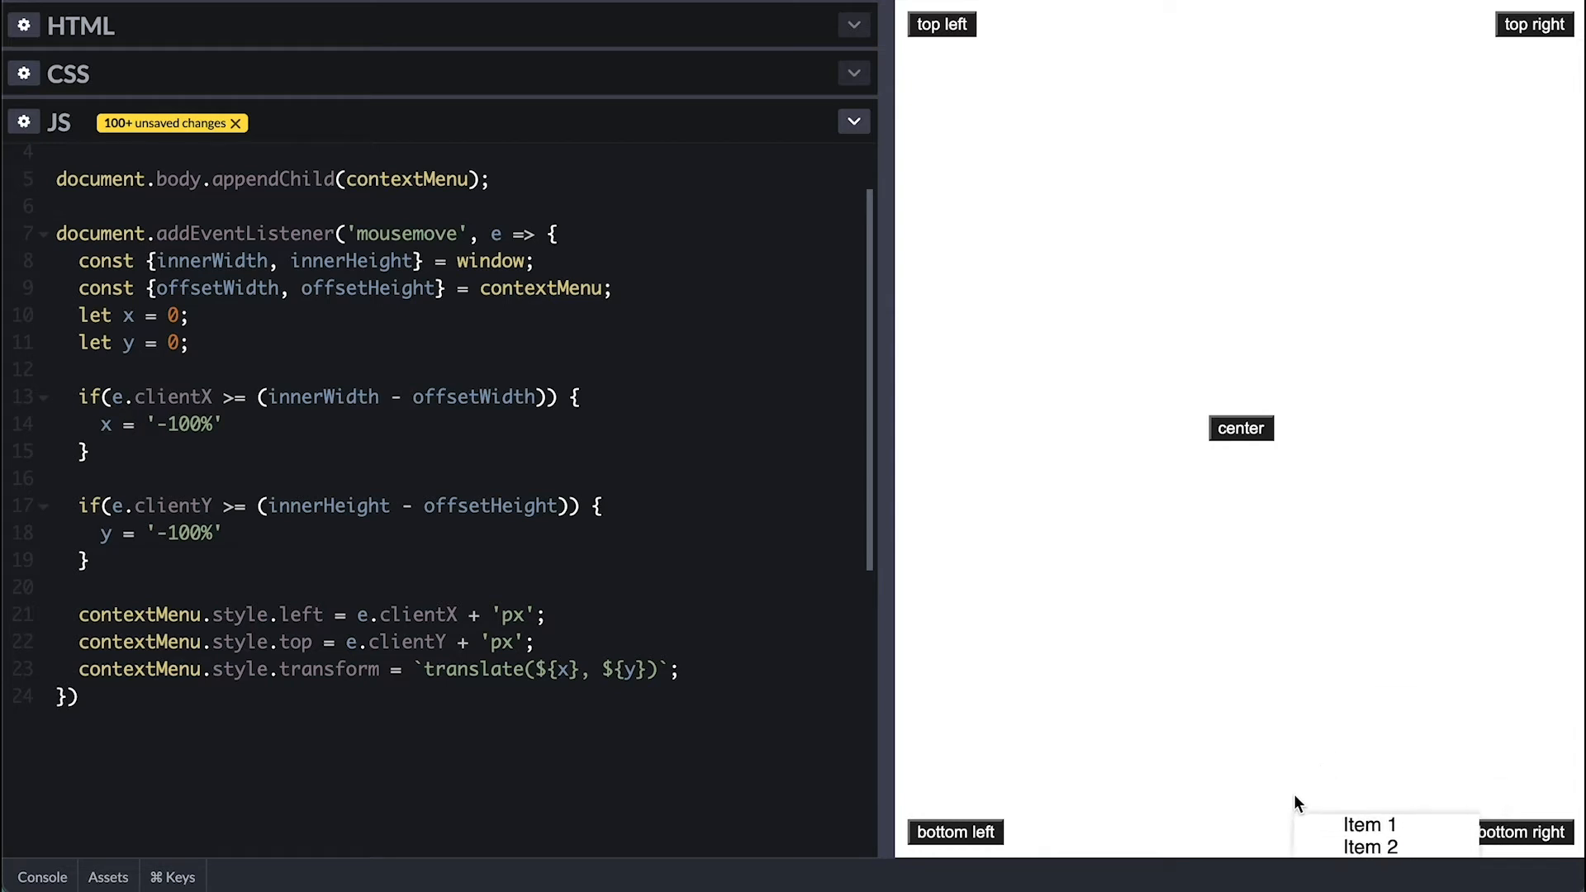
{"action": "mouse_move", "coordinate": [1145, 860]}
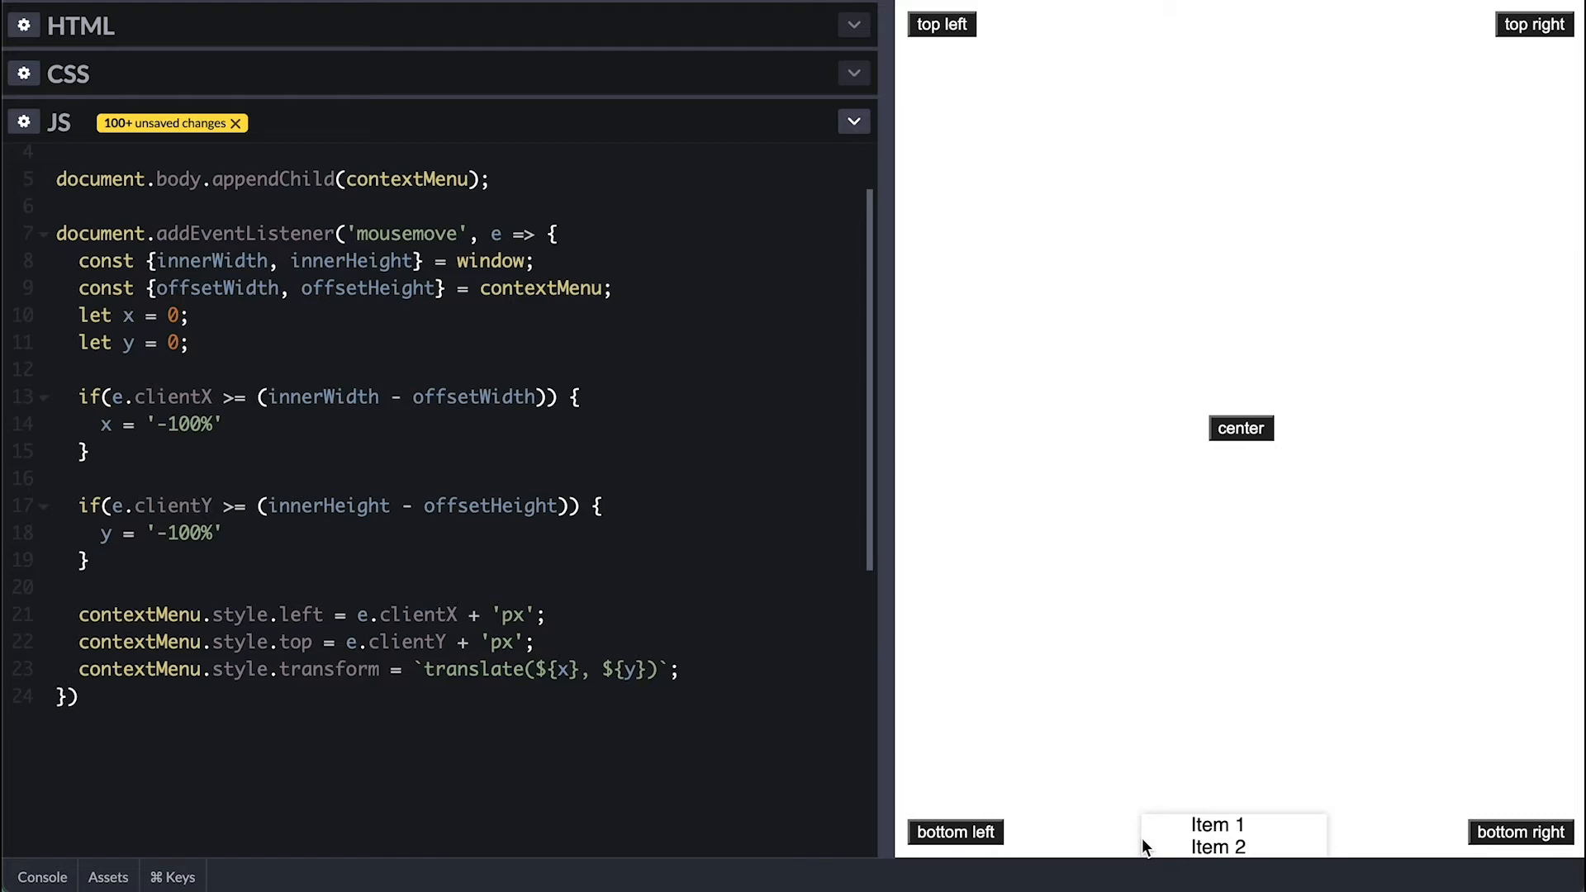
{"action": "type", "text": "+ offsetWidth"}
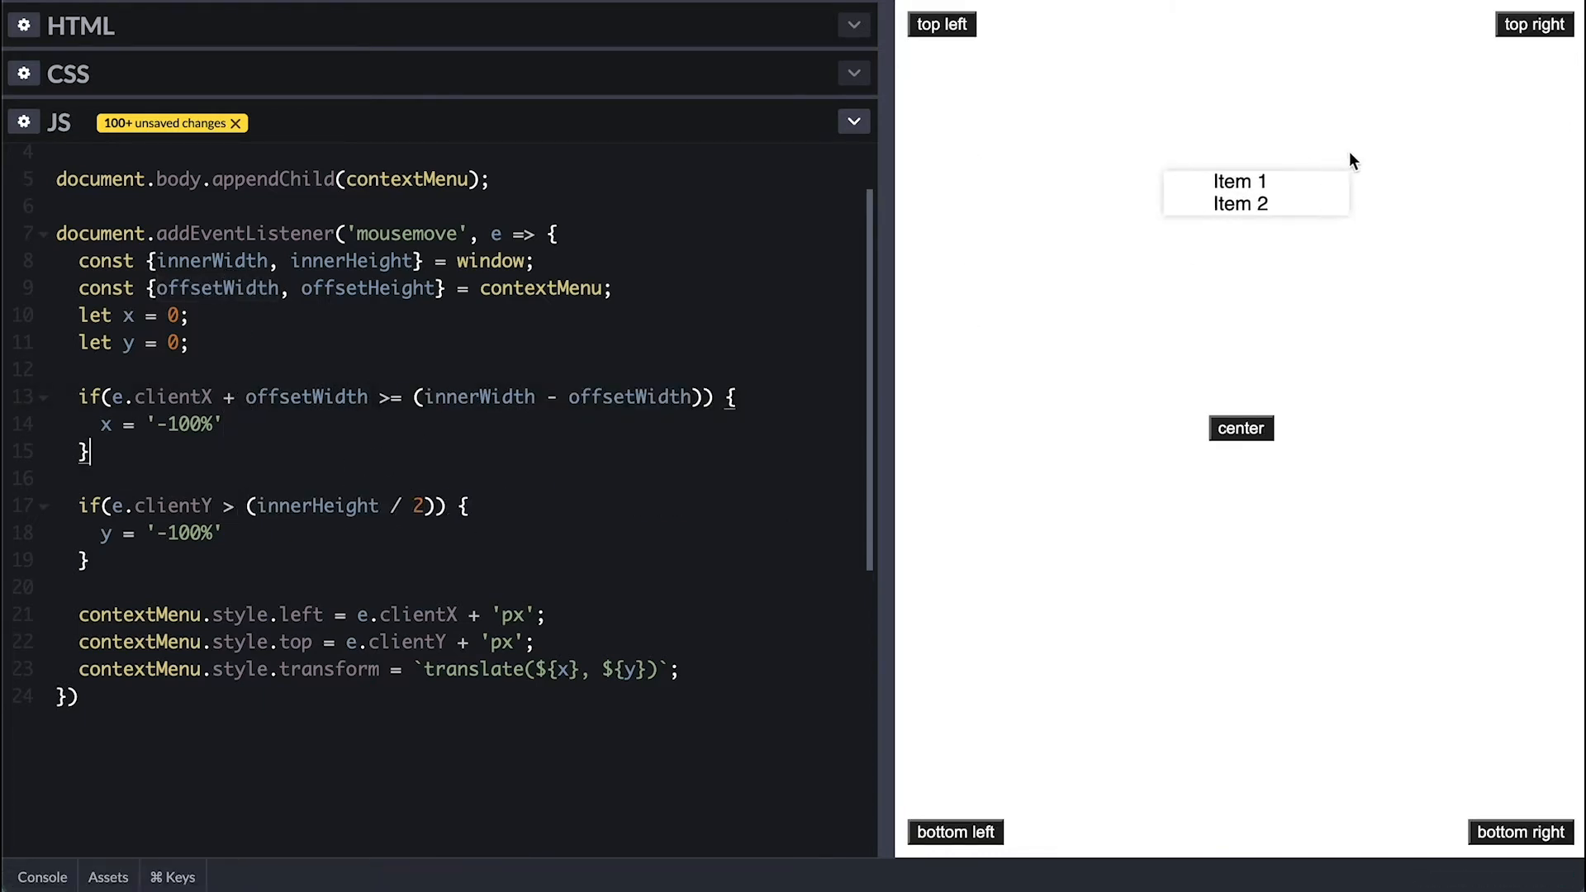
{"action": "mouse_move", "coordinate": [1276, 290]}
{"action": "type", "text": "const attach"}
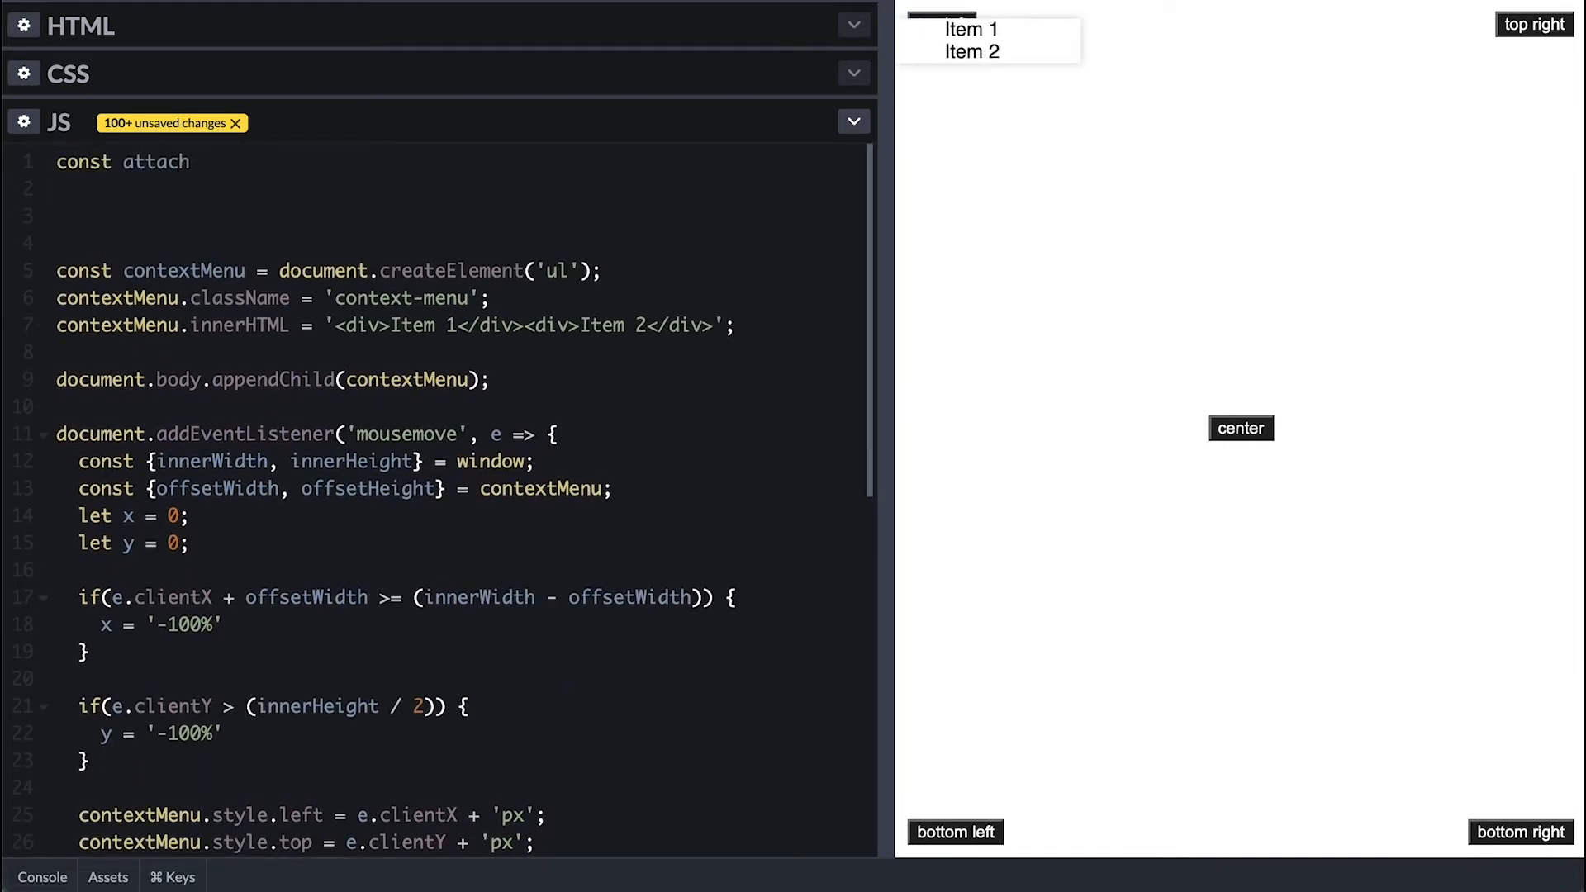
Step: Make attachContextMenu return an empty () => {} and select the contextMenu name on line 2
{"action": "type", "text": "ContextMenu = (() => {"}
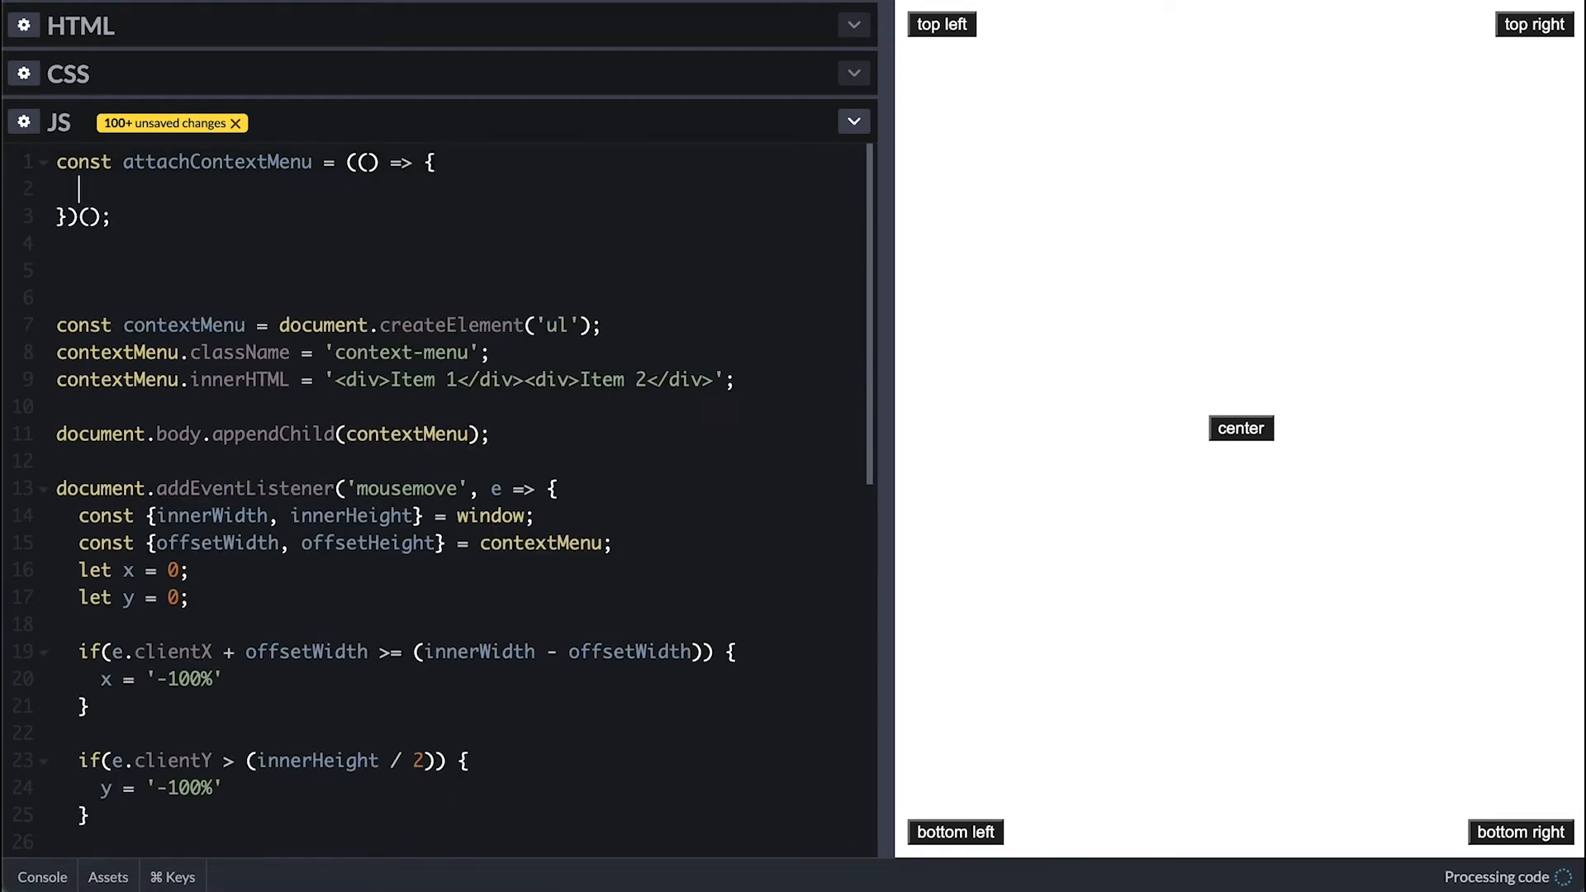
{"action": "type", "text": "return"}
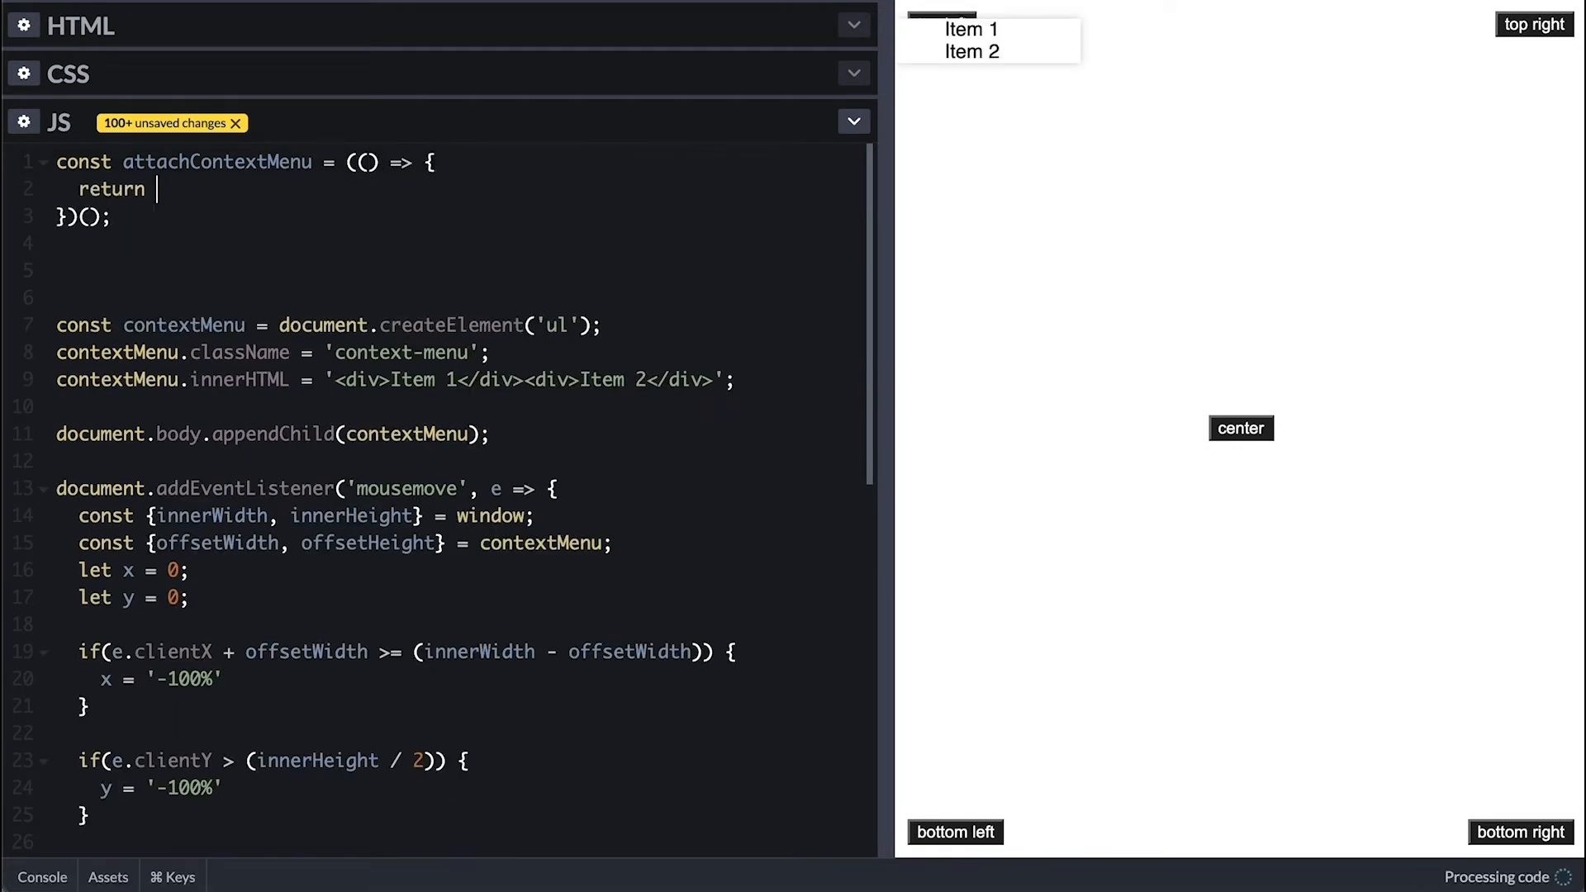
{"action": "type", "text": "() => {};"}
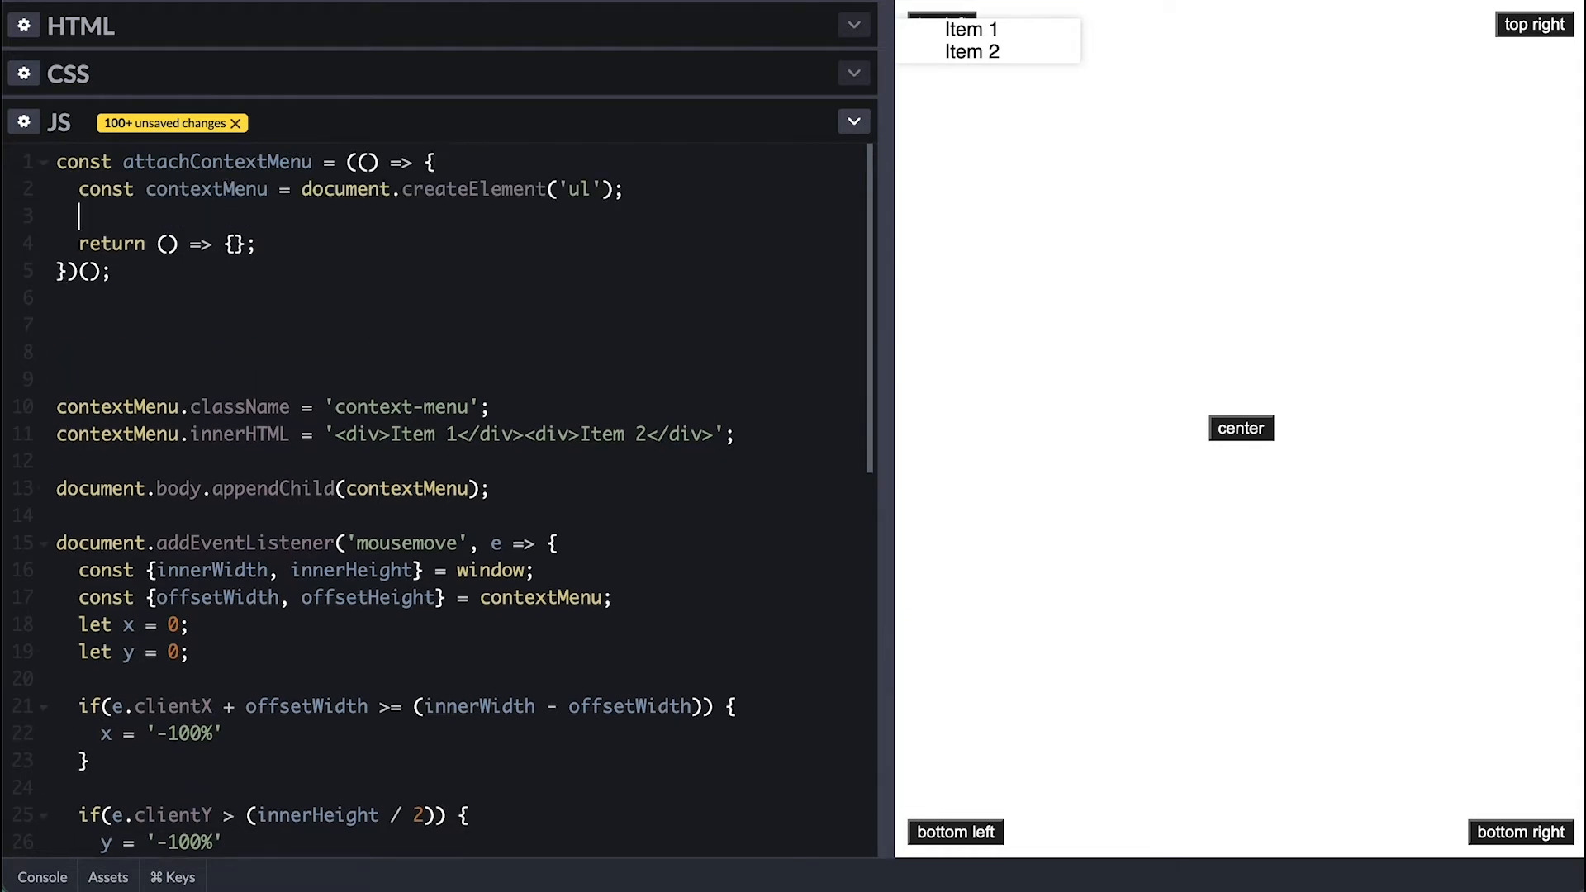
{"action": "double_click", "coordinate": [217, 163]}
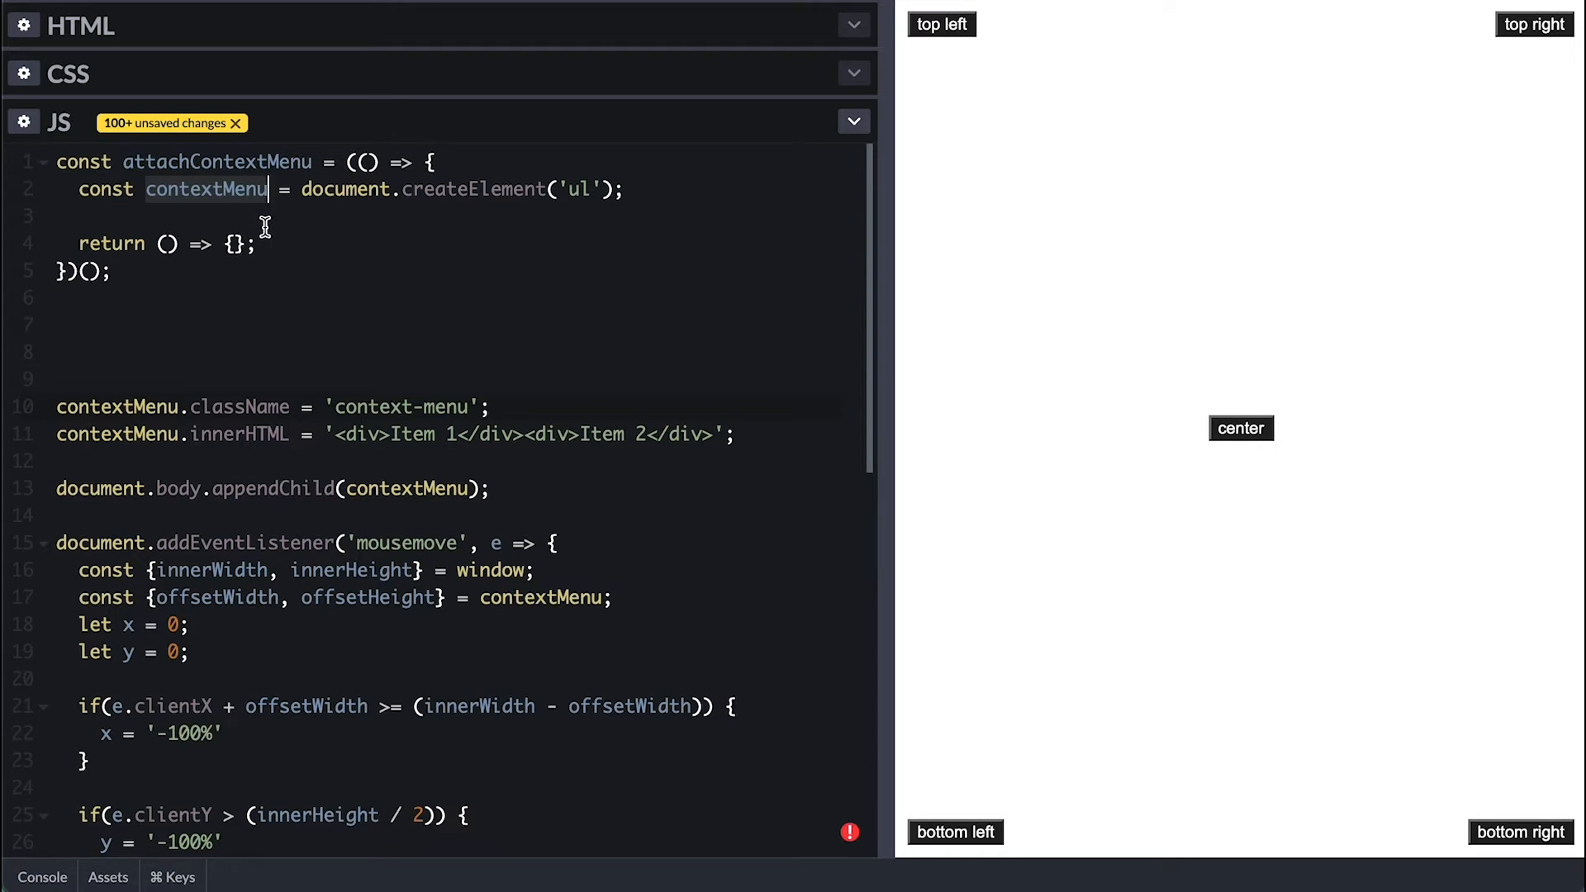
{"action": "mouse_move", "coordinate": [243, 213]}
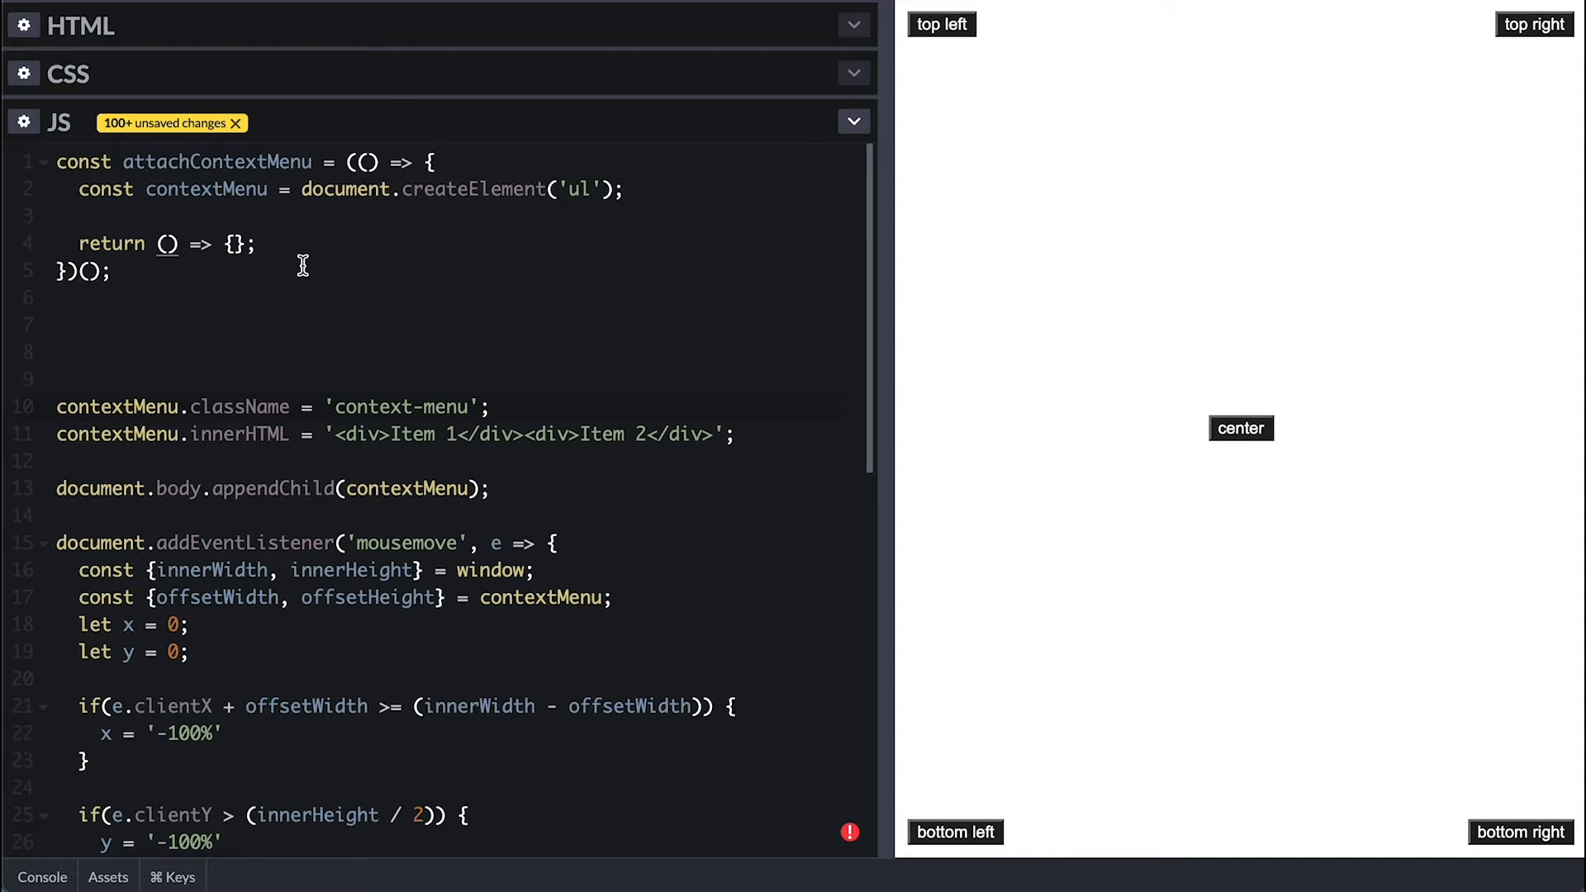
Step: Bind el.addEventListener('contextmenu', showMenu) in the returned function
{"action": "type", "text": "el"}
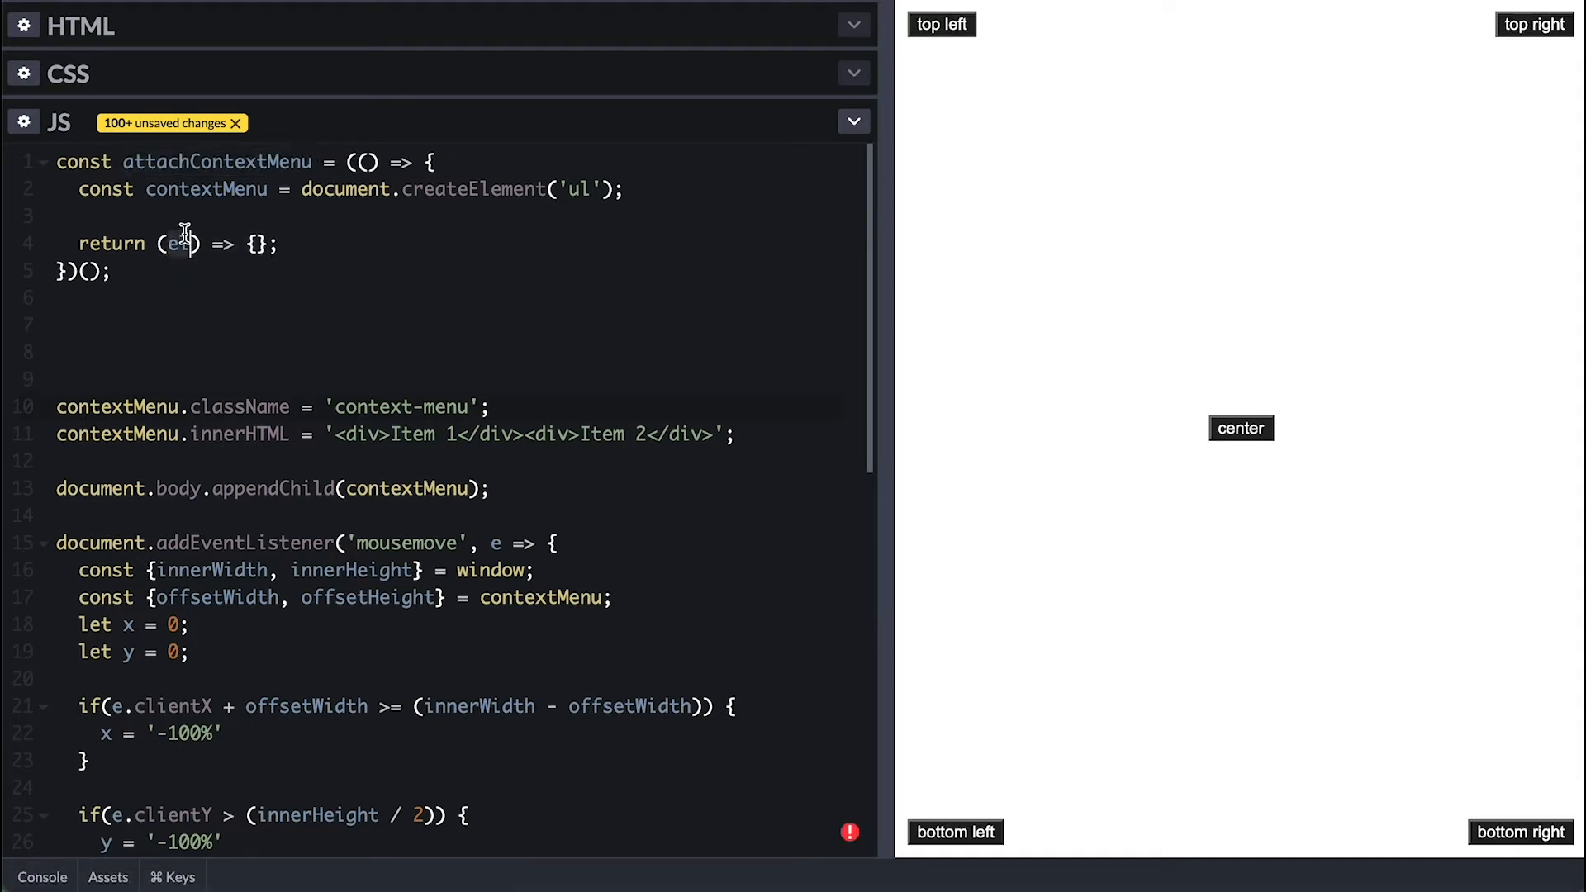
{"action": "type", "text": "el"}
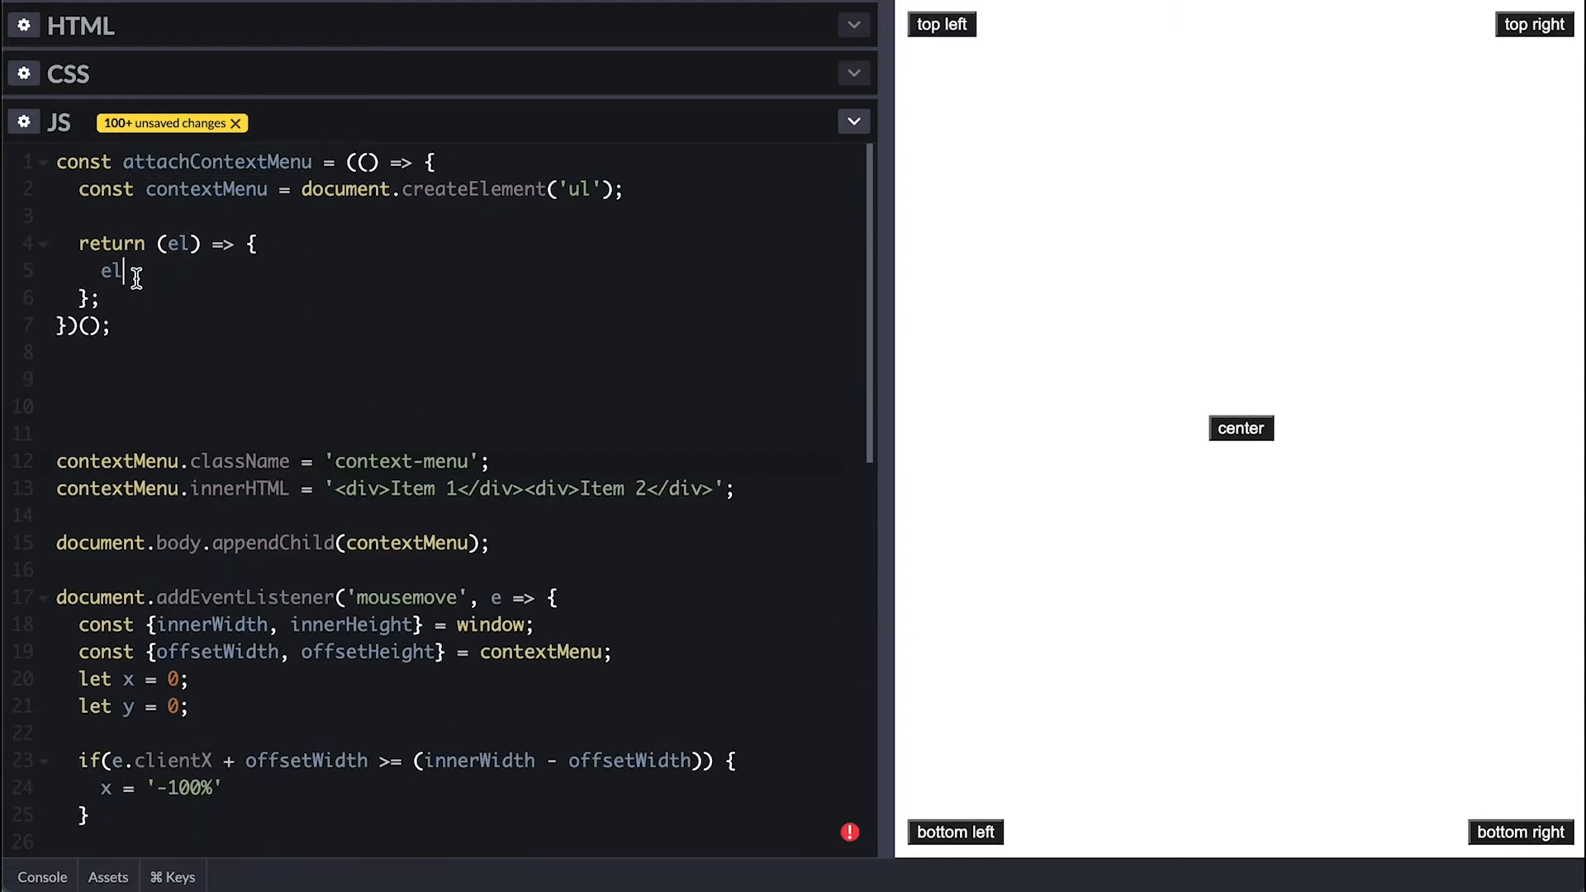
{"action": "type", "text": ".addEventListener('co'"}
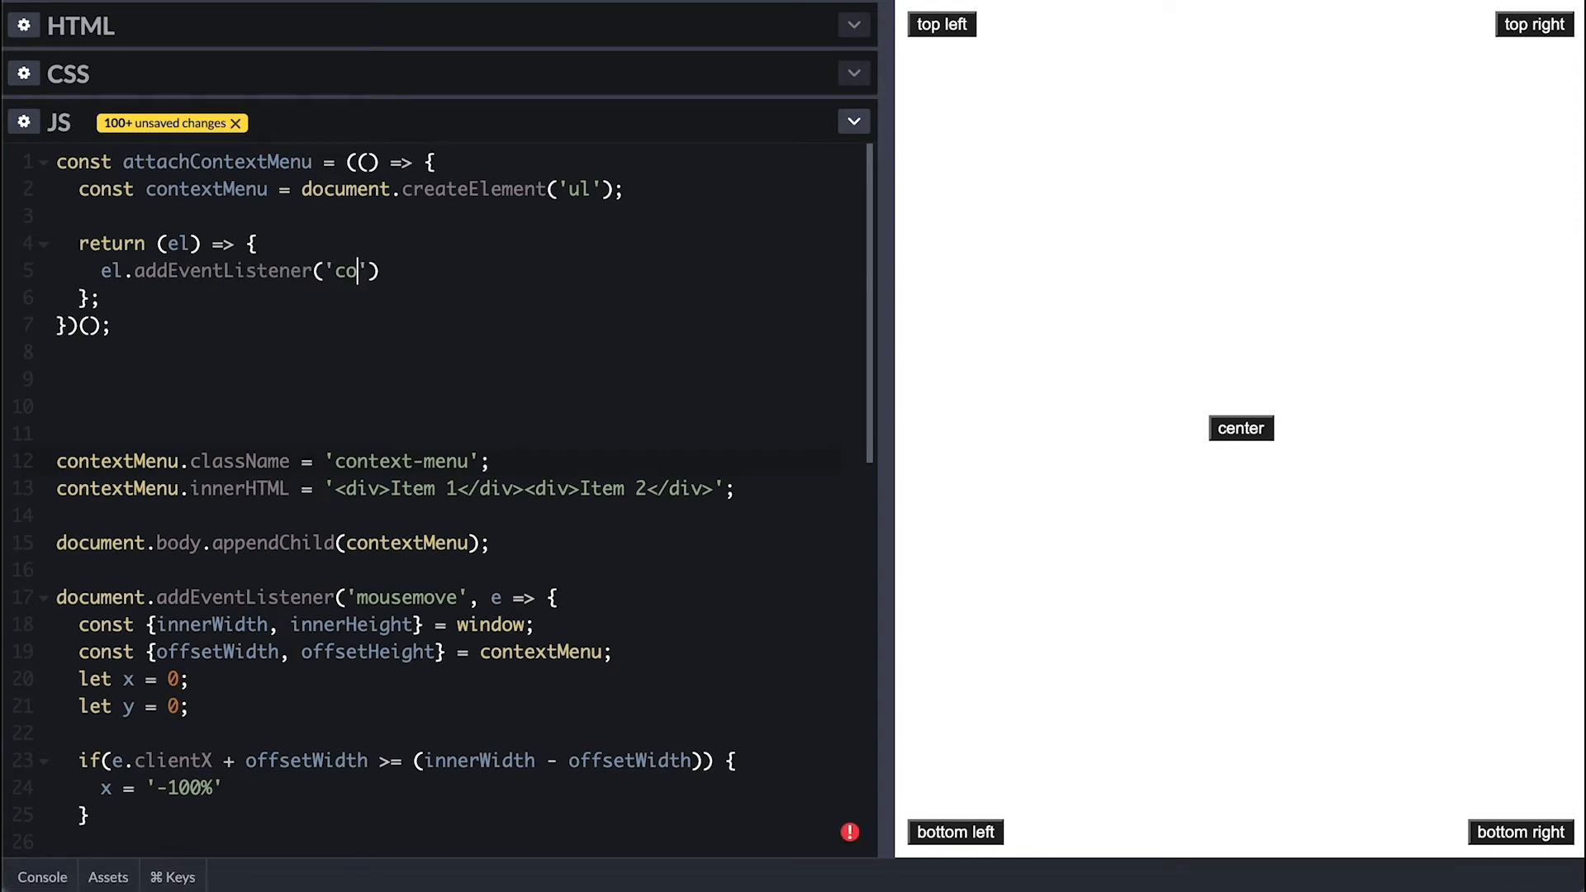
{"action": "type", "text": "ntextmenu', showMenu"}
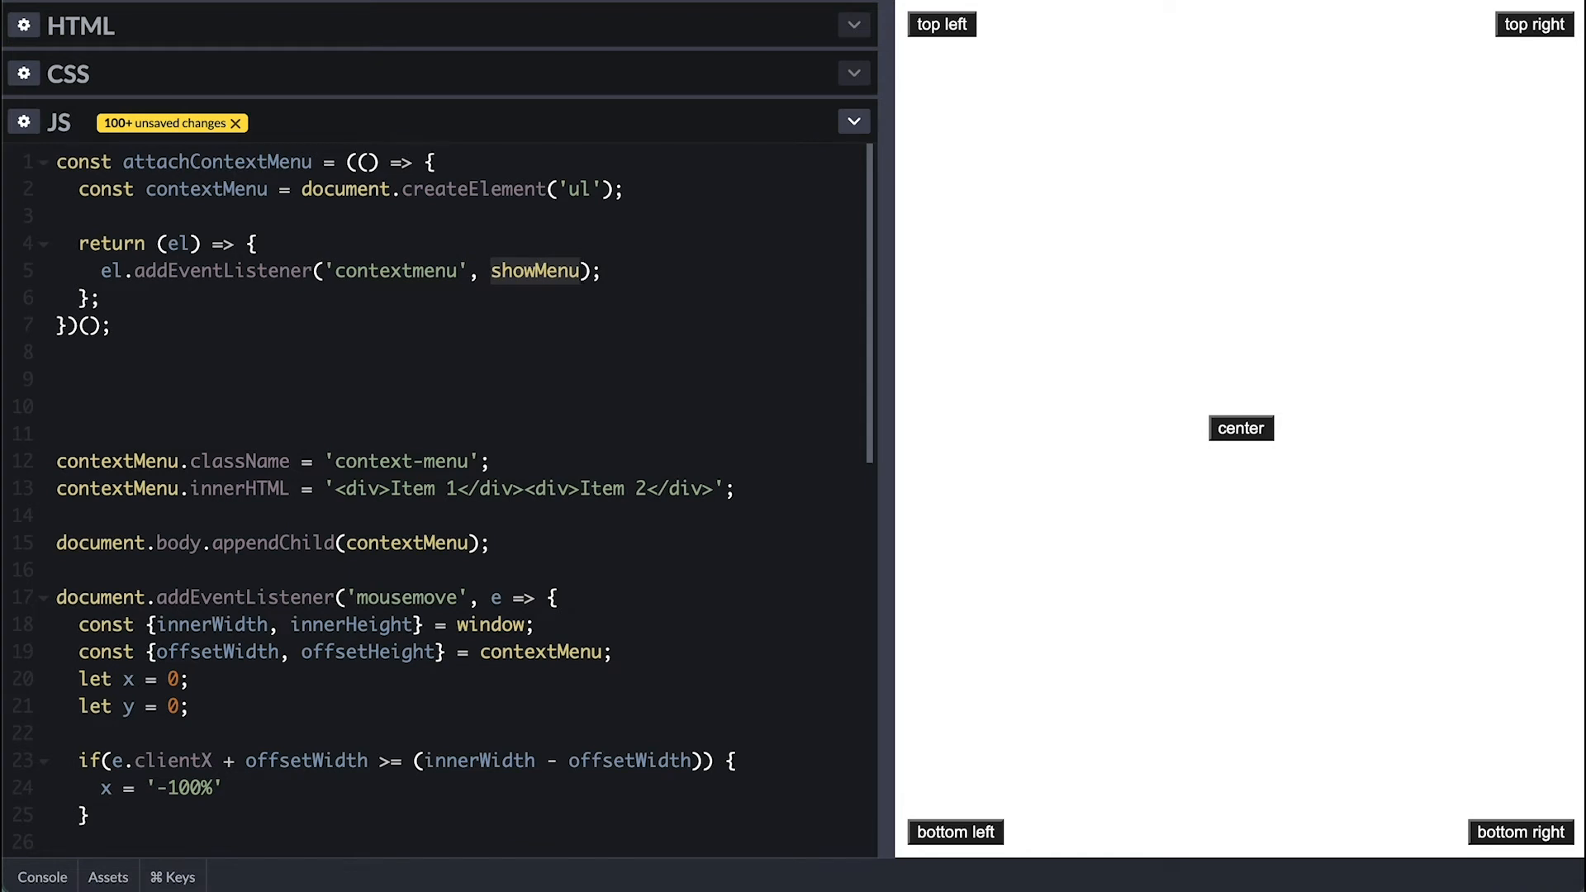
Step: Define the showMenu handler, starting with e.preventDefault()
{"action": "type", "text": "const showMenu = e => {"}
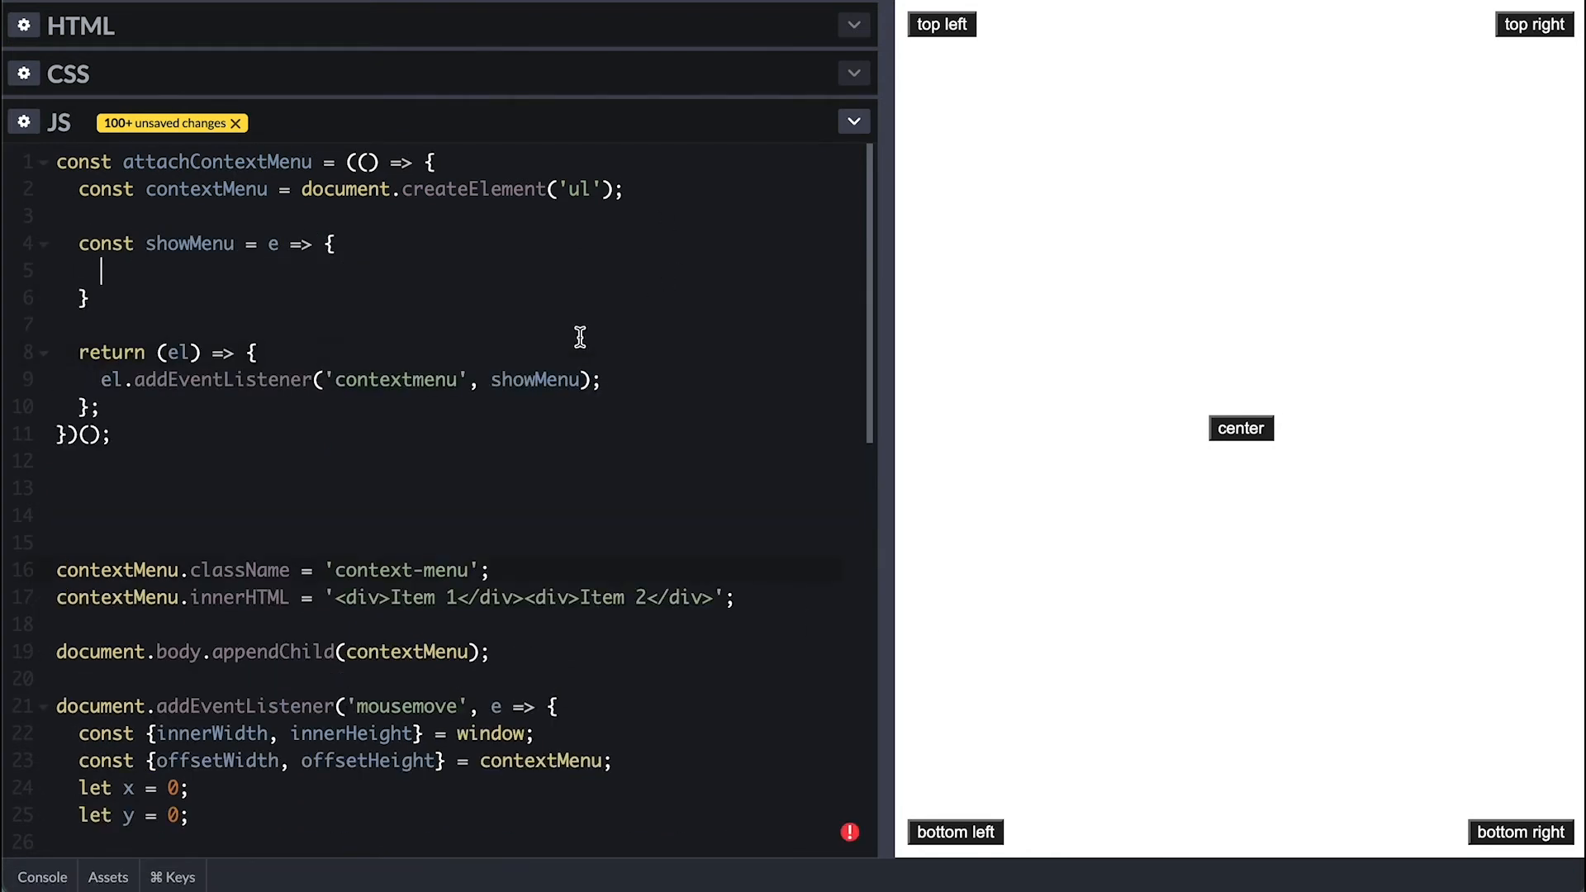
{"action": "type", "text": "e."}
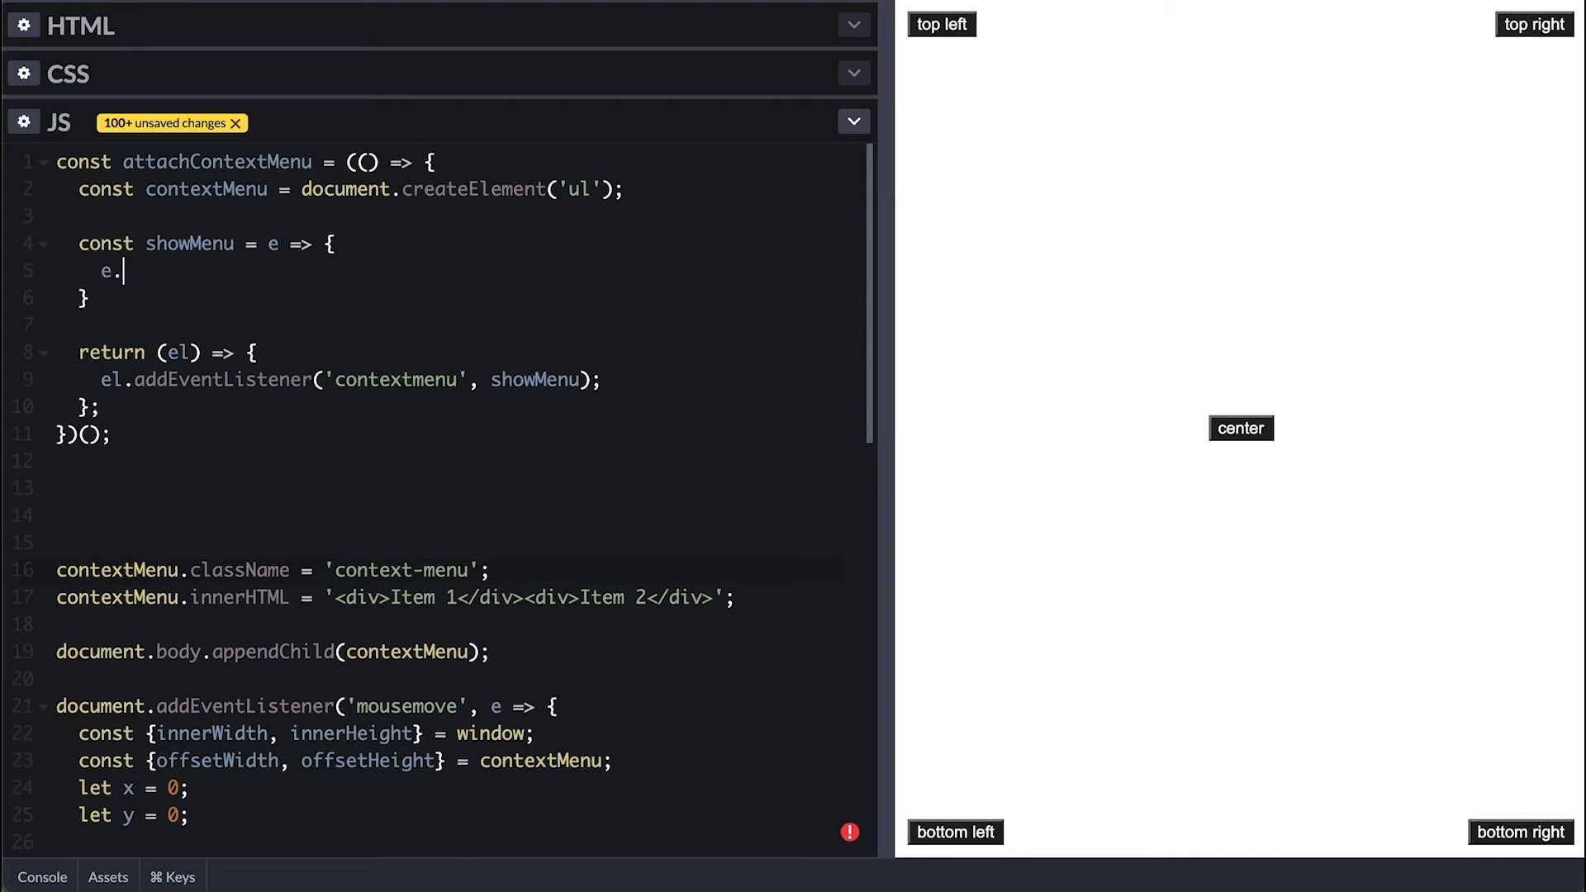
{"action": "type", "text": "preventDef"}
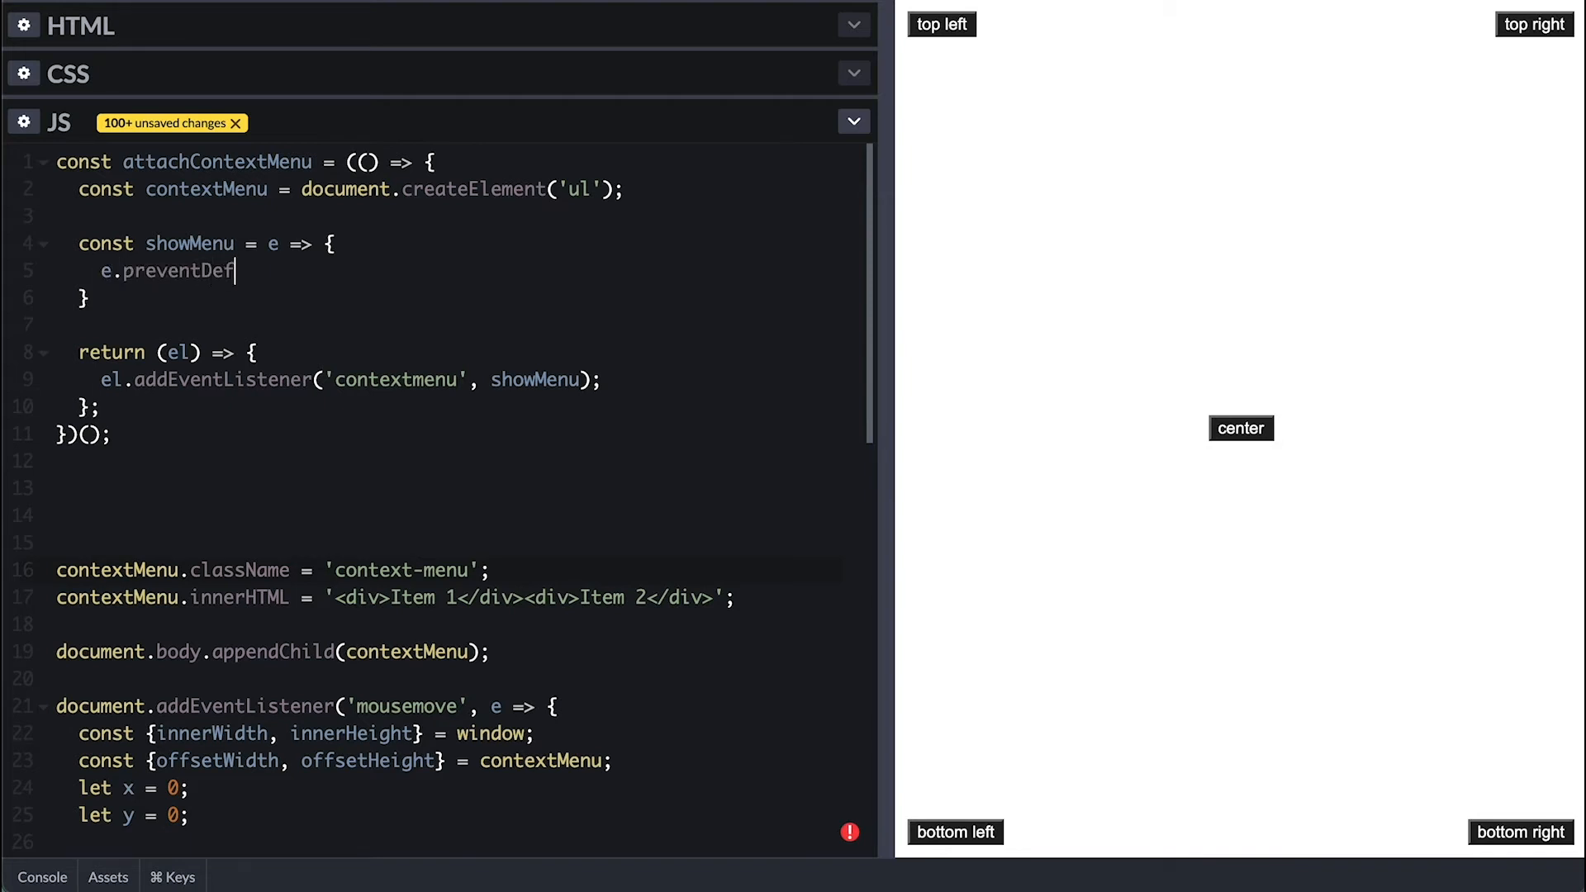
{"action": "type", "text": "ault()"}
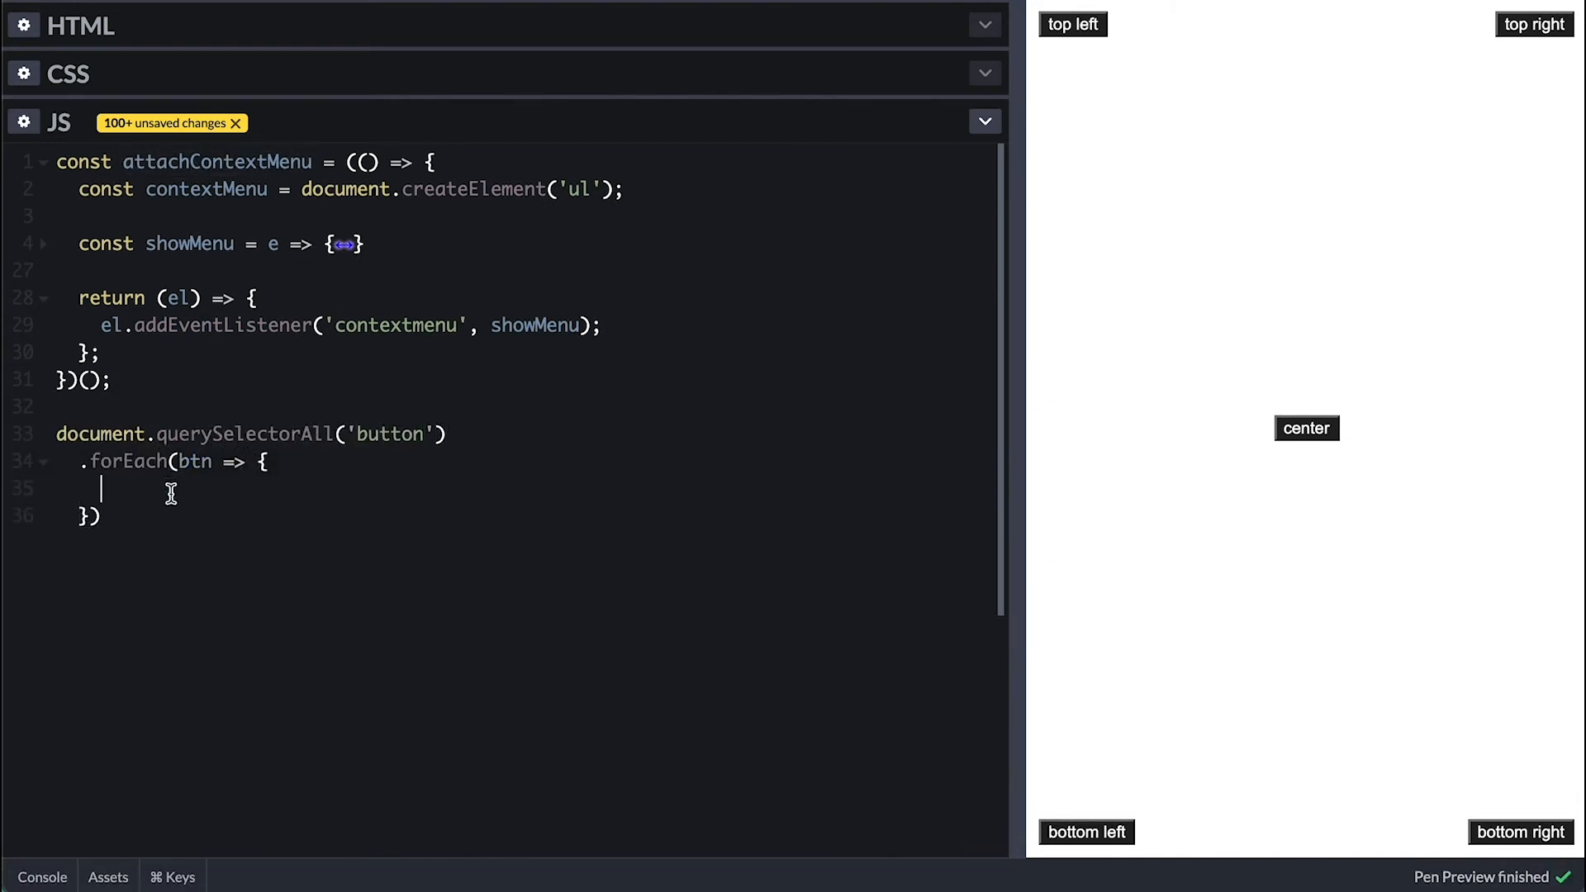
Step: Call attachContextMenu(btn) per button, test top right and center menus, and start menuOptions
{"action": "type", "text": "attachContextMenu(btn);"}
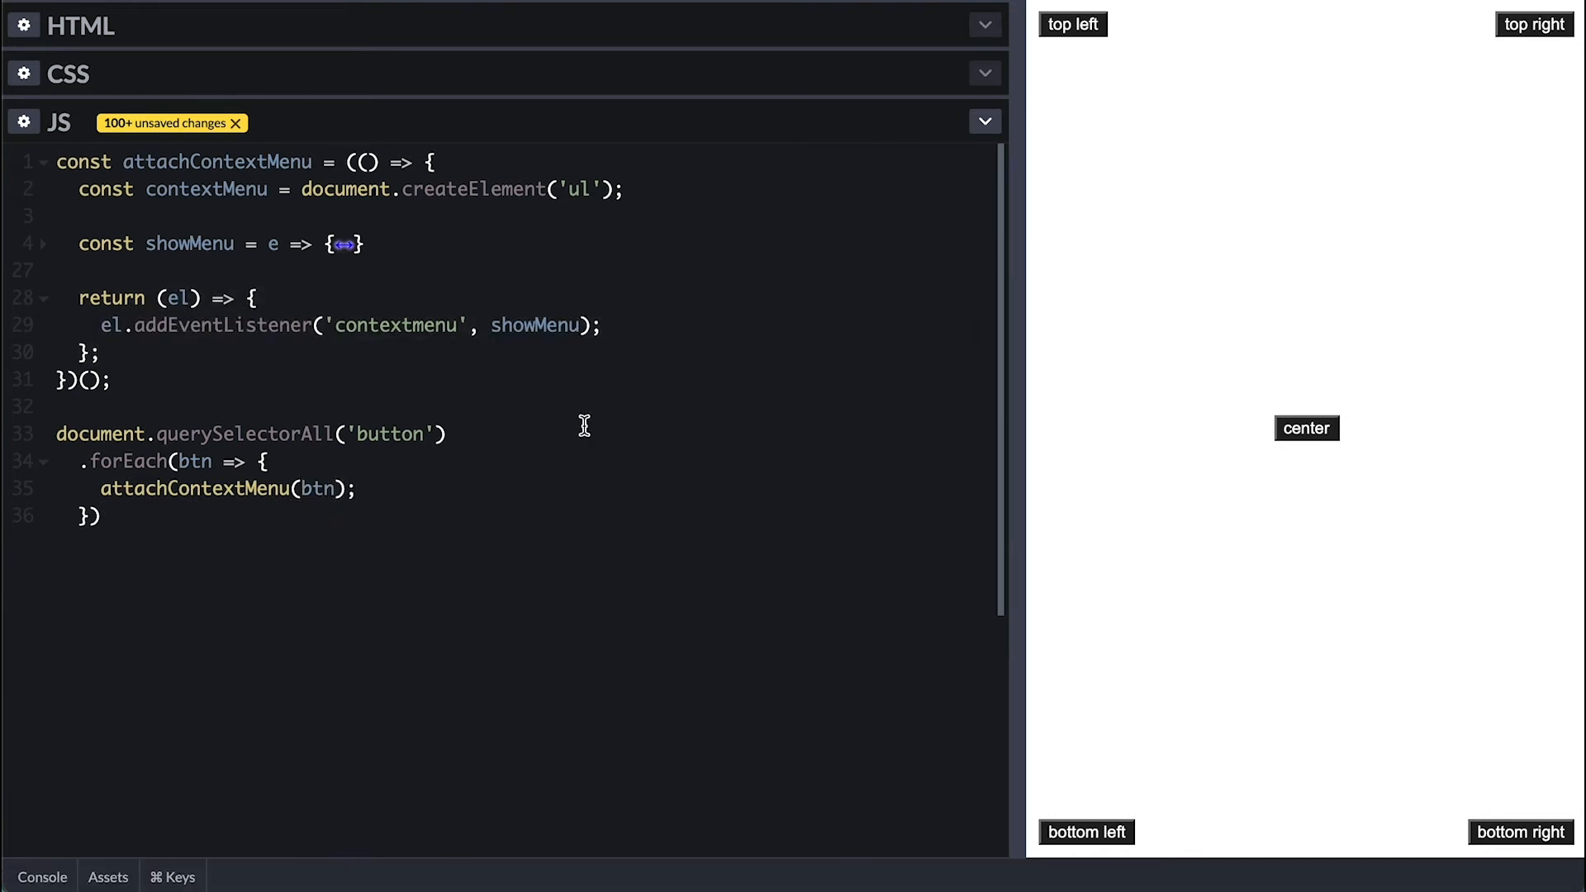
{"action": "right_click", "coordinate": [1073, 23]}
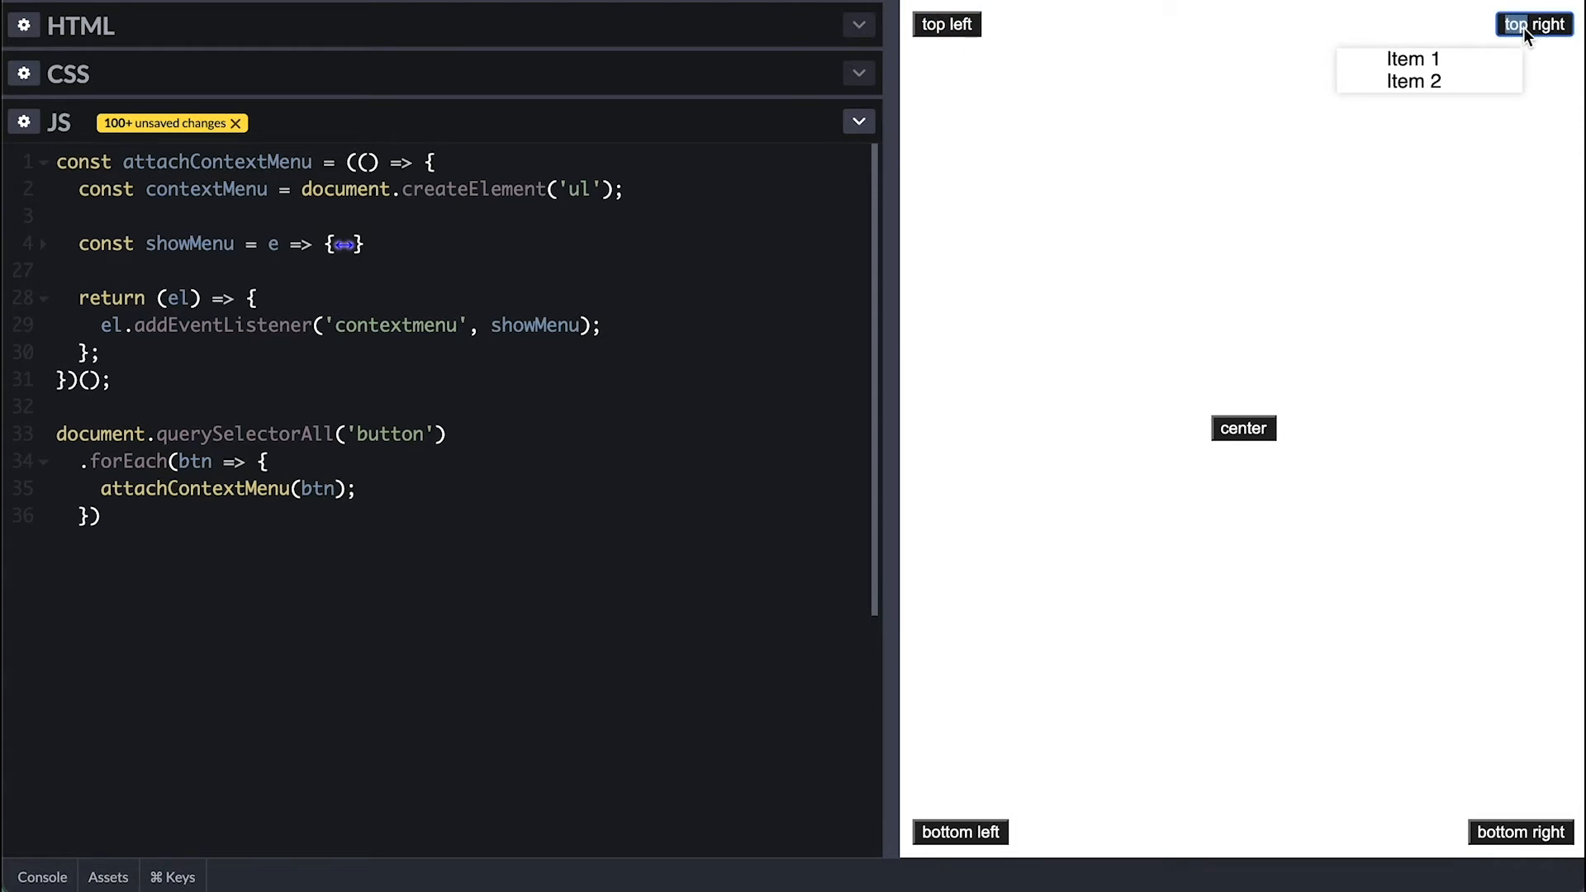
{"action": "right_click", "coordinate": [1243, 428]}
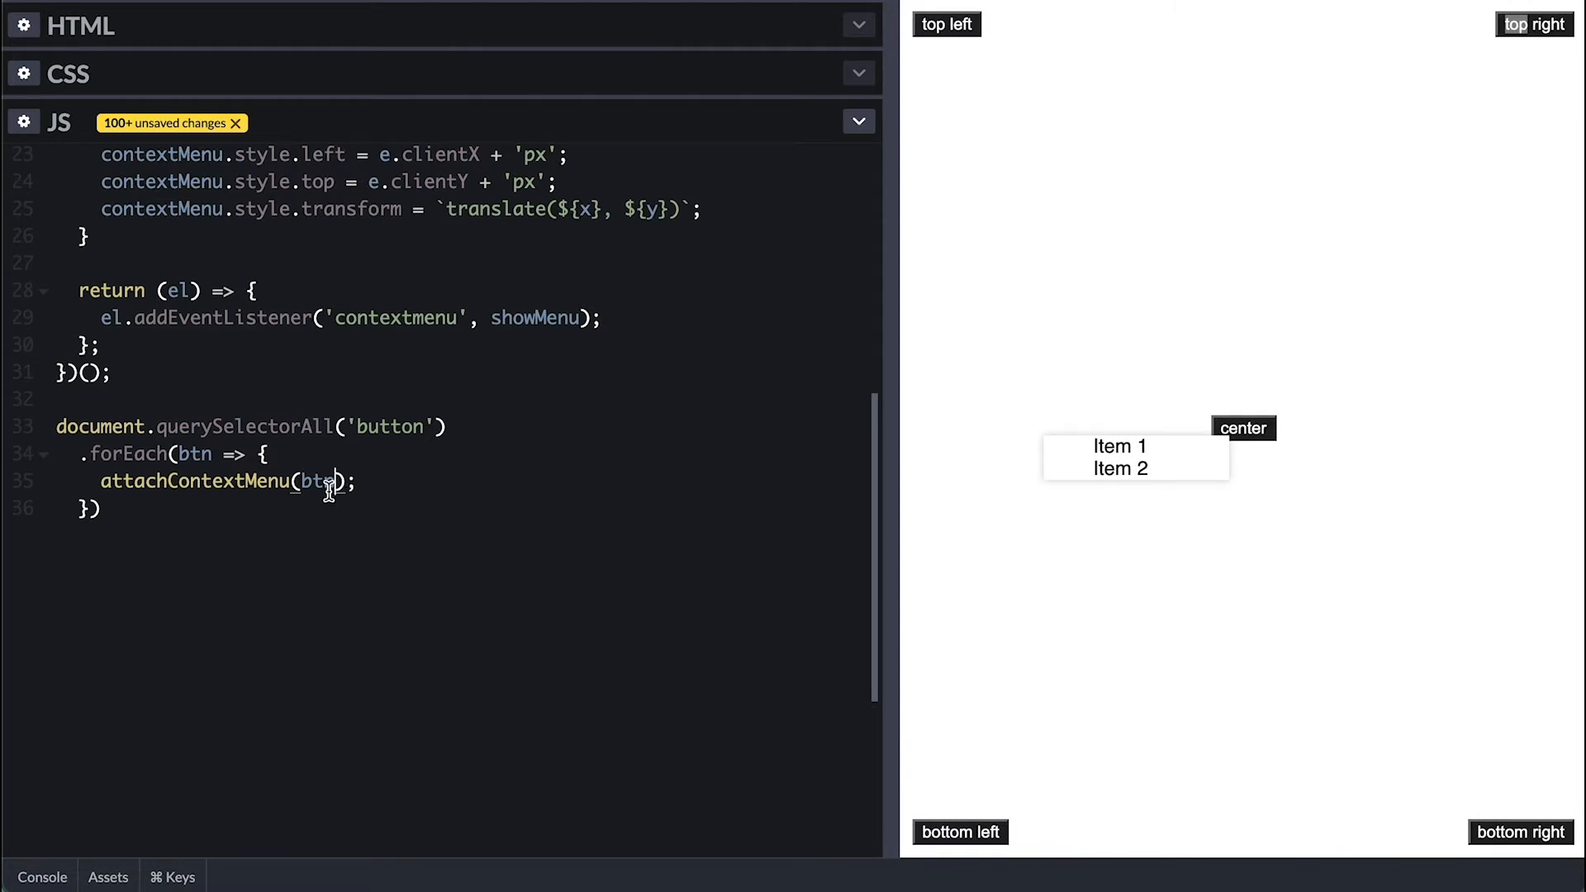
{"action": "type", "text": ","}
{"action": "type", "text": "menuOptions.fo"}
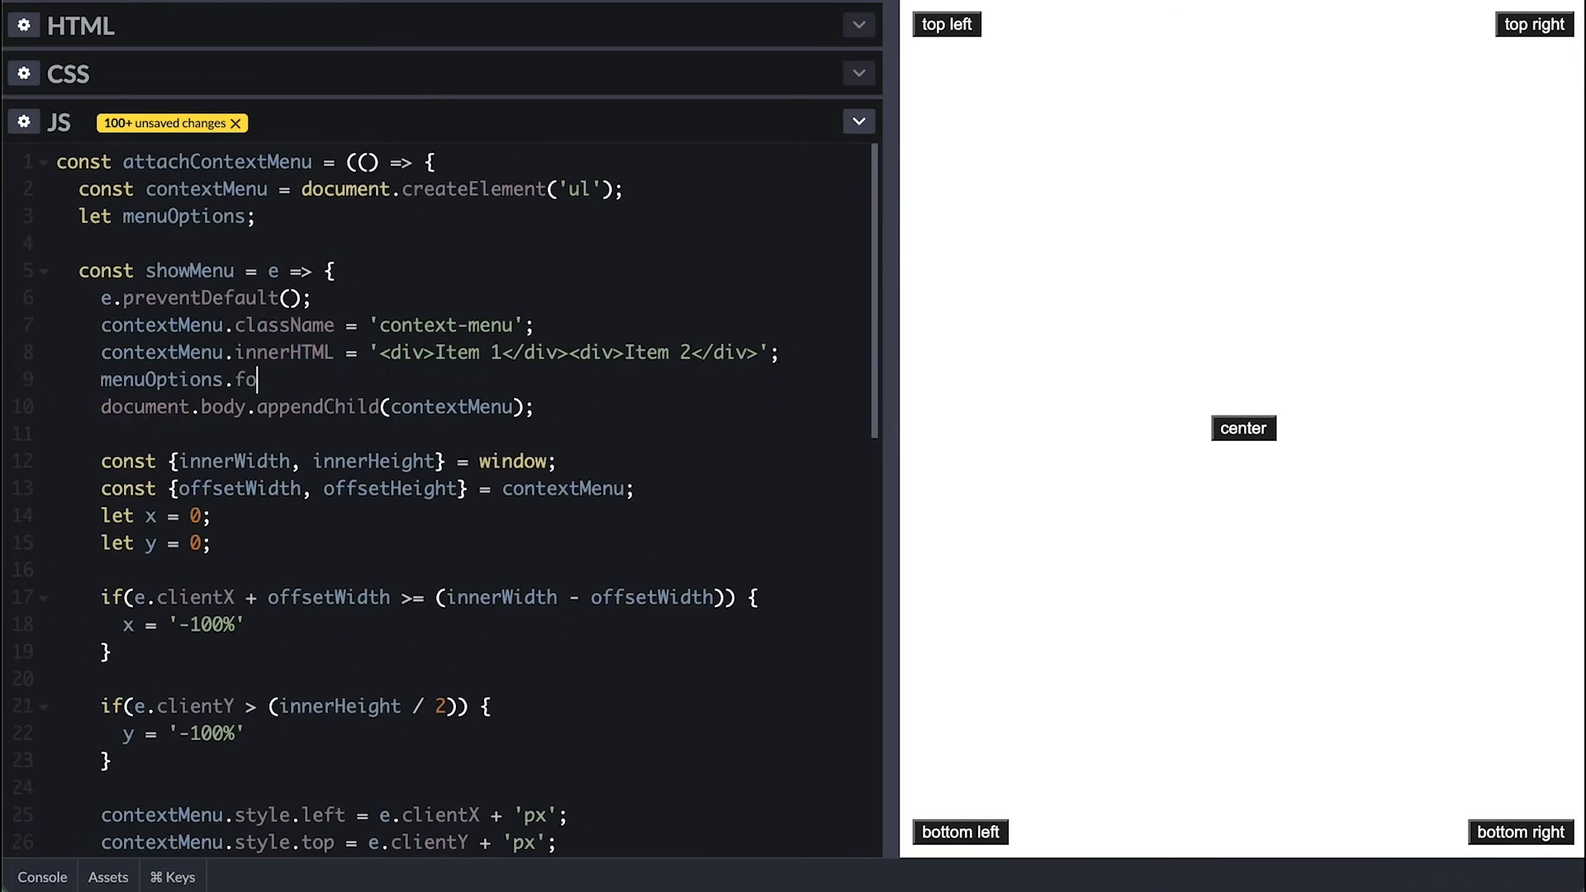
Step: Write attachOption creating labelled 'context-menu-item' entries whose clicks stop propagation and run opt.action
{"action": "type", "text": "rEach(attachOption)"}
{"action": "type", "text": "item"}
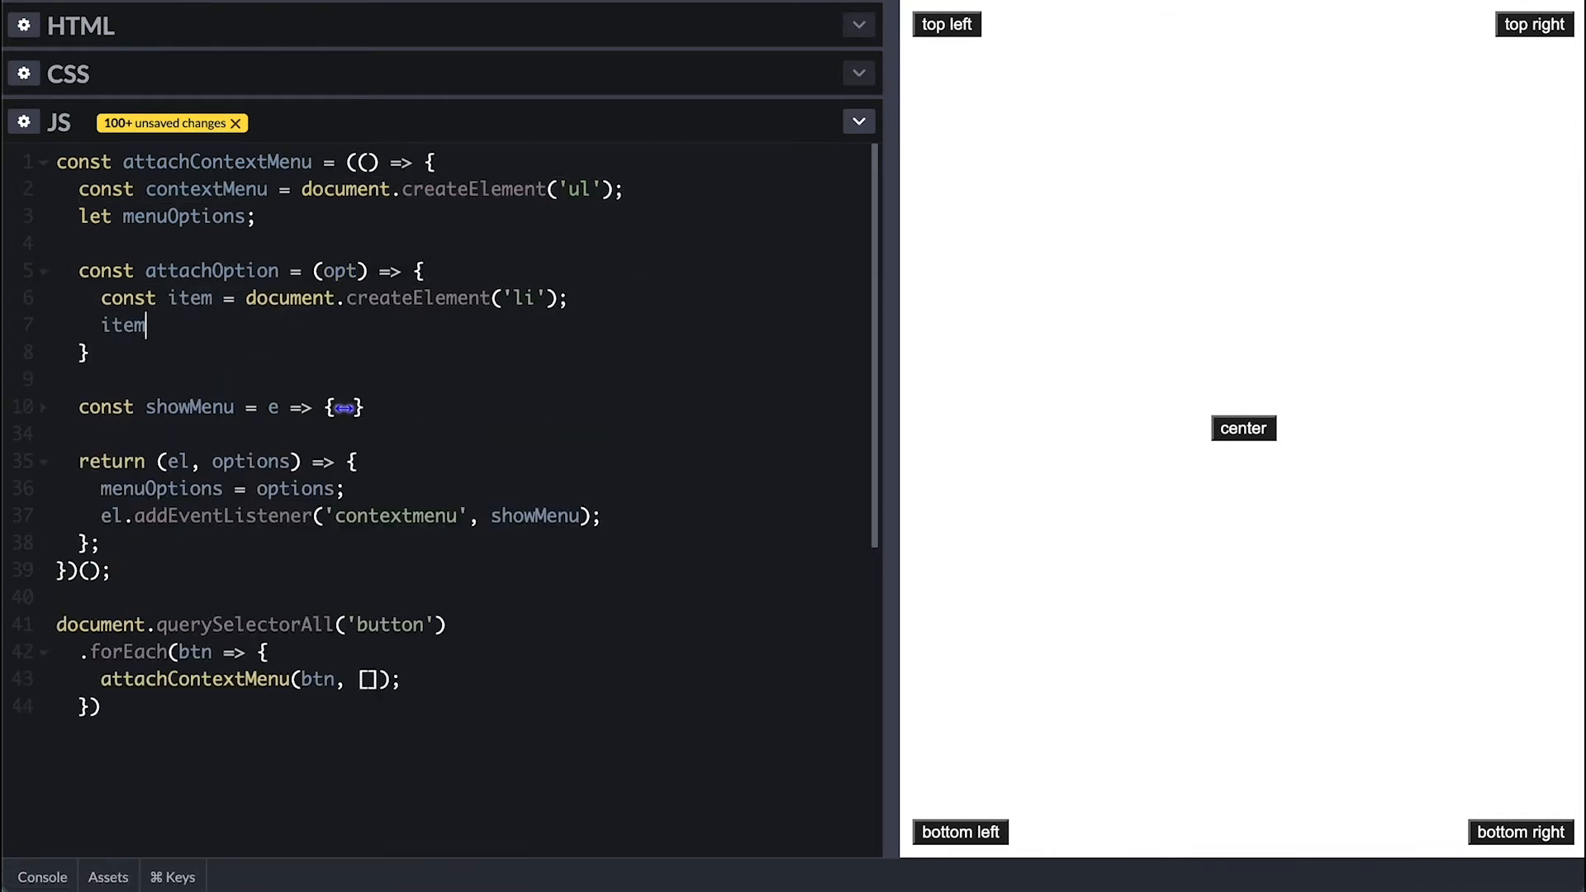
{"action": "type", "text": ".className = 'context-menu-item';"}
{"action": "type", "text": "item.innerHTML = `<span>{op}</span>`;"}
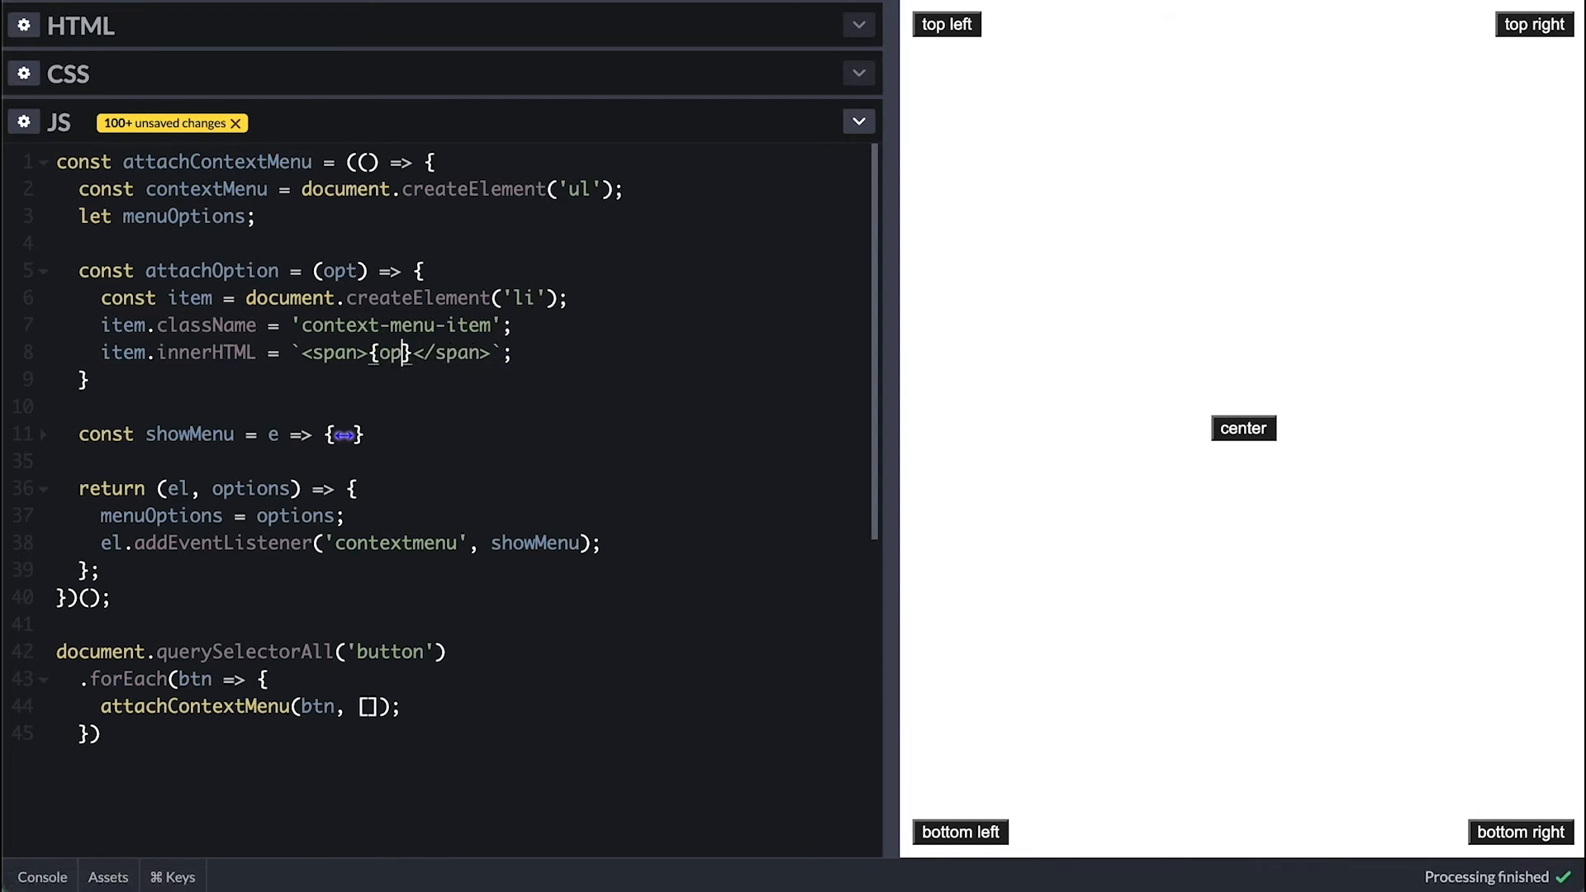
{"action": "type", "text": "t.label"}
{"action": "type", "text": "item.addEventListener('click', e );"}
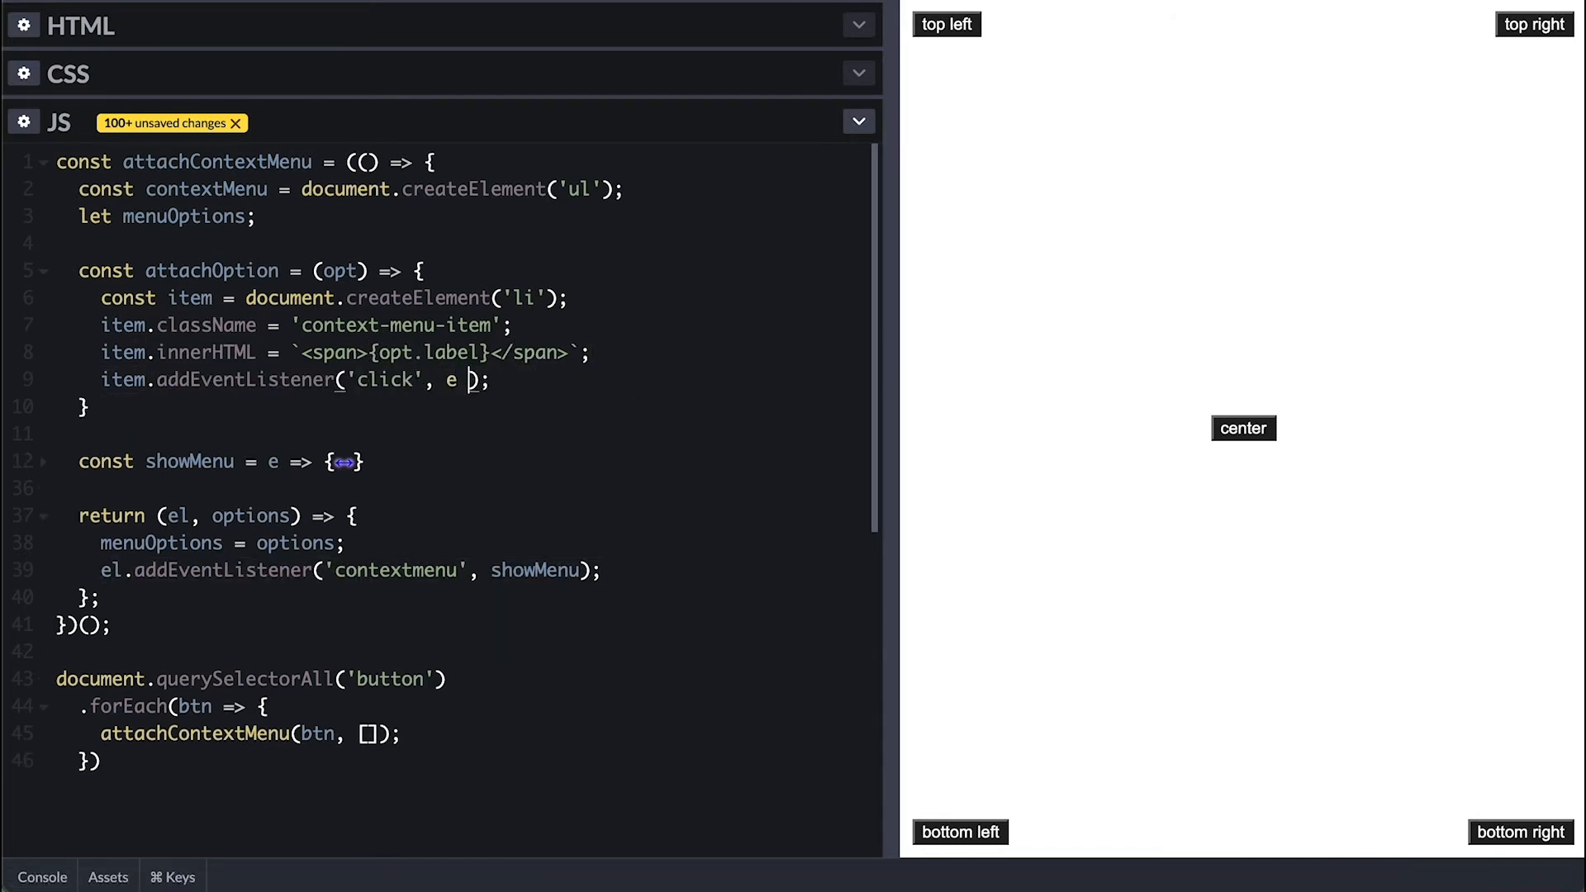
{"action": "type", "text": "e.stopPropagation()"}
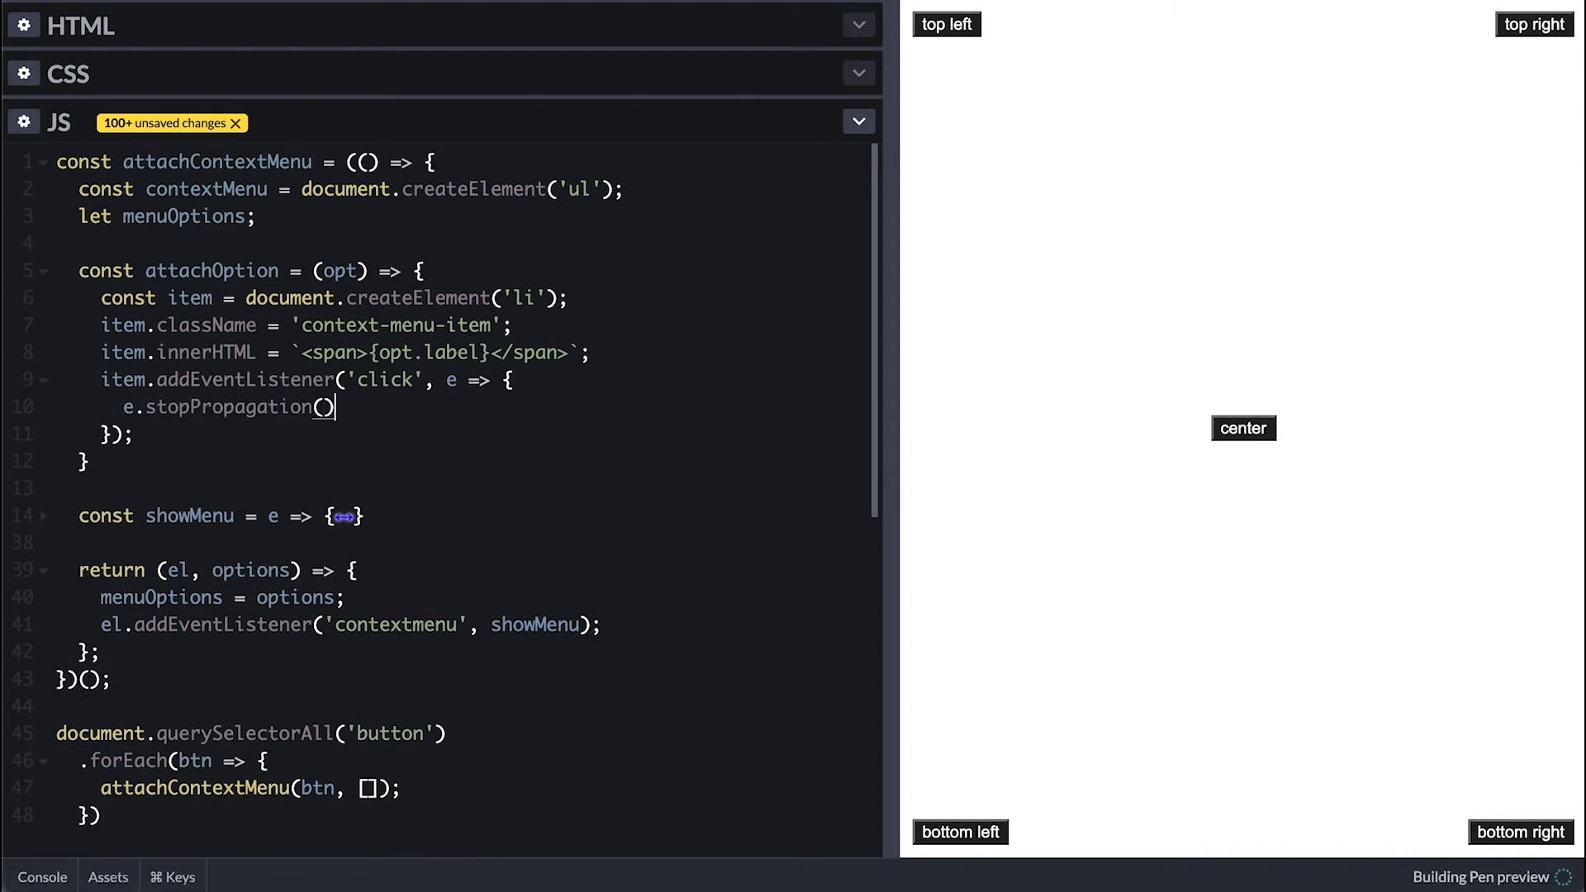
{"action": "type", "text": "opt.action()"}
{"action": "type", "text": "contextMenu.appendChild()"}
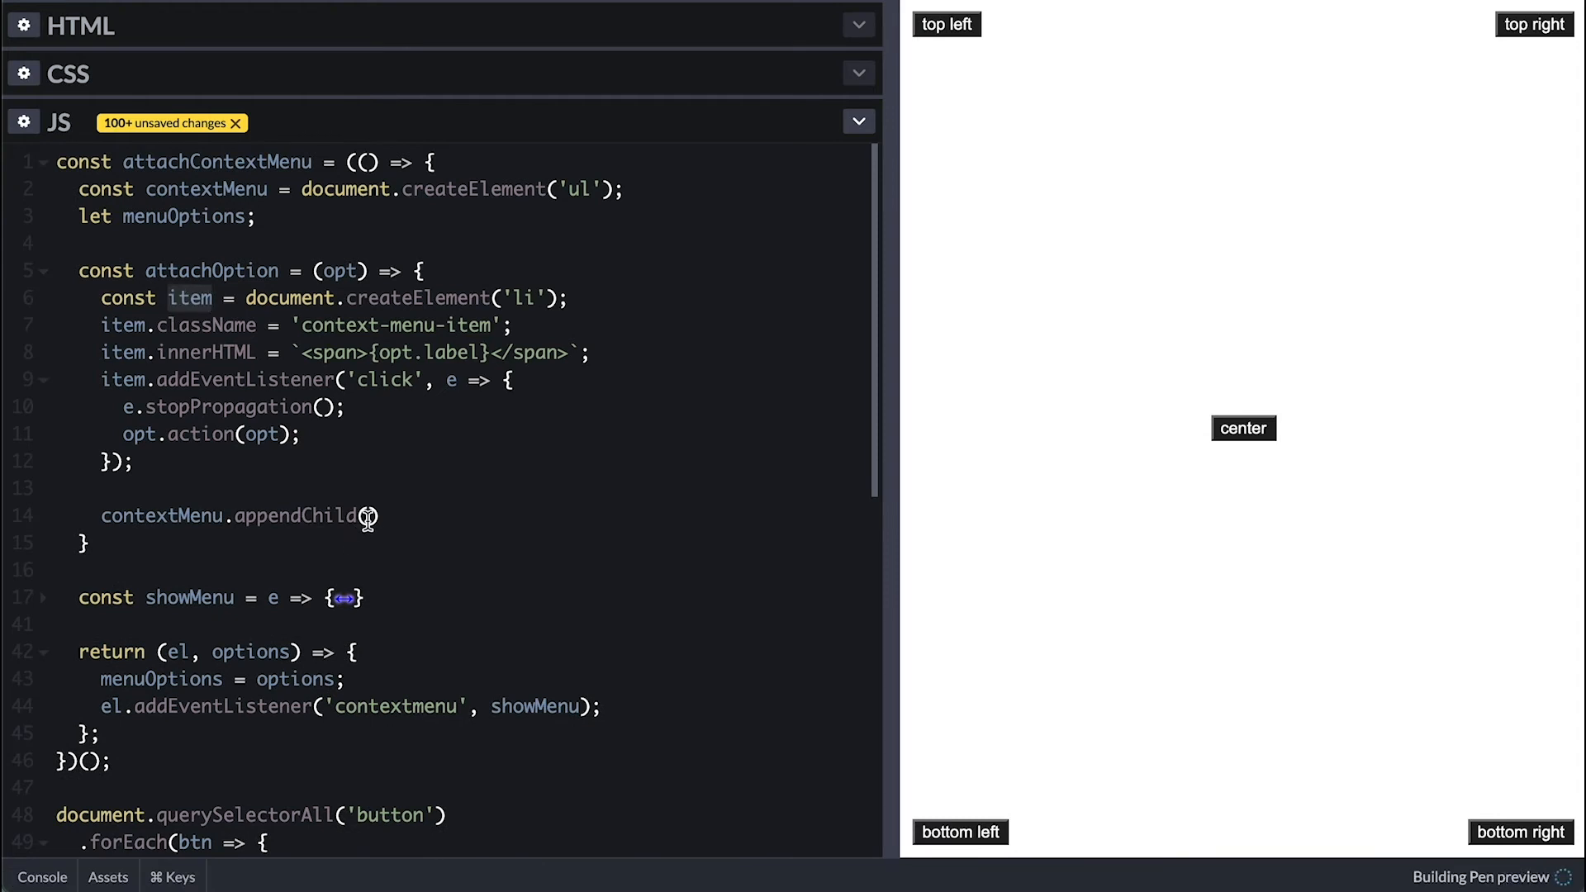
{"action": "scroll", "scroll_direction": "down", "scroll_amount": 3}
{"action": "type", "text": "{label: `${btn."}
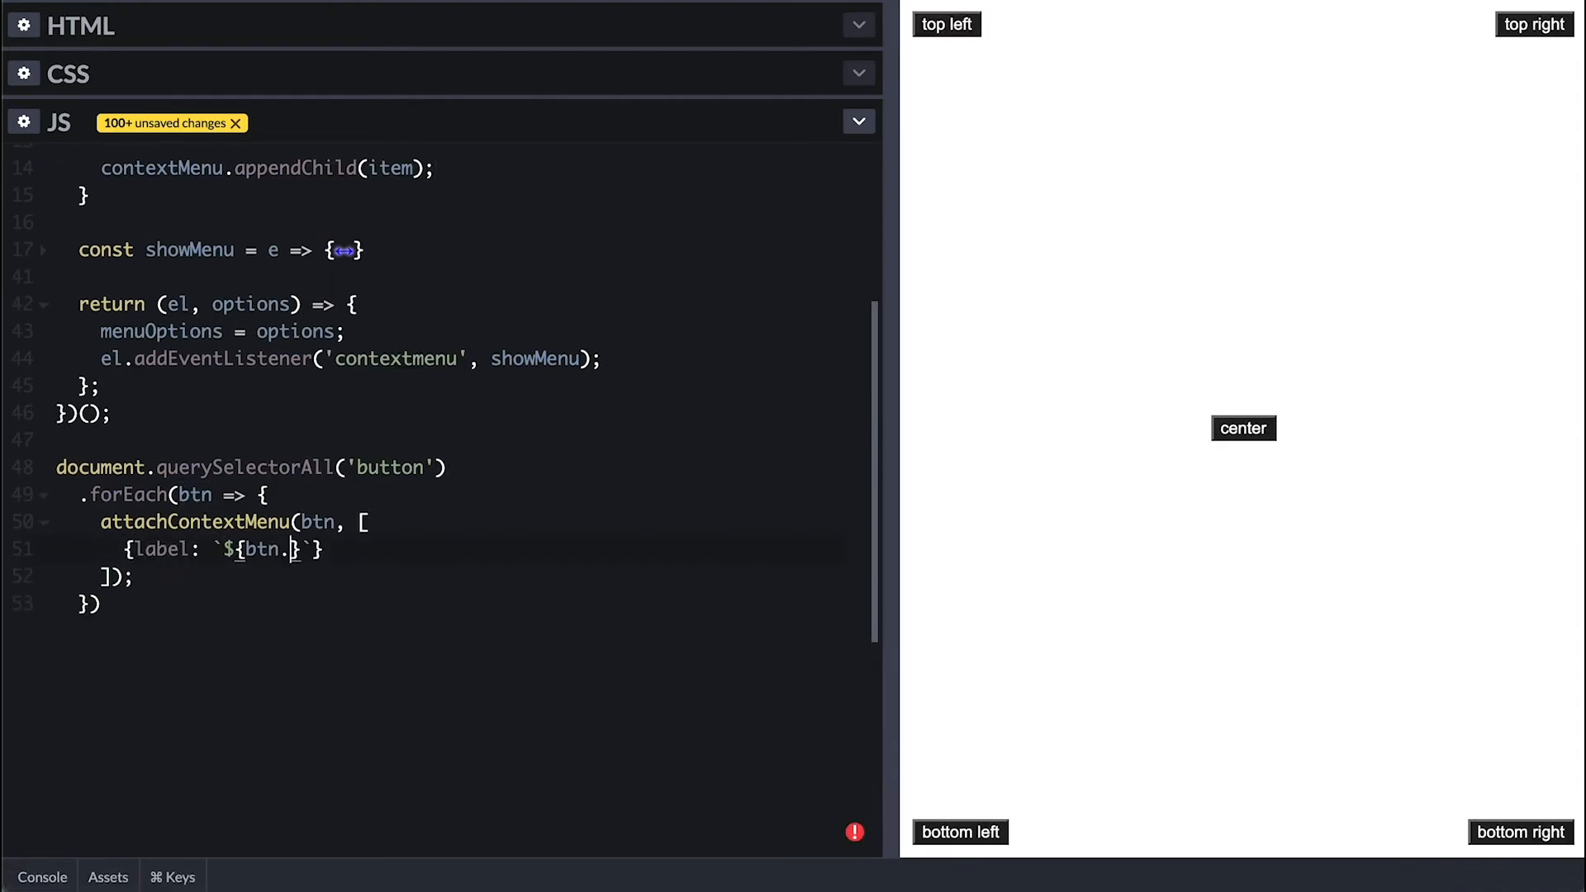
Step: Label each button's three options from its textContent, with actions that console.log the option
{"action": "type", "text": "textContent"}
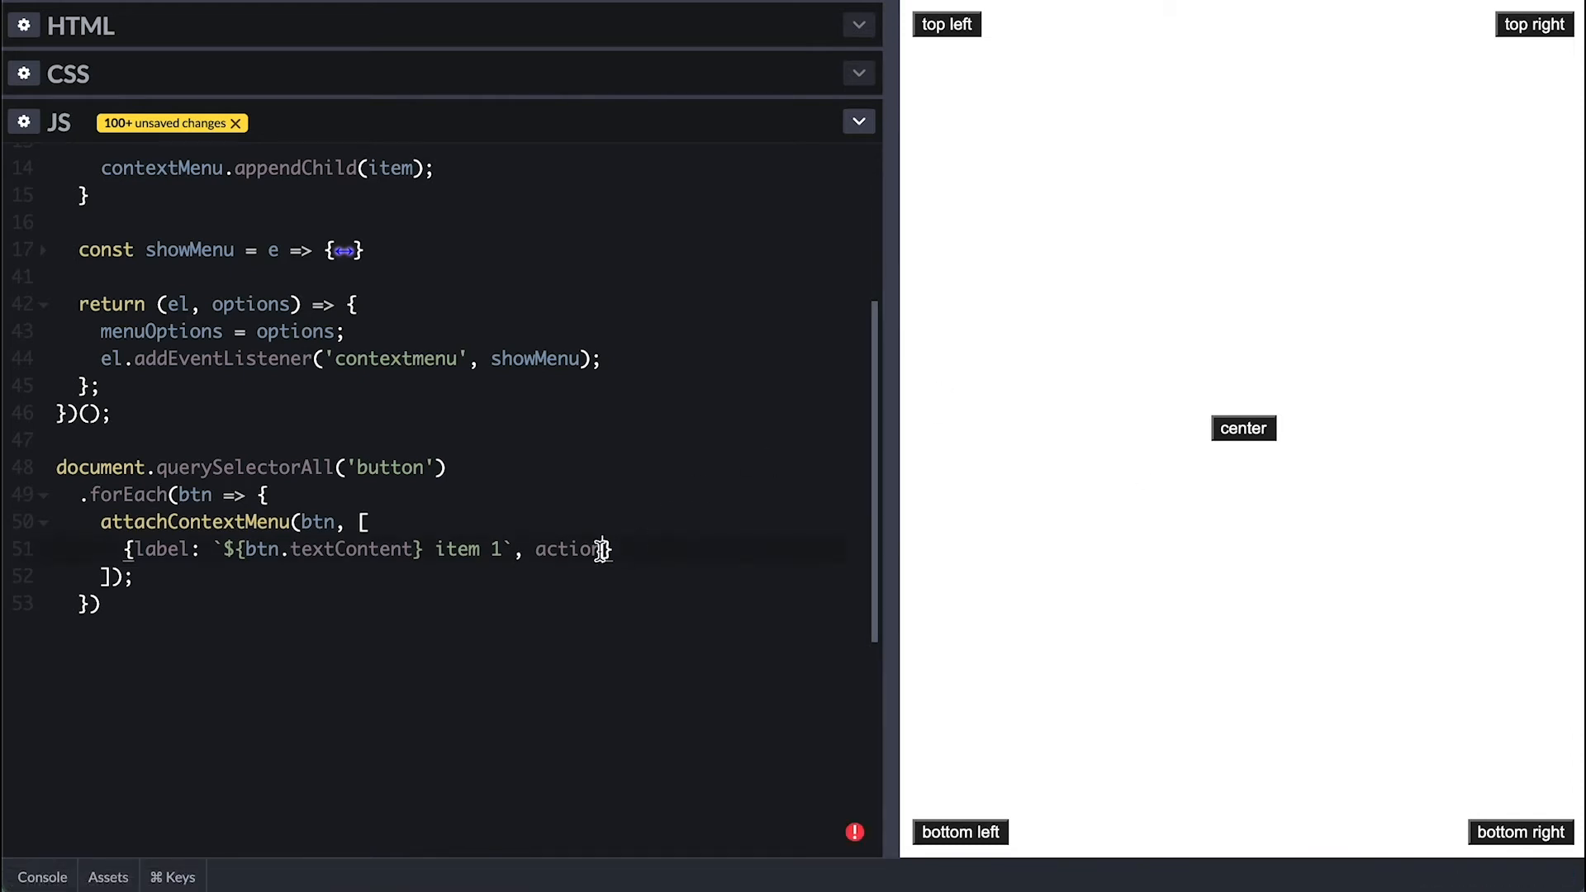
{"action": "type", "text": "(o) {co}"}
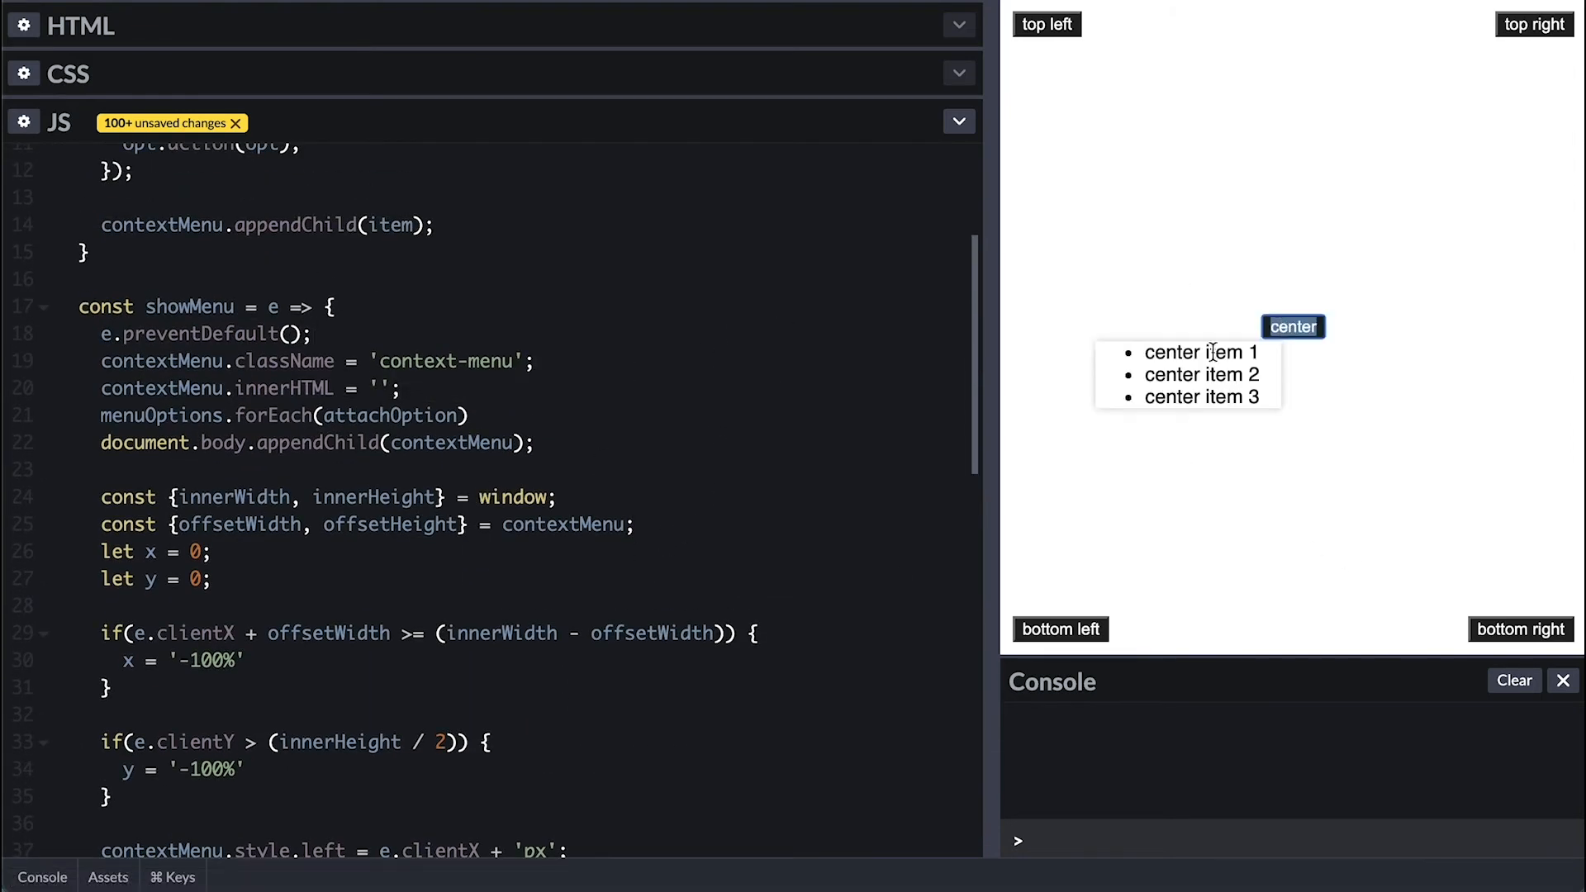
Step: Pass each button's own options into showMenu(e, options) and verify the top right button's items
{"action": "right_click", "coordinate": [1046, 23]}
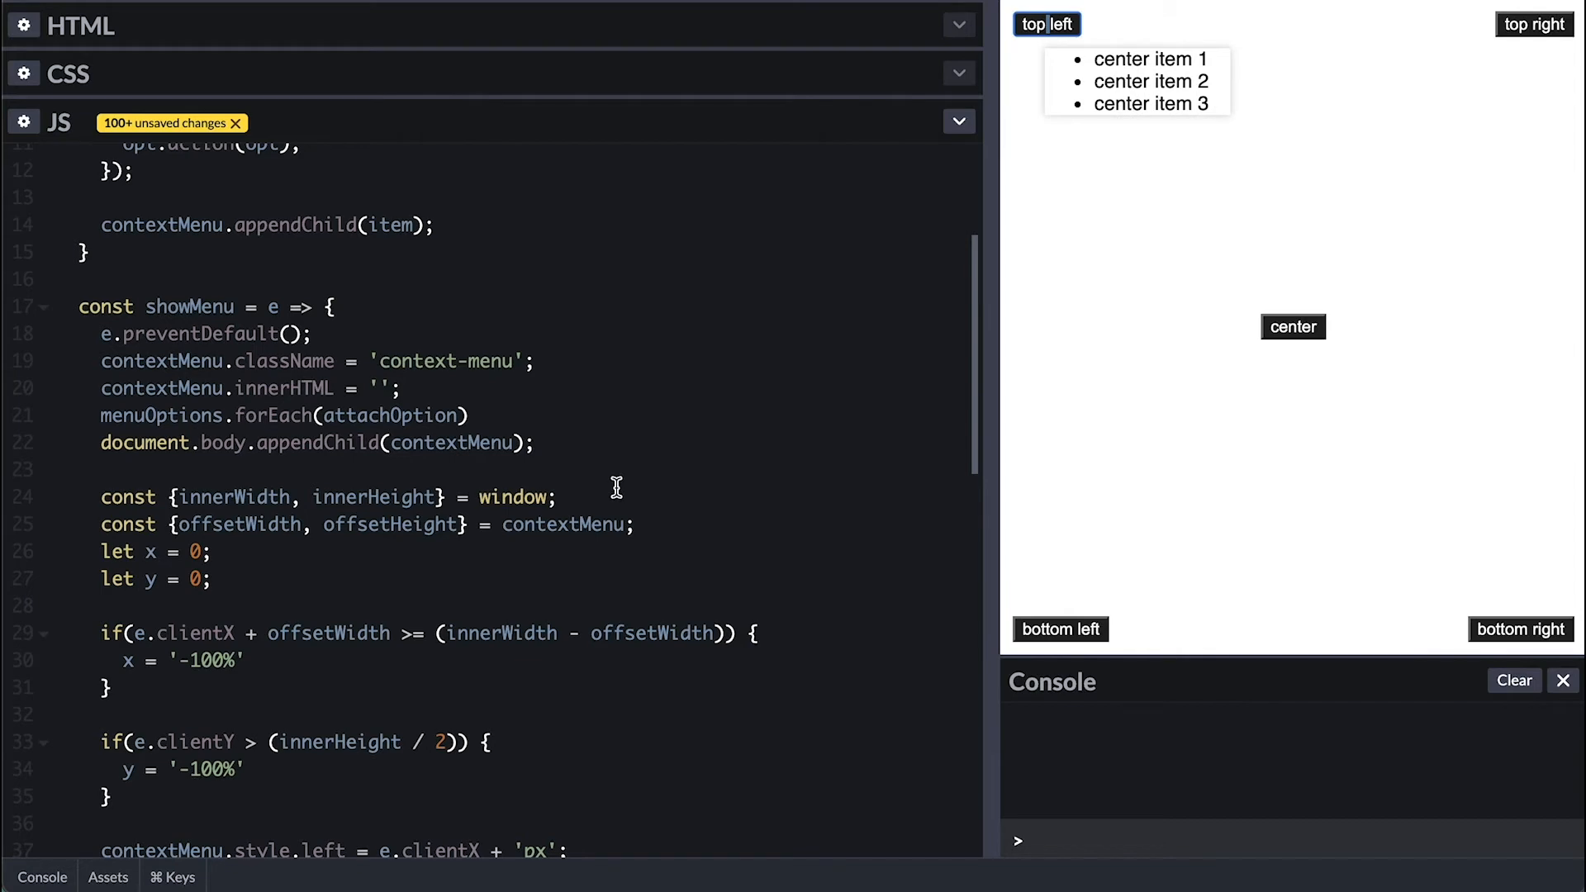
{"action": "scroll", "scroll_direction": "down", "scroll_amount": 3}
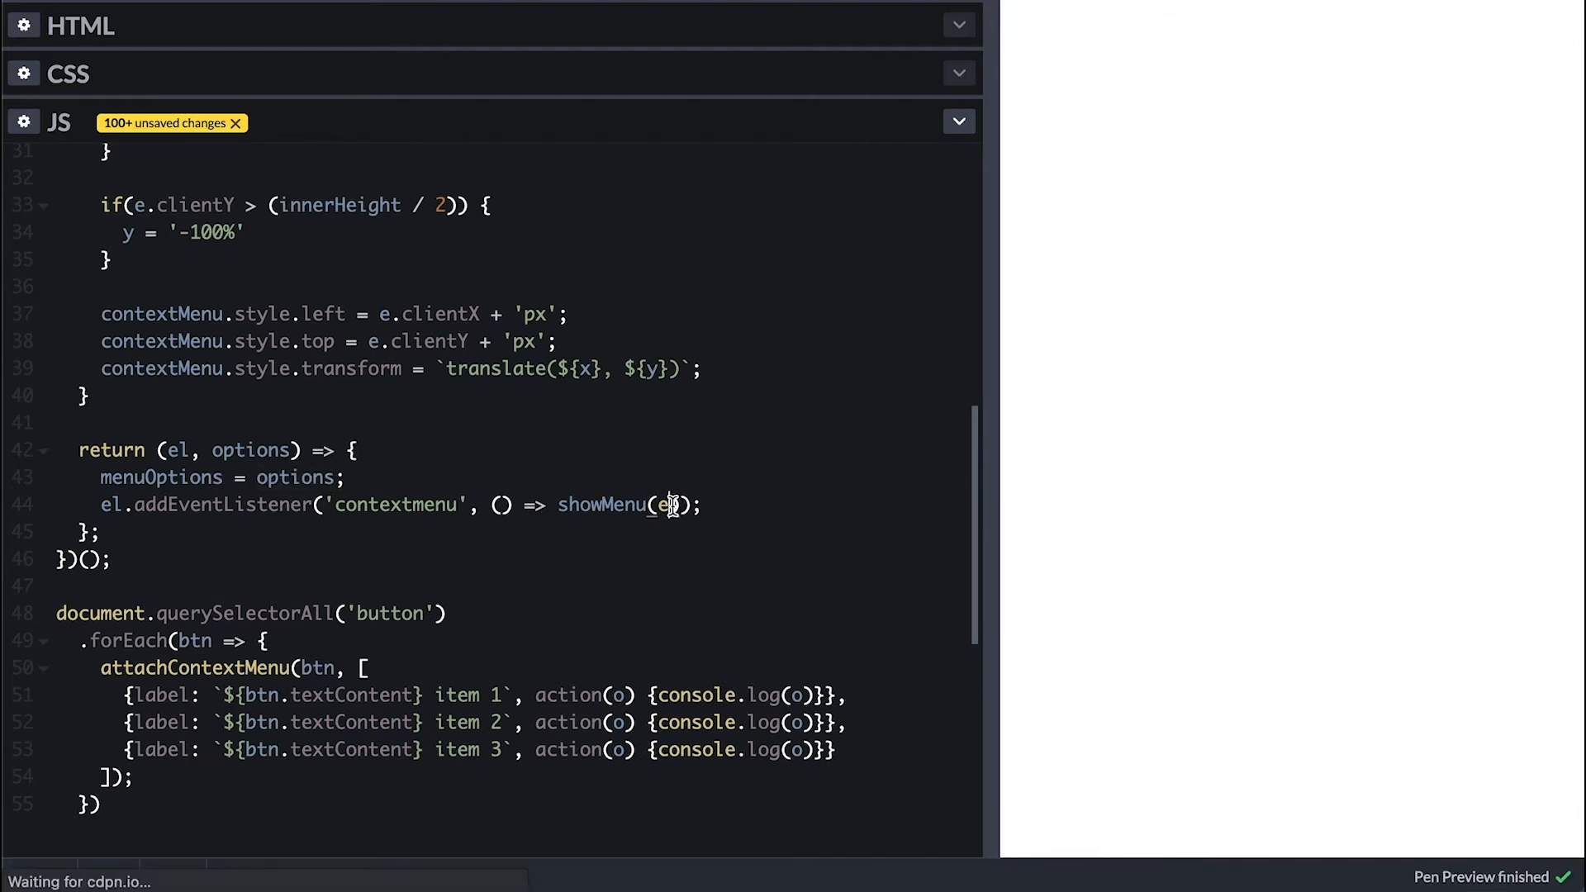
{"action": "type", "text": ", options"}
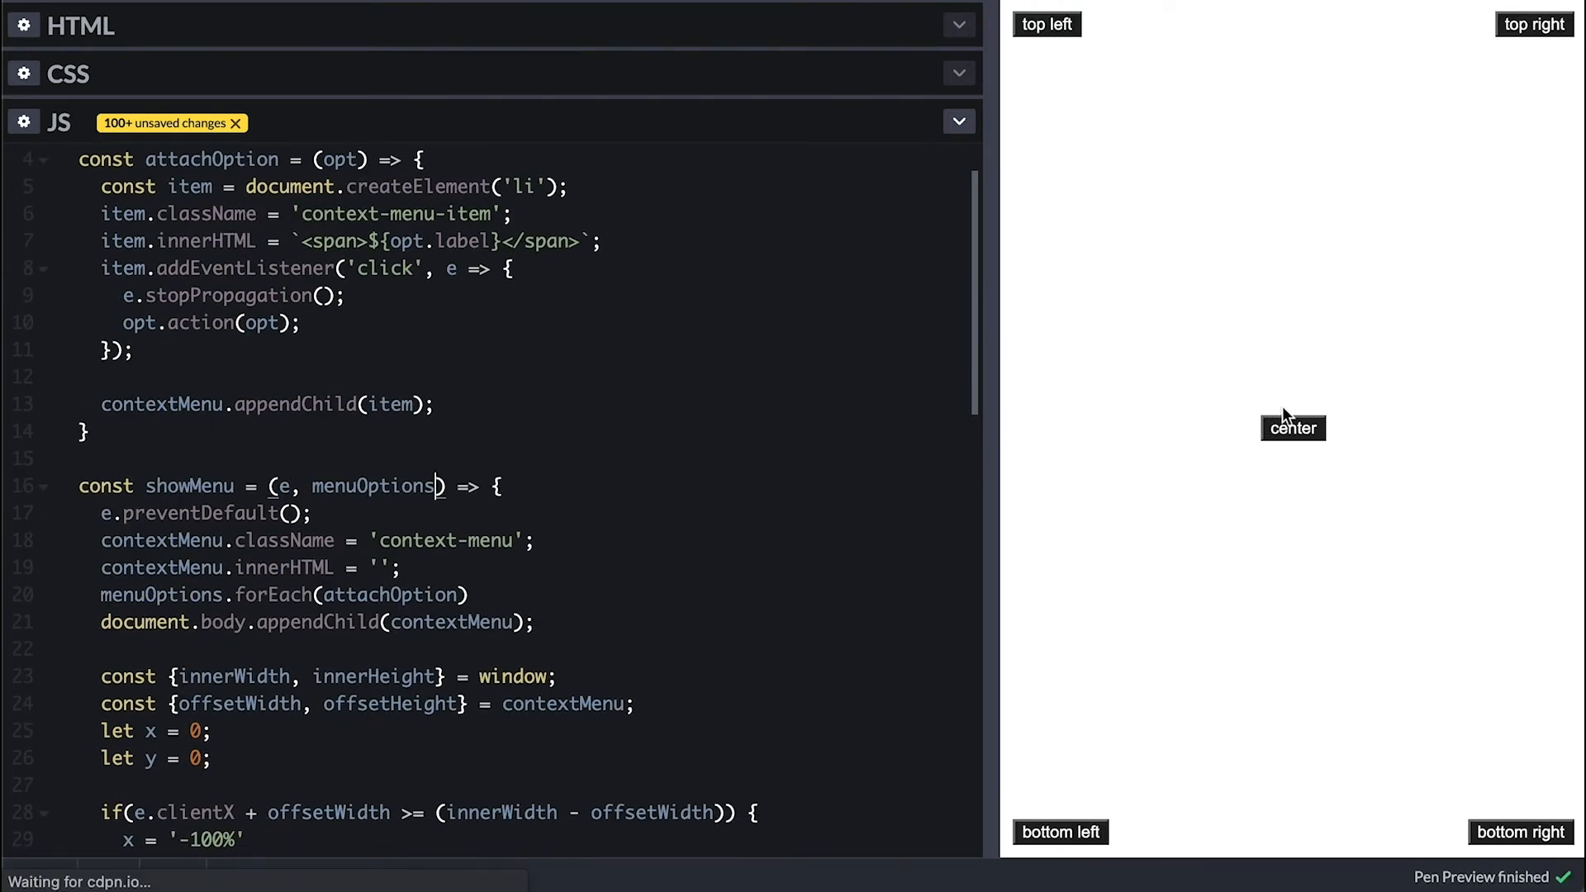
{"action": "right_click", "coordinate": [1292, 427]}
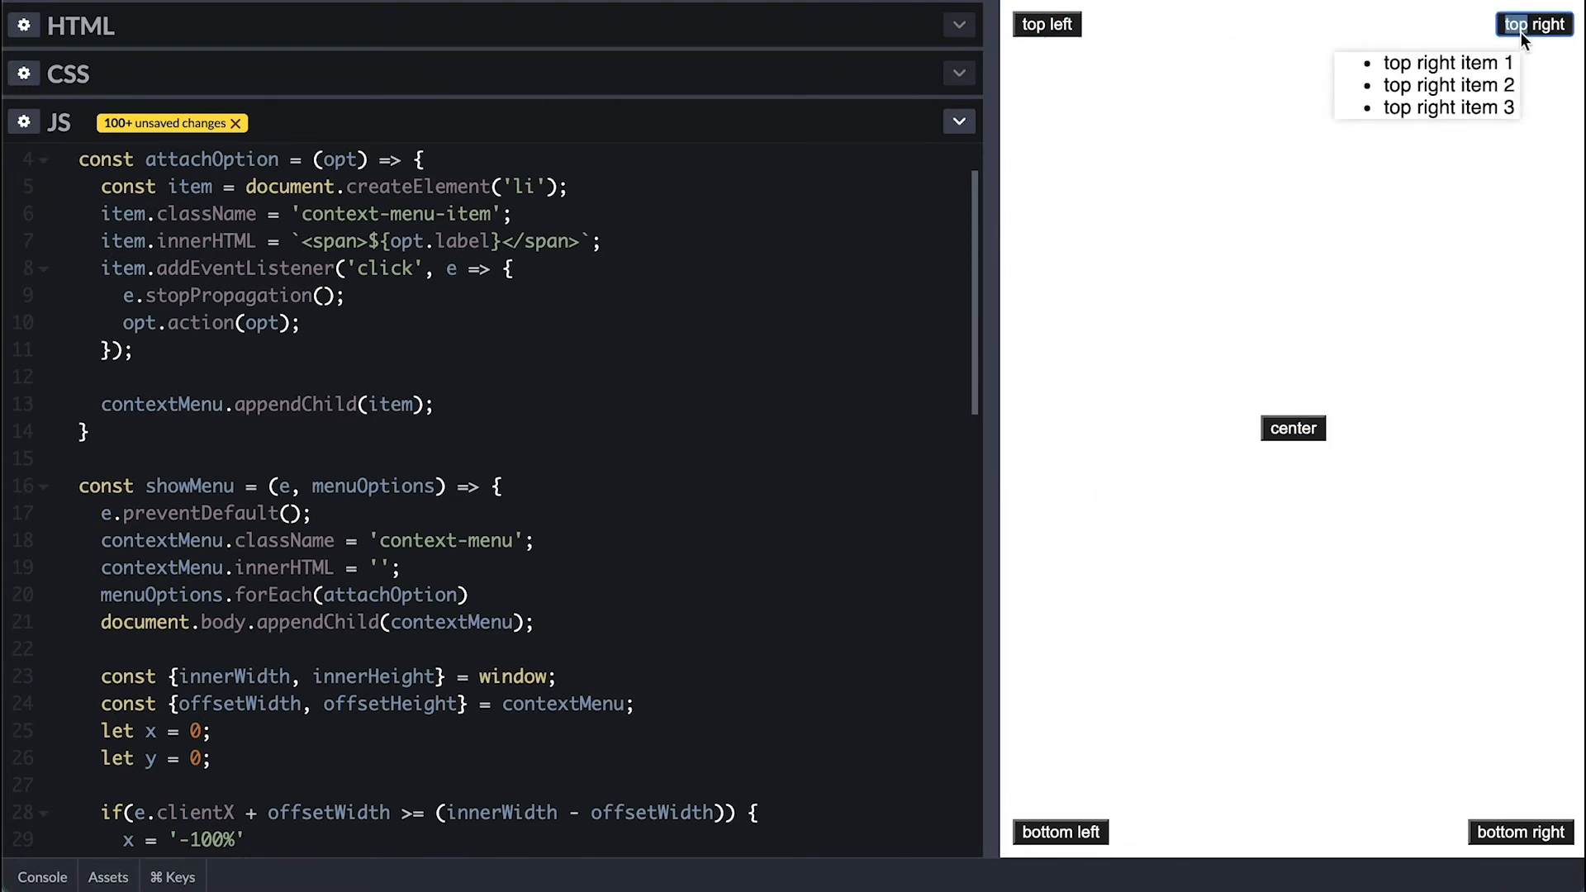
{"action": "left_click", "coordinate": [1449, 107]}
{"action": "type", "text": "const hideMenu = e ="}
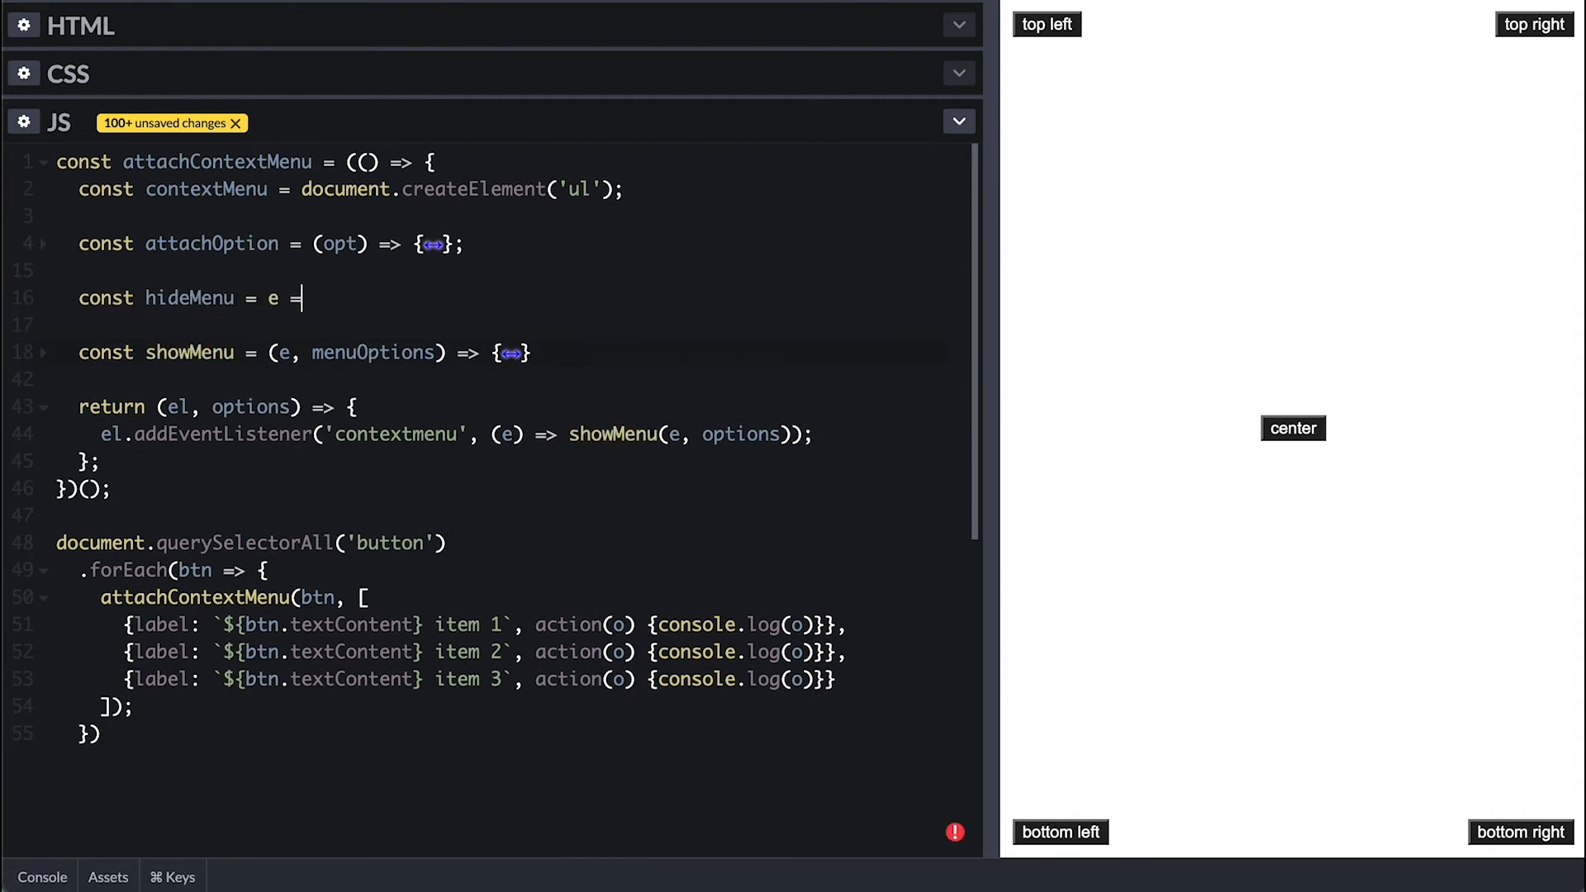
Step: Make hideMenu(true) or an outside click remove the menu and its document click listener
{"action": "scroll", "scroll_direction": "down", "scroll_amount": 3}
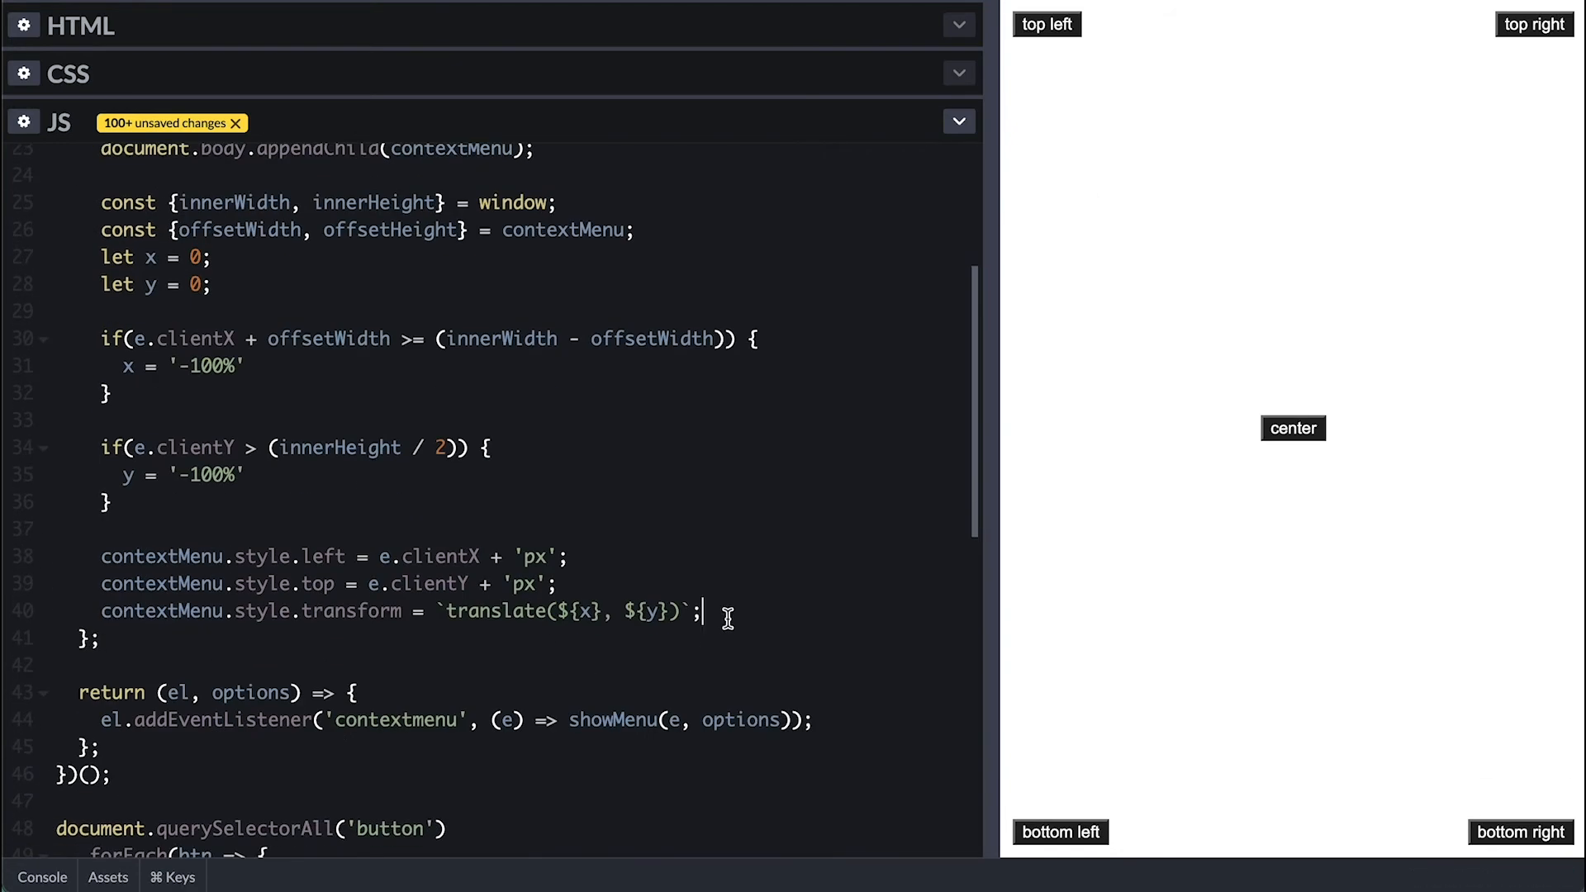
{"action": "type", "text": "document.addEventListener"}
{"action": "type", "text": "hideMenu("}
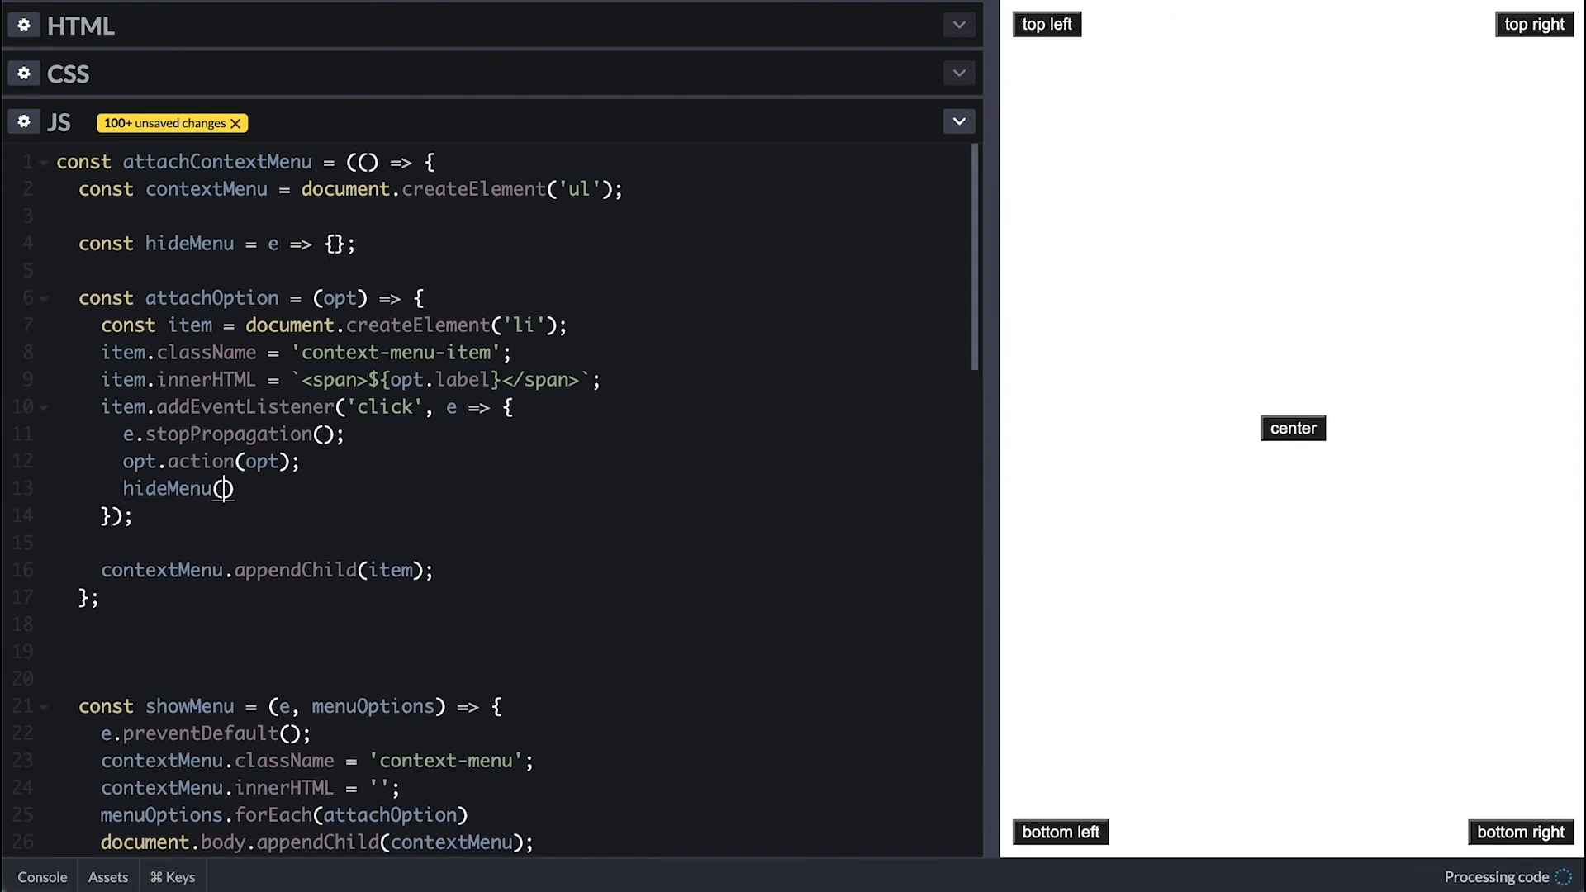
{"action": "type", "text": "true"}
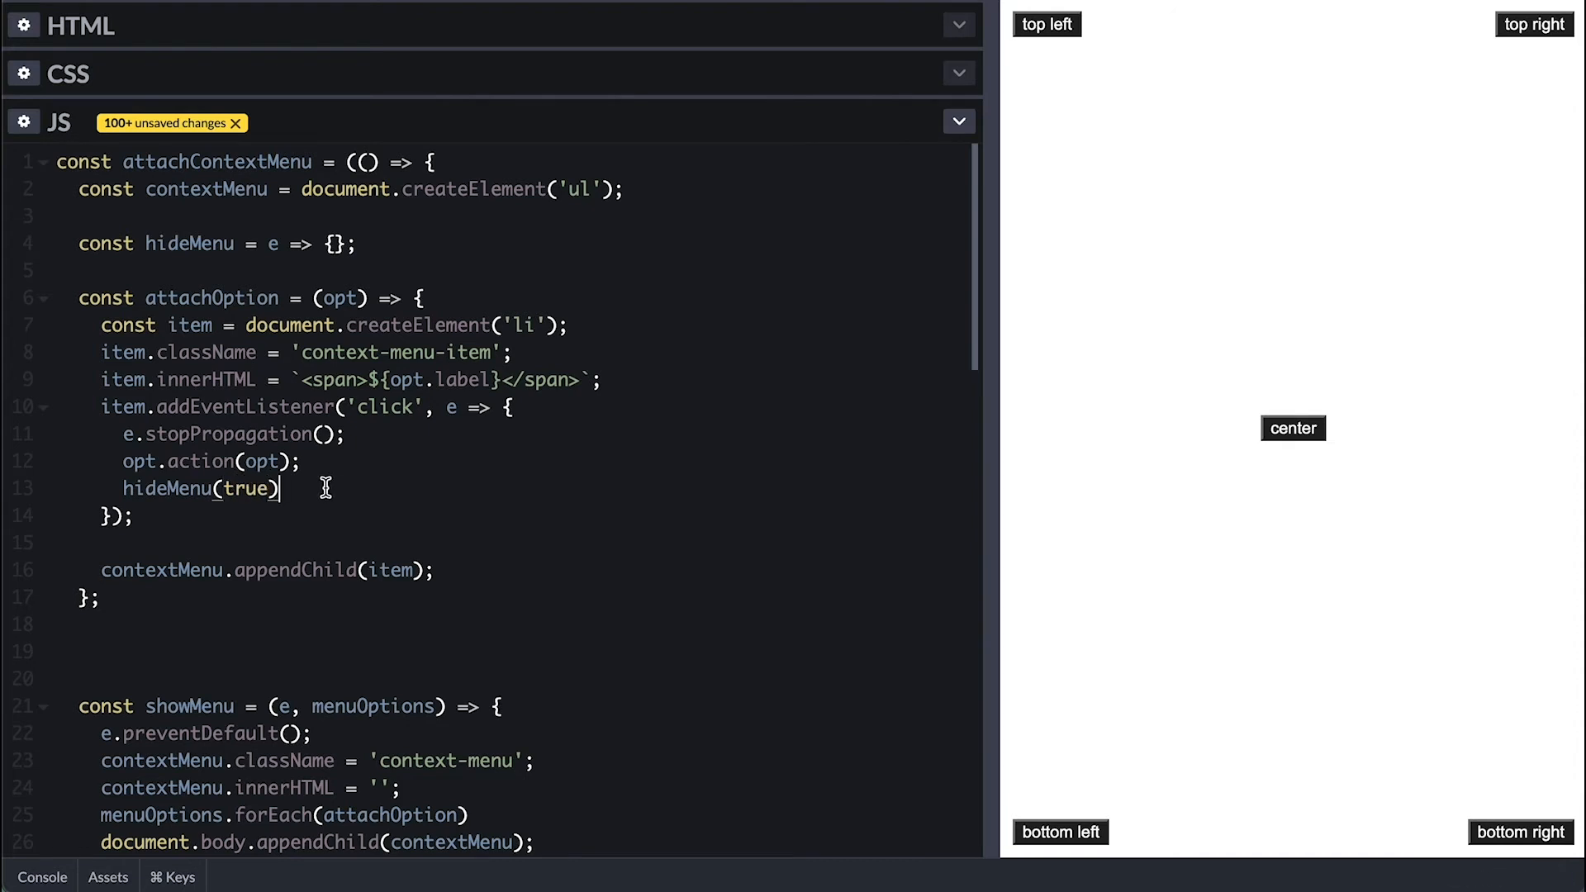
{"action": "type", "text": ";"}
{"action": "type", "text": "if("}
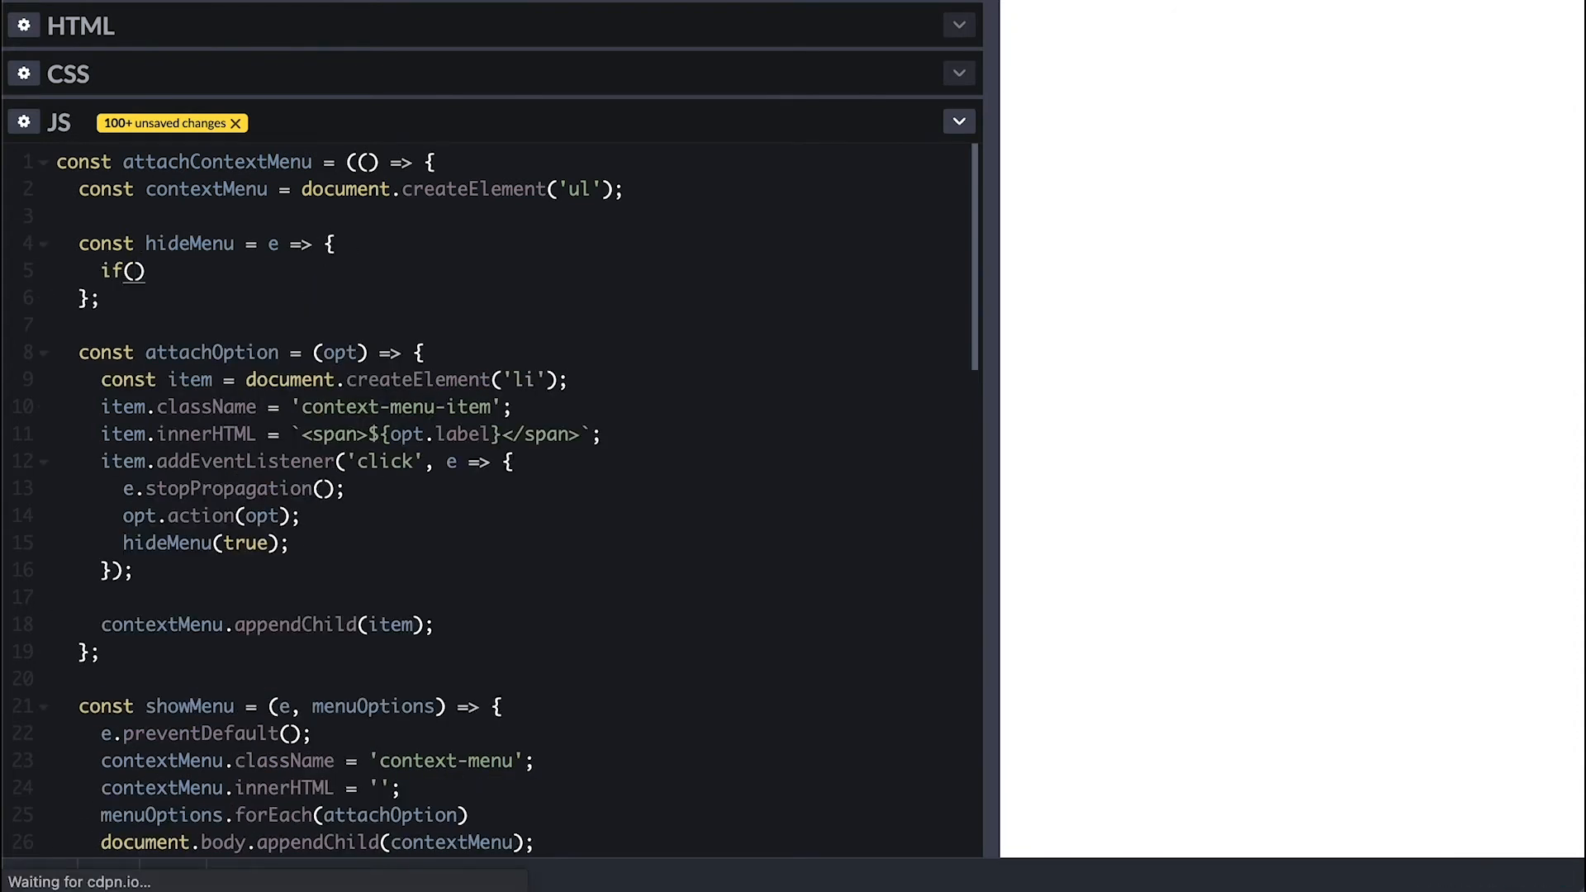
{"action": "type", "text": "e === true) {"}
{"action": "type", "text": "document.removeEventListener('click', hideMenu);"}
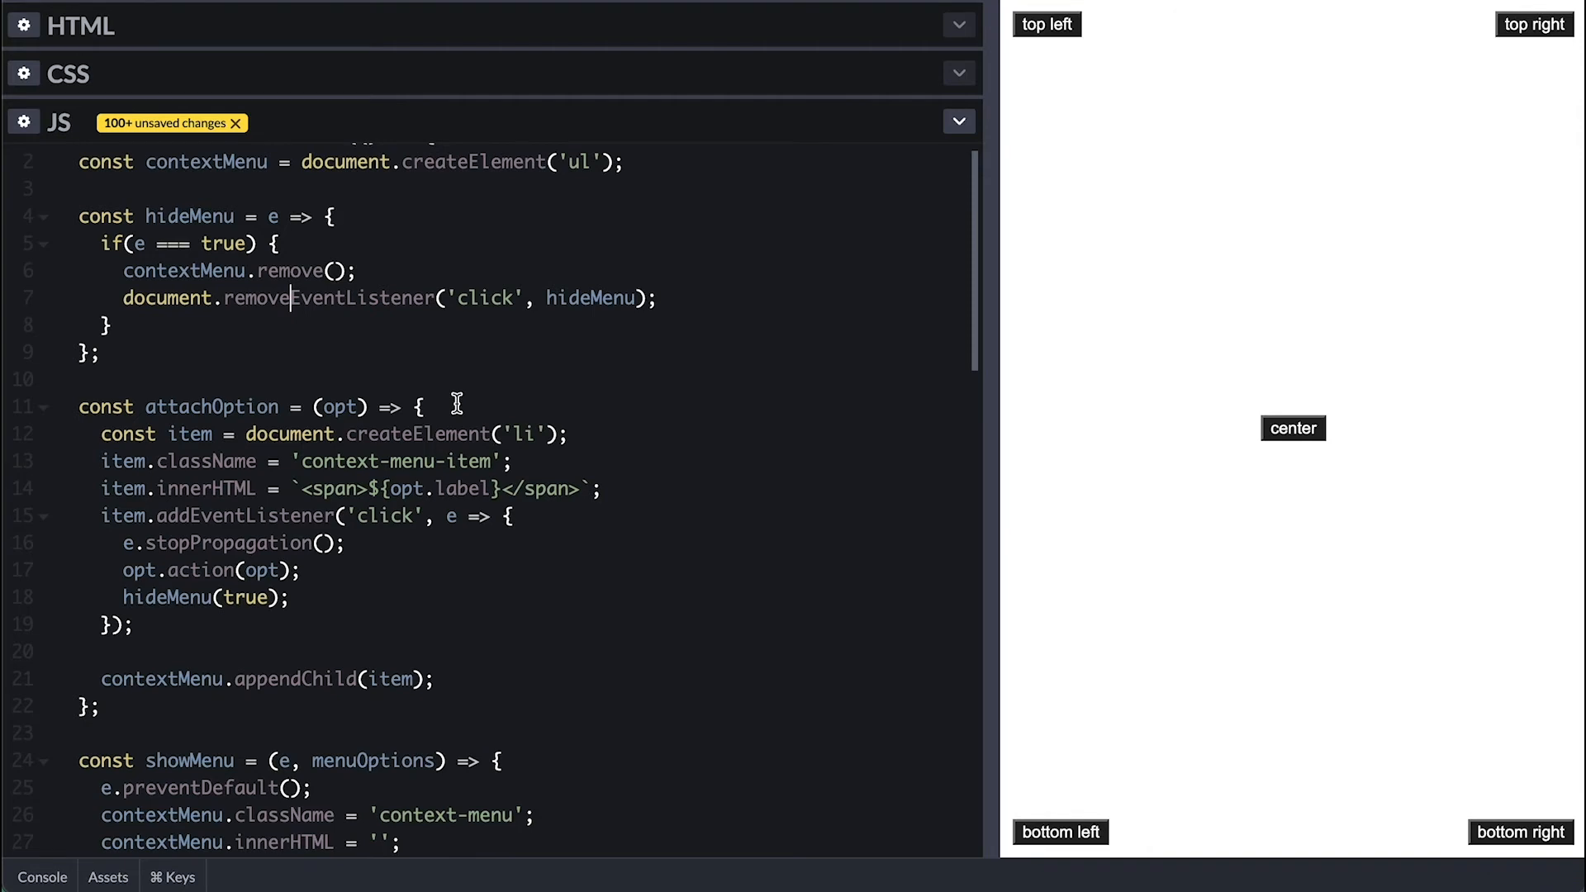
{"action": "scroll", "scroll_direction": "down", "scroll_amount": 3}
{"action": "type", "text": " || "}
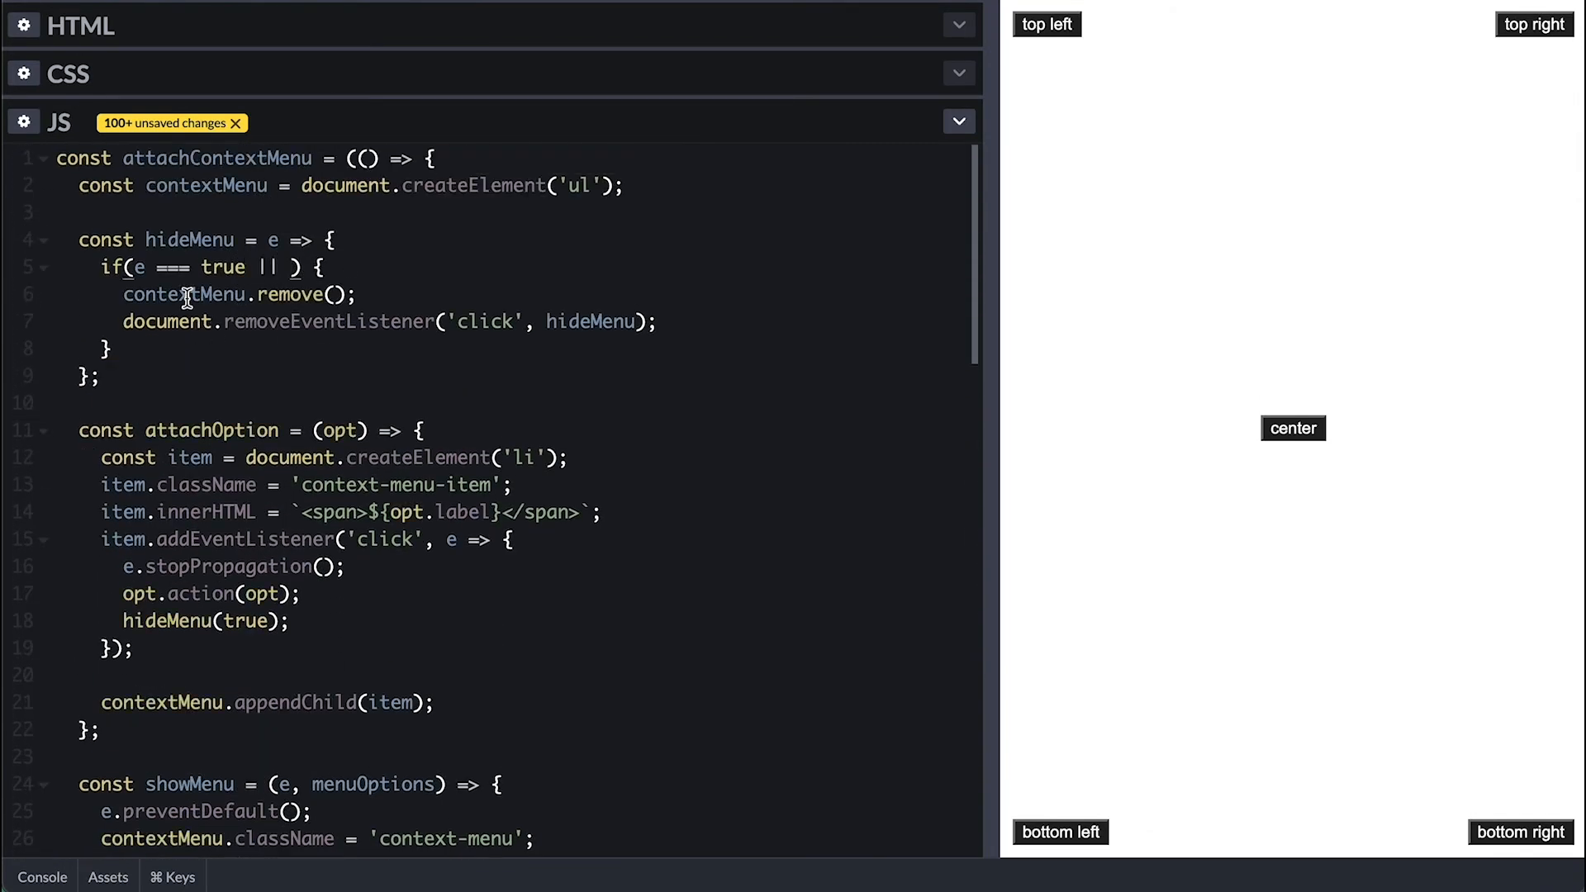
{"action": "type", "text": "!contextMenu.contains(e.target"}
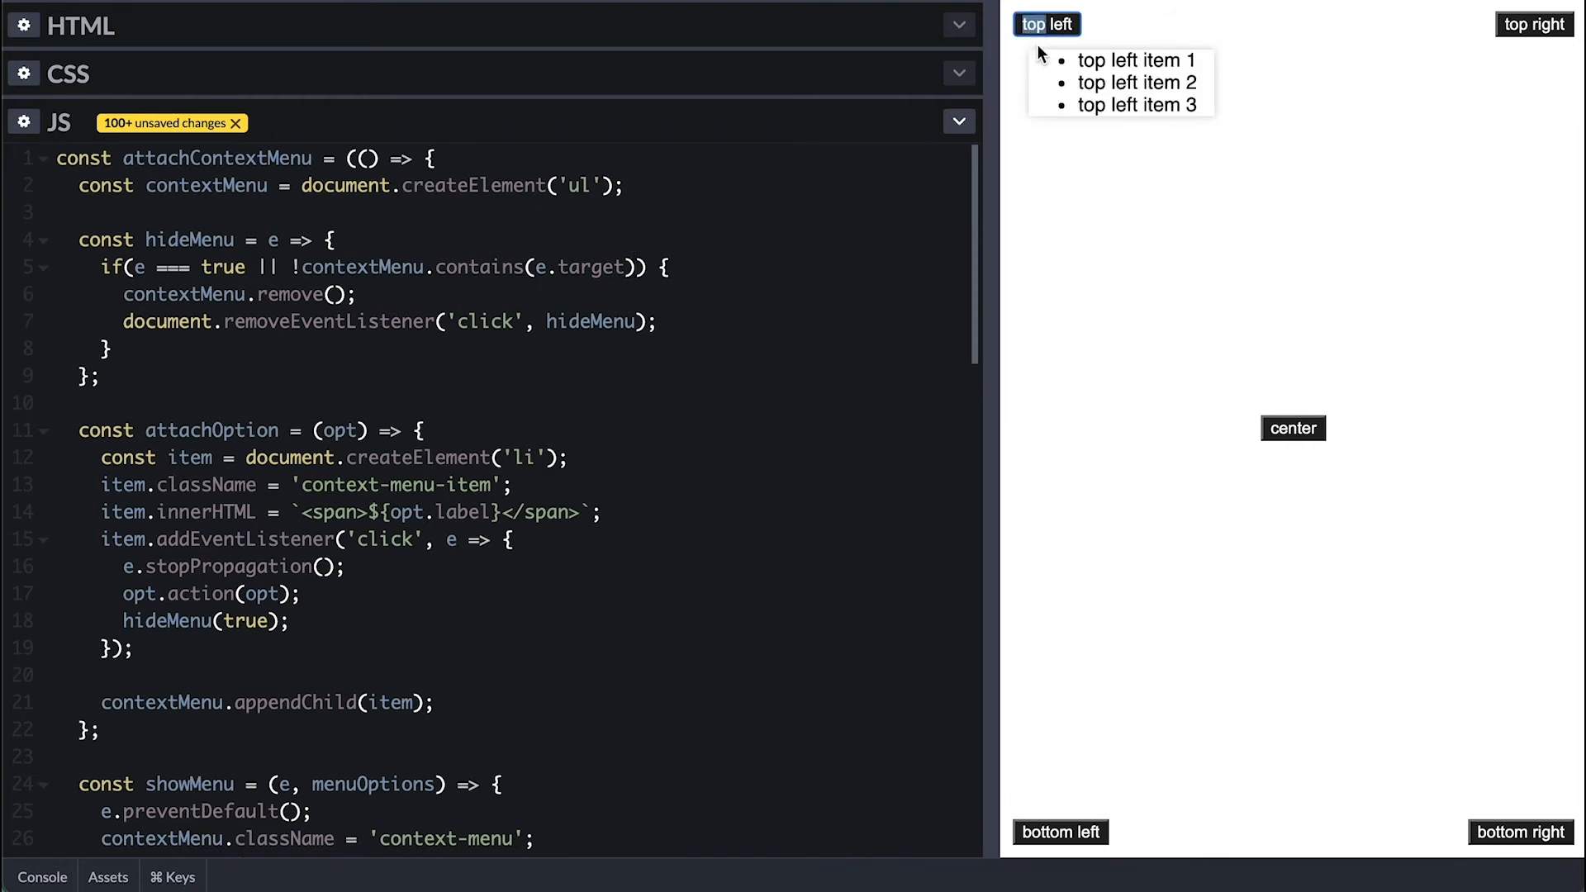
Step: Review the menu CSS rules and check the top left, top right and bottom right menus
{"action": "left_click", "coordinate": [1402, 99]}
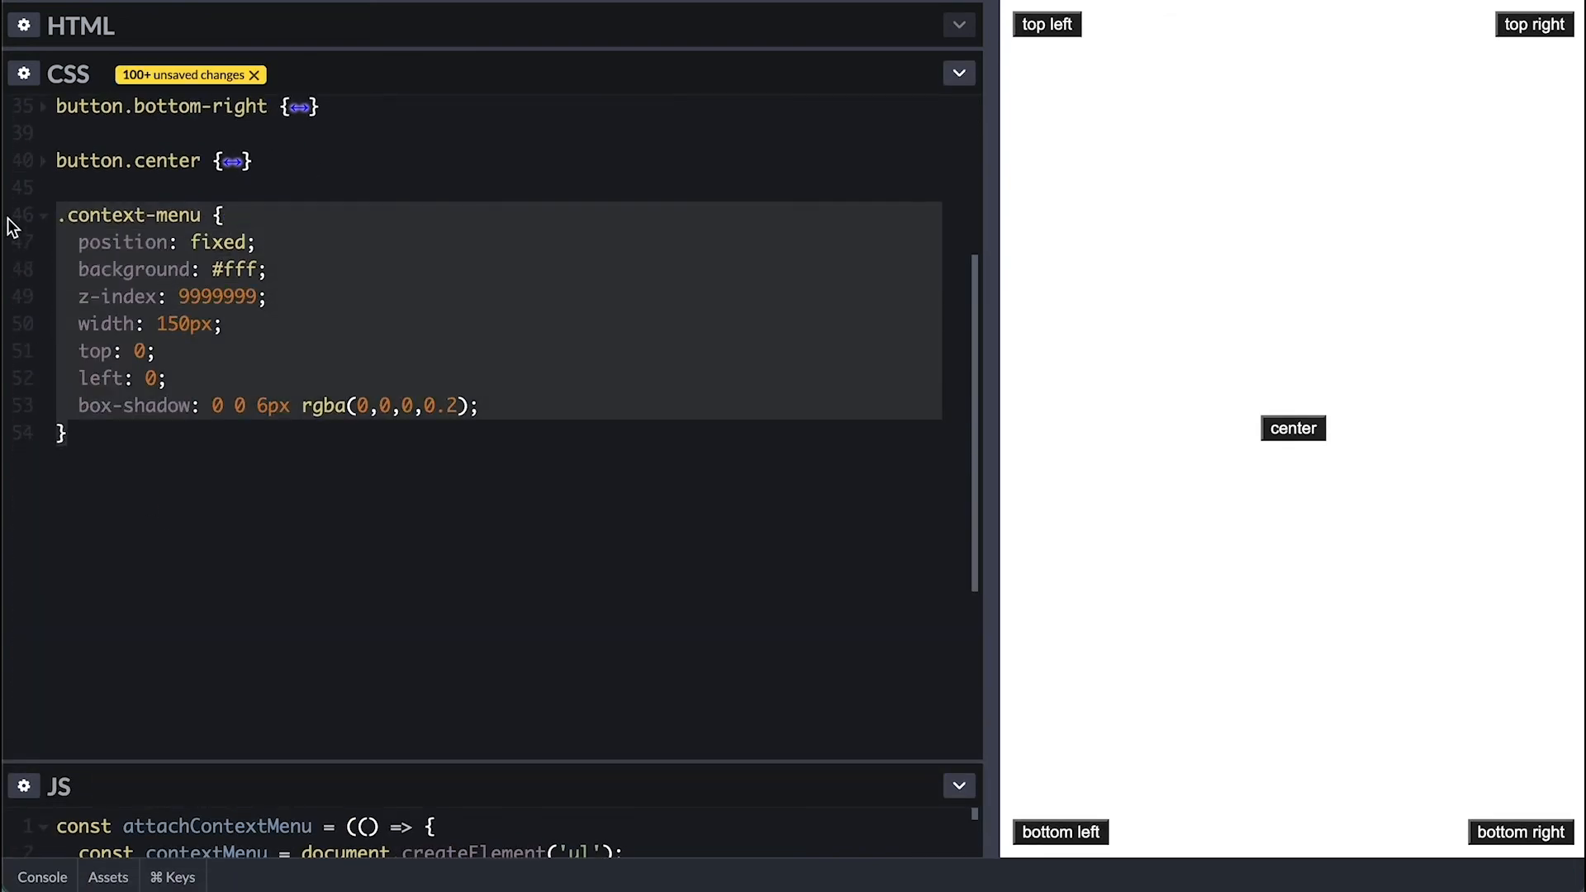
{"action": "left_click", "coordinate": [1045, 24]}
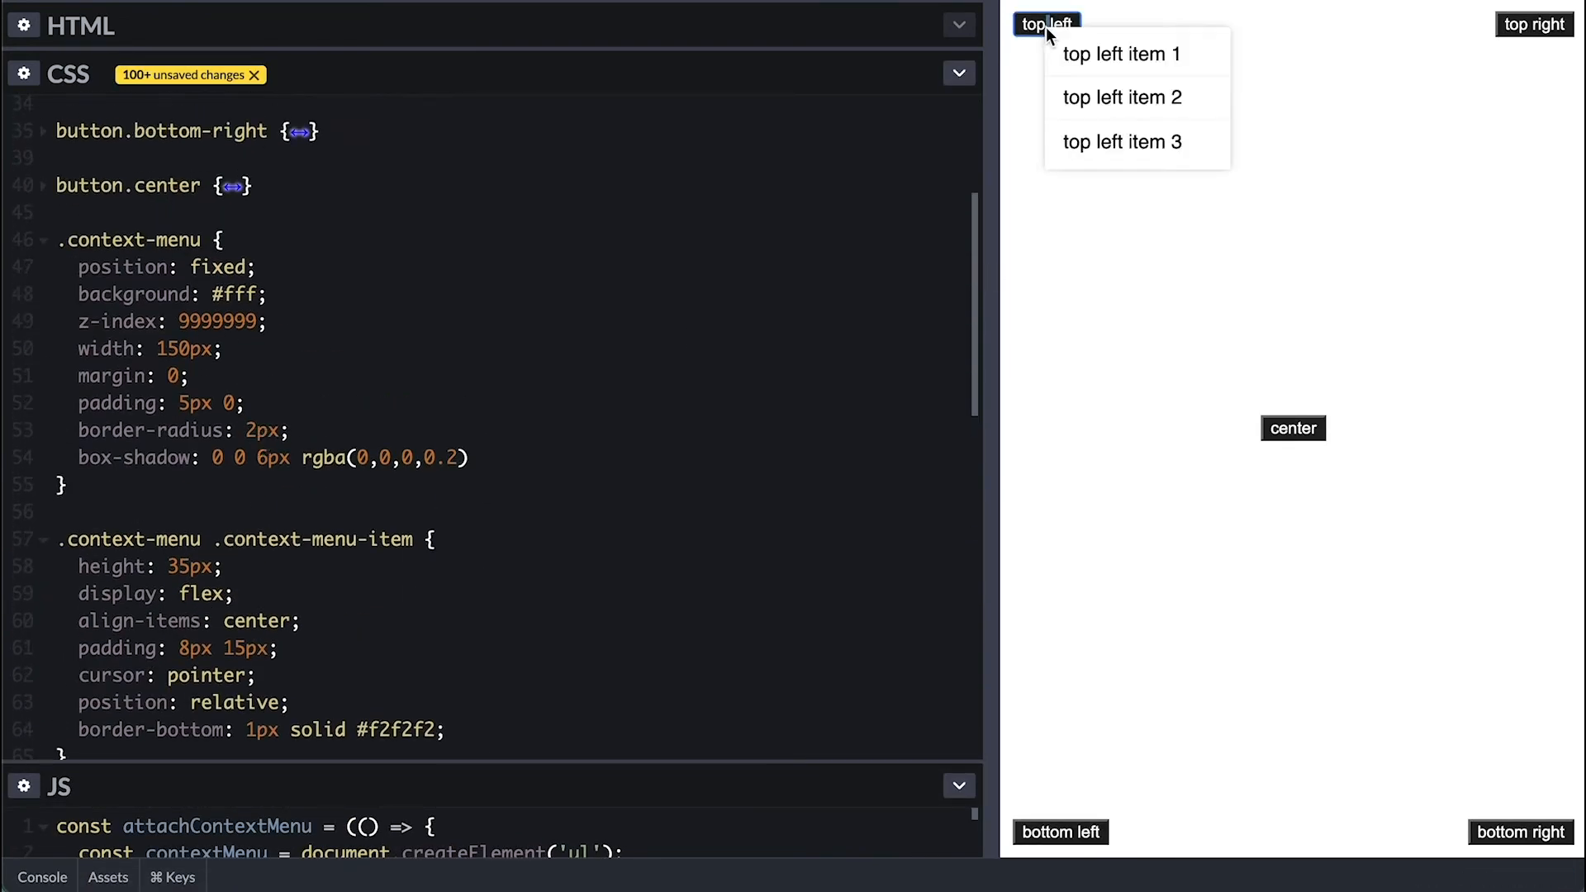
{"action": "left_click", "coordinate": [1533, 23]}
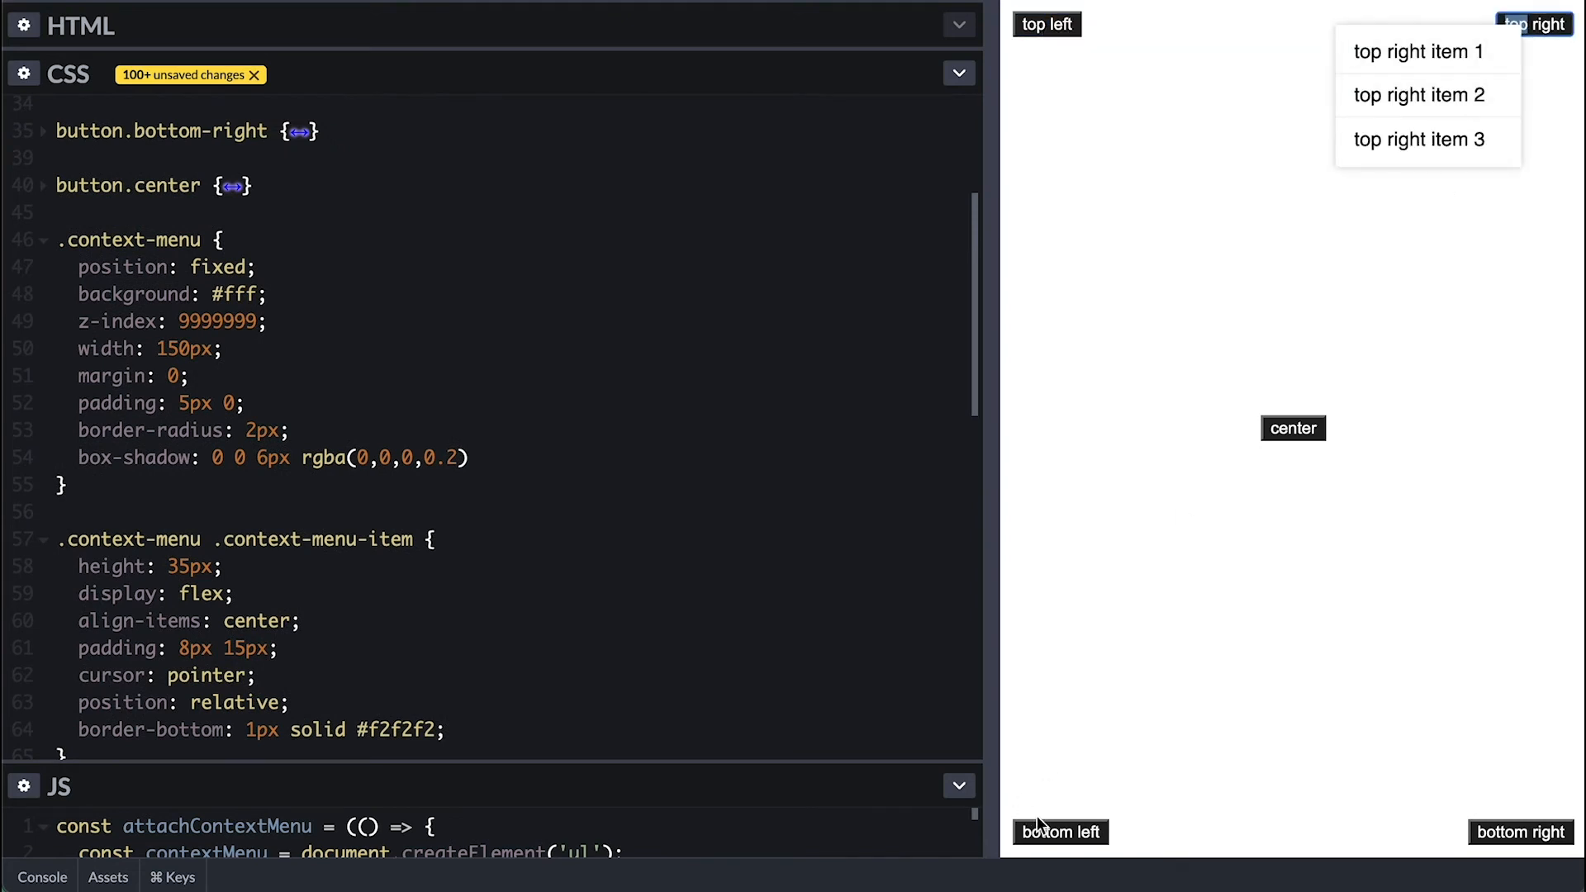
{"action": "left_click", "coordinate": [1519, 832]}
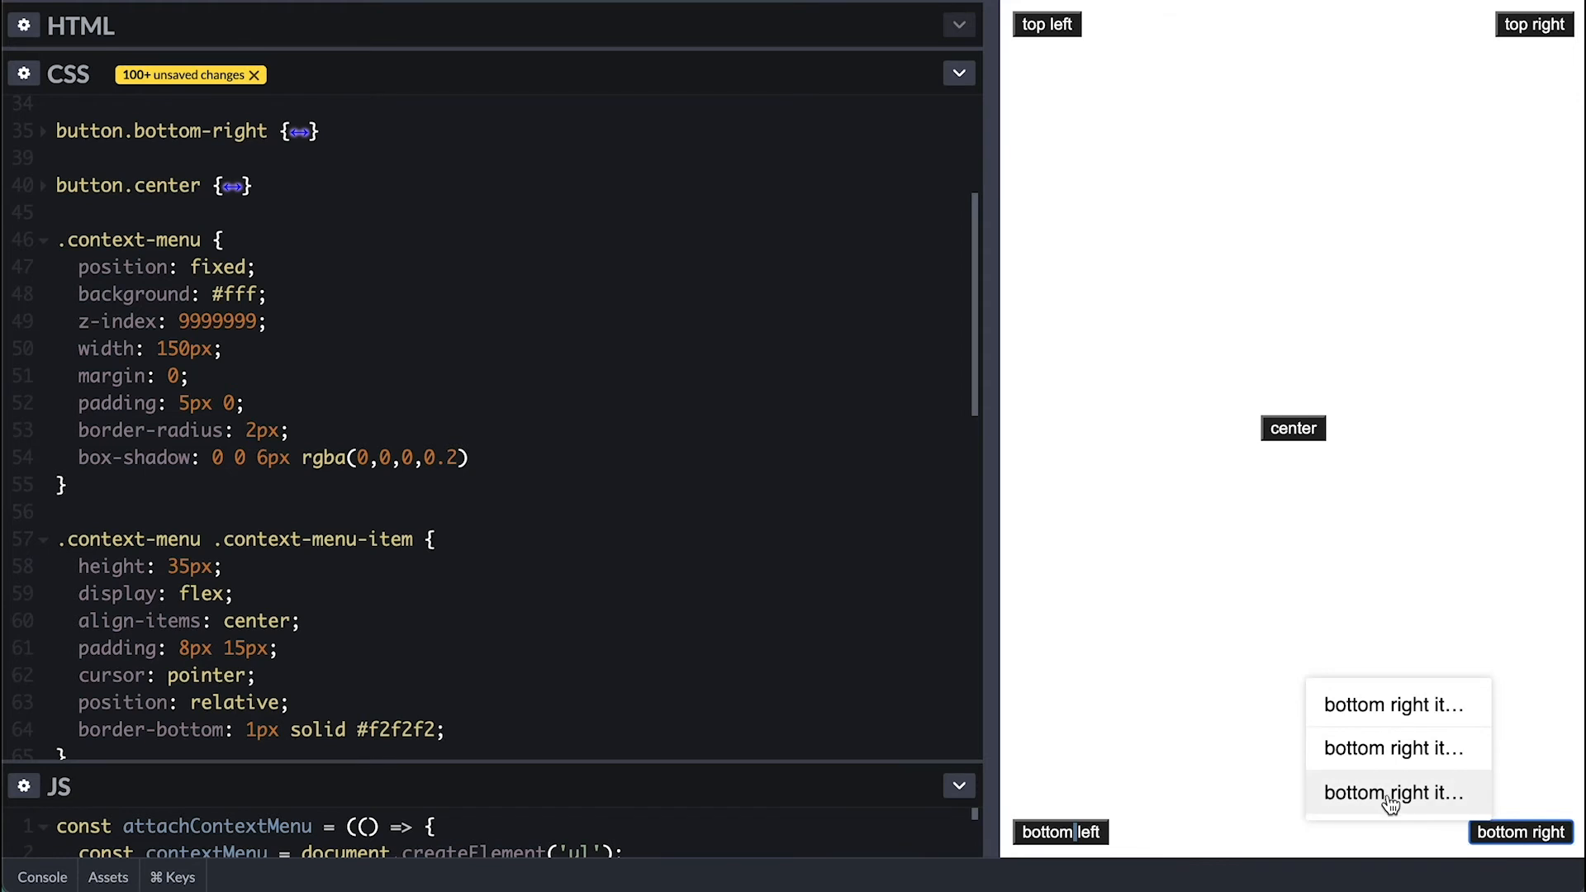
Step: Add and remove a window 'resize' listener alongside the menu's click listener
{"action": "scroll", "scroll_direction": "down", "scroll_amount": 3}
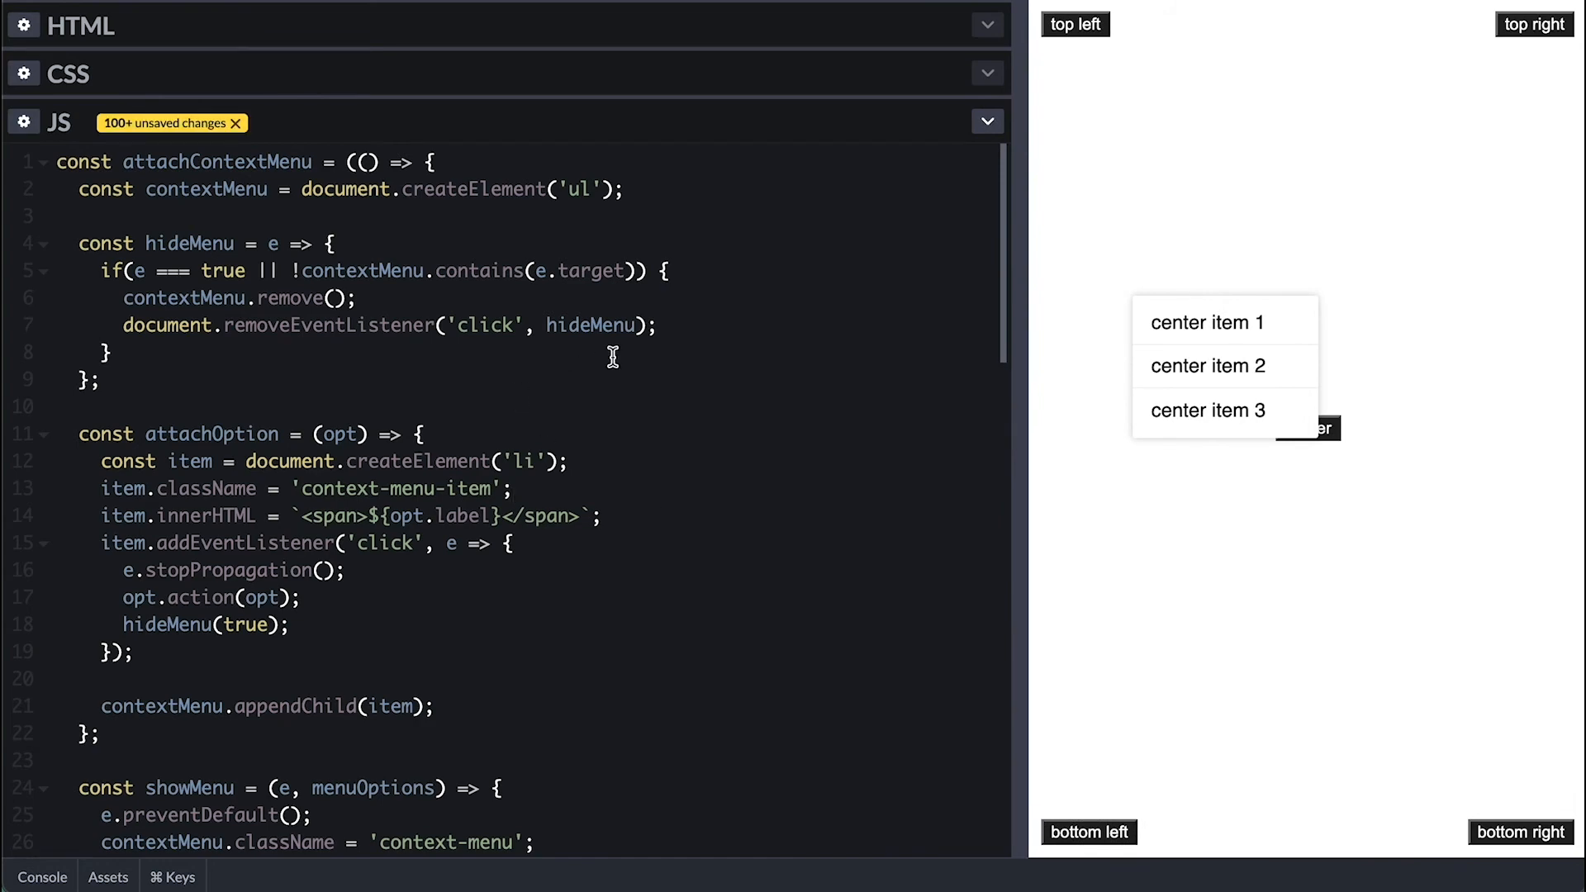
{"action": "scroll", "scroll_direction": "down", "scroll_amount": 3}
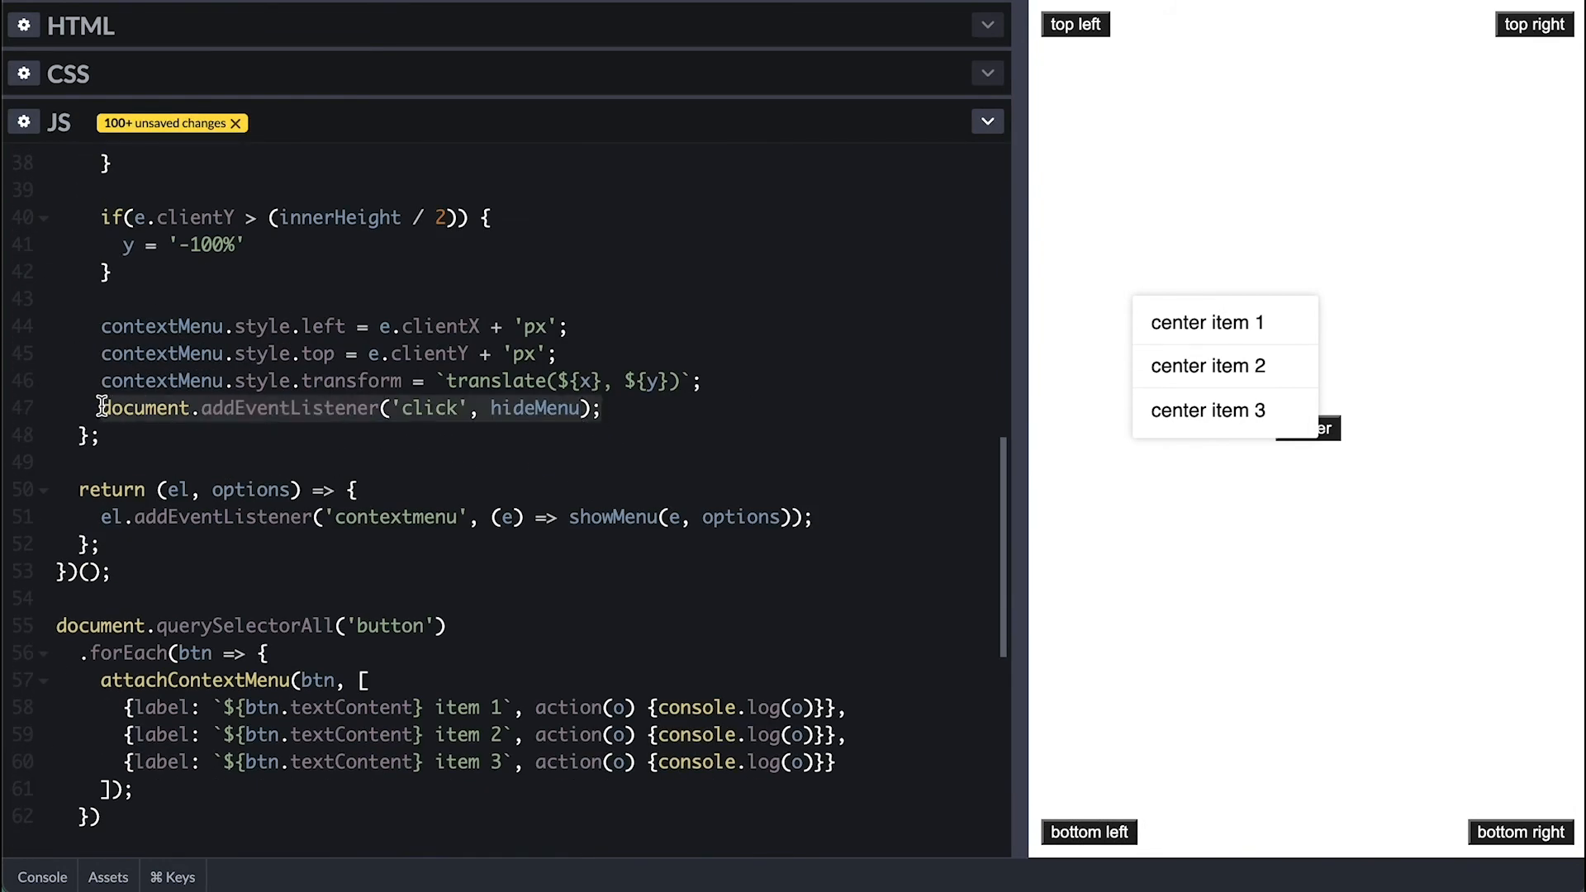
{"action": "type", "text": "window.addEventListener('resize', hideMenu);"}
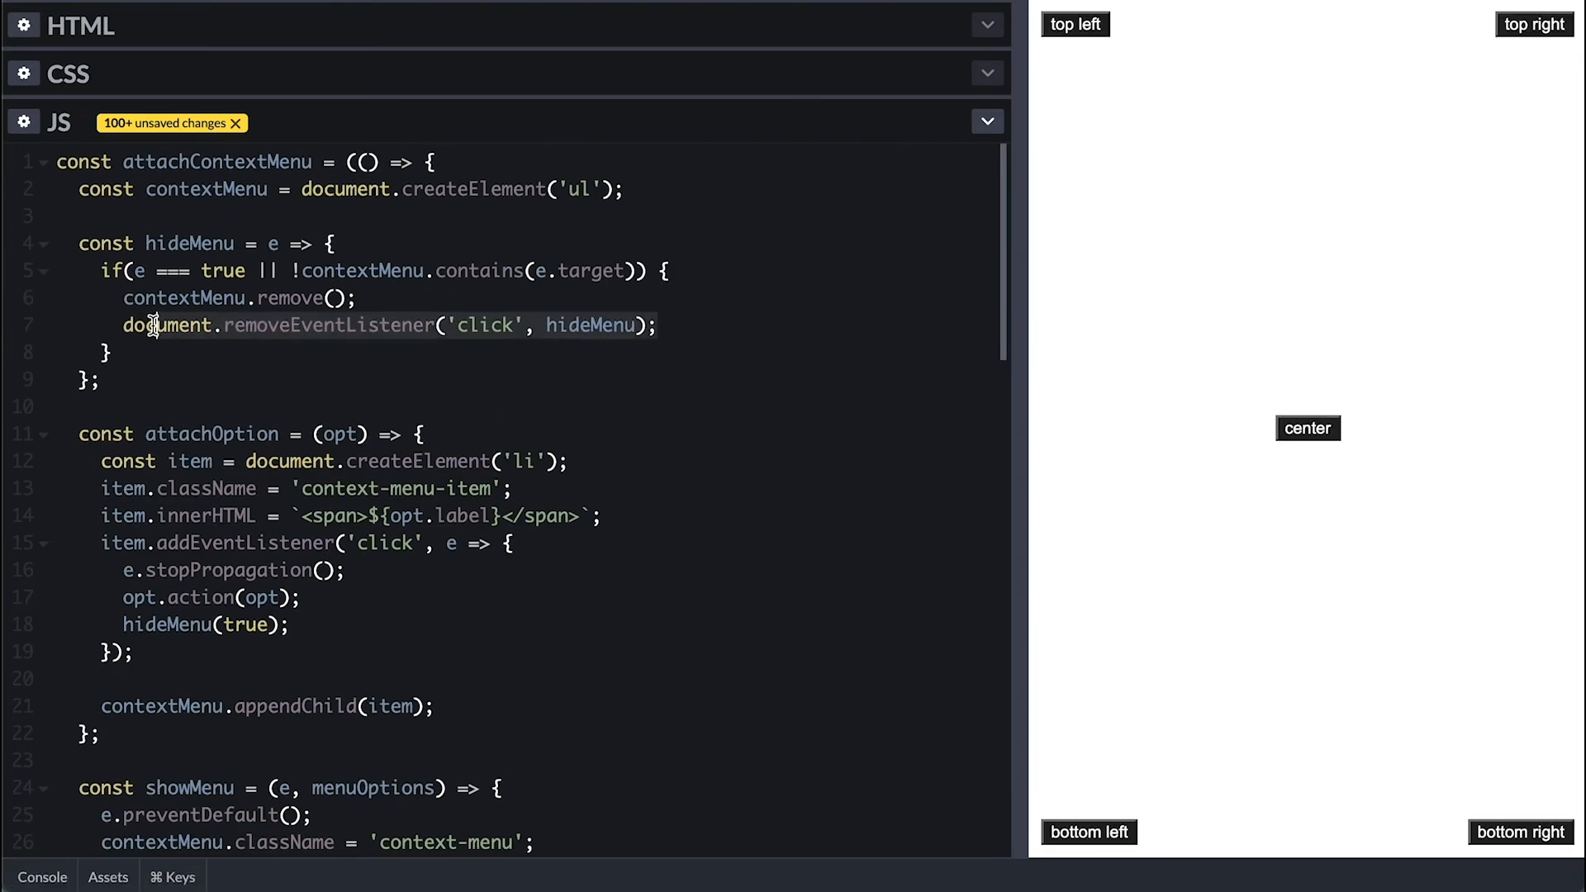
{"action": "type", "text": "window.removeEventListener('resize', hideMenu);"}
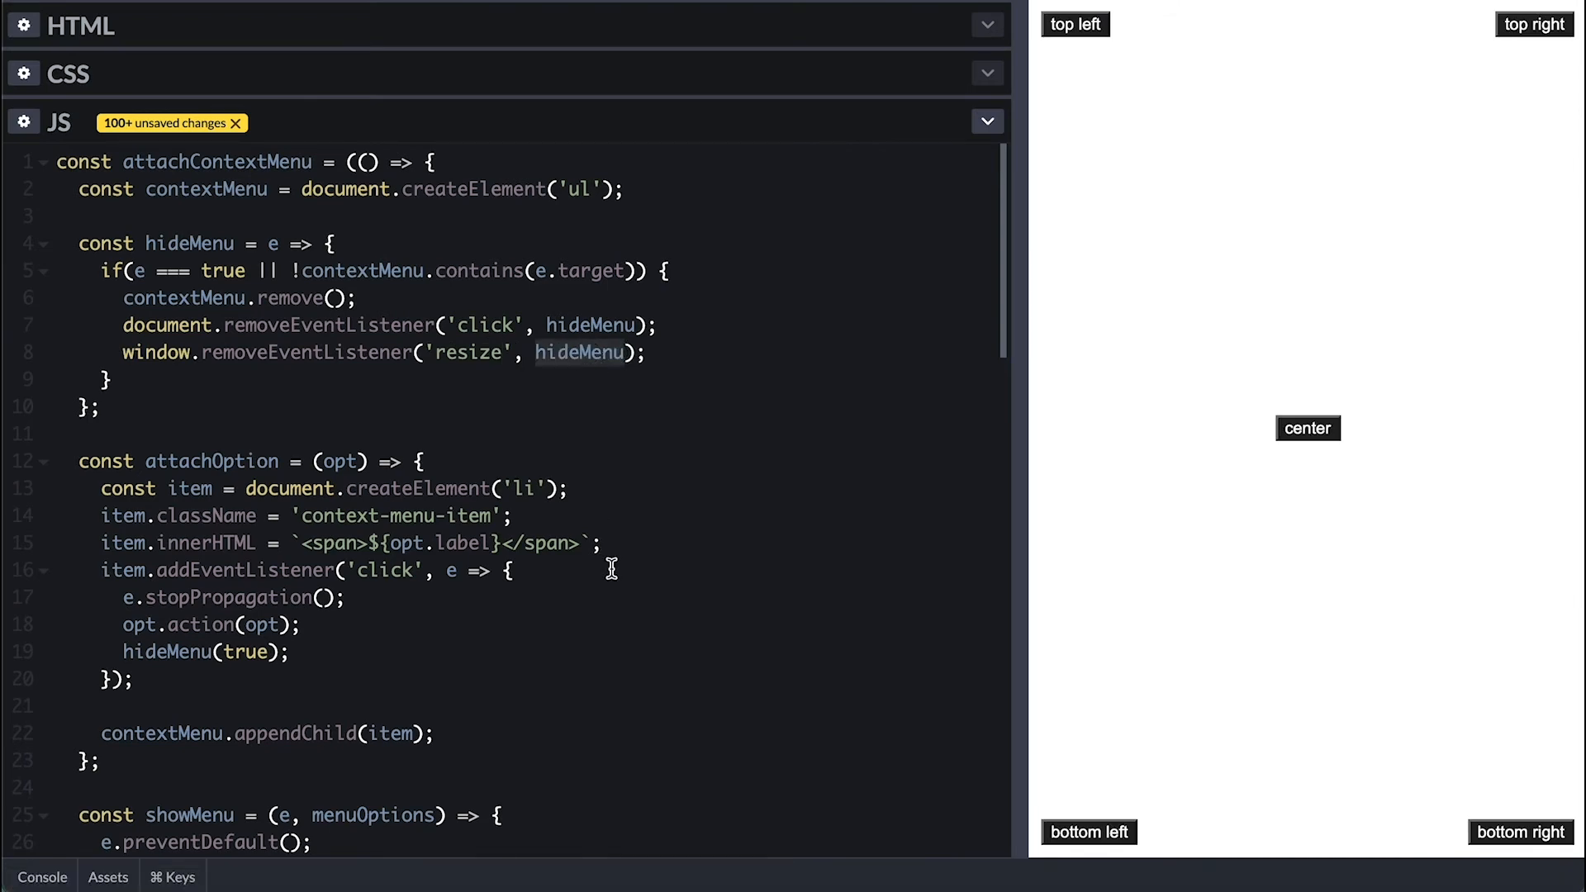
{"action": "scroll", "scroll_direction": "down", "scroll_amount": 3}
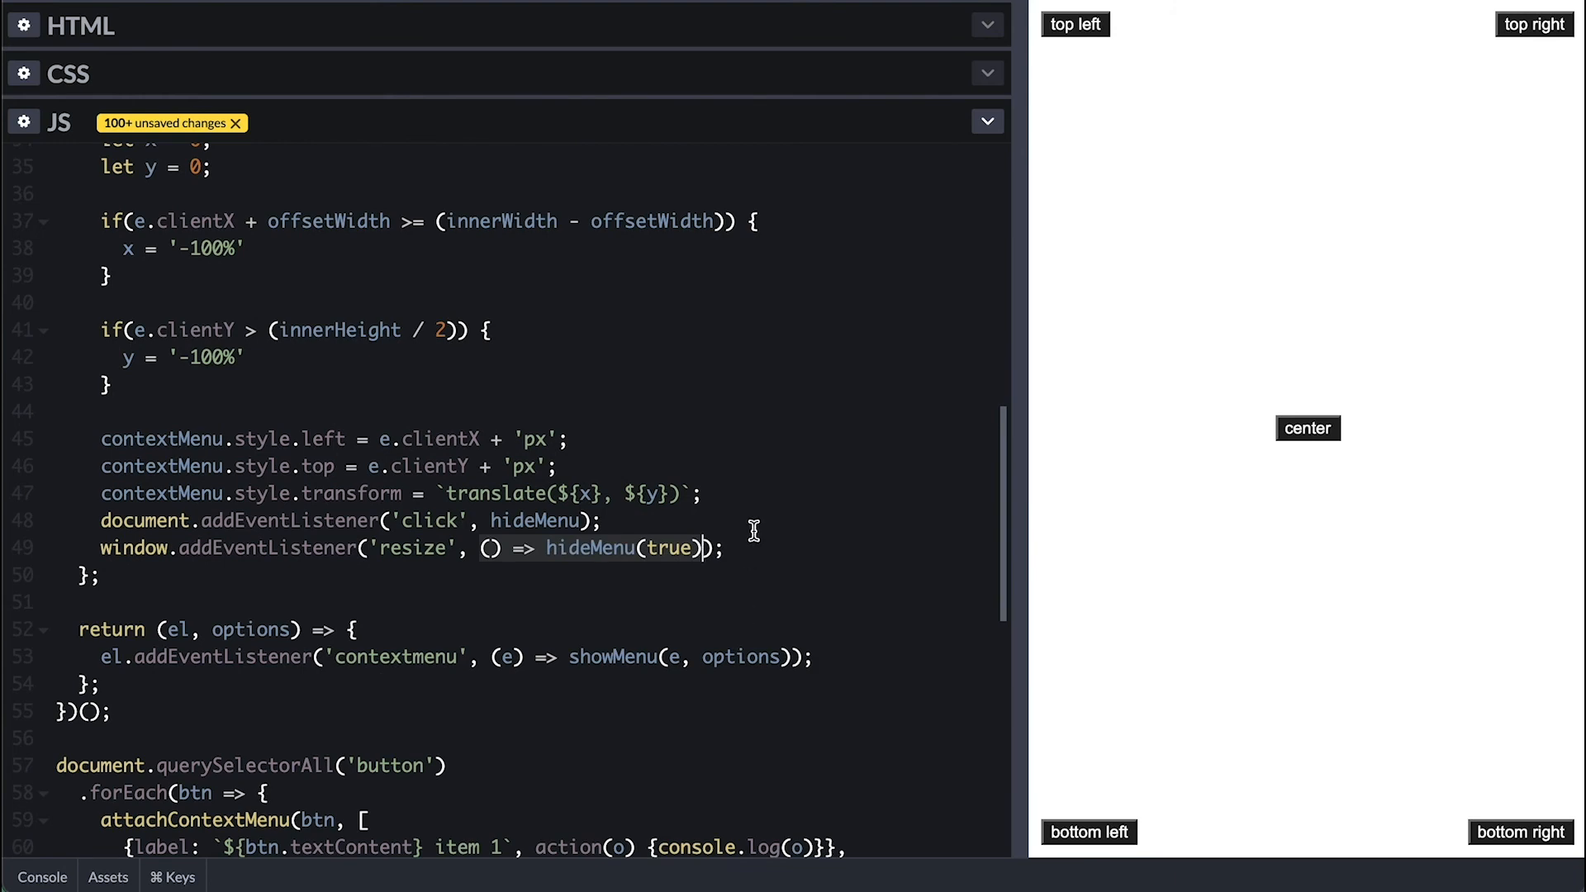
{"action": "right_click", "coordinate": [1307, 428]}
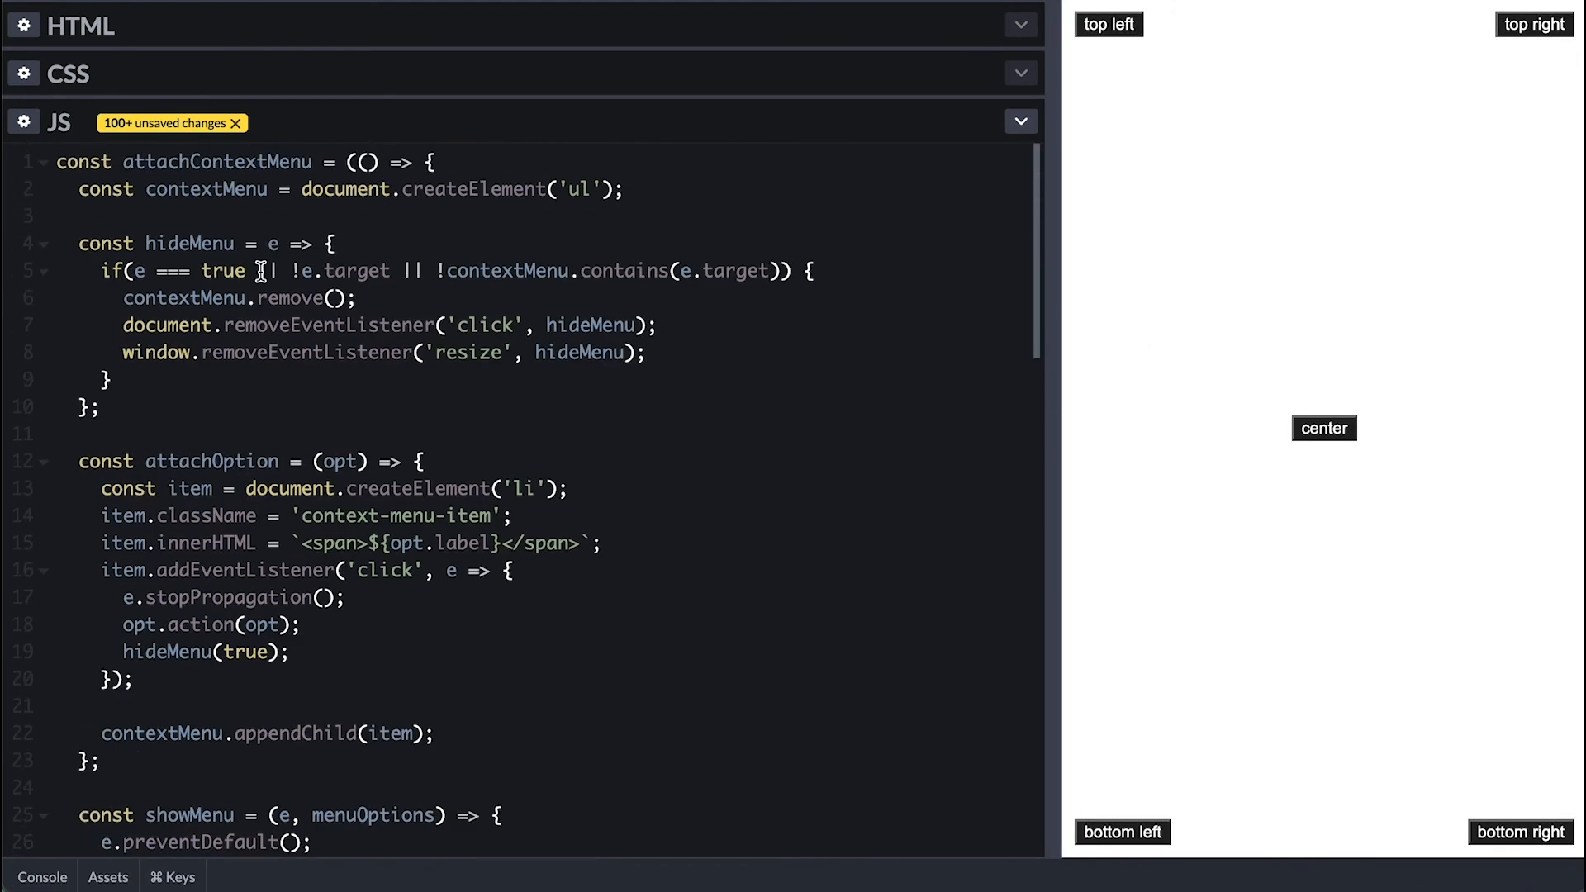
Step: Add a hideOnResize helper calling hideMenu(true), make hideMenu a function declaration, and test
{"action": "type", "text": "const hideOnResize = () =>"}
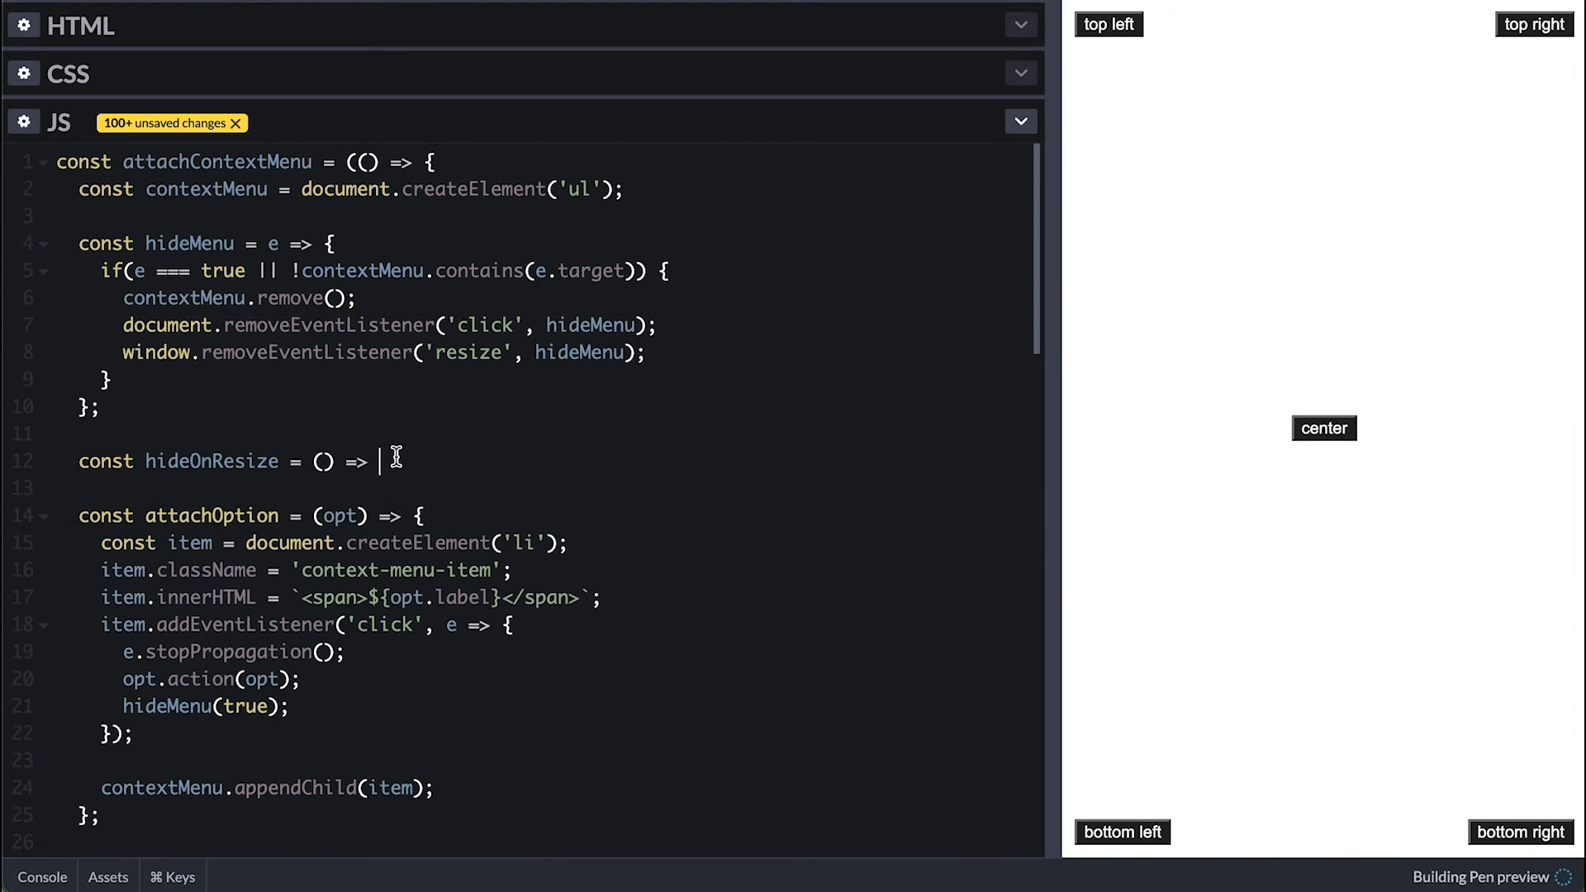
{"action": "type", "text": "hideMenu(true);"}
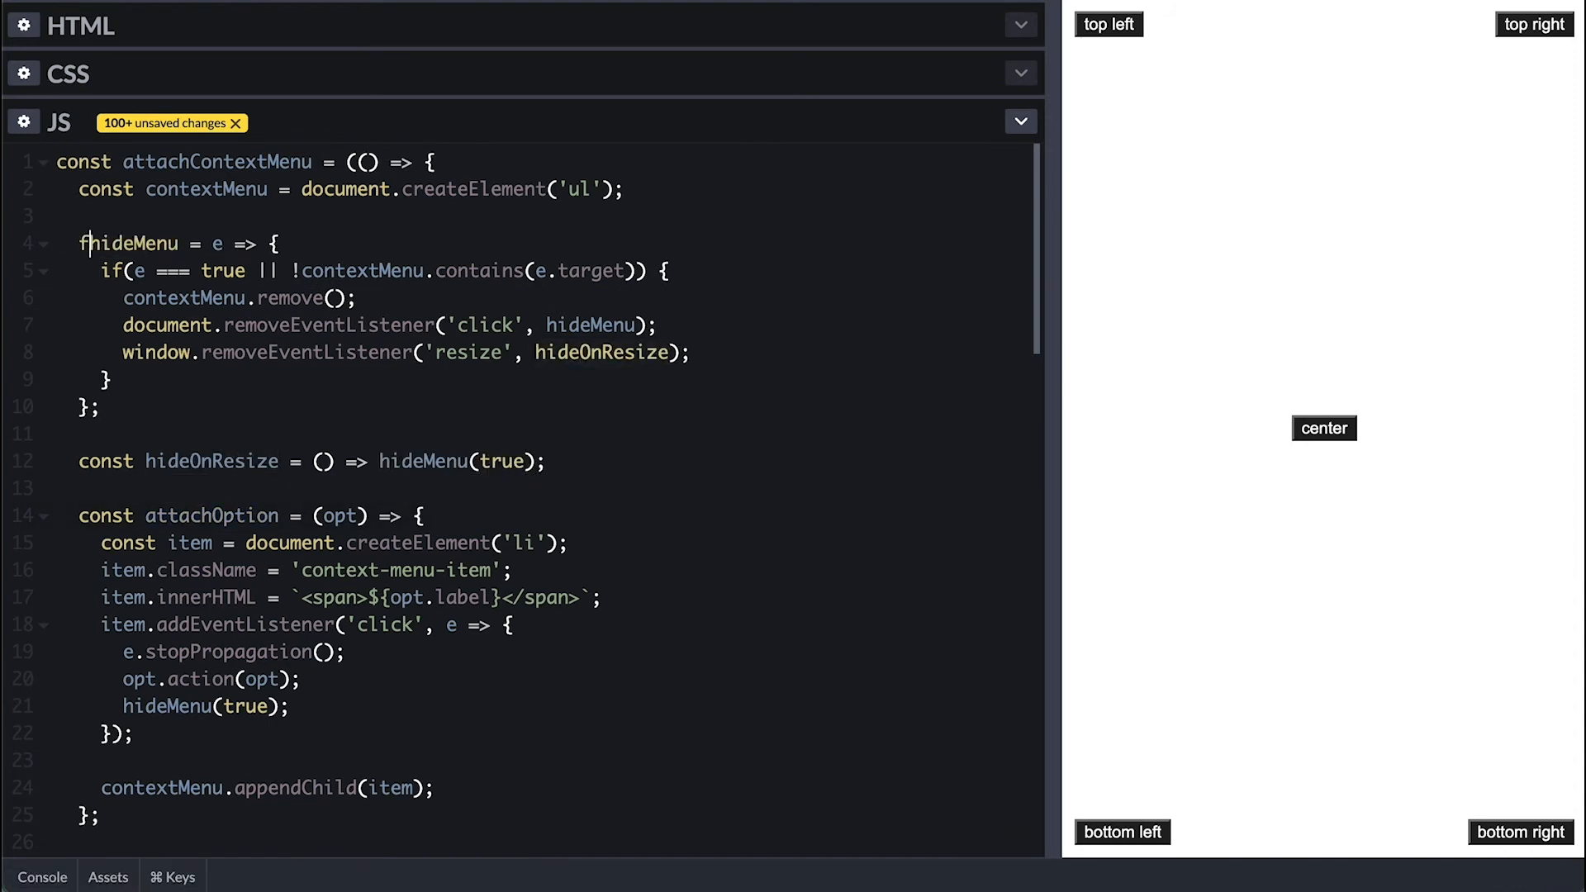
{"action": "type", "text": "function hideMenu("}
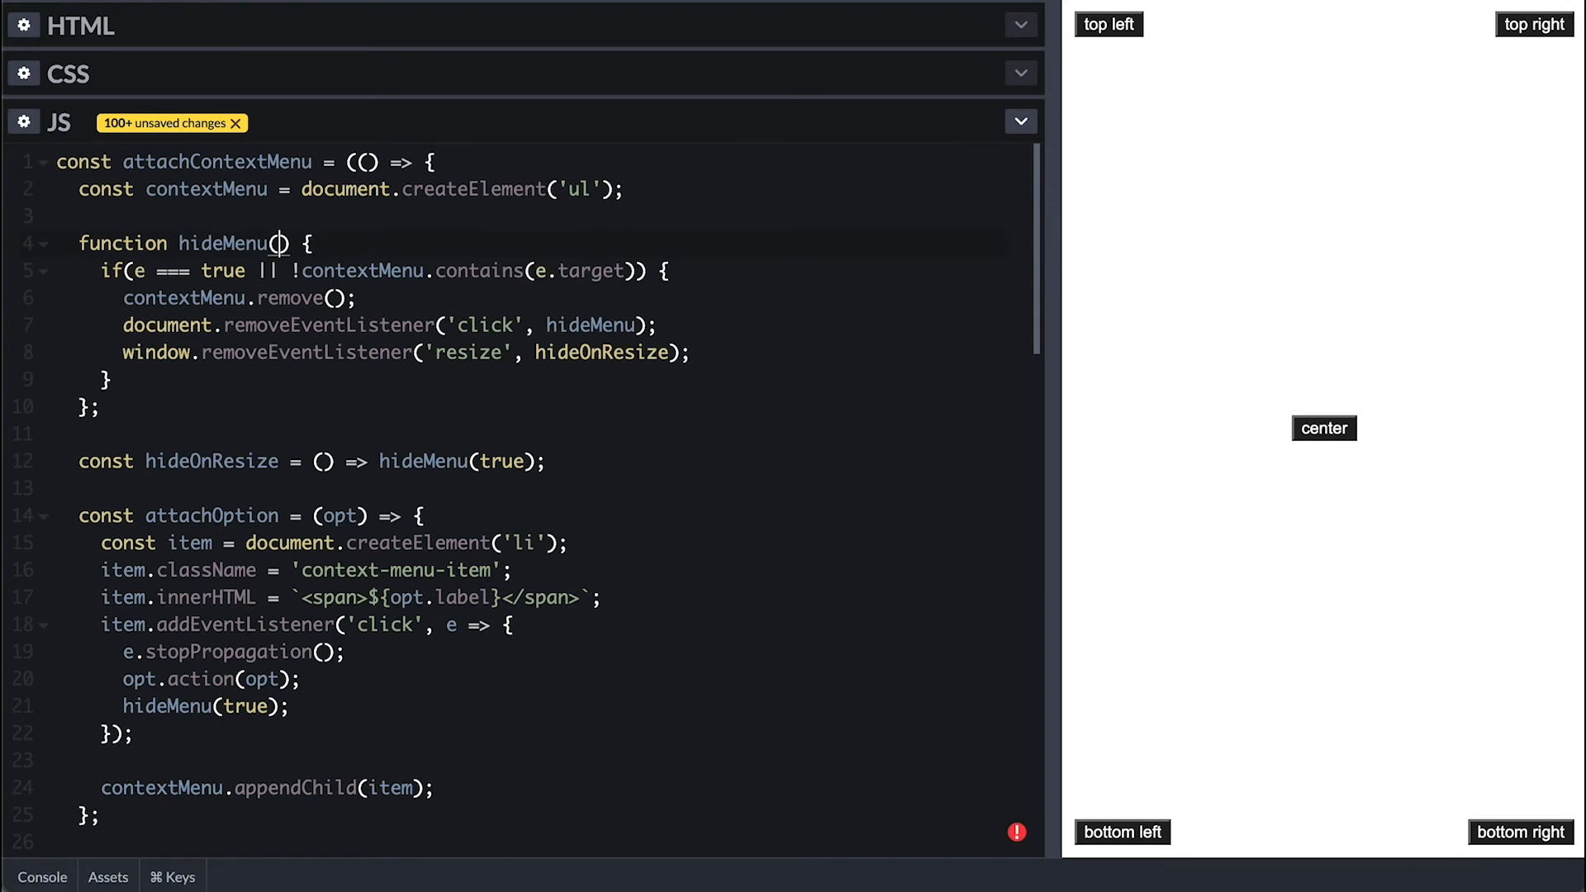
{"action": "type", "text": "e"}
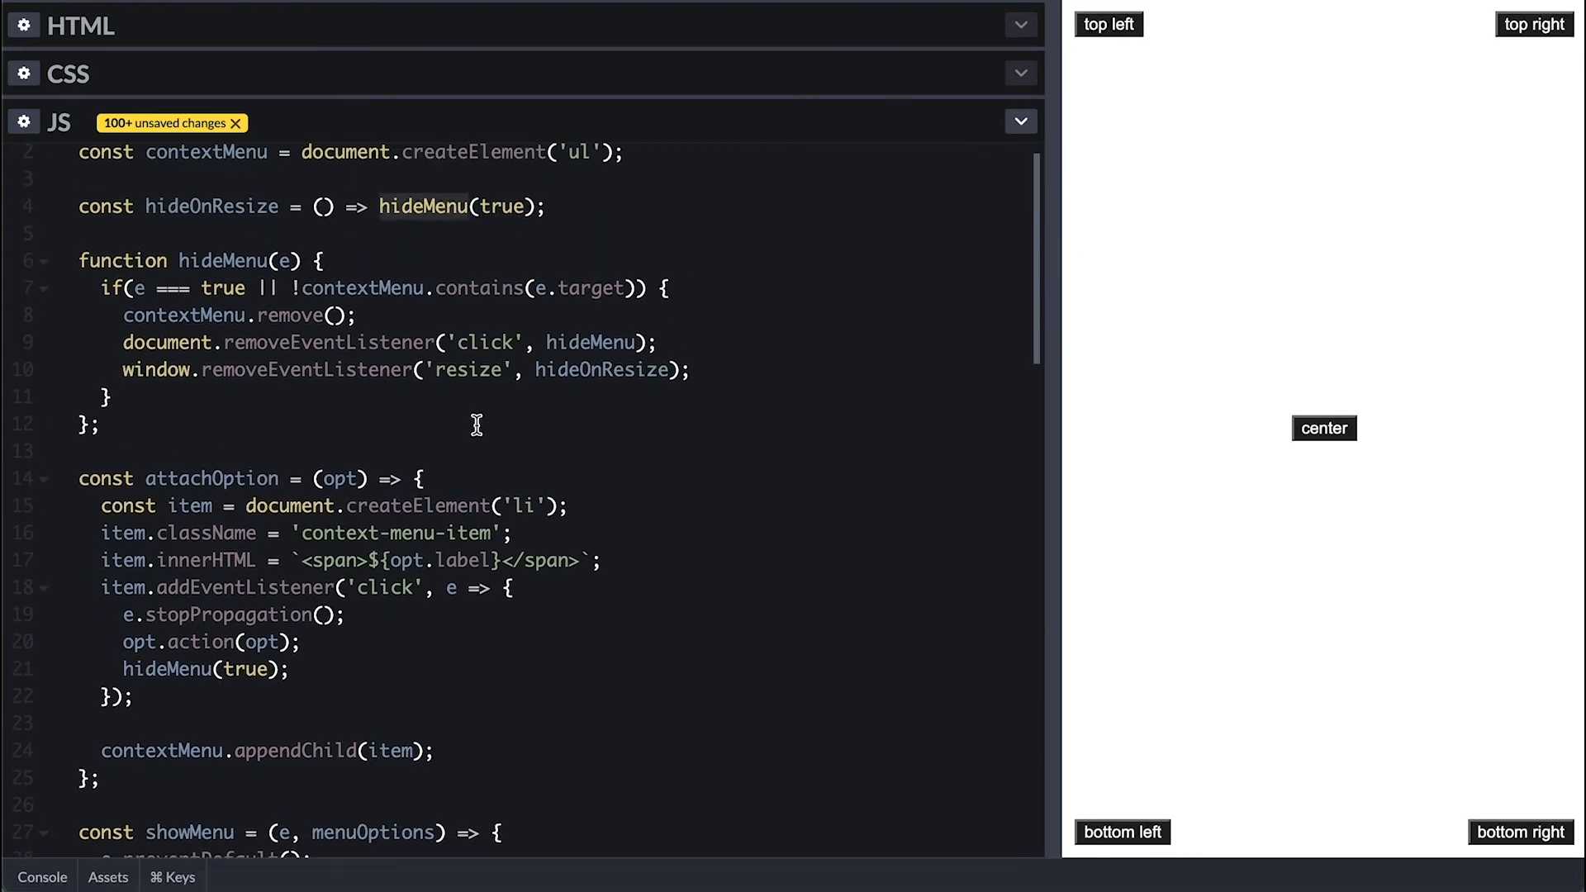
{"action": "right_click", "coordinate": [1325, 428]}
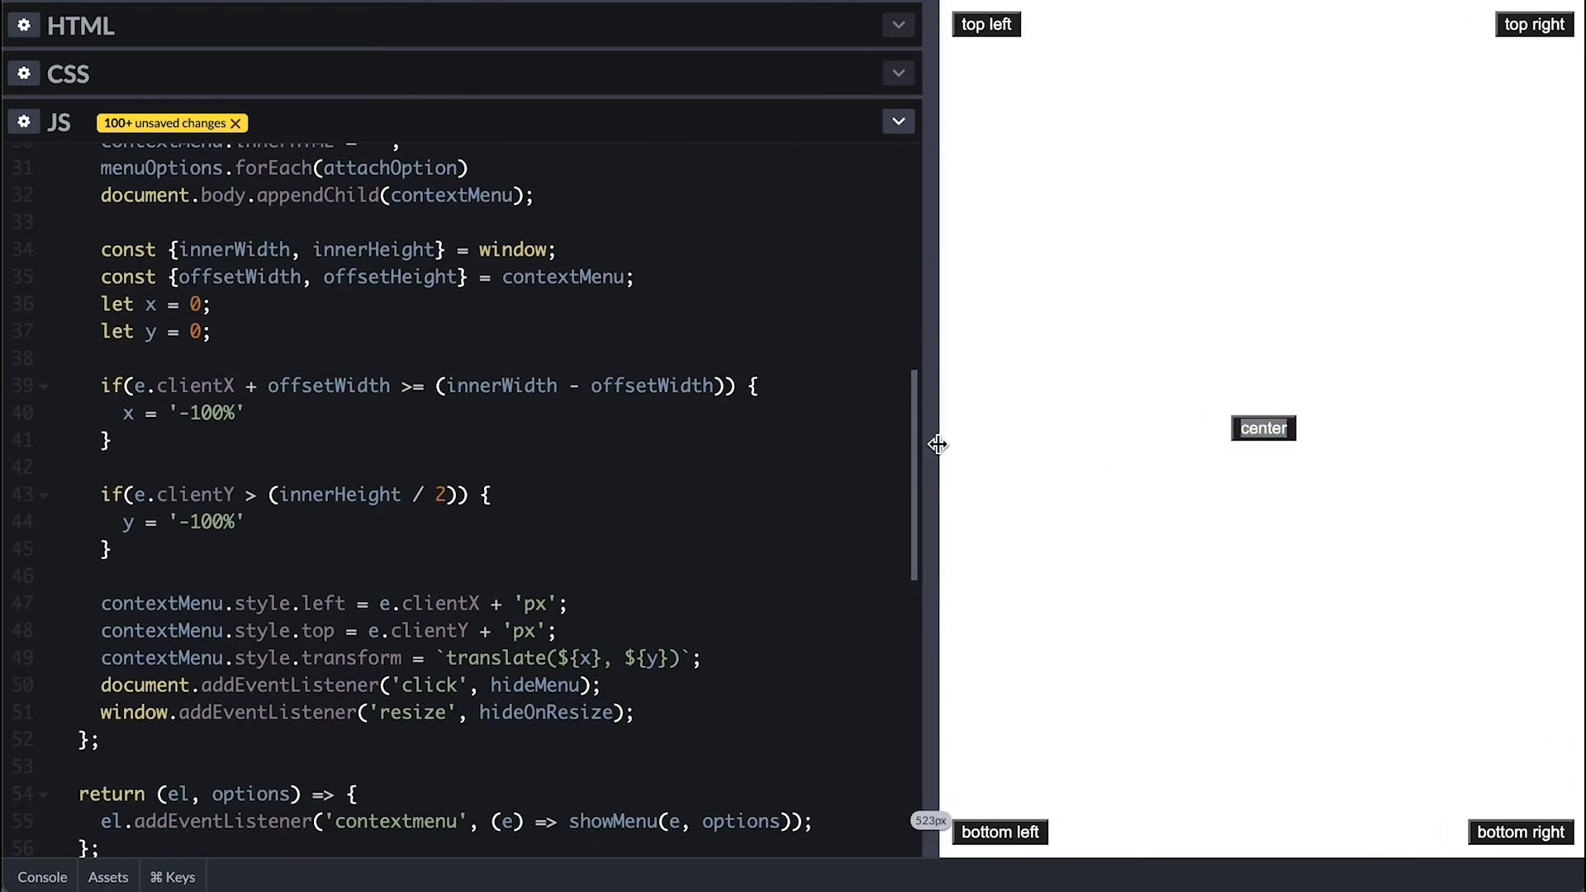
Step: Add 'sub opt' items and append a subMenu list that loops over opt.subMenu
{"action": "right_click", "coordinate": [1263, 428]}
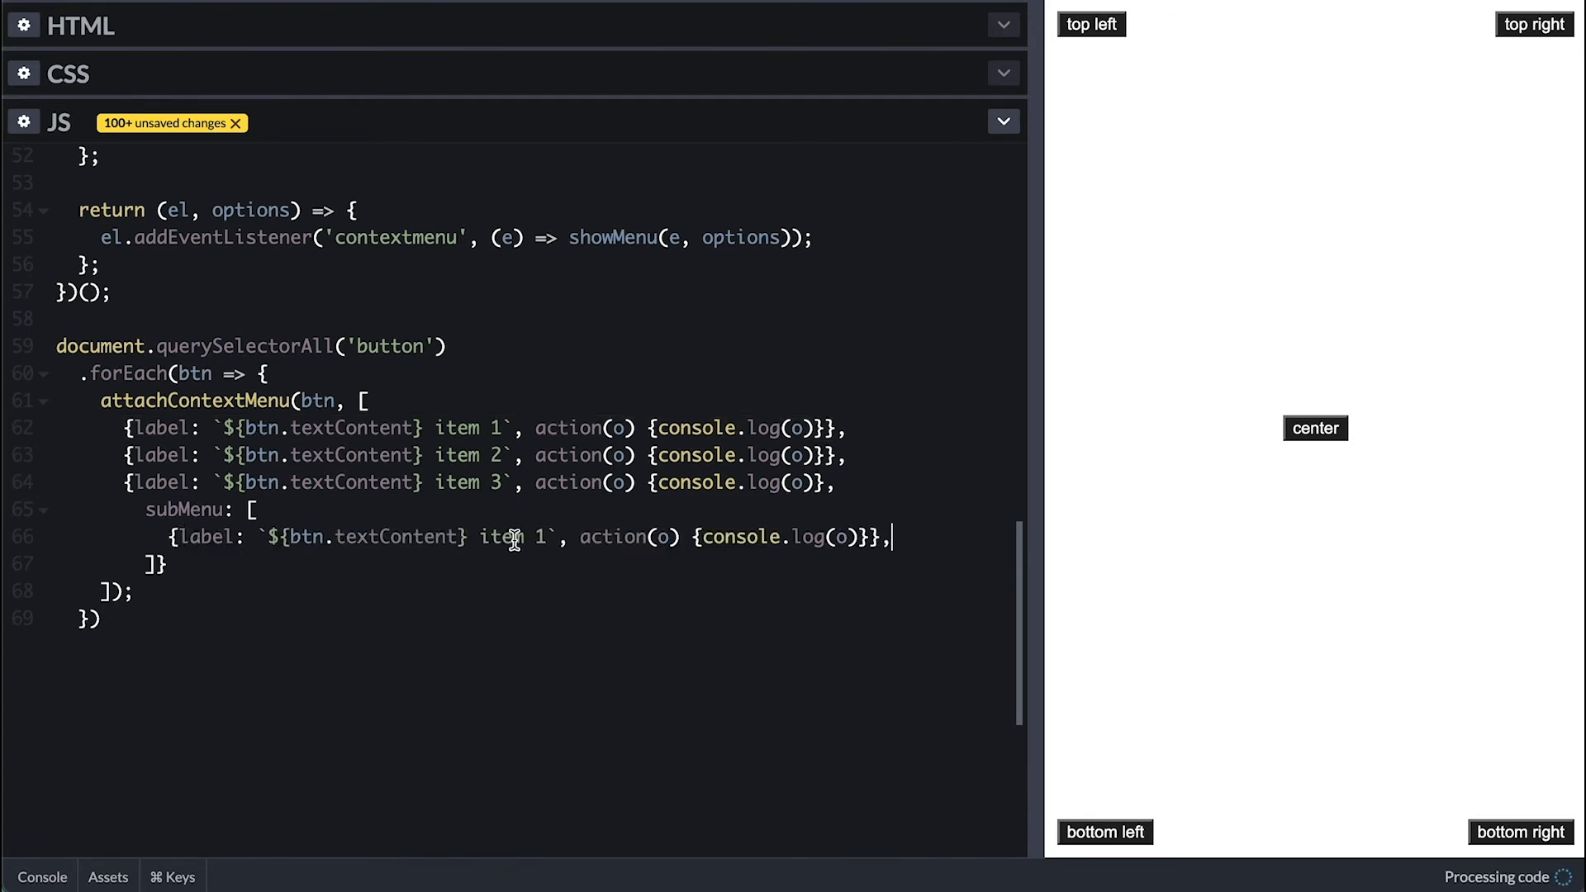
{"action": "type", "text": "sub opt"}
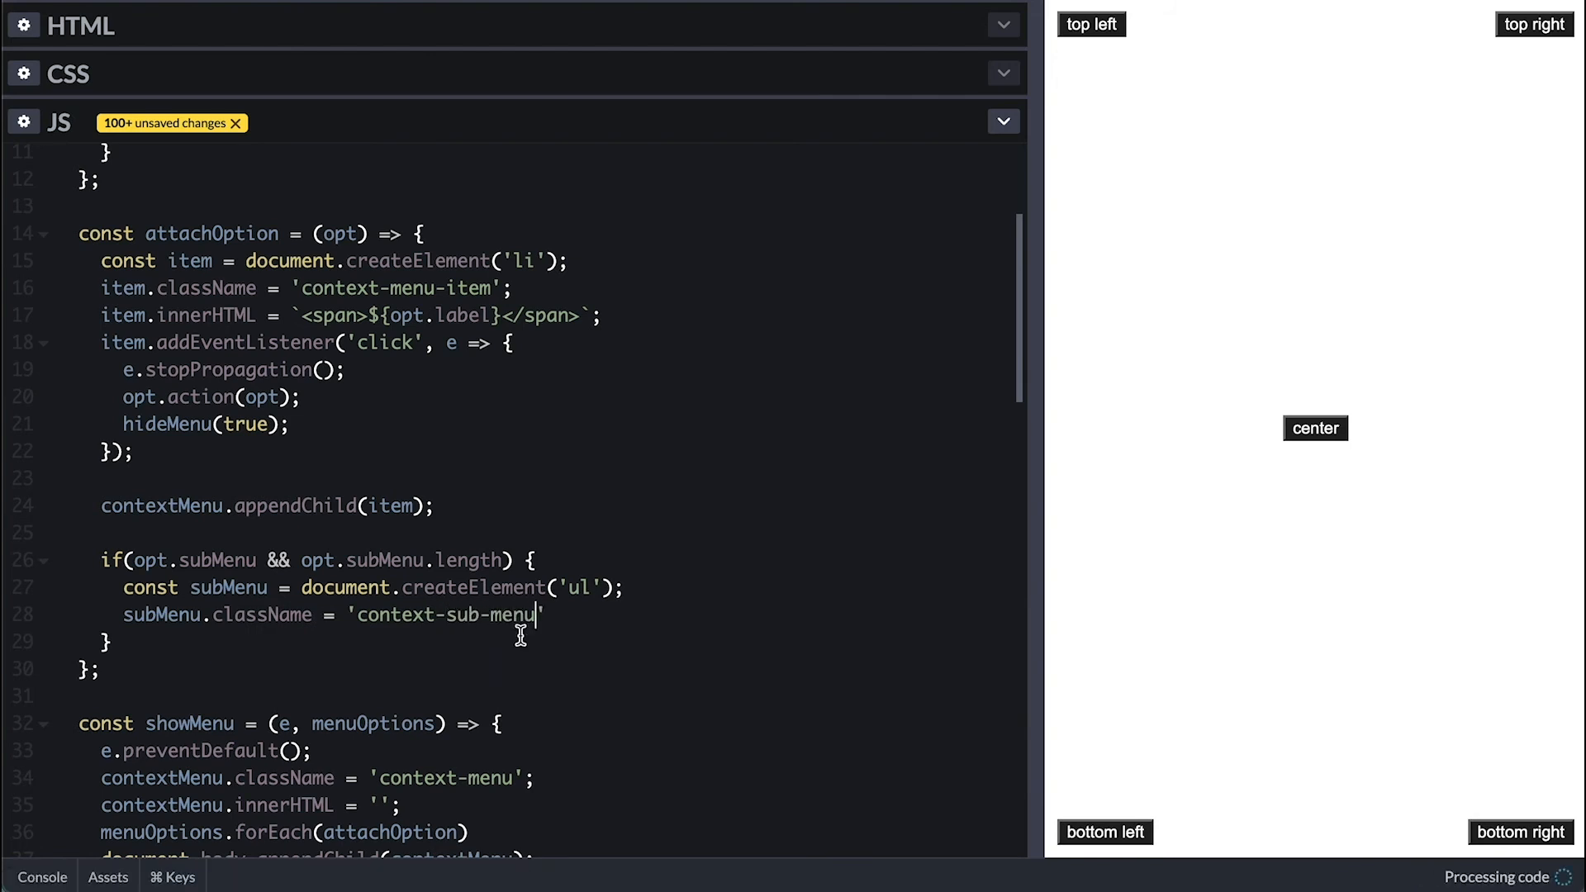
{"action": "type", "text": "item.appendChild(subMenu);"}
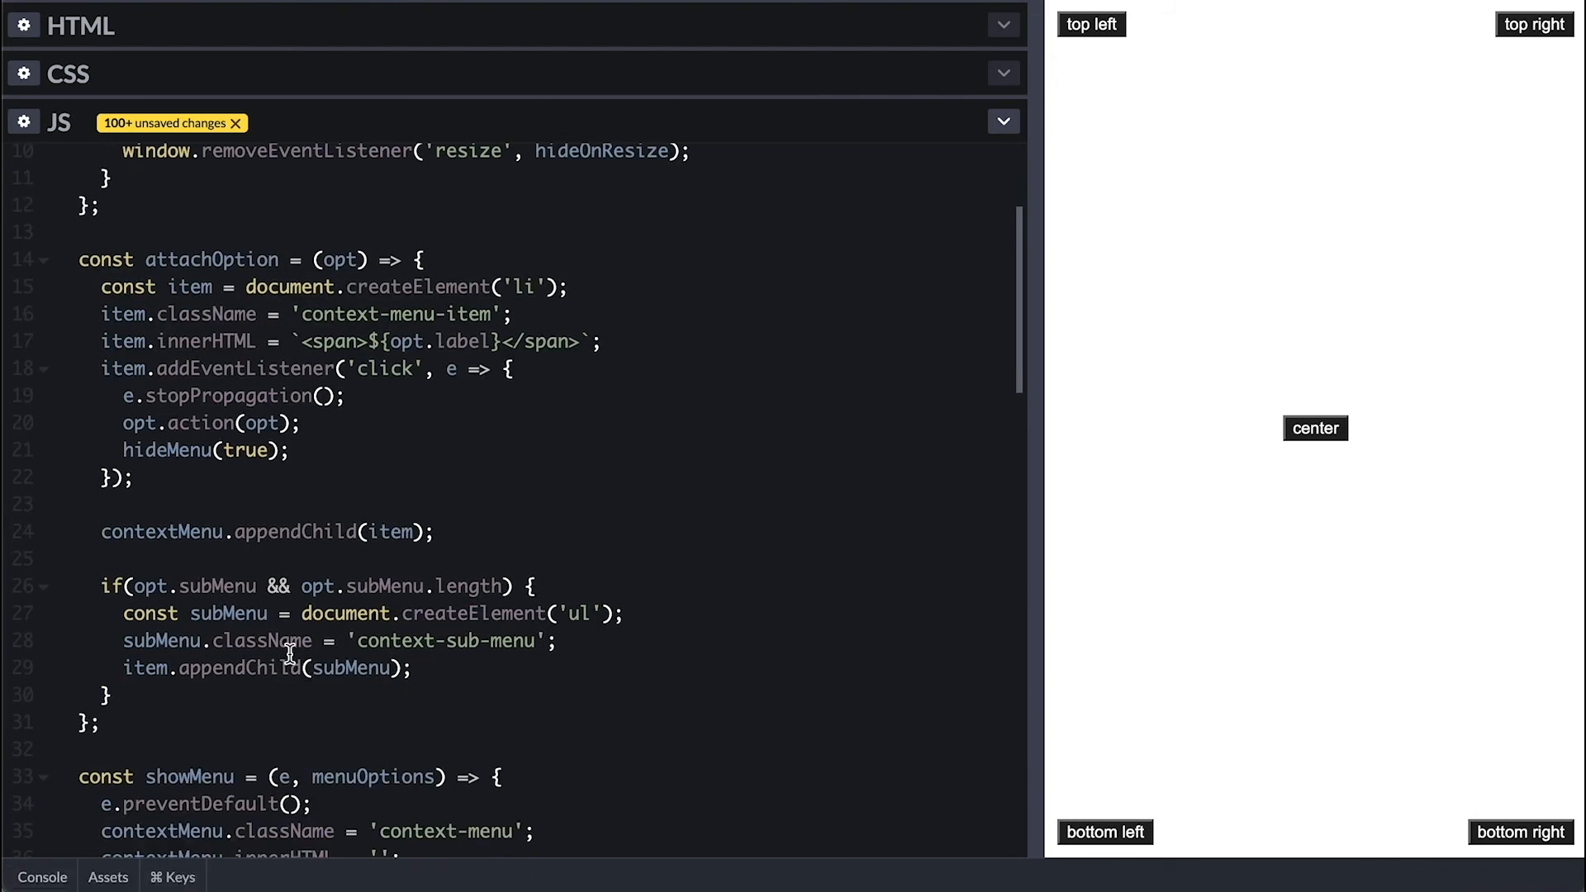
{"action": "type", "text": "opt.subMenu.forEach()"}
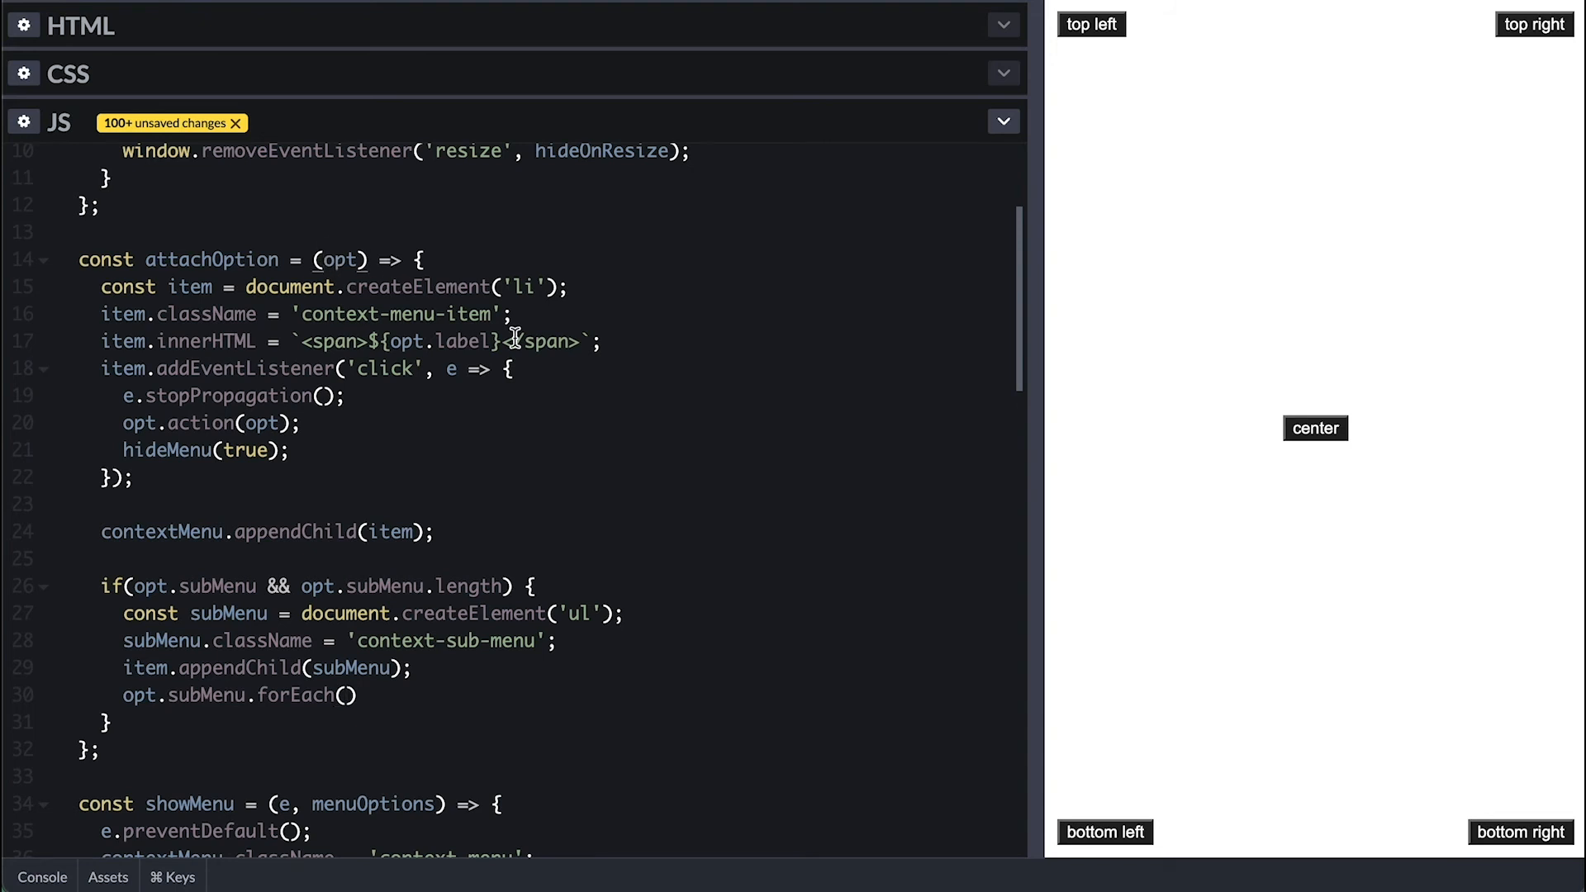
Step: Give attachOption a target parameter, calling it with (subMenu, subOpt) and (contextMenu, opt)
{"action": "type", "text": "ta"}
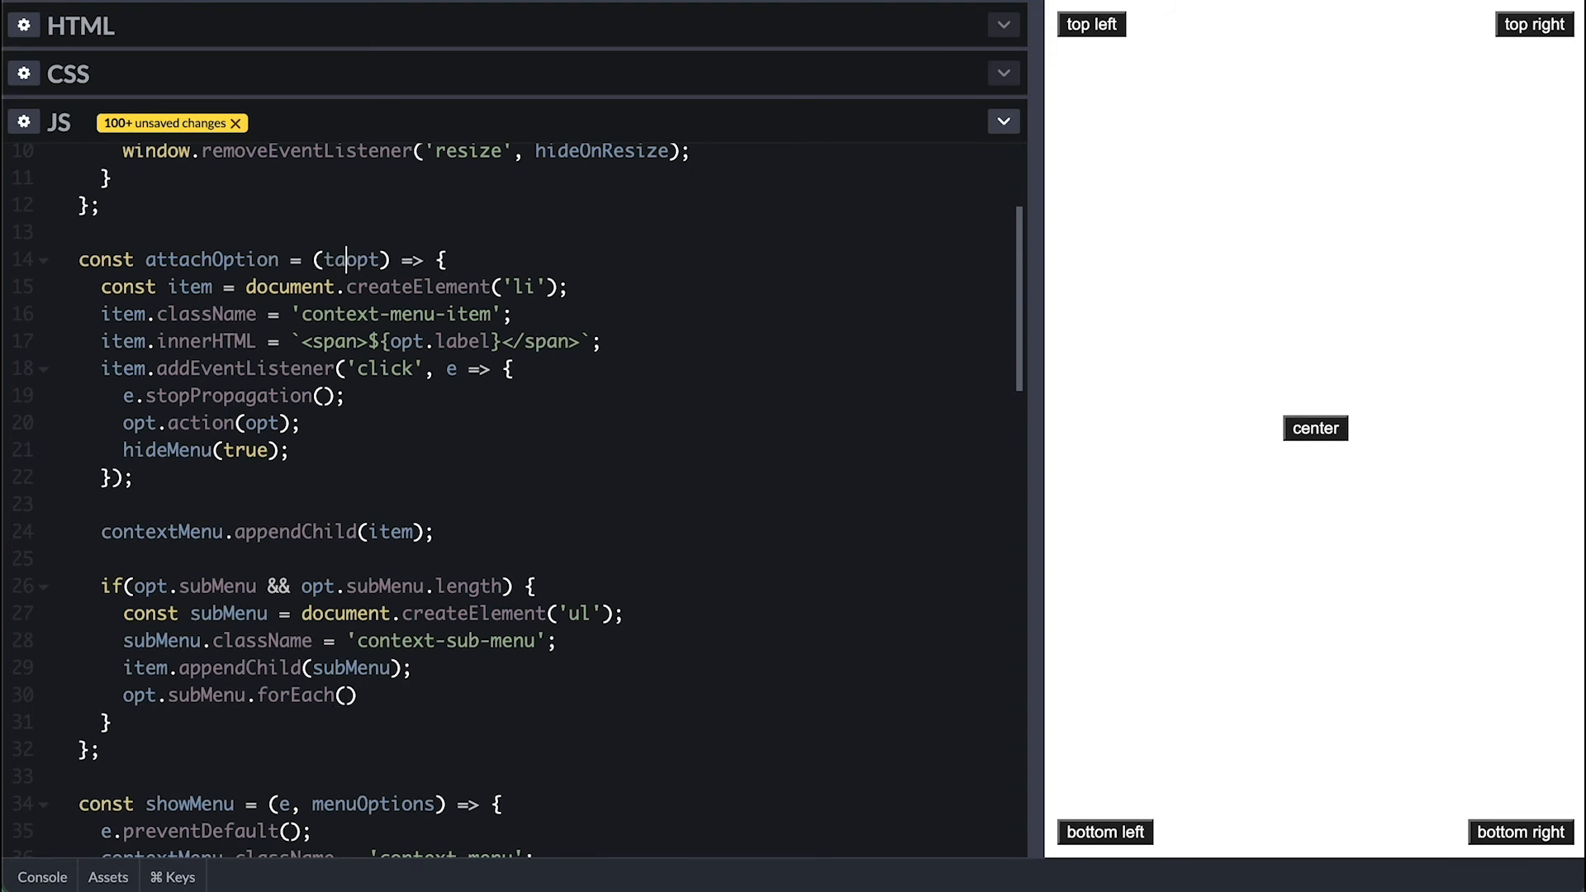
{"action": "type", "text": "target,"}
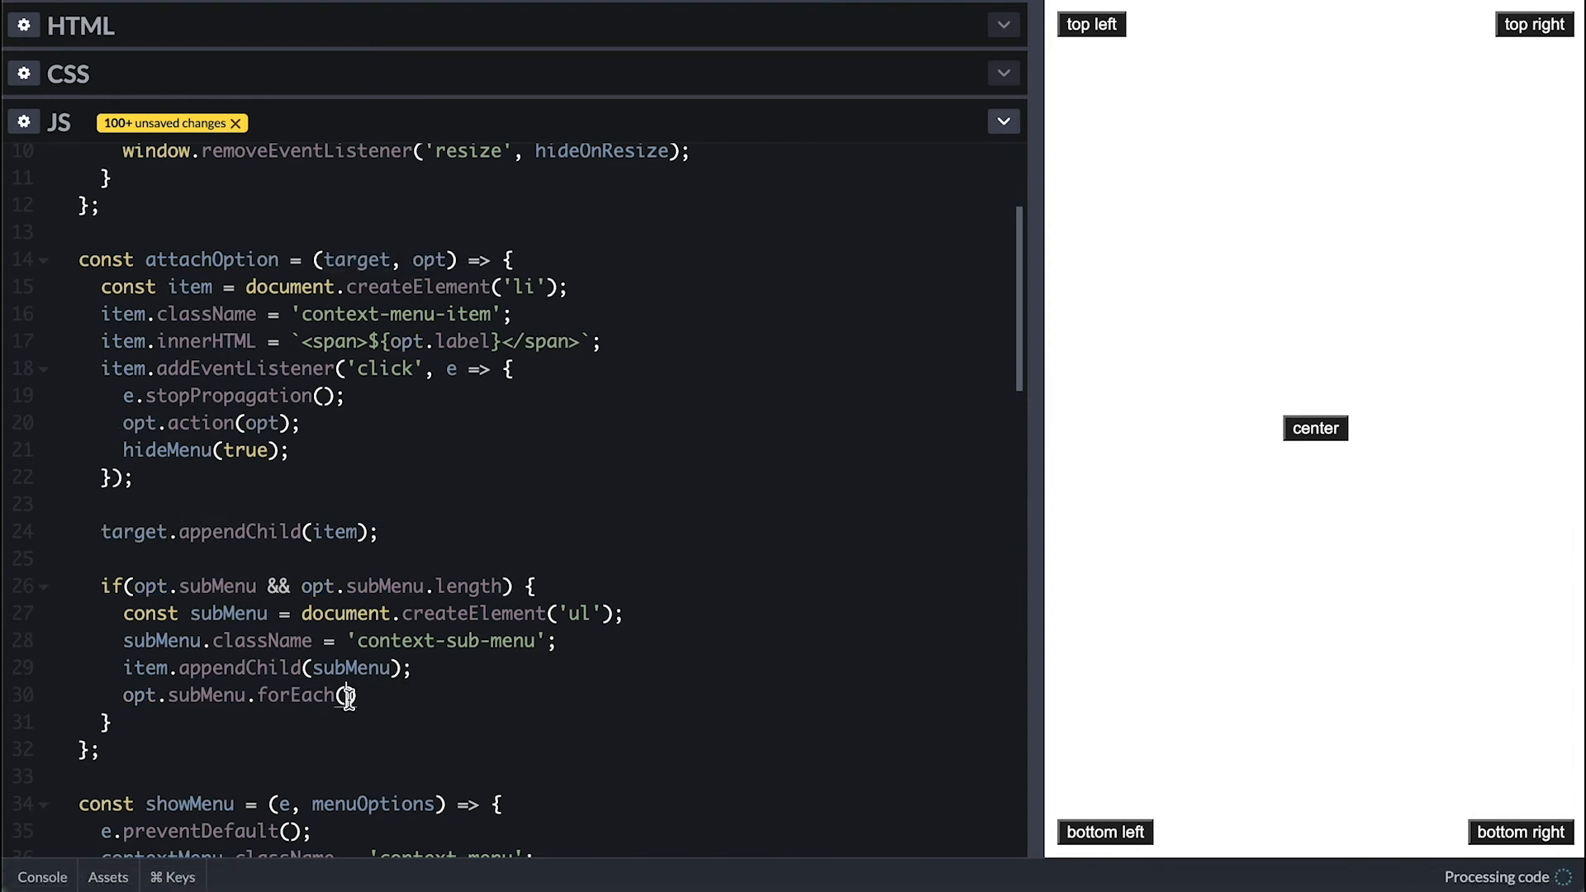
{"action": "type", "text": "subOpt =>"}
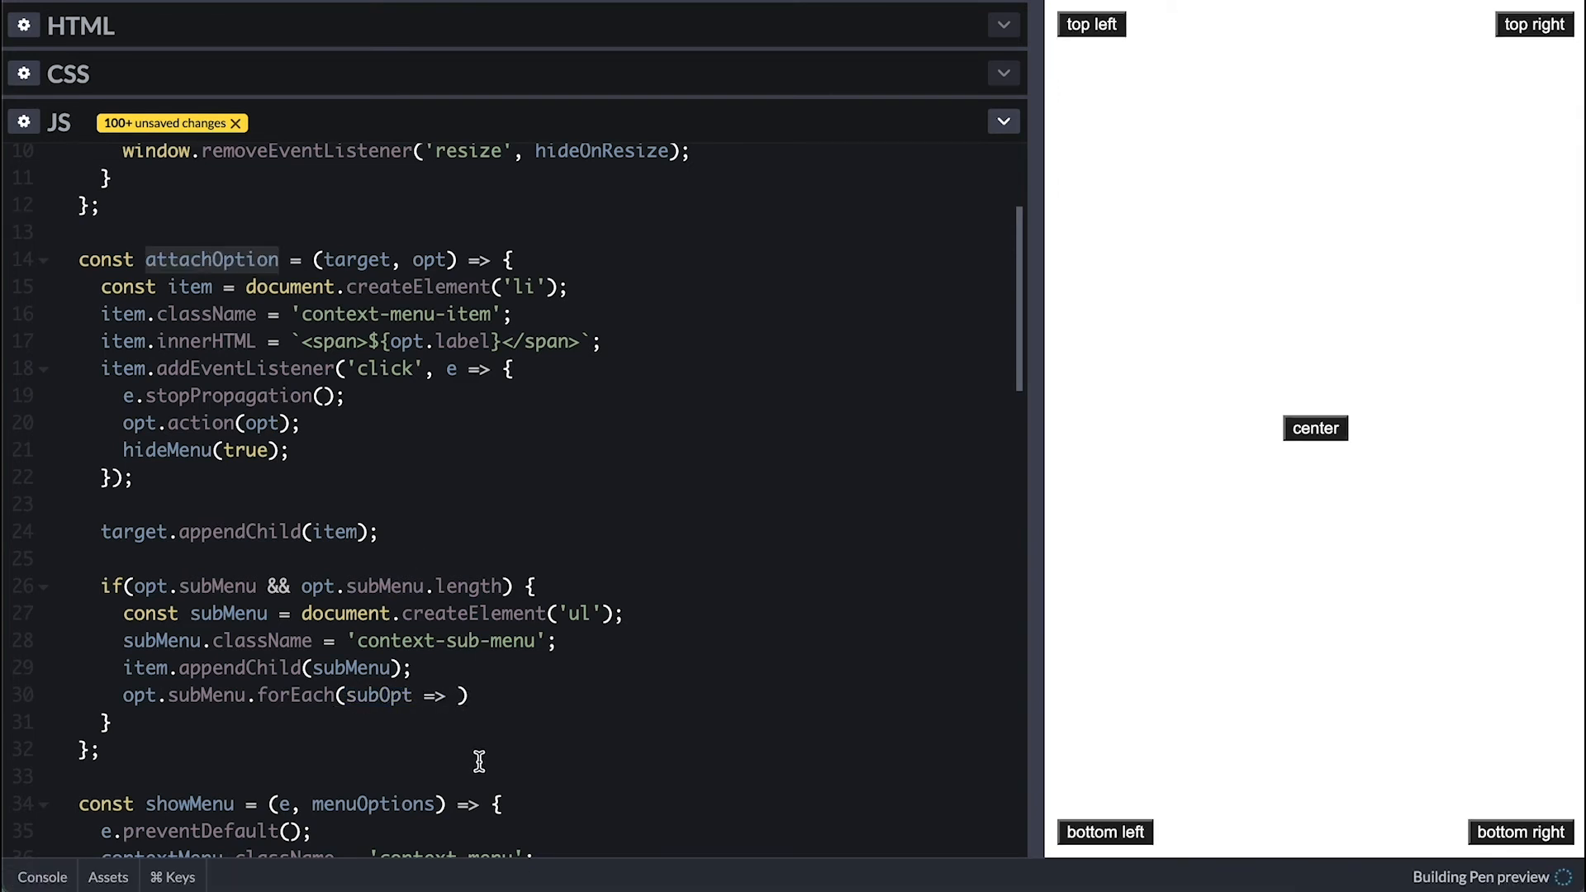
{"action": "type", "text": "attachOption()"}
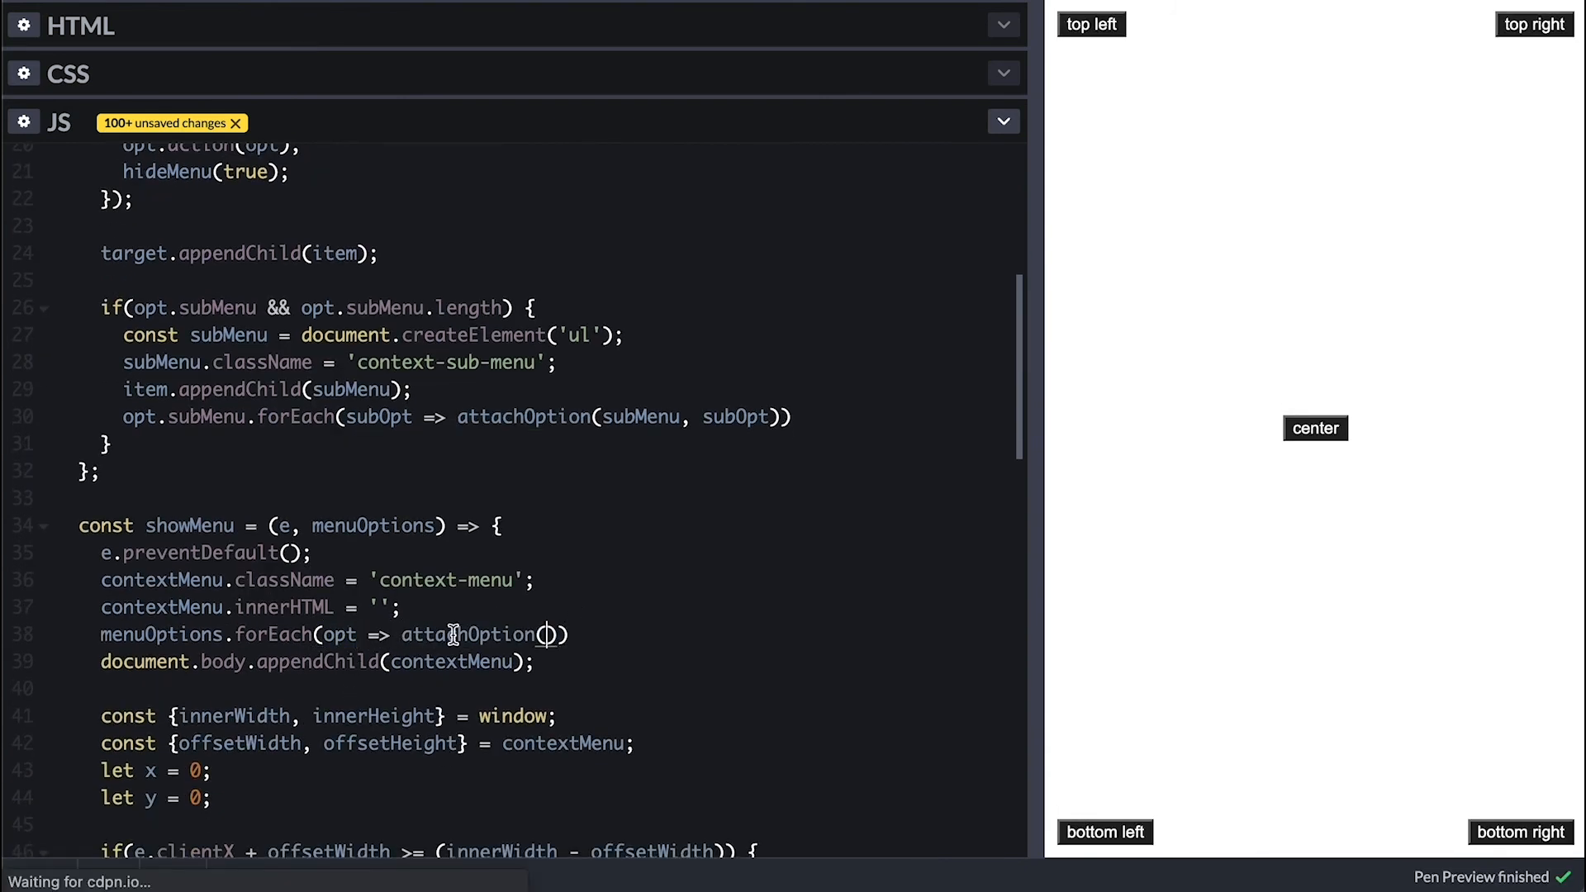
{"action": "type", "text": "contextMenu,"}
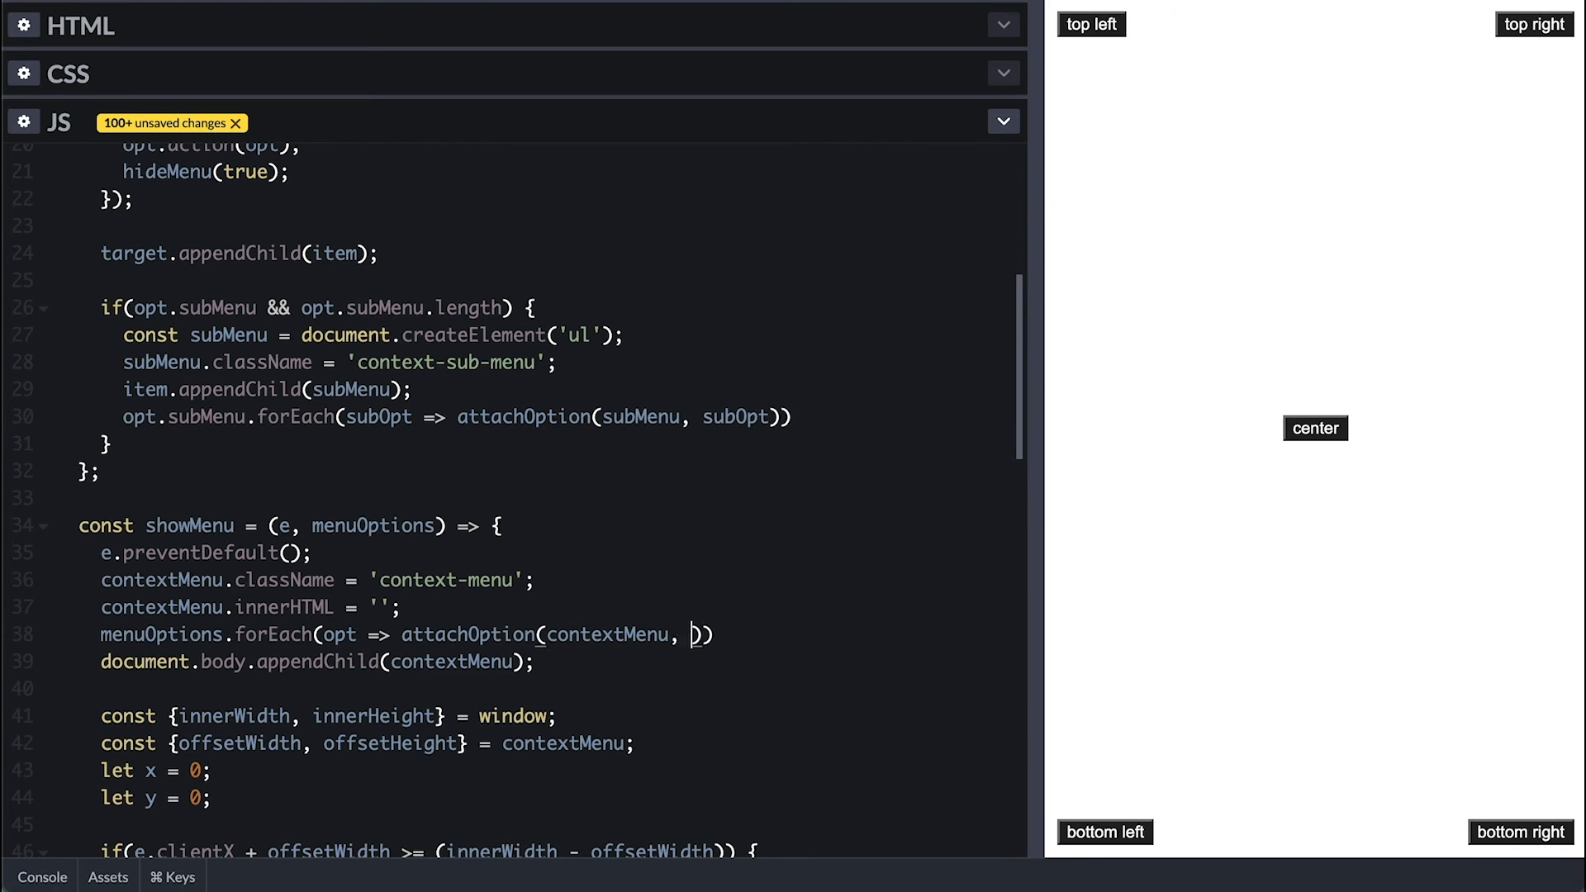
{"action": "type", "text": "opt"}
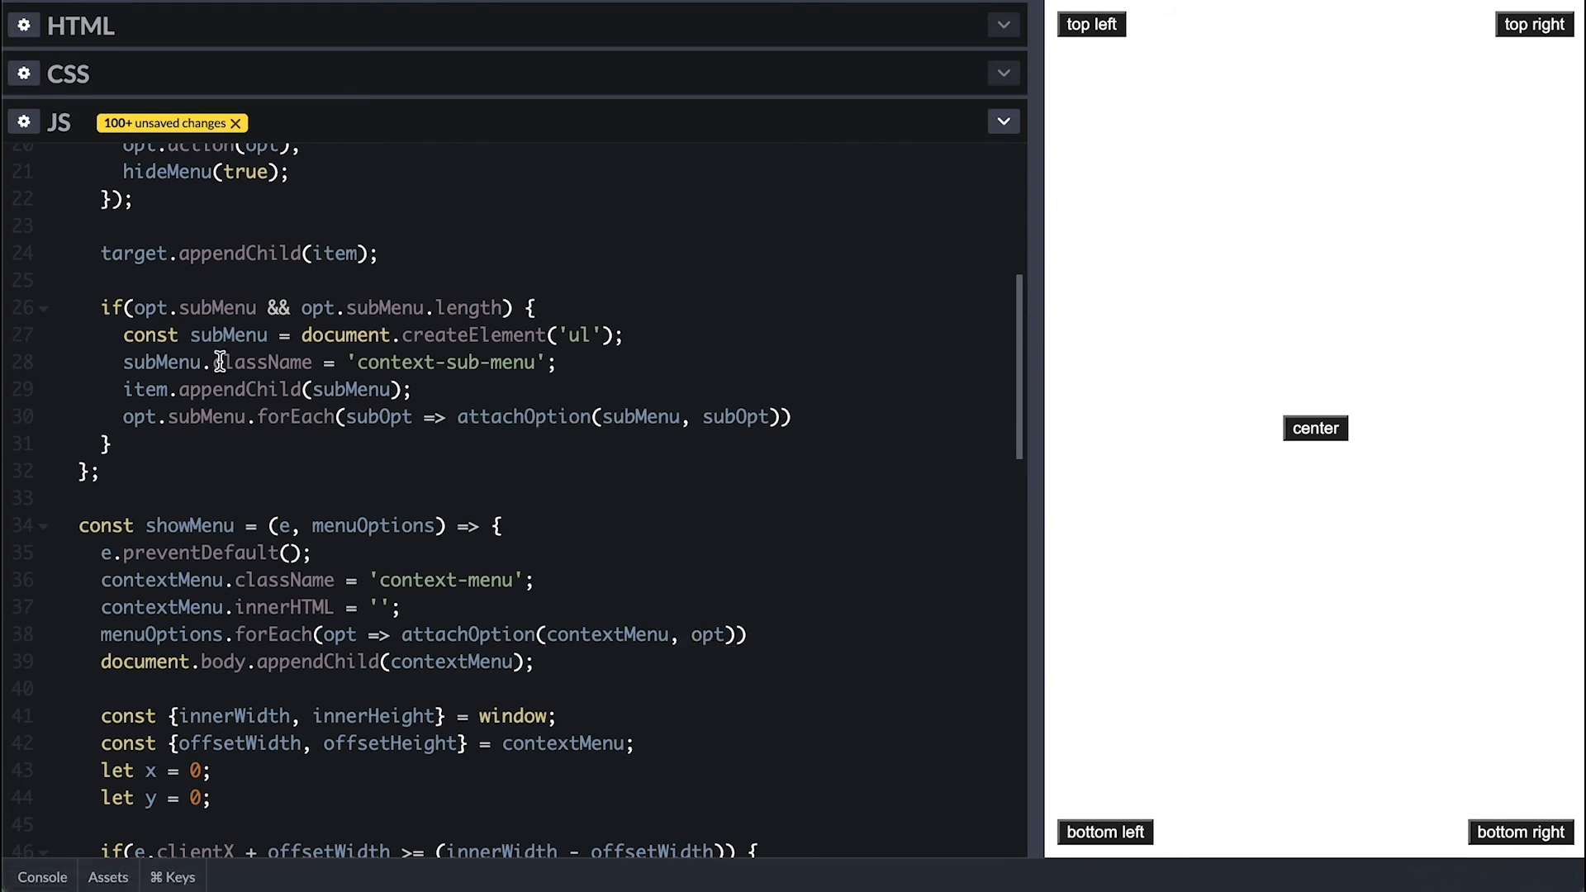
{"action": "double_click", "coordinate": [162, 362]}
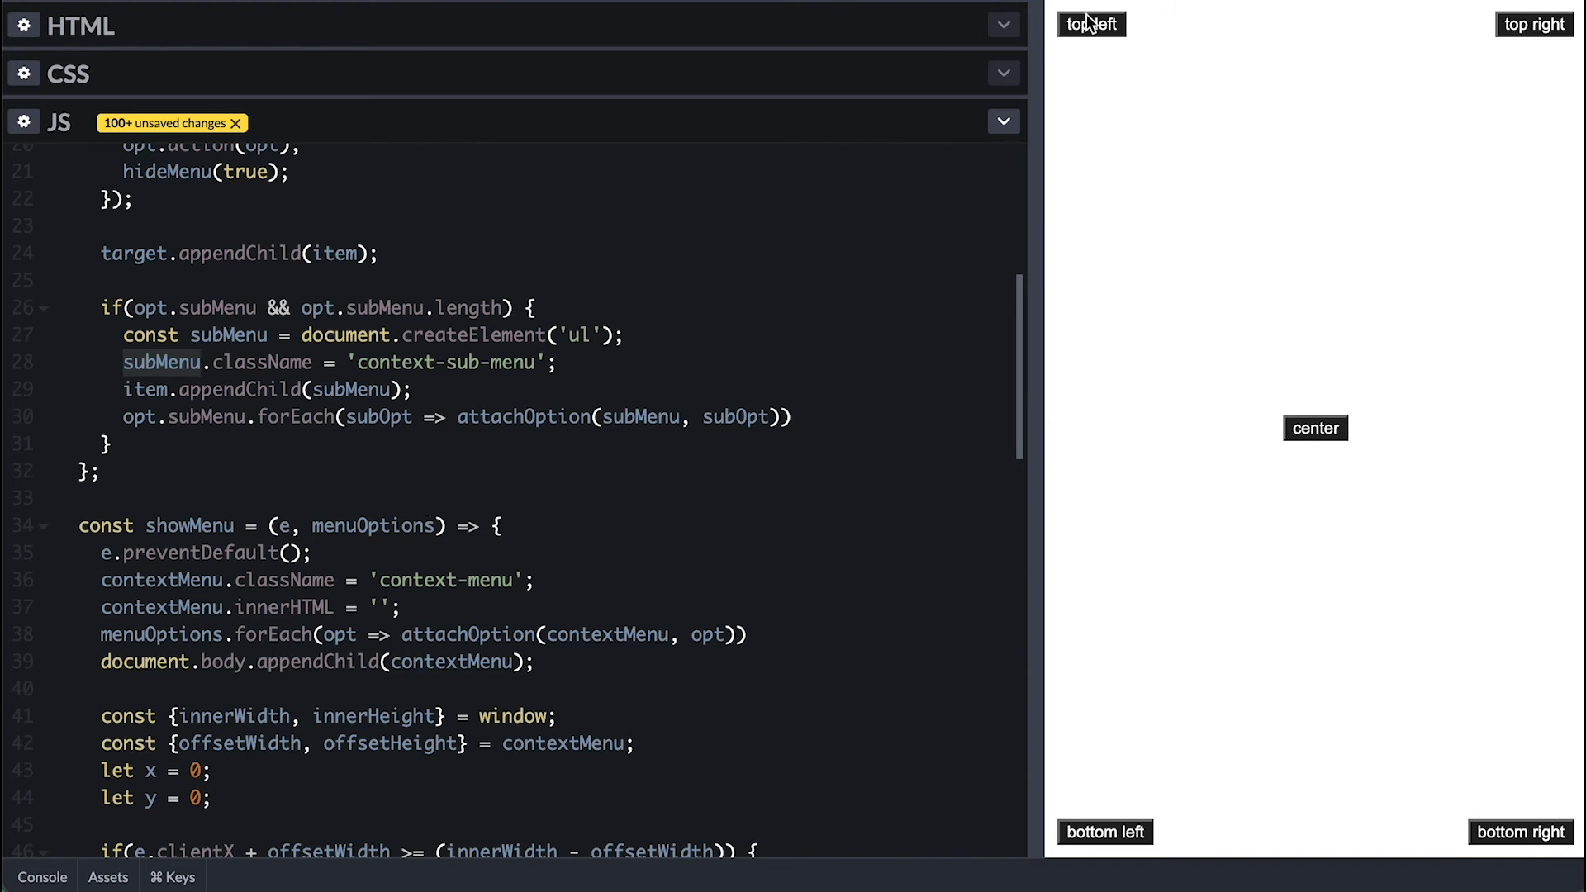
Step: Test the top left menu, then add contextMenu.classList.add('left') in the right-edge overflow block
{"action": "right_click", "coordinate": [1091, 24]}
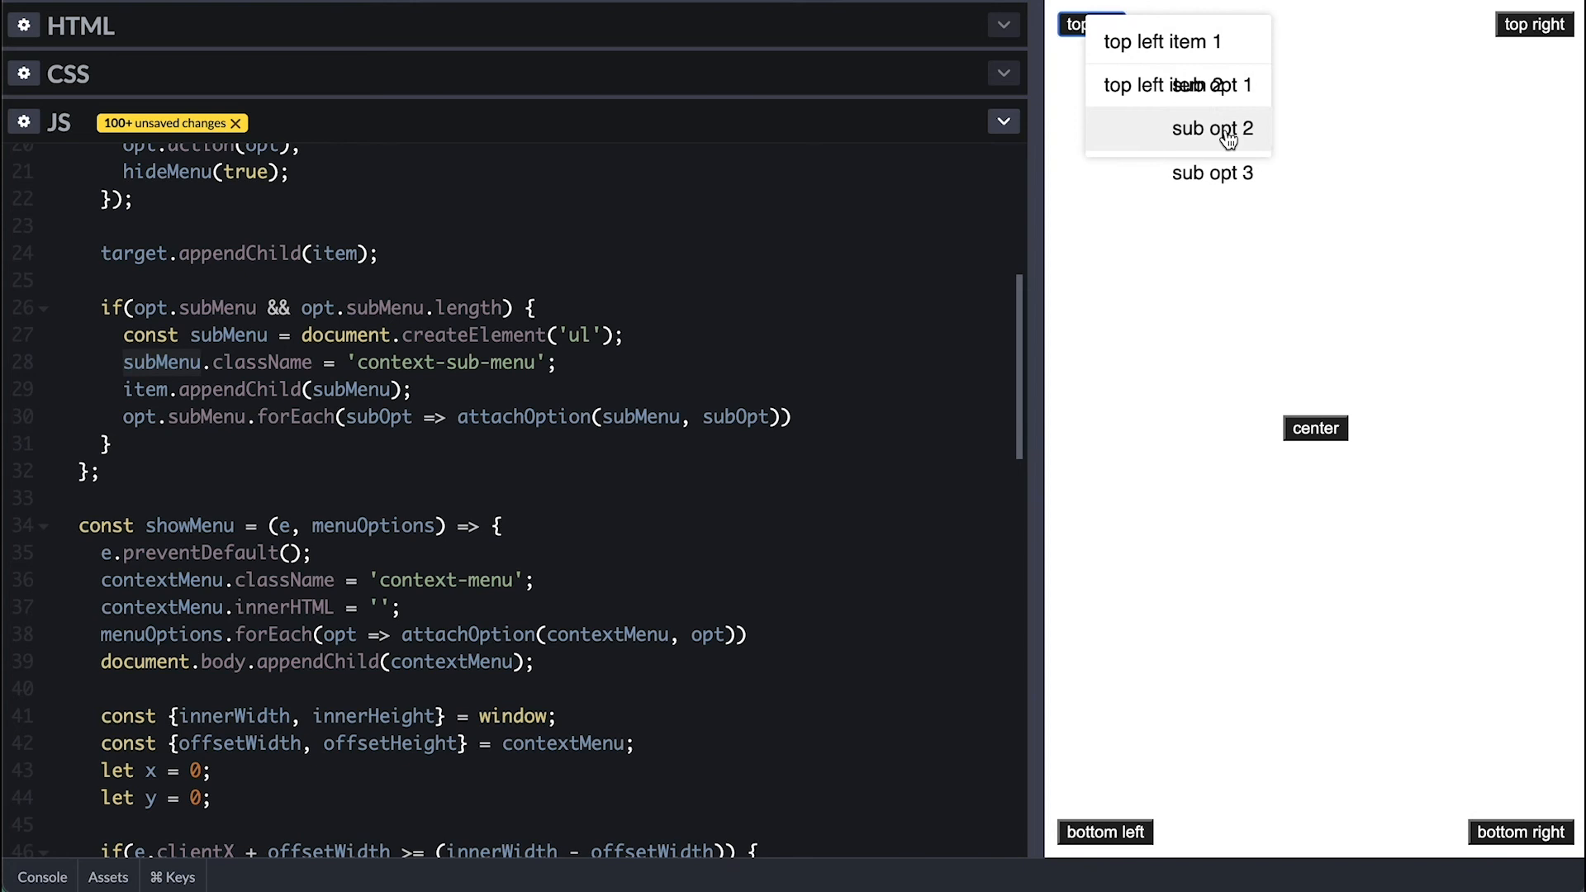
{"action": "mouse_move", "coordinate": [1213, 172]}
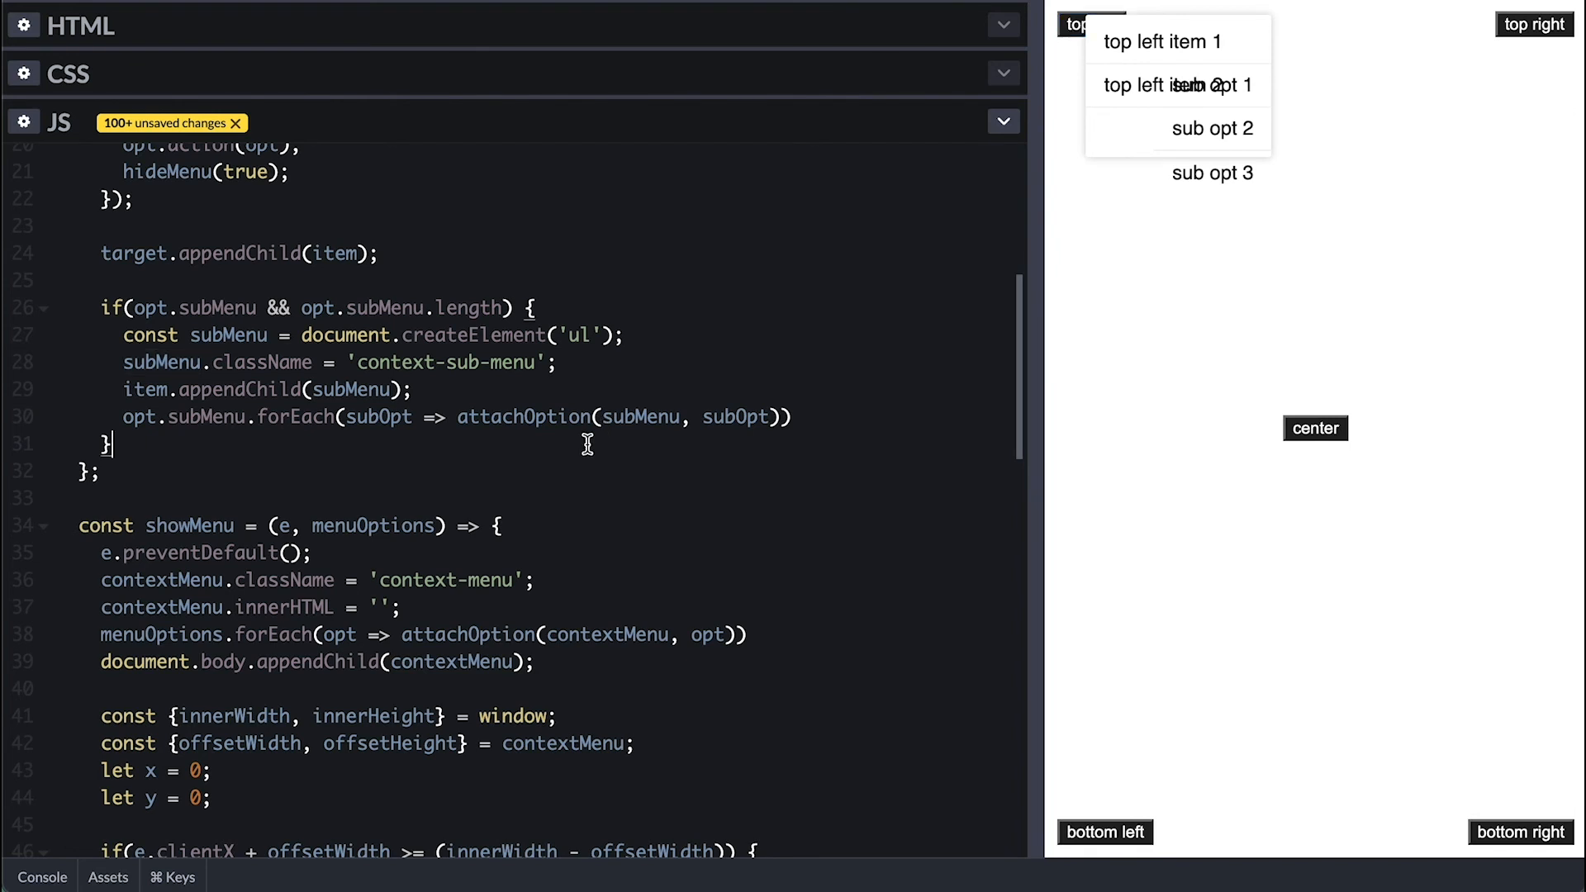
{"action": "scroll", "scroll_direction": "down", "scroll_amount": 3}
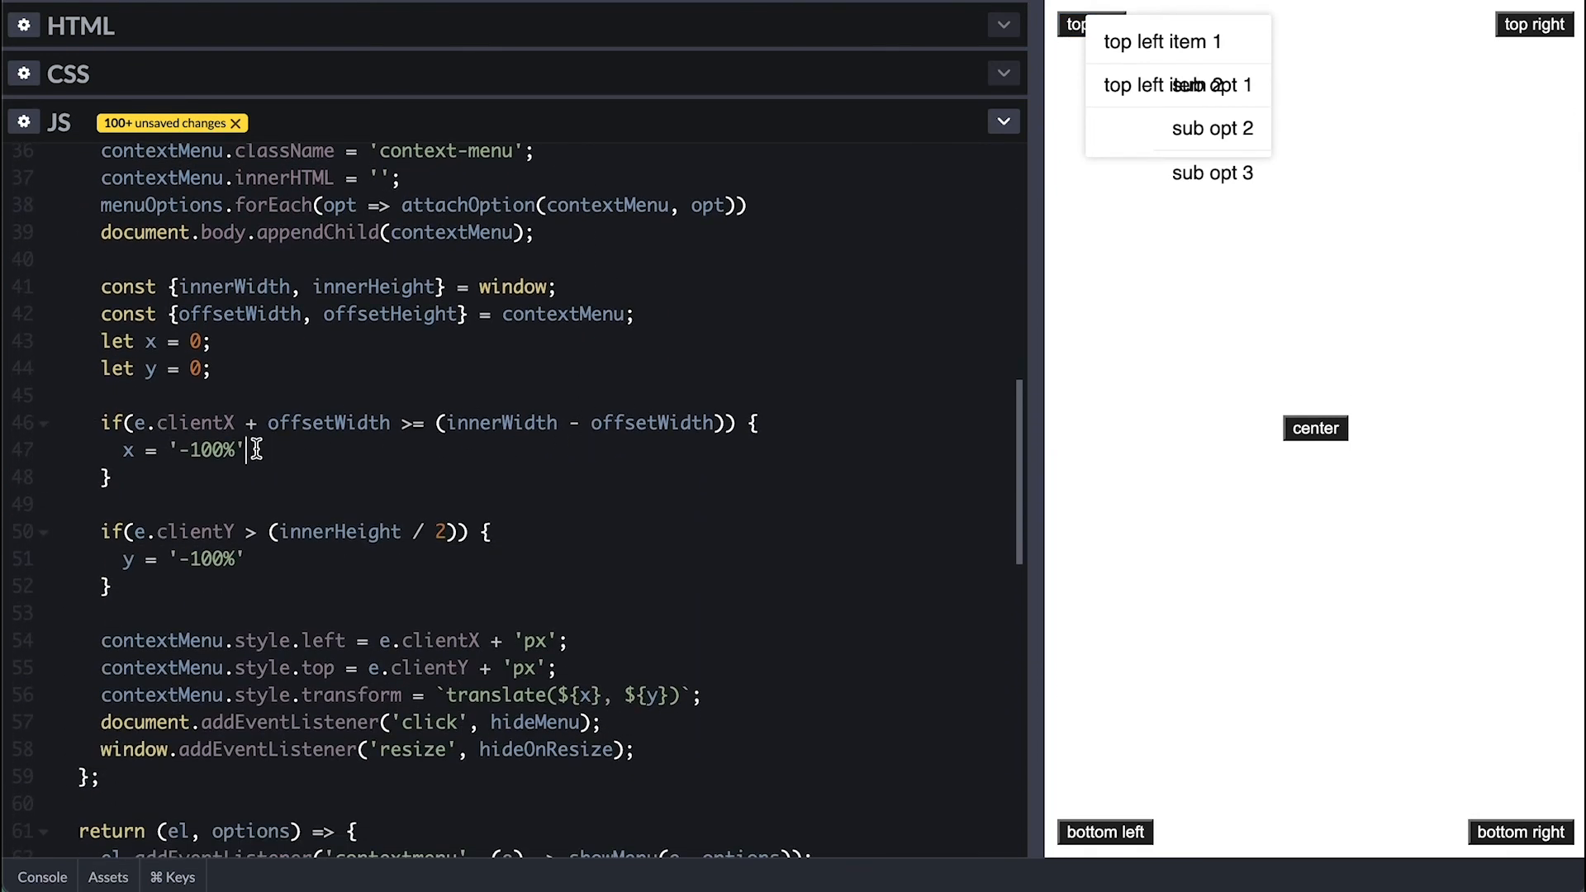
{"action": "mouse_move", "coordinate": [739, 692]}
{"action": "type", "text": ";"}
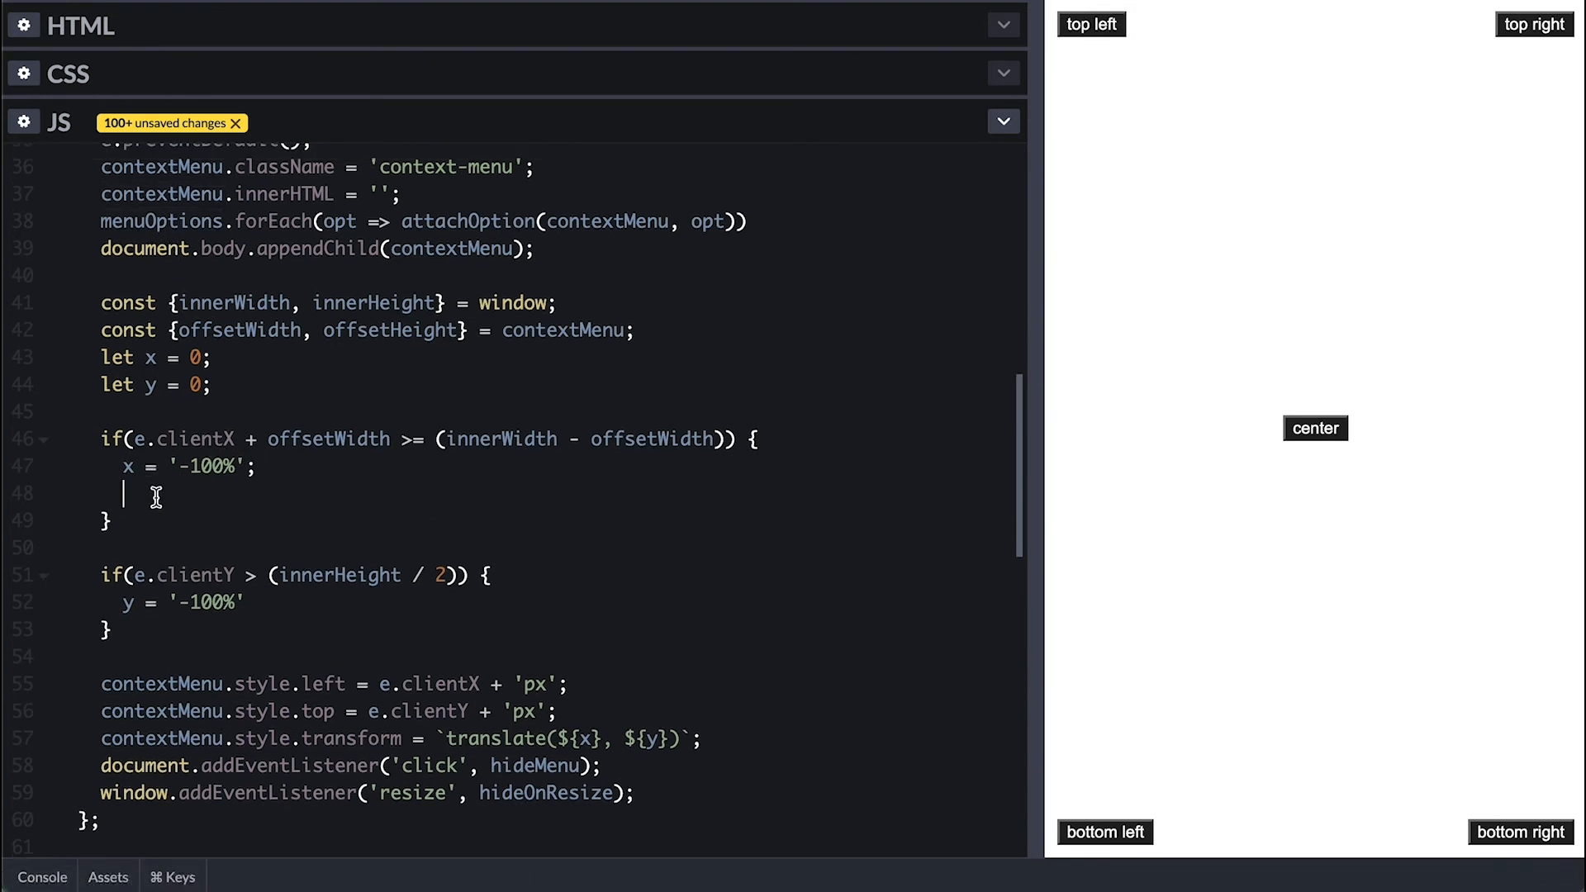
{"action": "type", "text": "contextMenu.classList.add"}
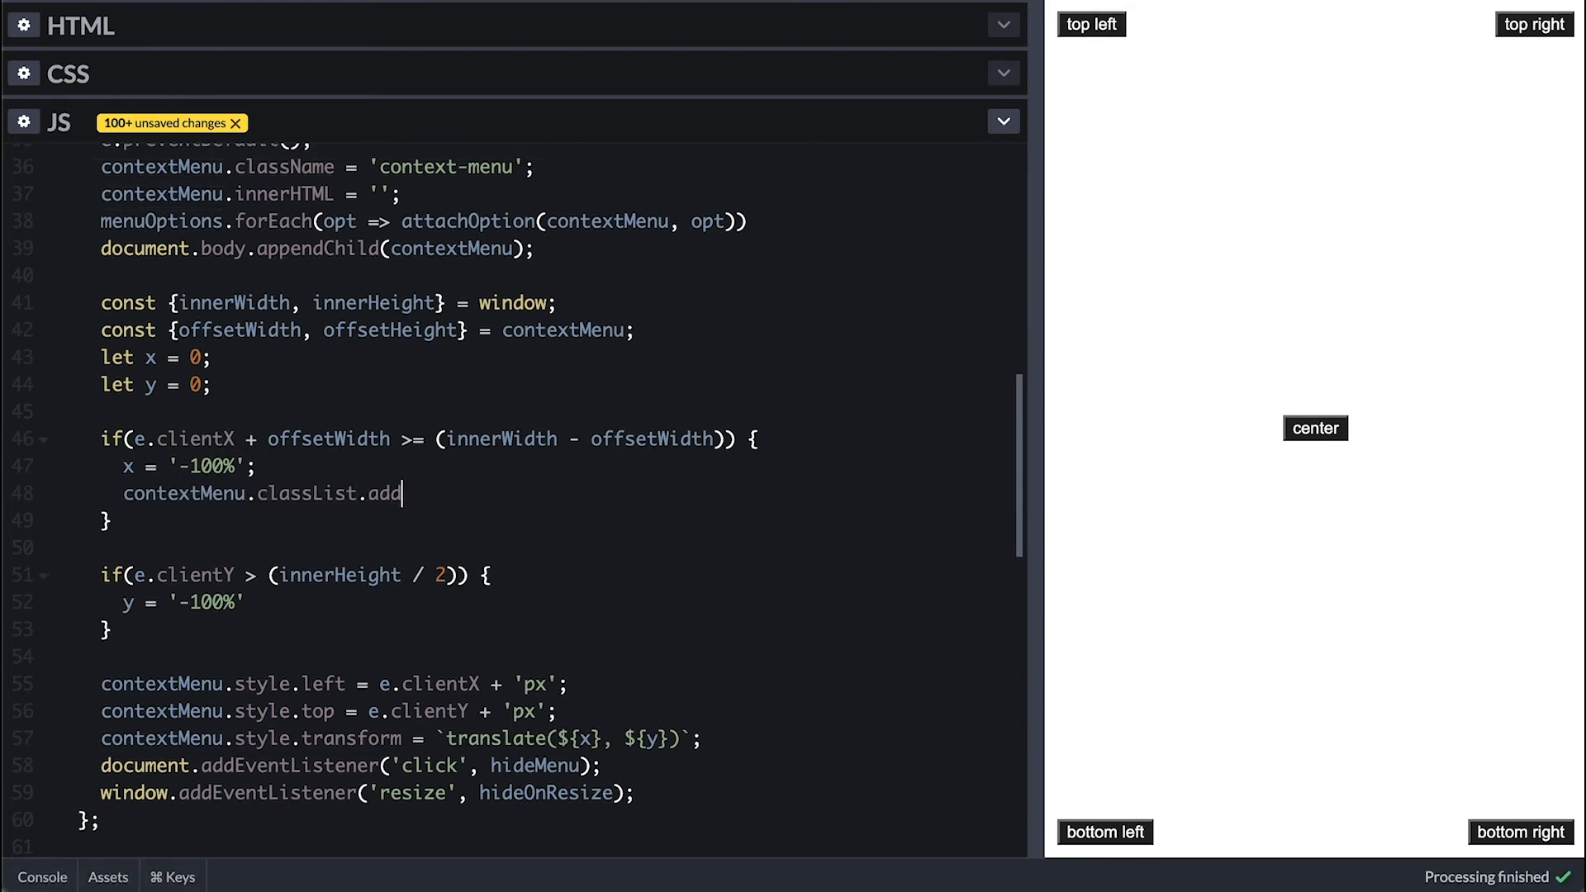
{"action": "type", "text": "('left');"}
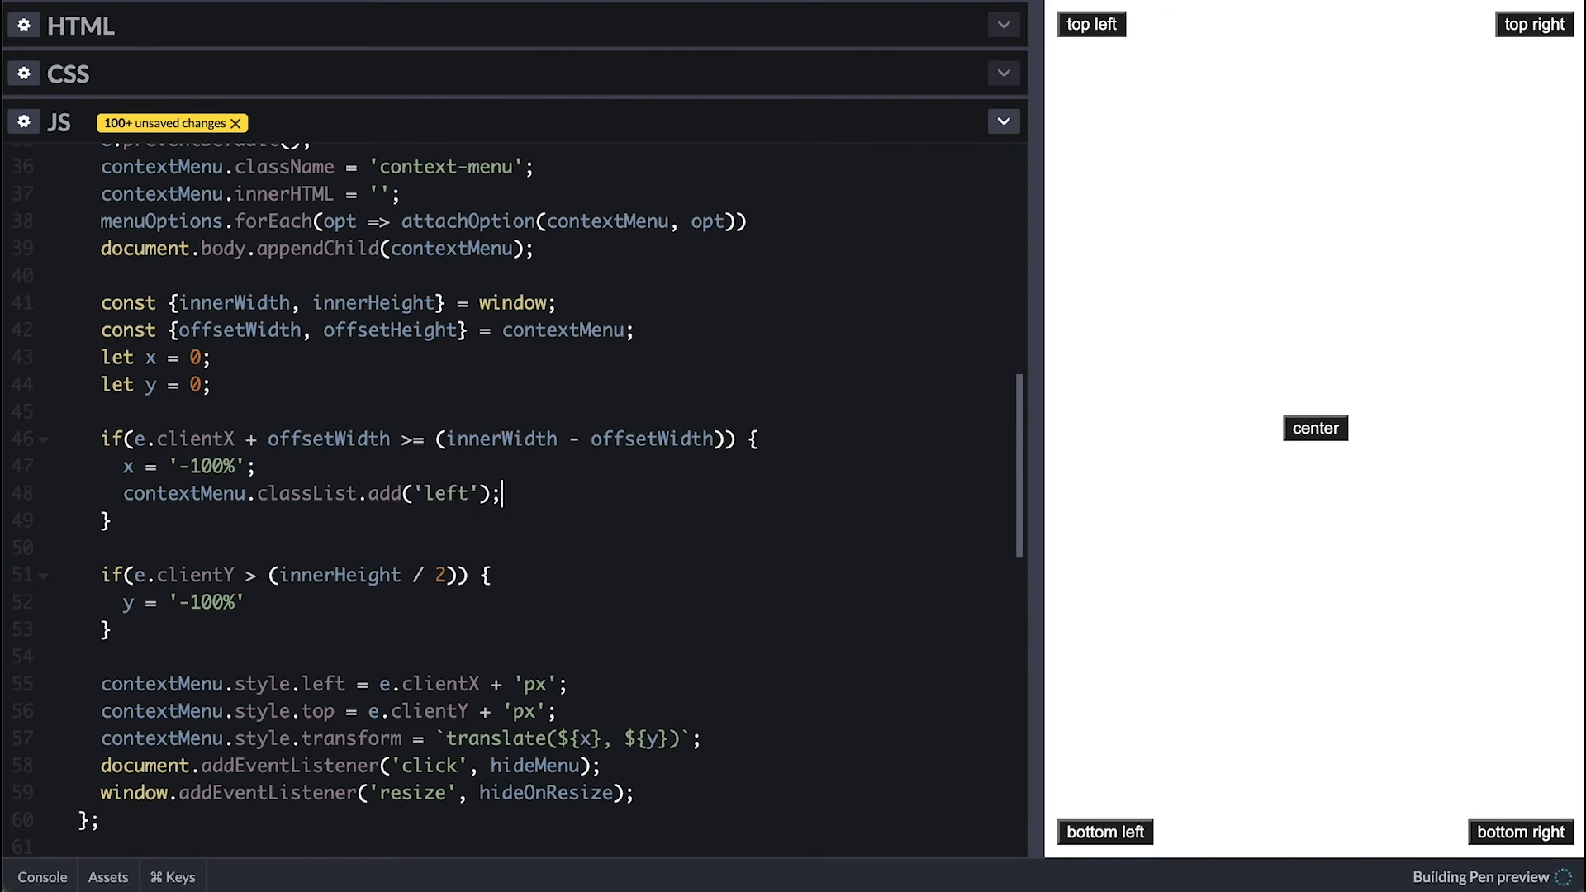
{"action": "type", "text": "contextMenu.classList.add('left');"}
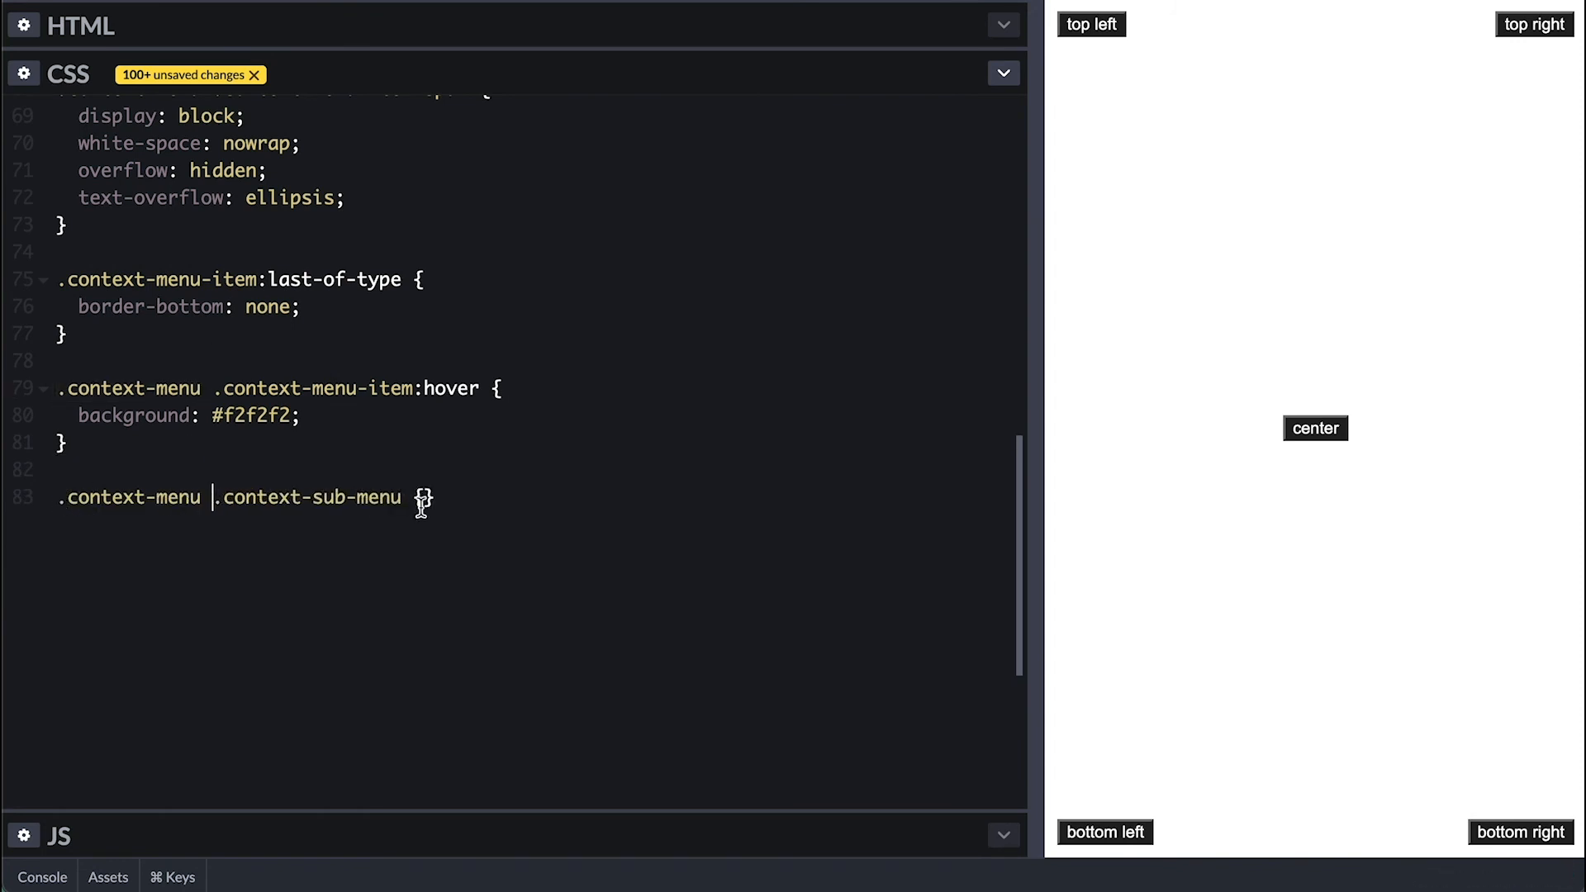
Step: Position .context-sub-menu absolutely at top 0, left 100%, and flip '.left' menus with translateX(-100%)
{"action": "type", "text": "position: abs"}
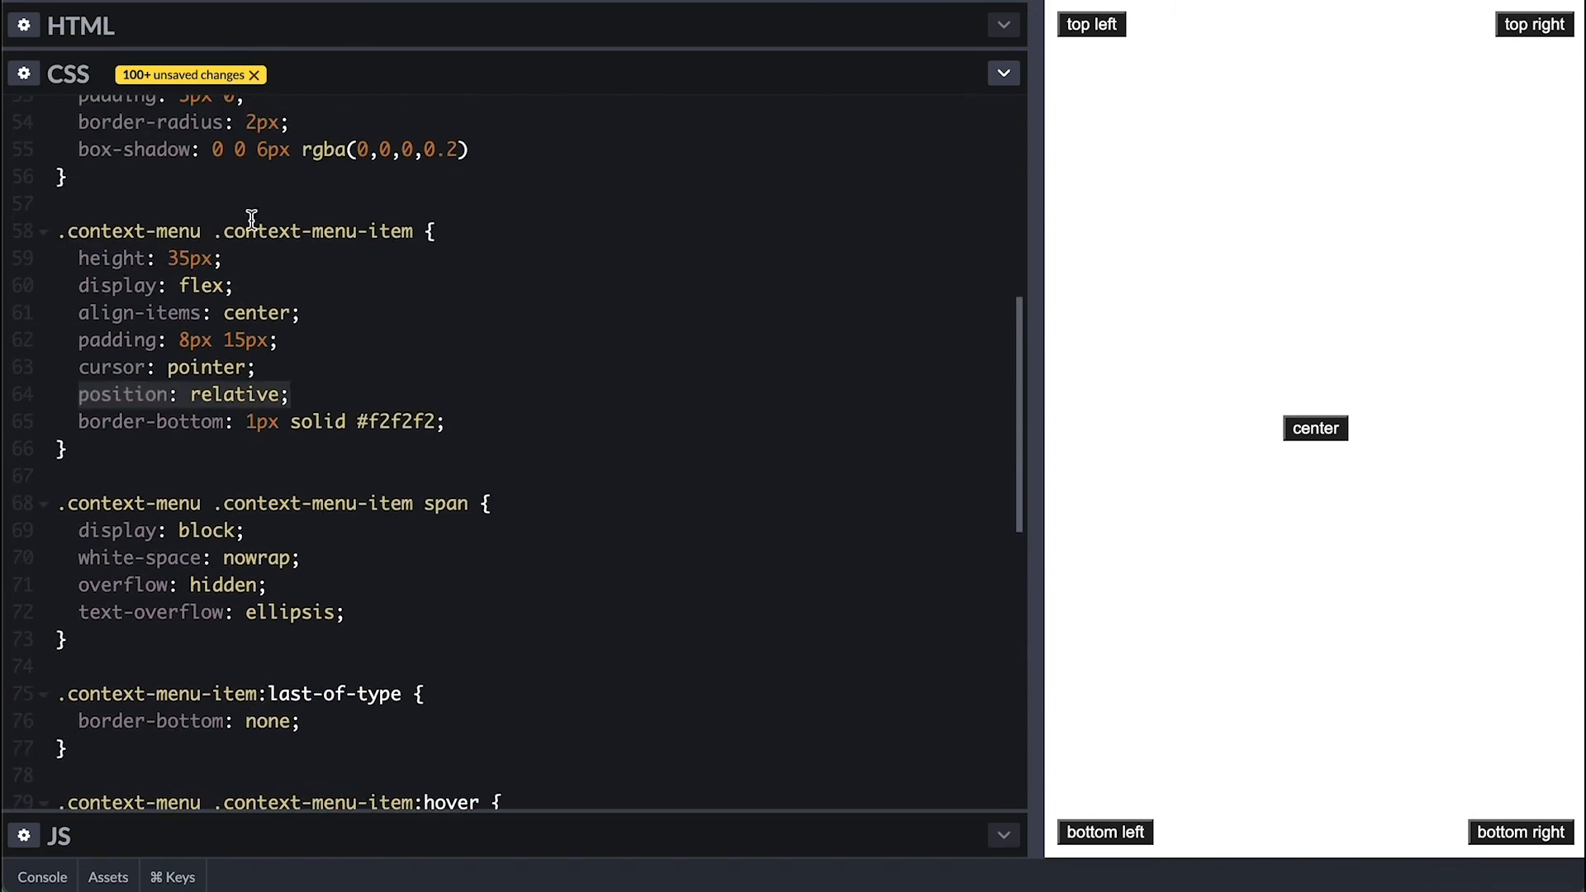
{"action": "scroll", "scroll_direction": "down", "scroll_amount": 3}
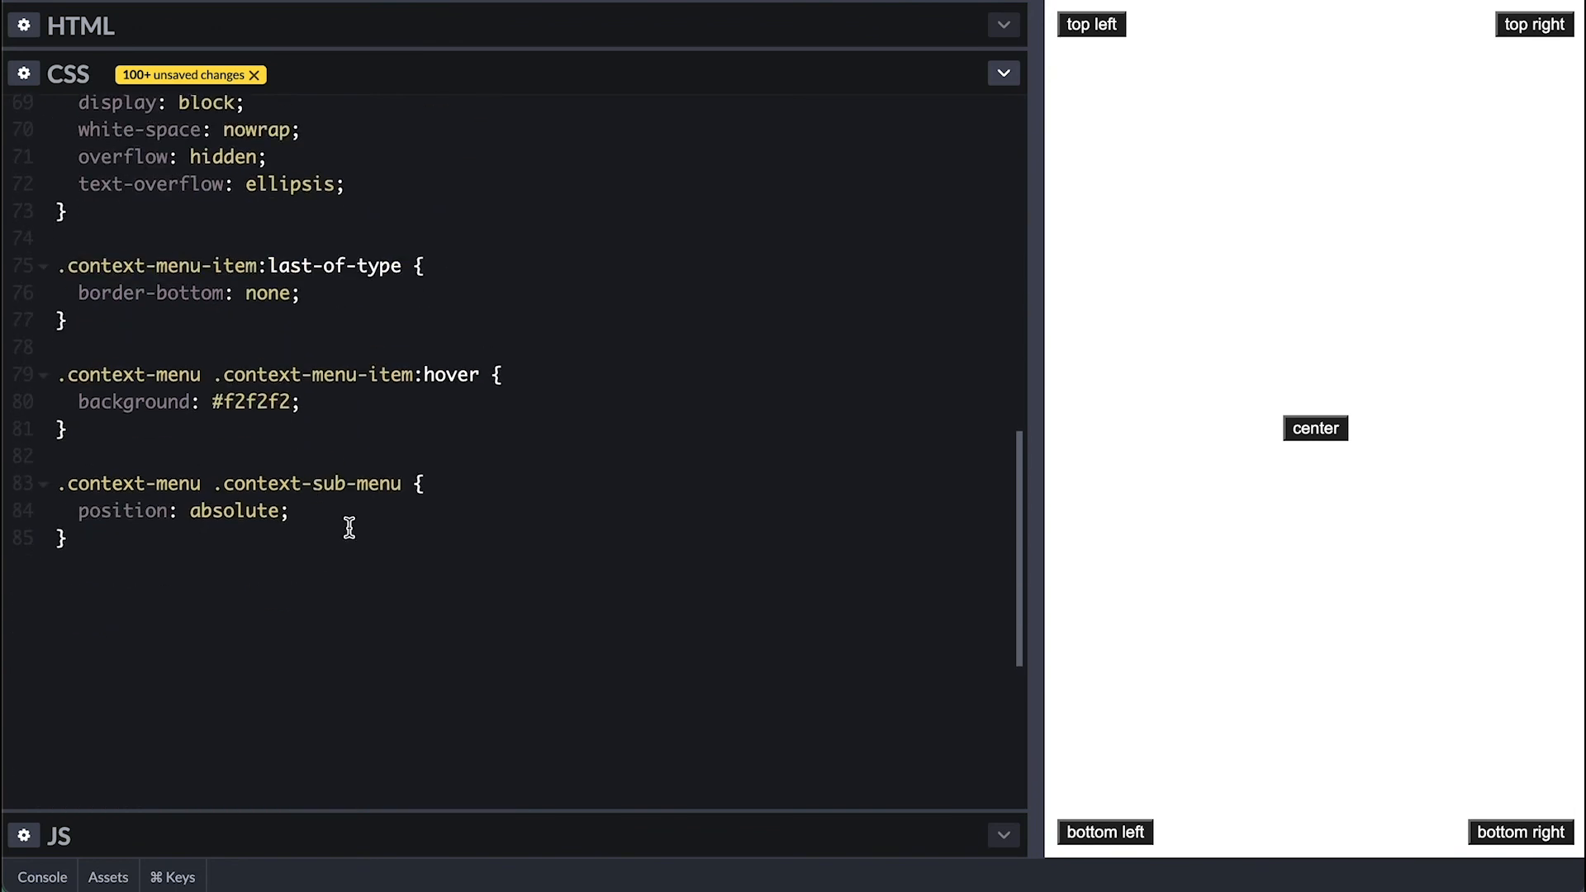
{"action": "type", "text": "top: 0;"}
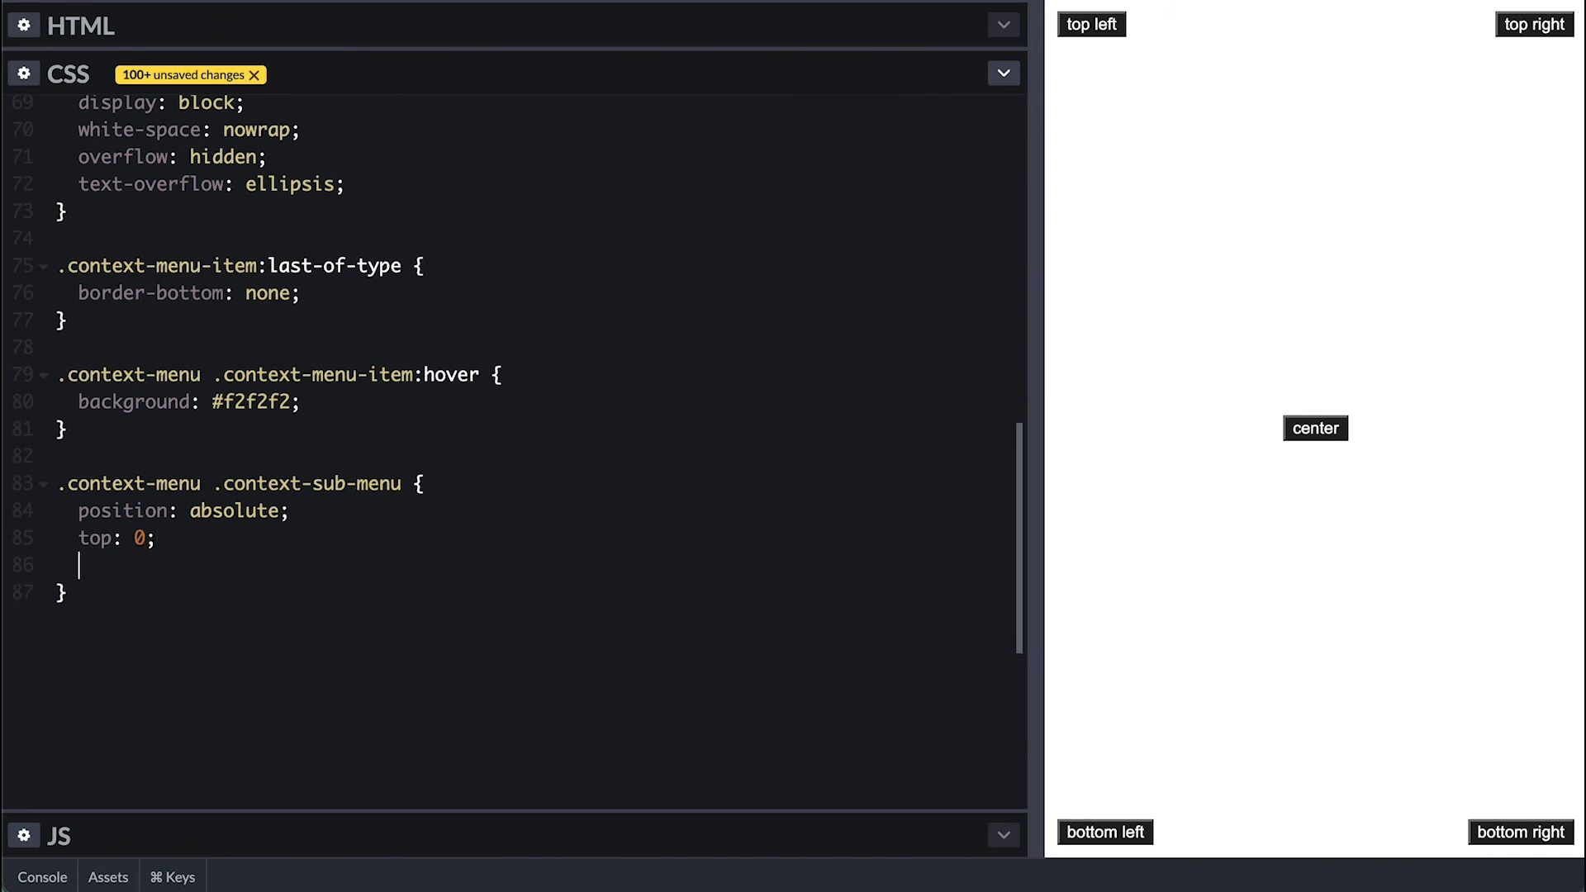
{"action": "type", "text": "left: 100%;"}
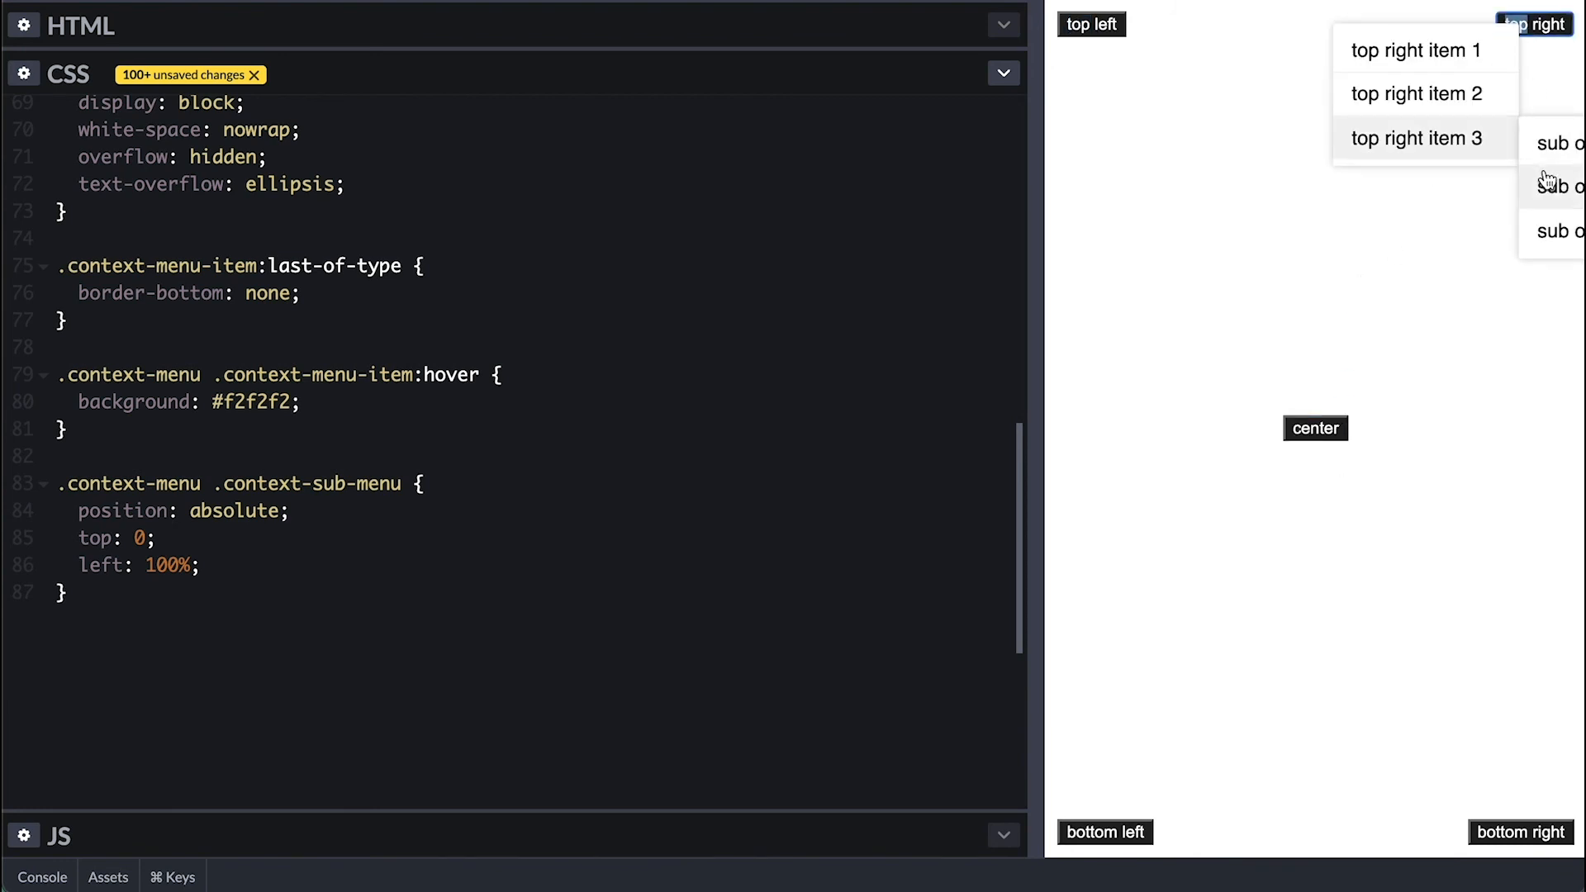
{"action": "mouse_move", "coordinate": [1545, 152]}
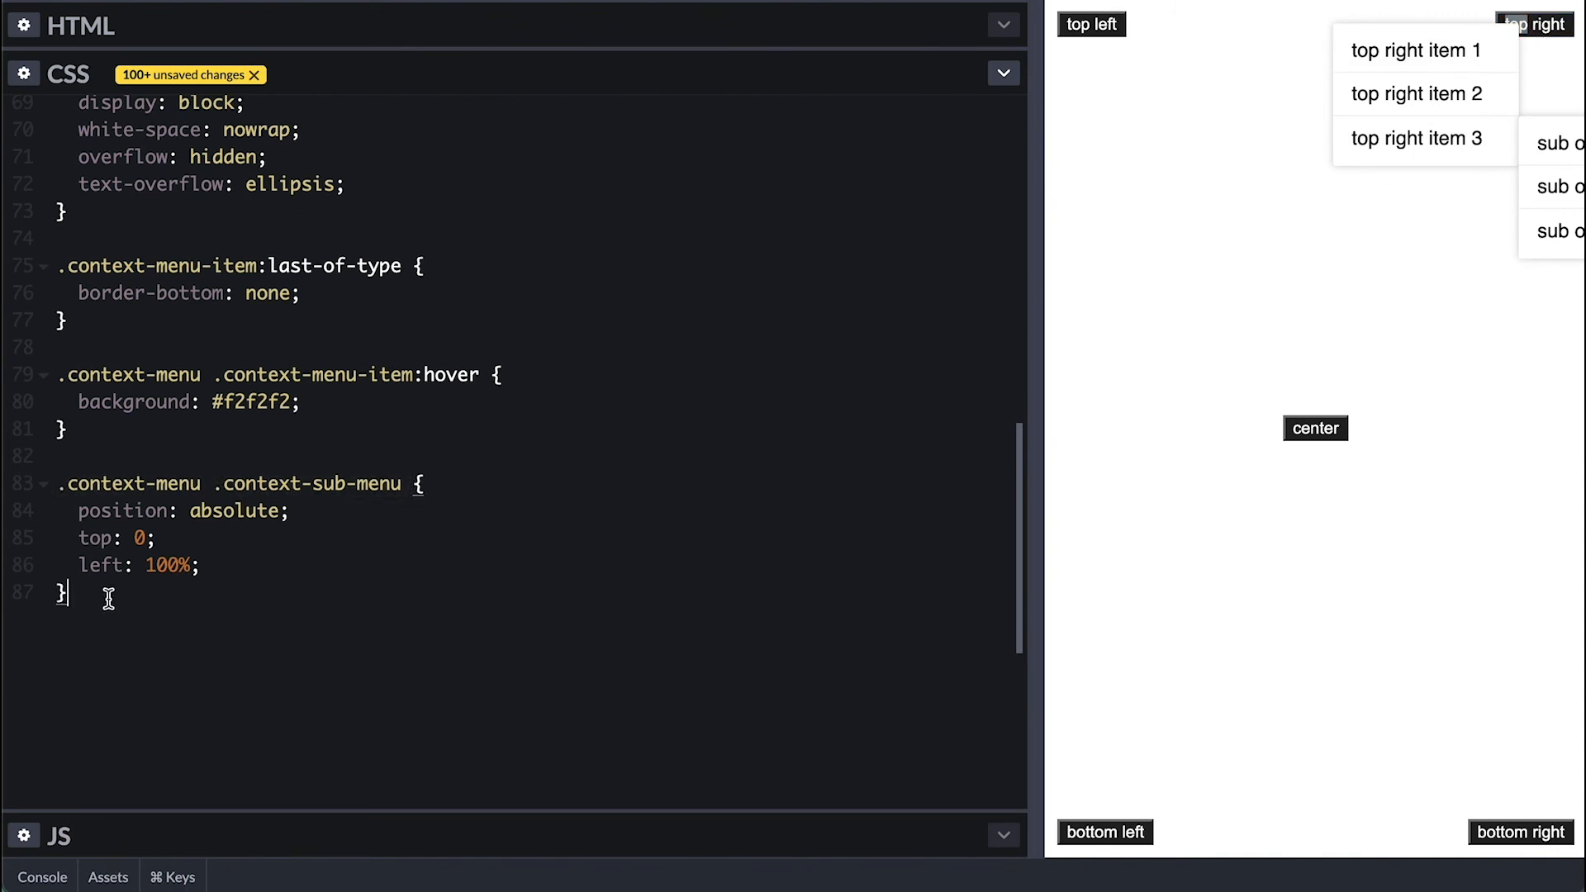
{"action": "type", "text": ".context-menu.left .context-sub-menu {"}
{"action": "type", "text": "left:"}
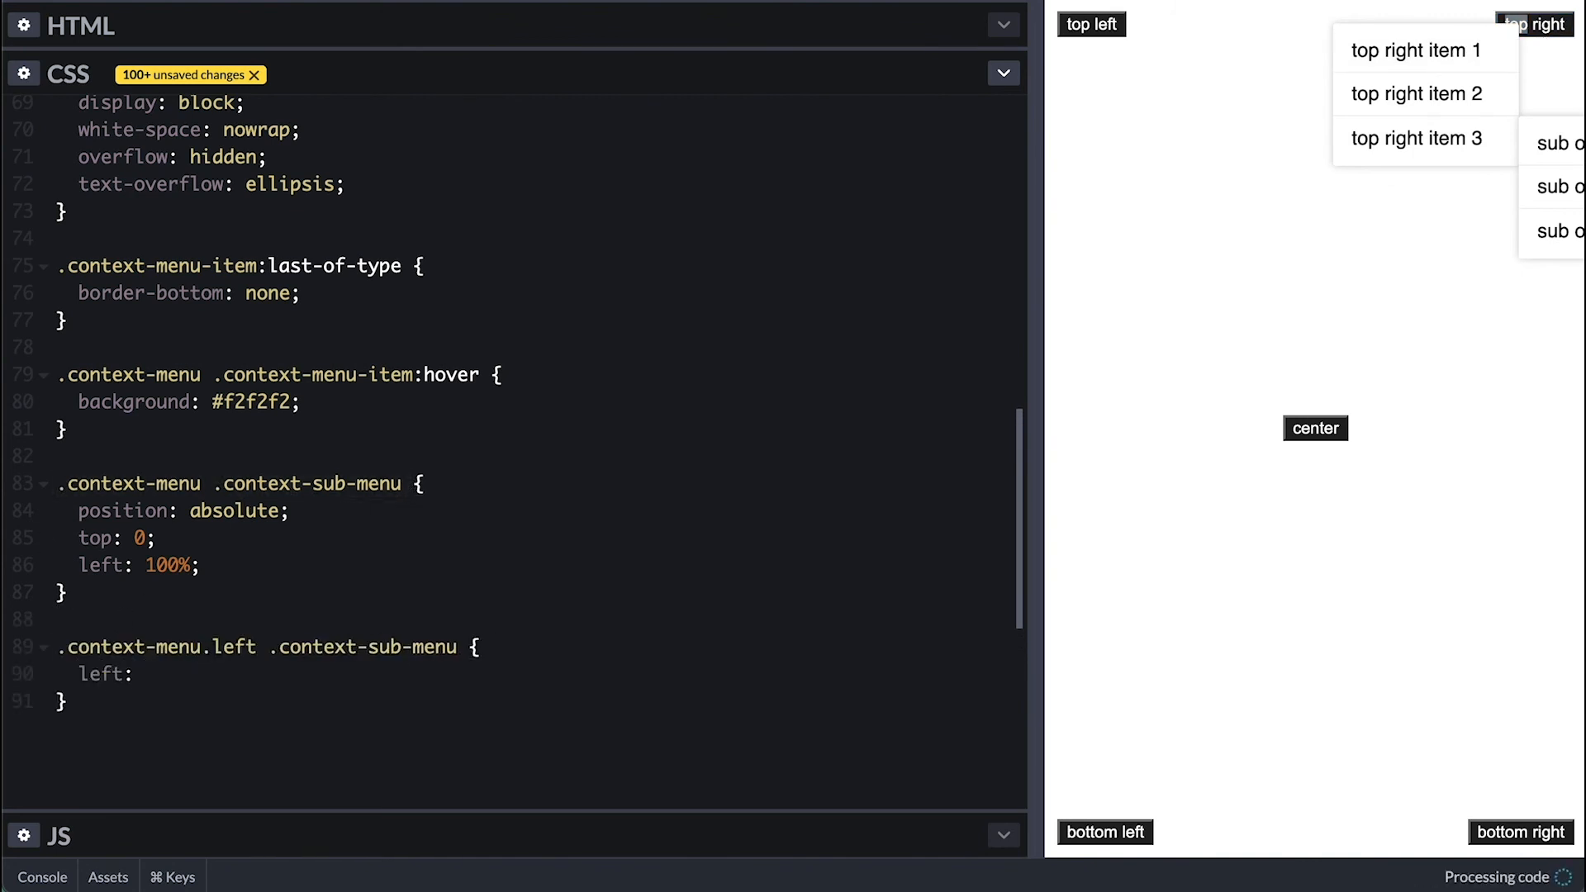
{"action": "type", "text": "0;"}
{"action": "type", "text": "transform"}
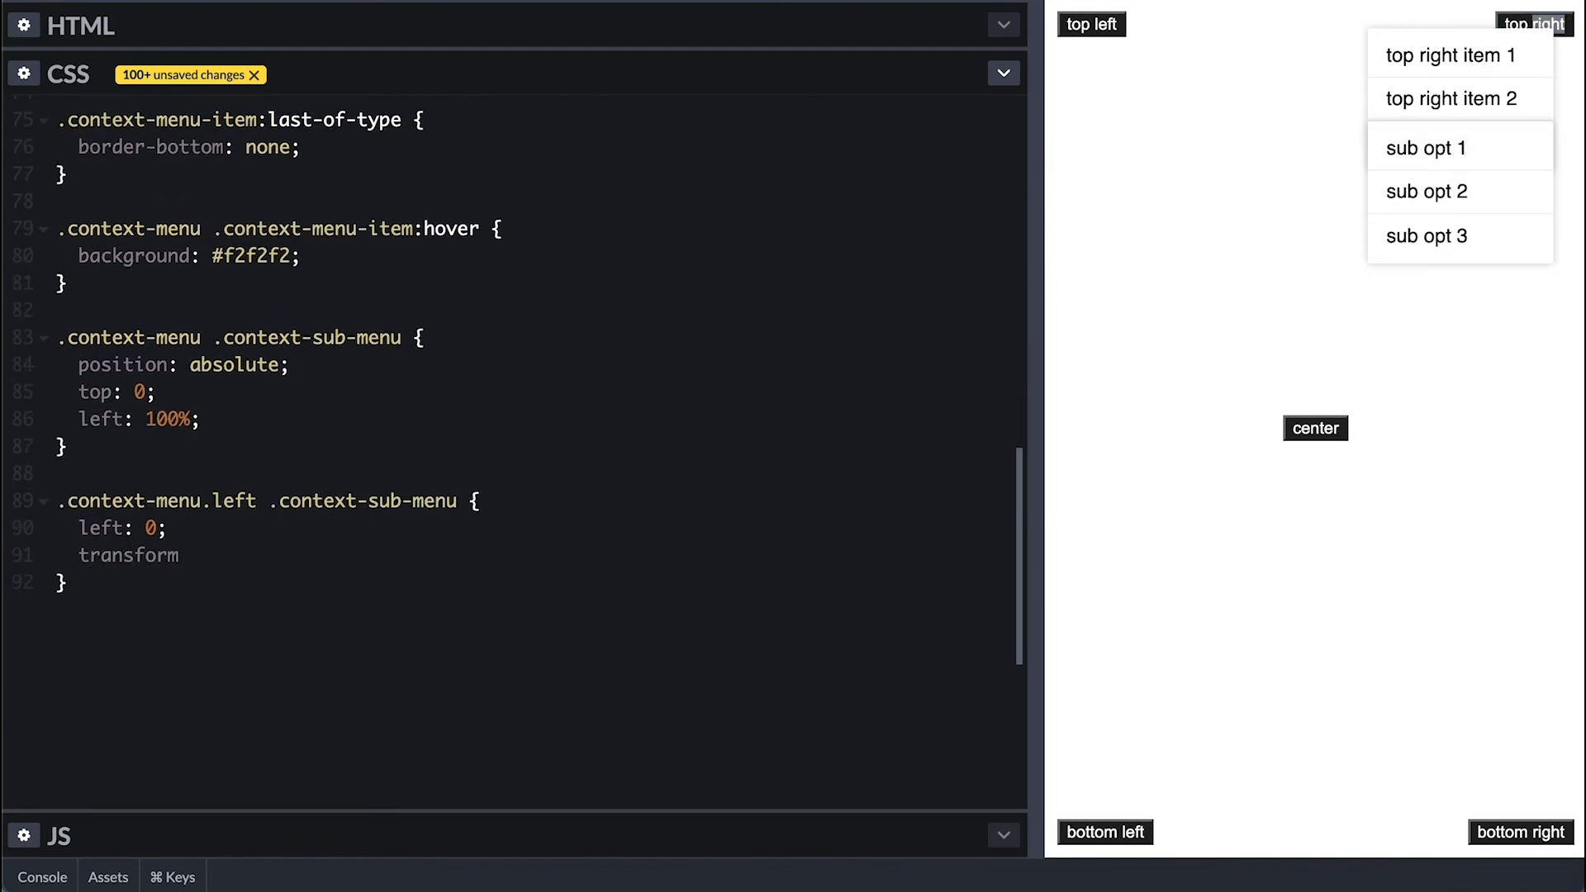
{"action": "type", "text": "translateX(-100%);"}
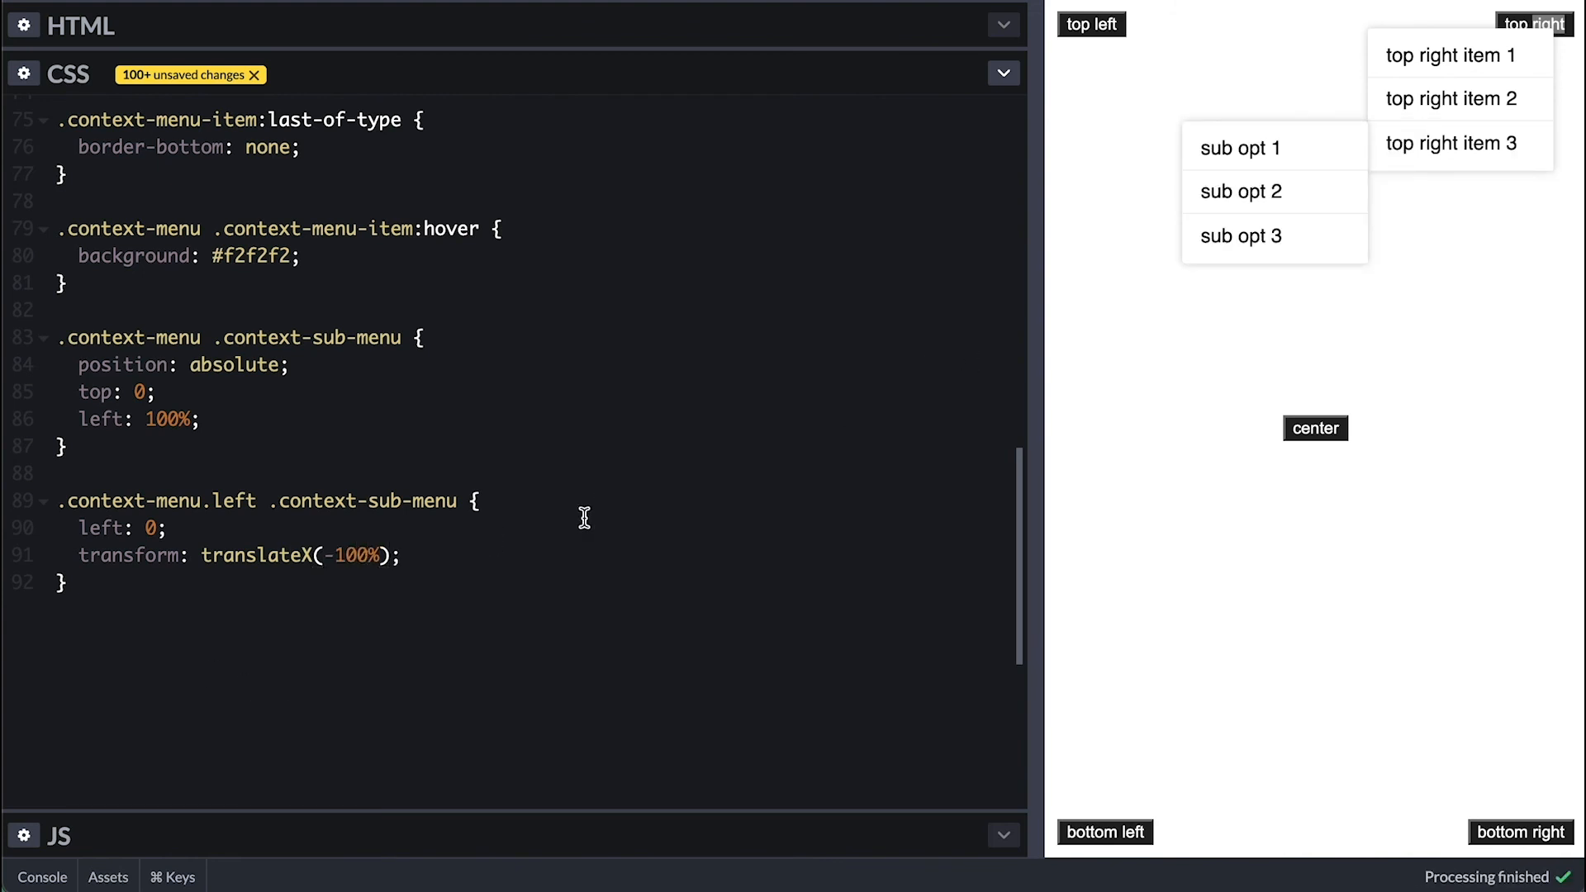
{"action": "mouse_move", "coordinate": [1285, 799]}
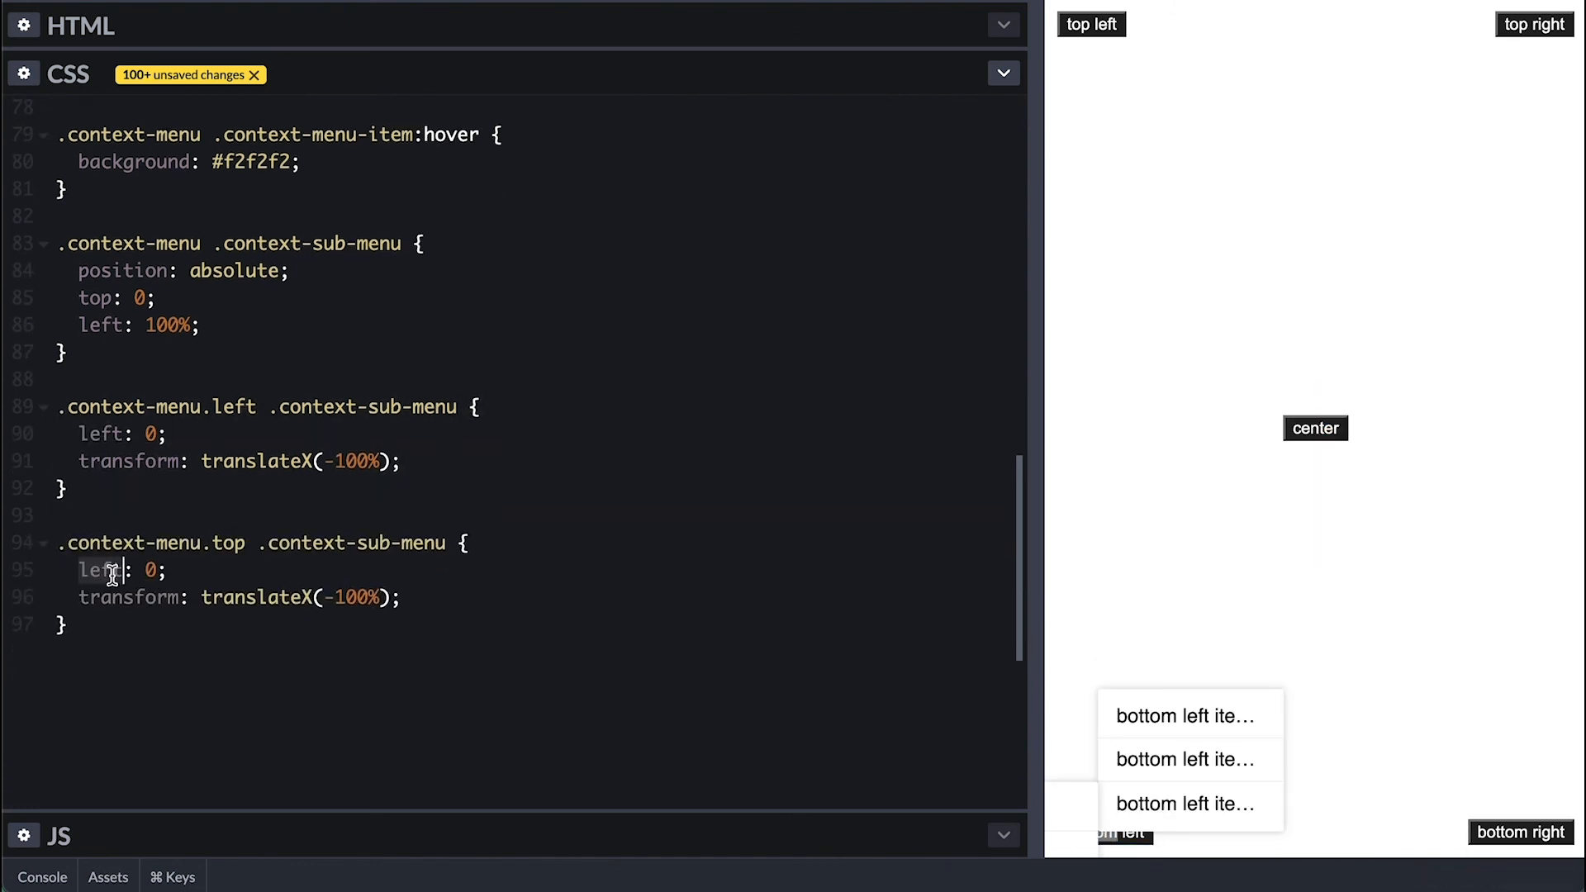
Step: Add top: 100% for top-placed sub-menus and hide .context-sub-menu with display: none
{"action": "type", "text": "top: 100%;"}
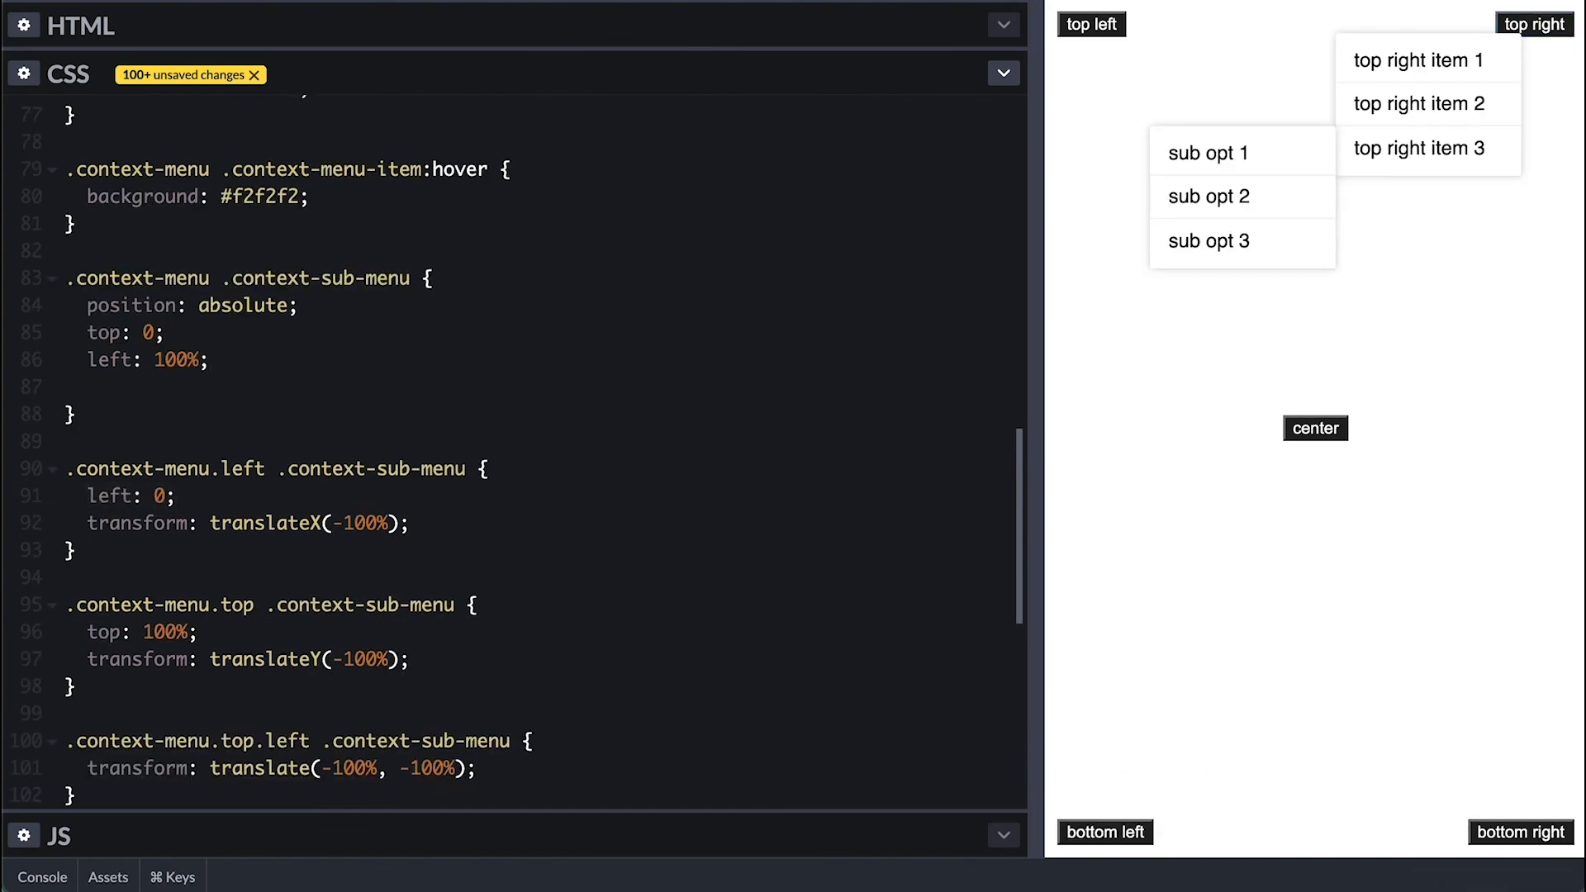
{"action": "type", "text": "display: none;"}
{"action": "type", "text": ".context-menu .context-menu-item:hover .context-sub-menu {"}
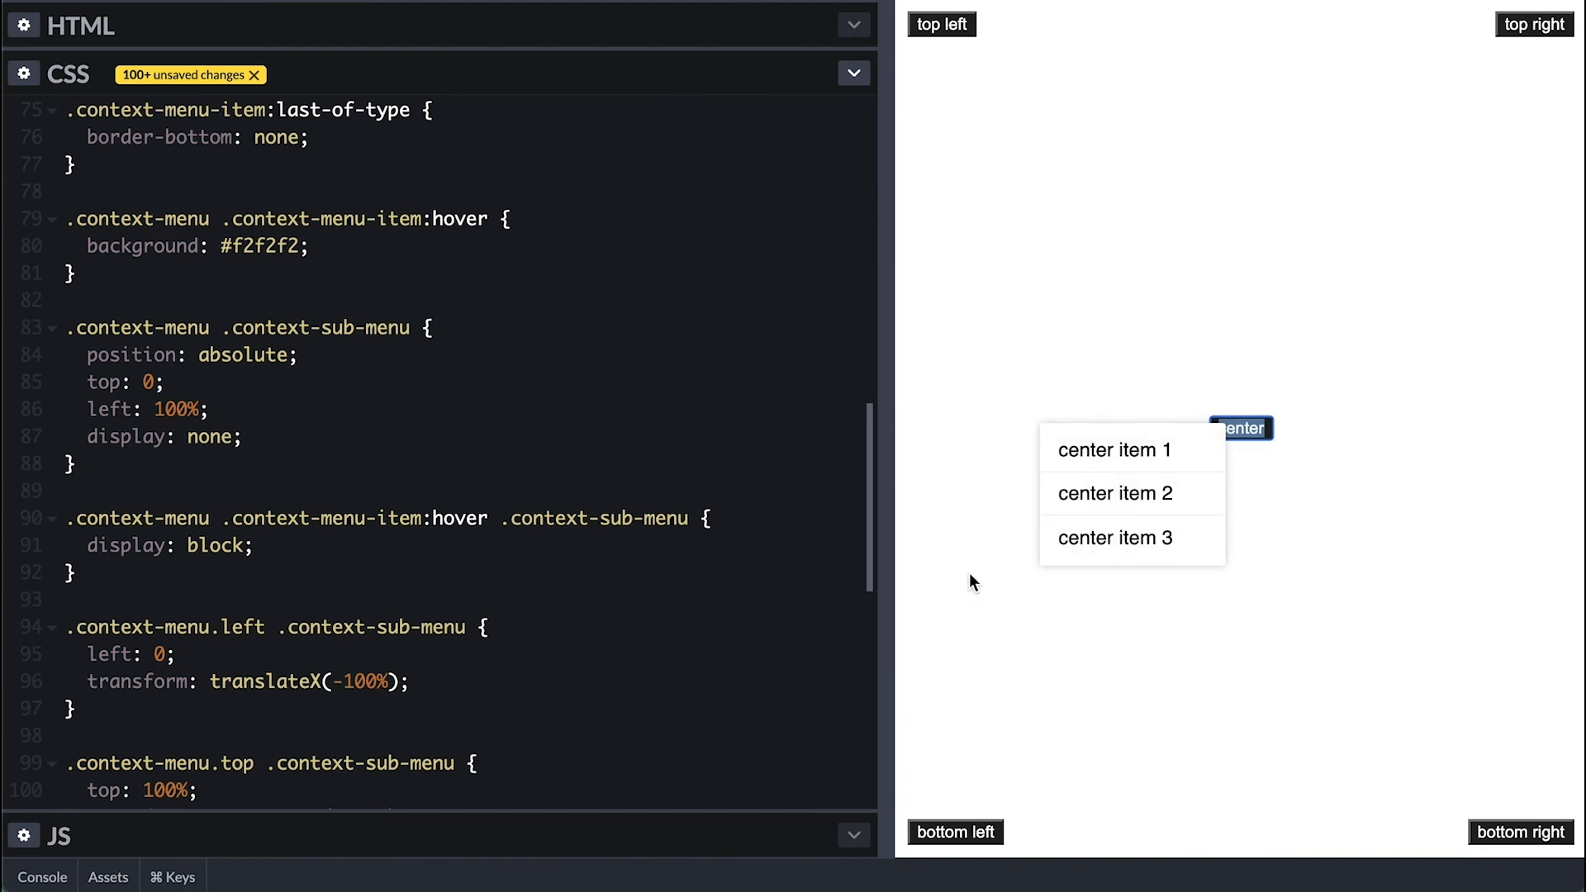
{"action": "mouse_move", "coordinate": [954, 833]}
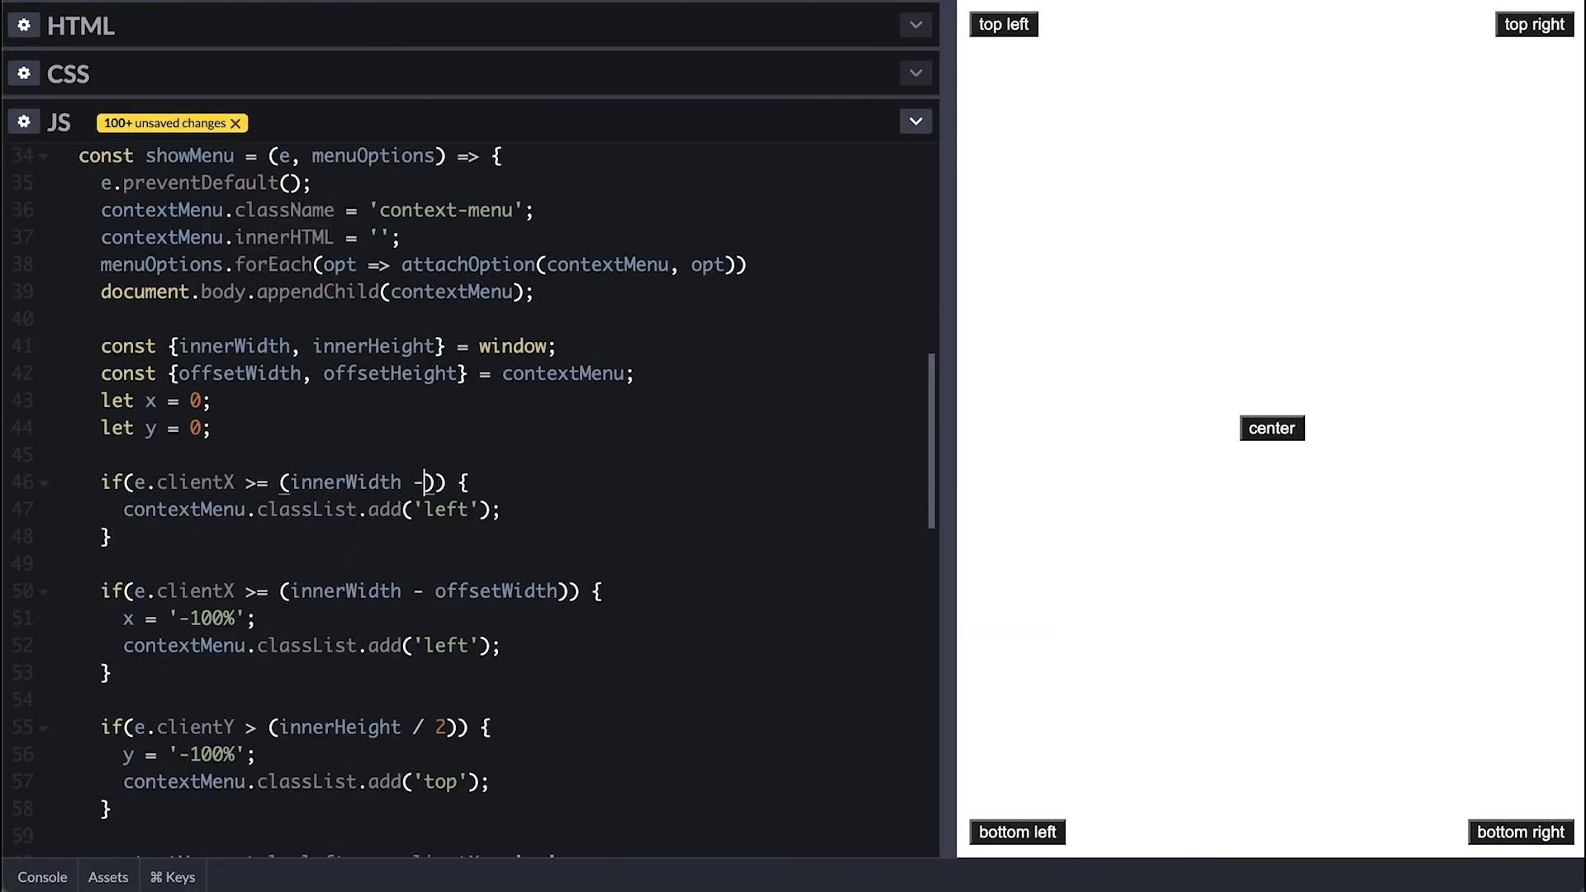
Step: Add the 'left' class when e.clientX >= innerWidth / 2 in showMenu
{"action": "type", "text": "/ 2"}
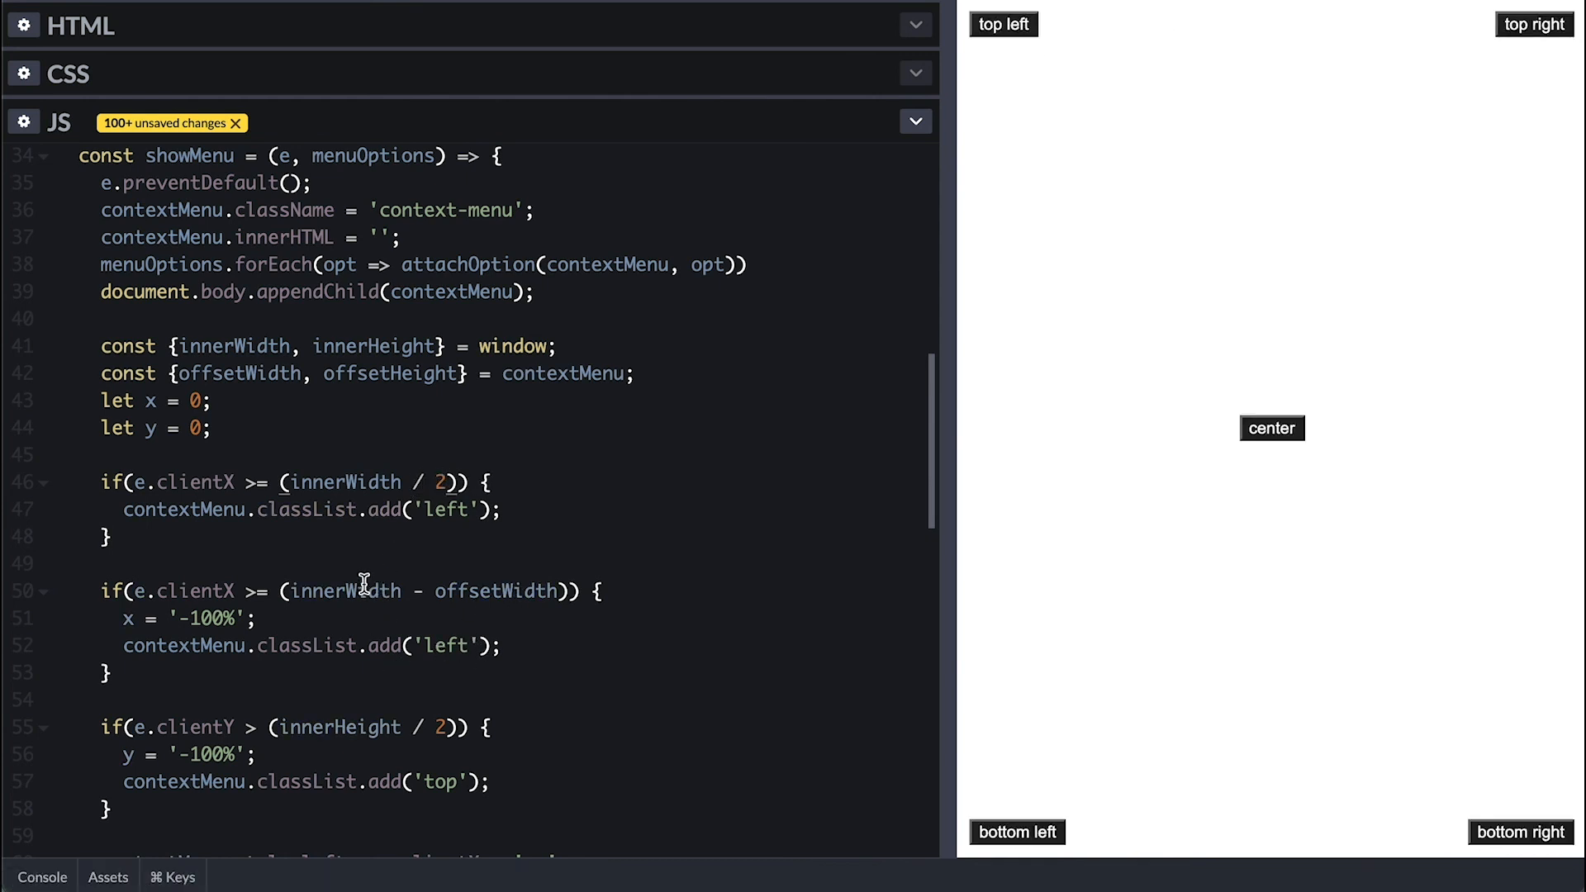